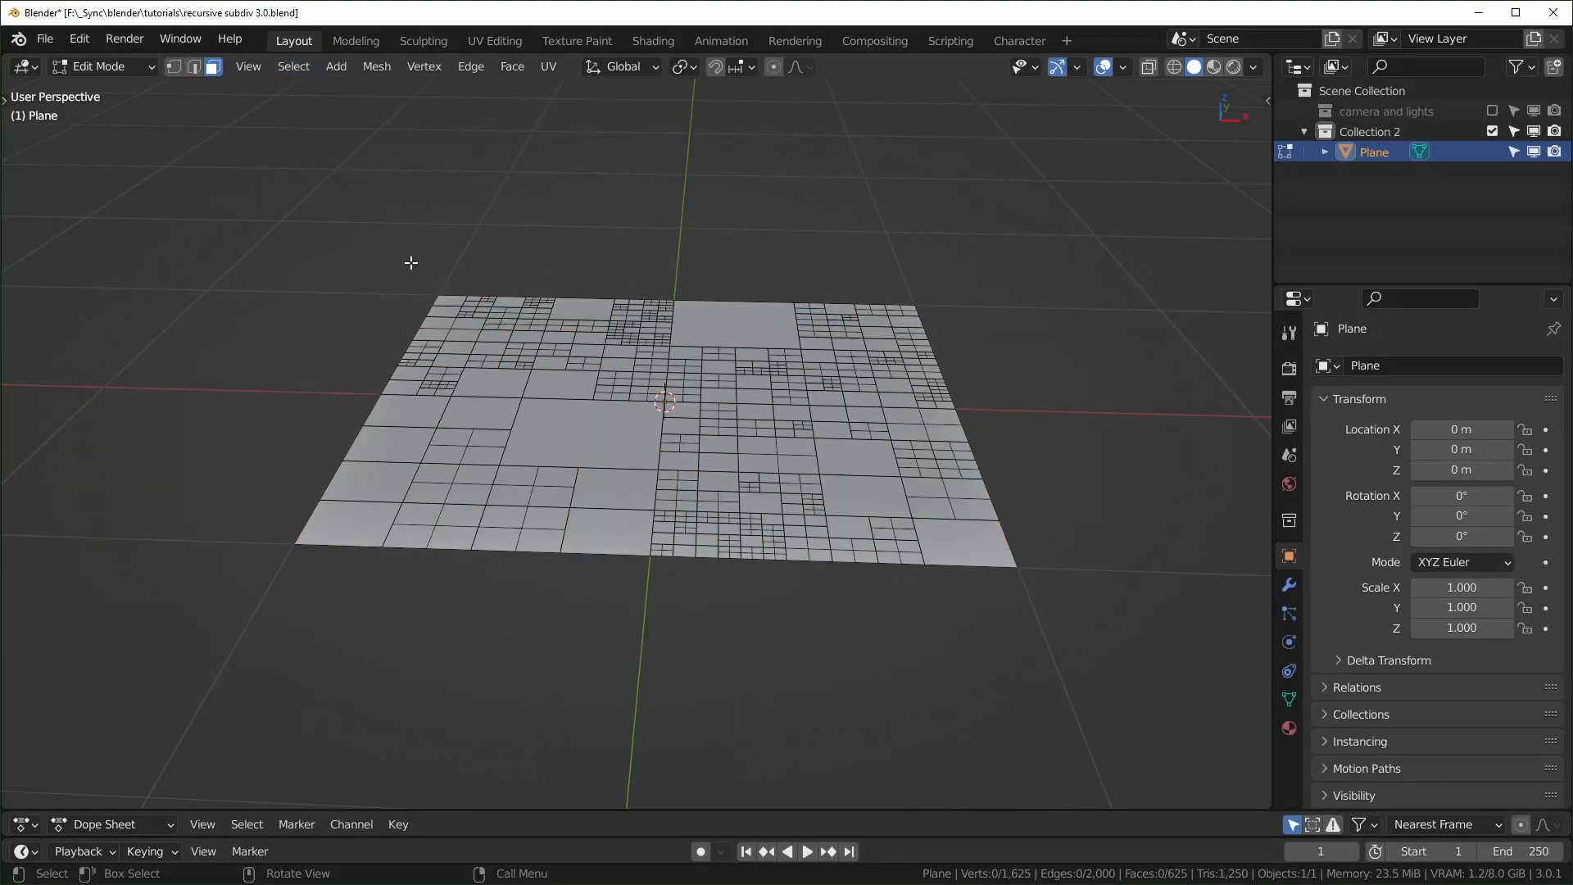
Preview the finished panel grid, then delete every object in Collection 2.
left_click(1110, 39)
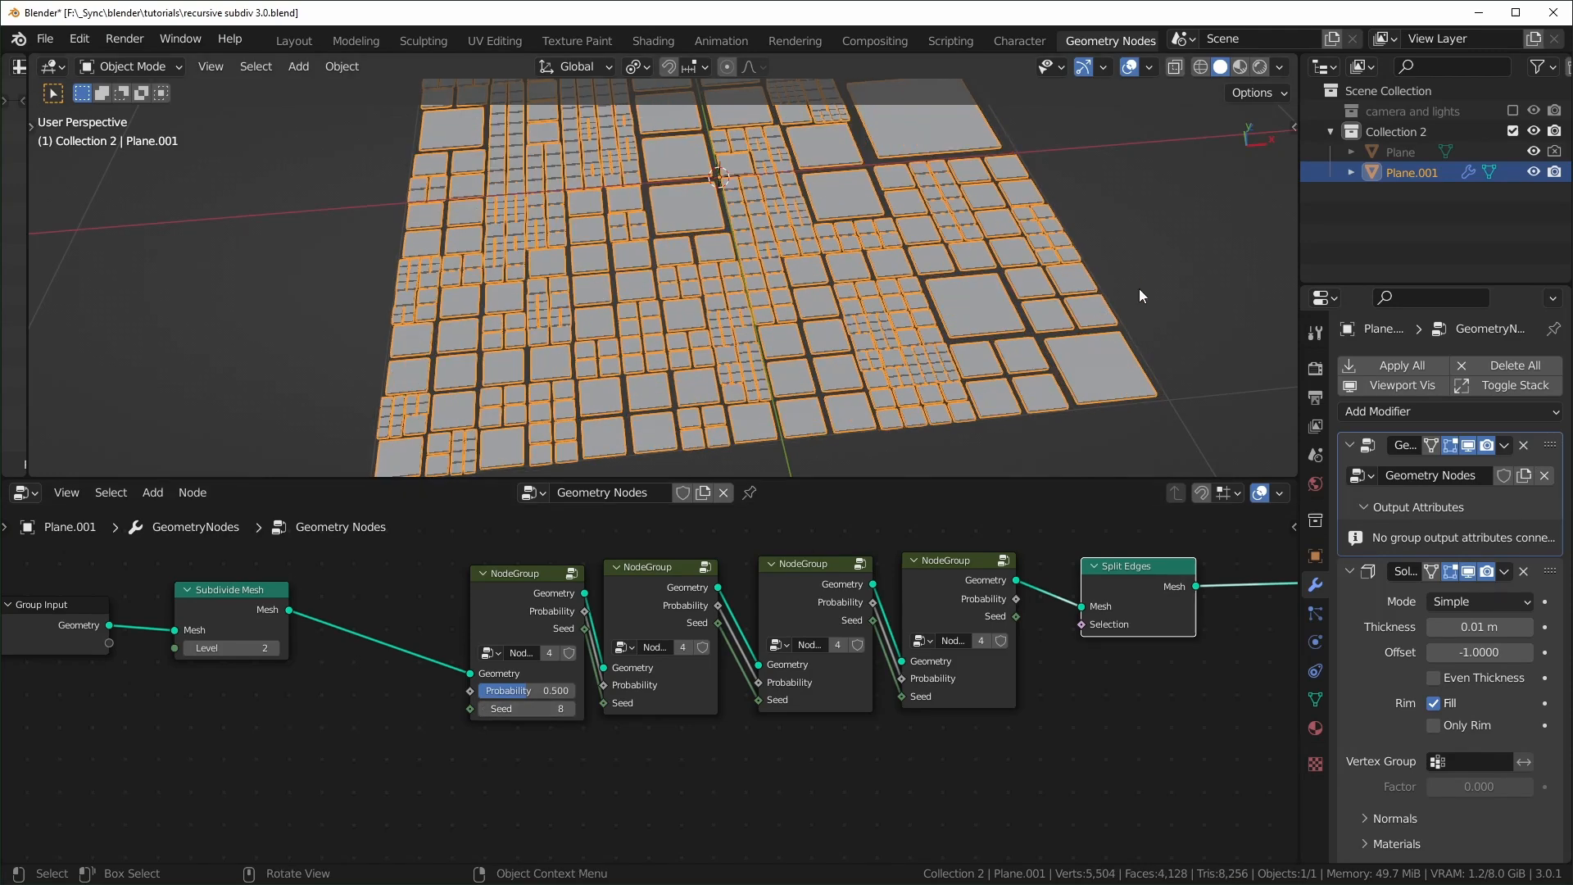
left_click(568, 708)
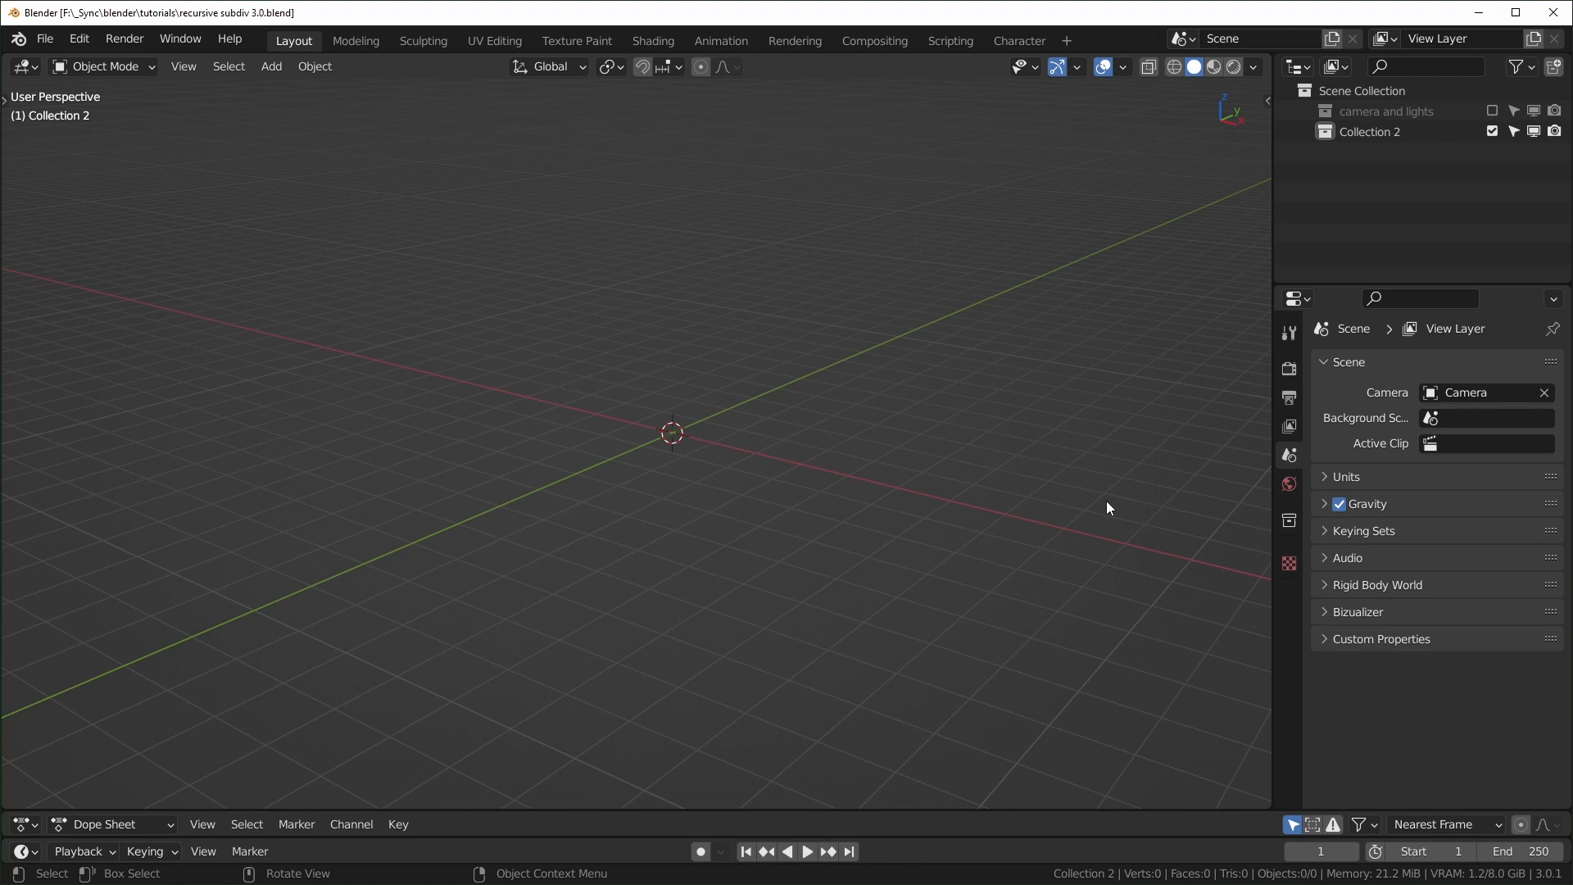
mouse_move(816, 408)
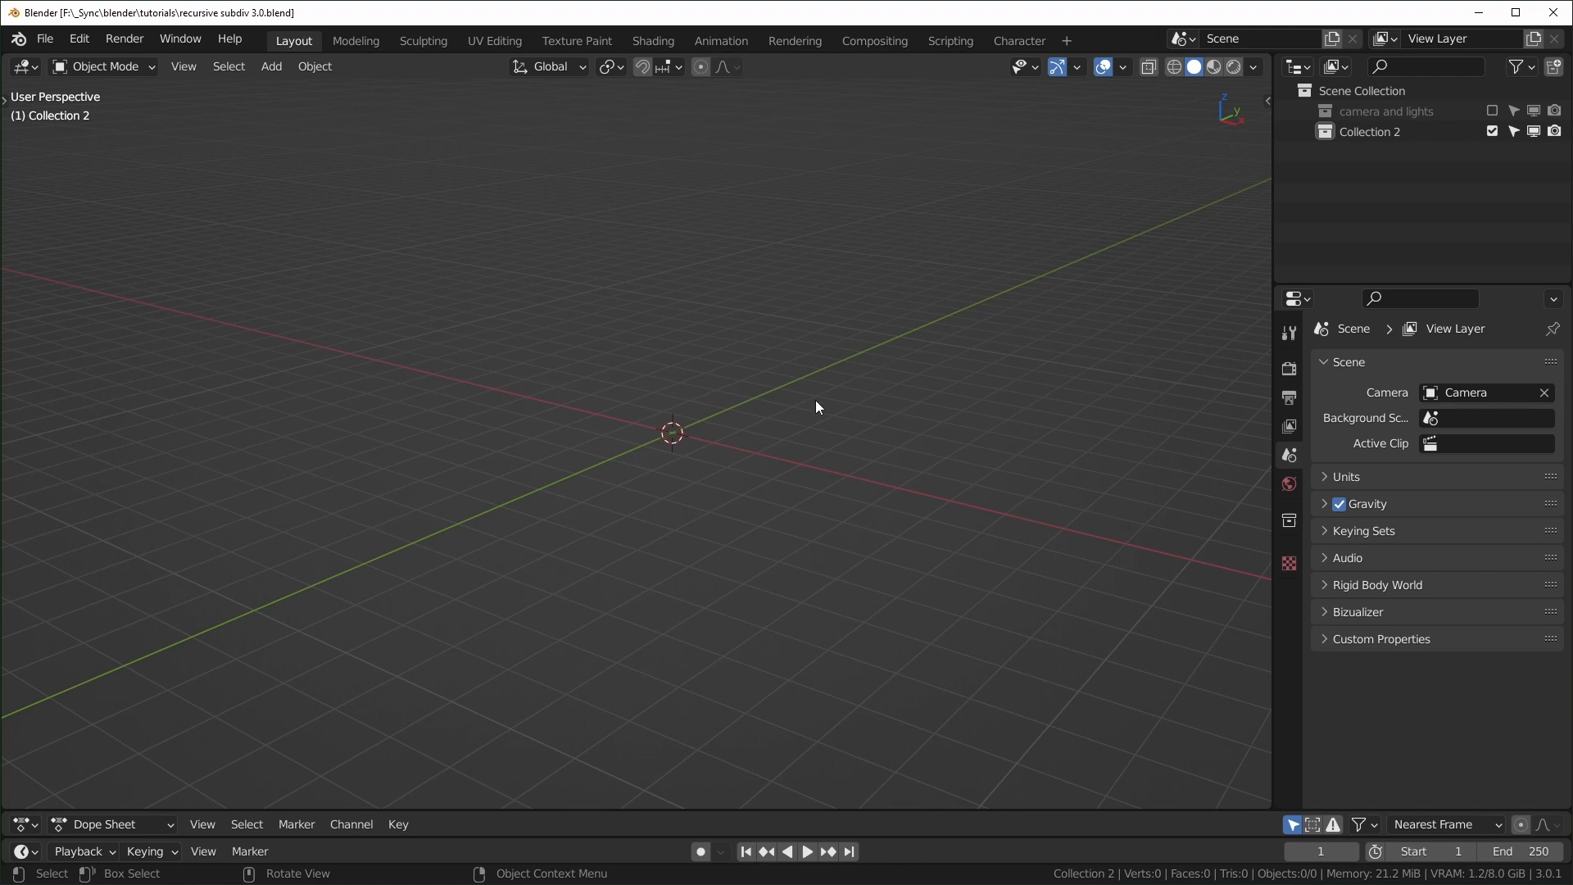
mouse_move(815, 405)
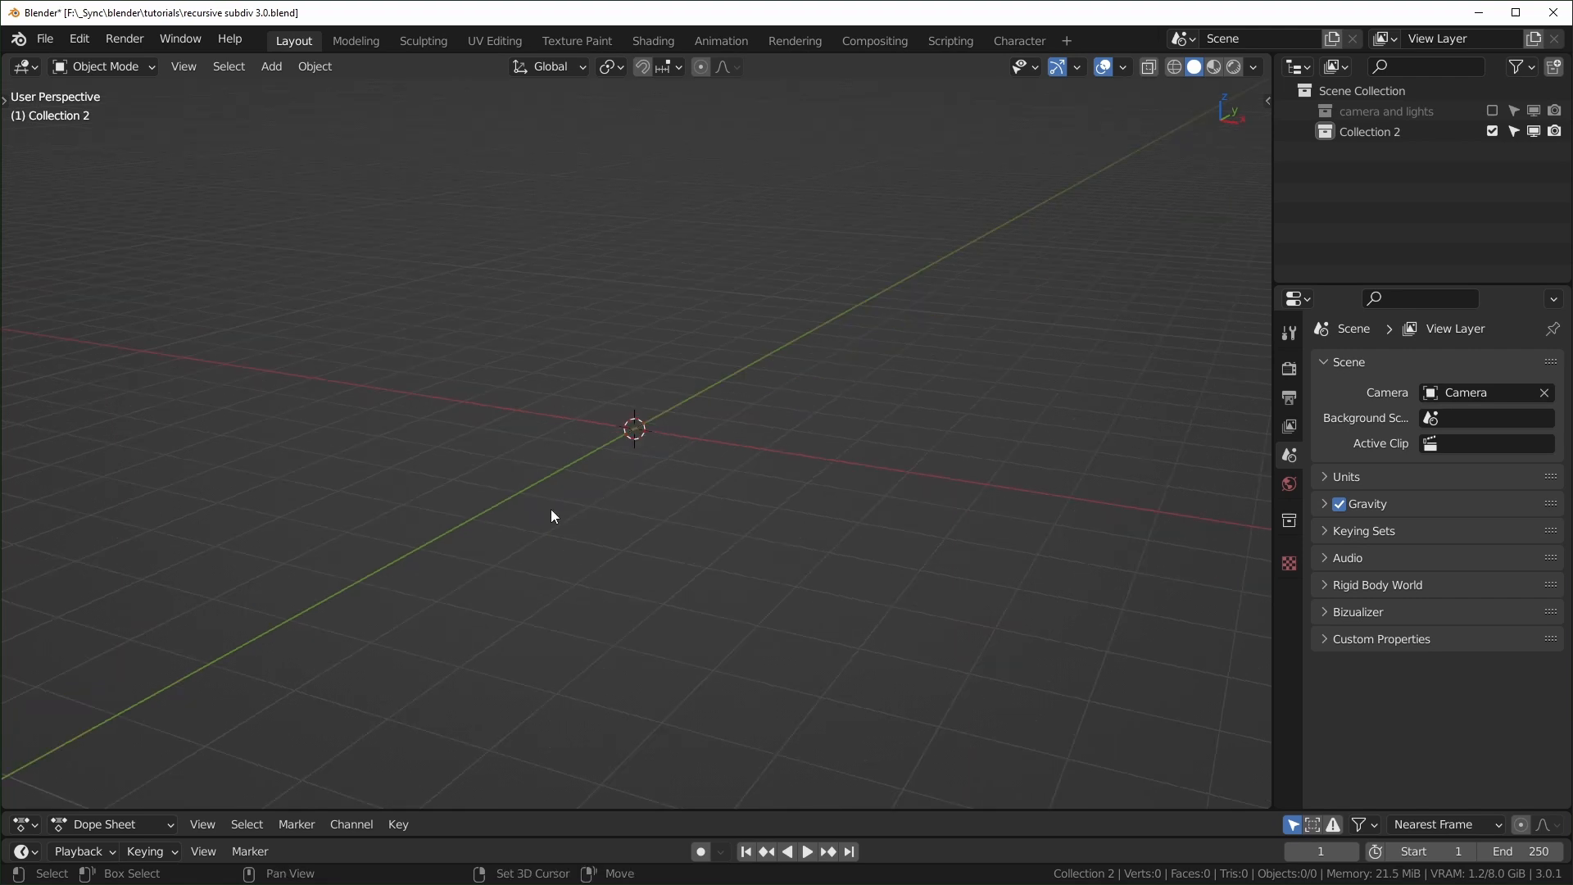
Add a plane and subdivide it with 3 cuts into a 4×4 grid of faces.
left_click(270, 65)
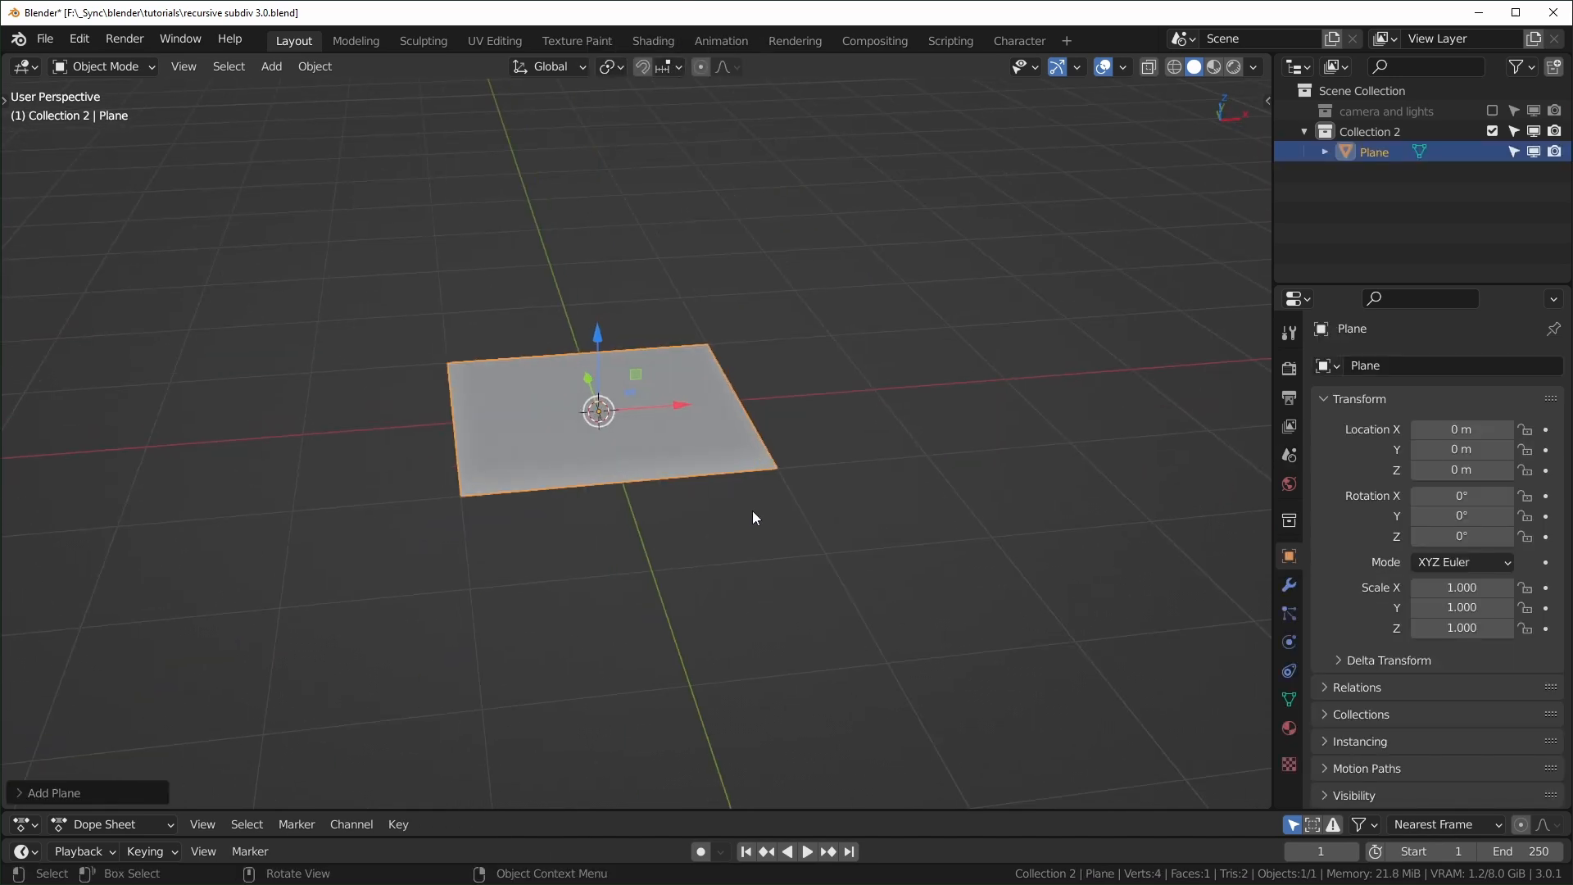
key("Tab")
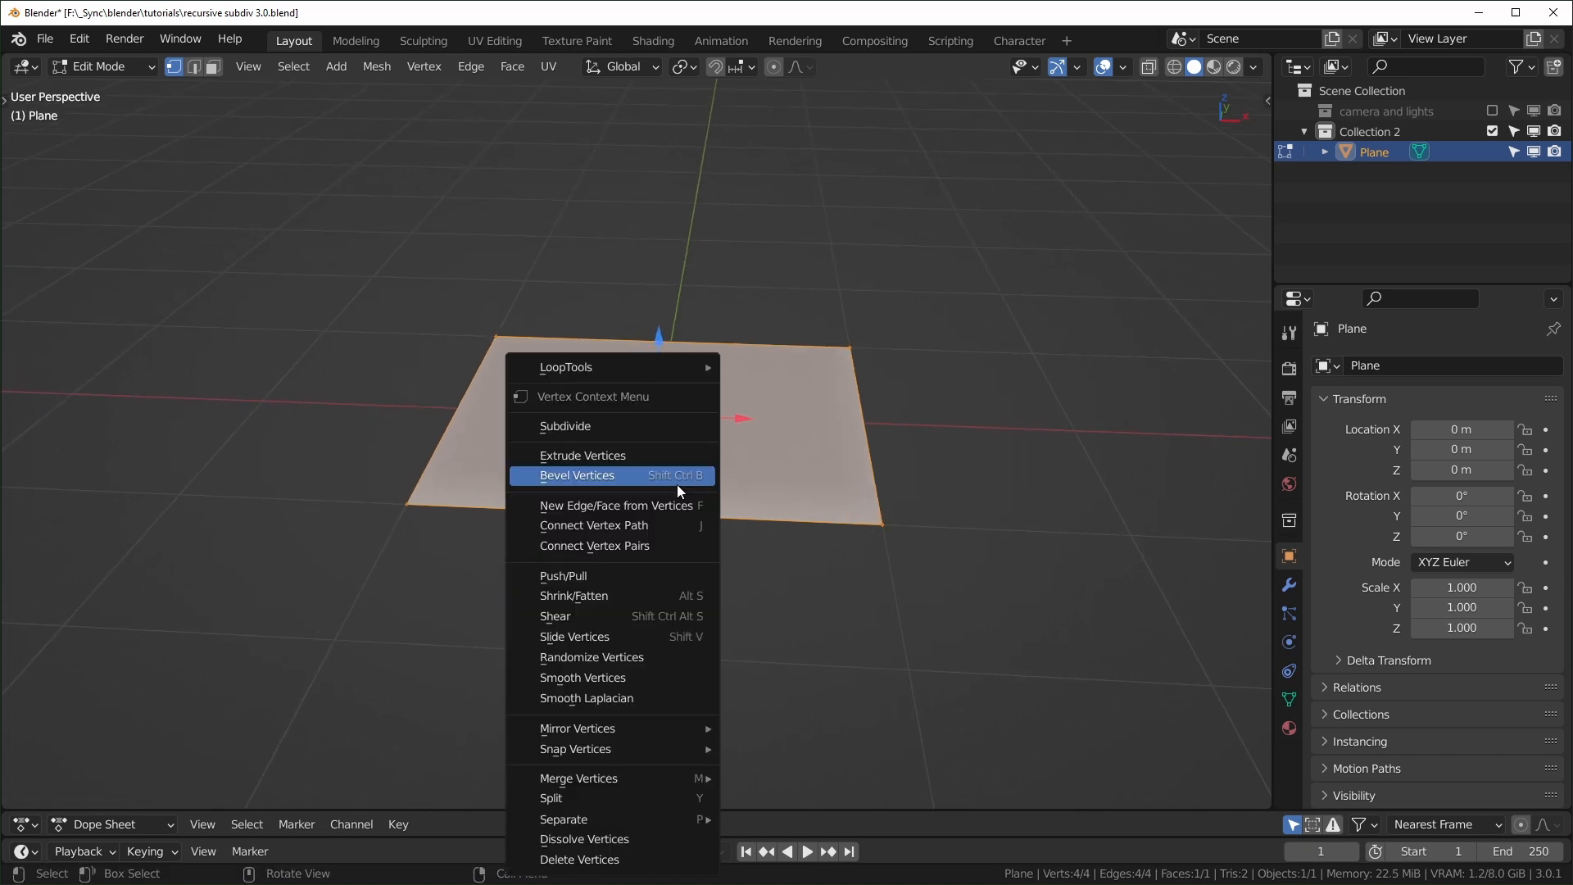
left_click(565, 426)
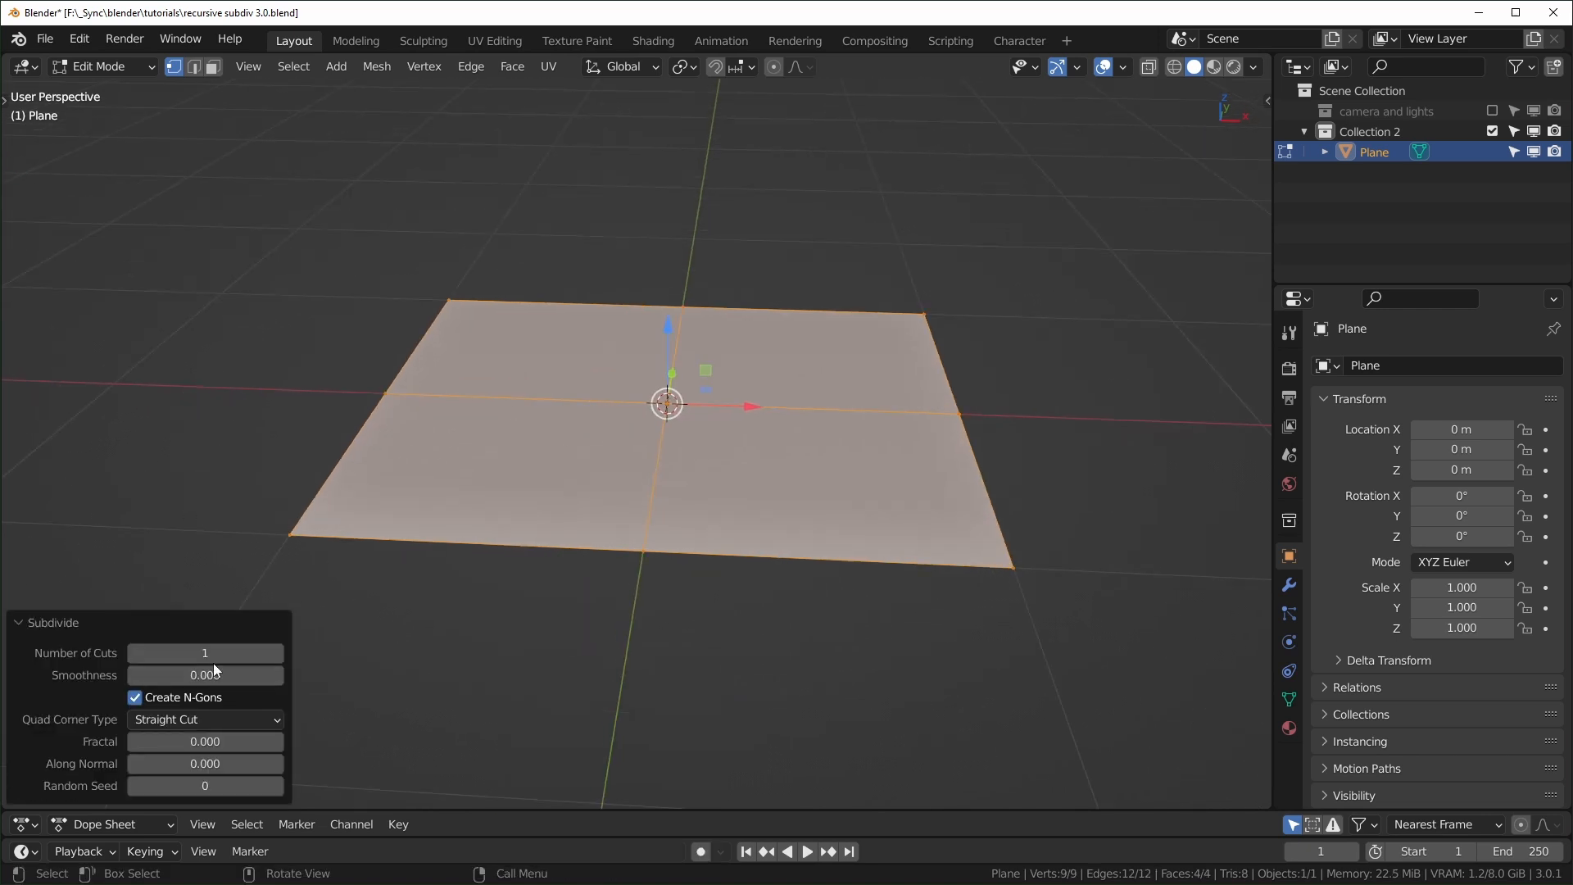
left_click(204, 654)
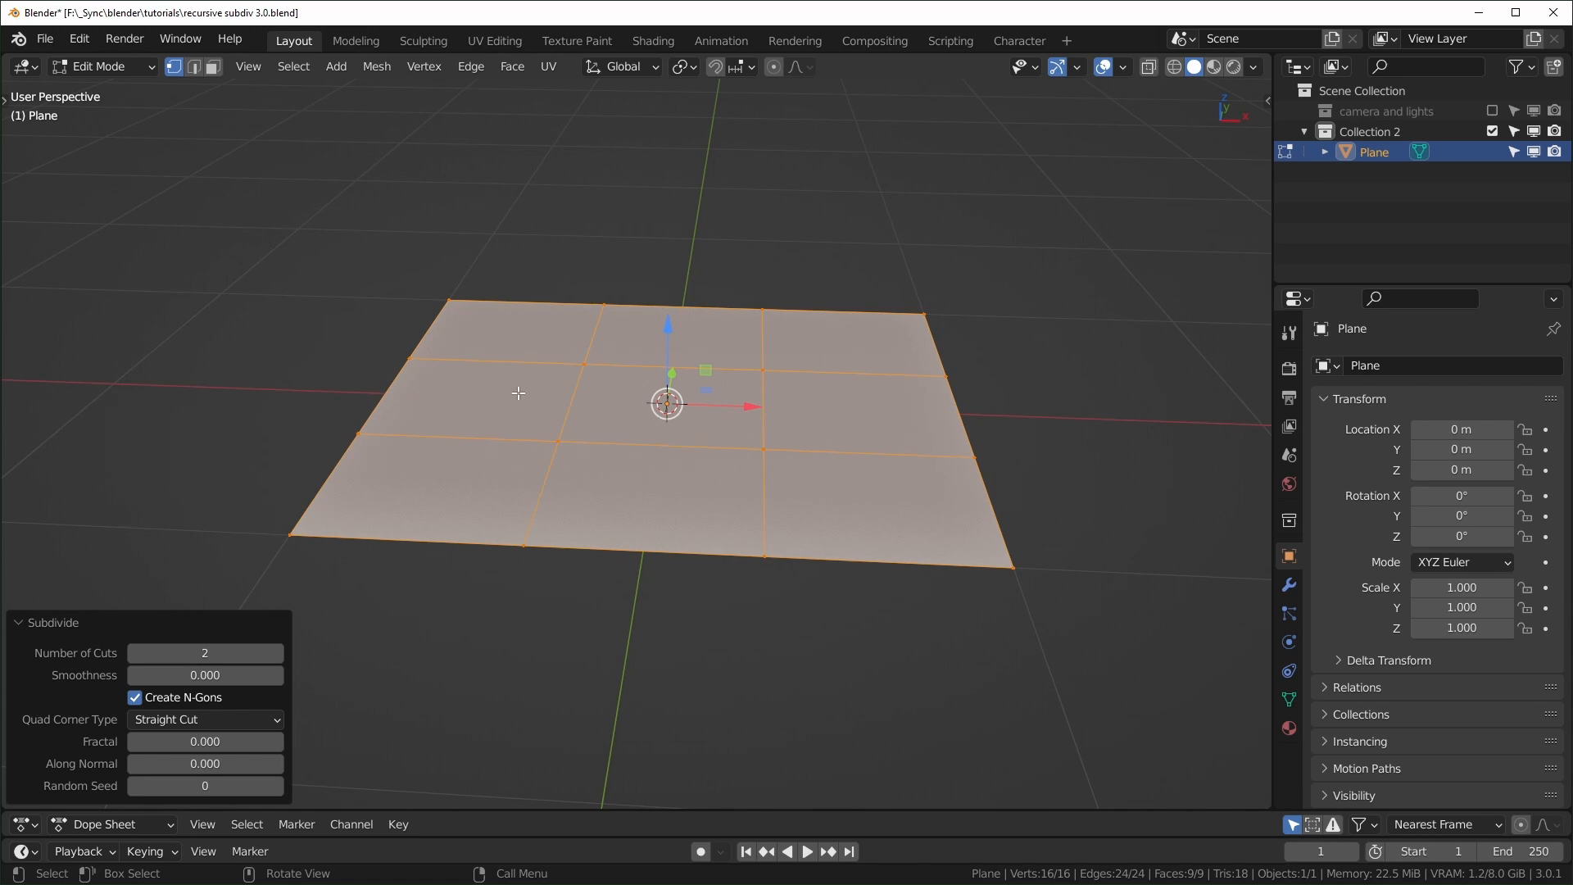
left_click(205, 652)
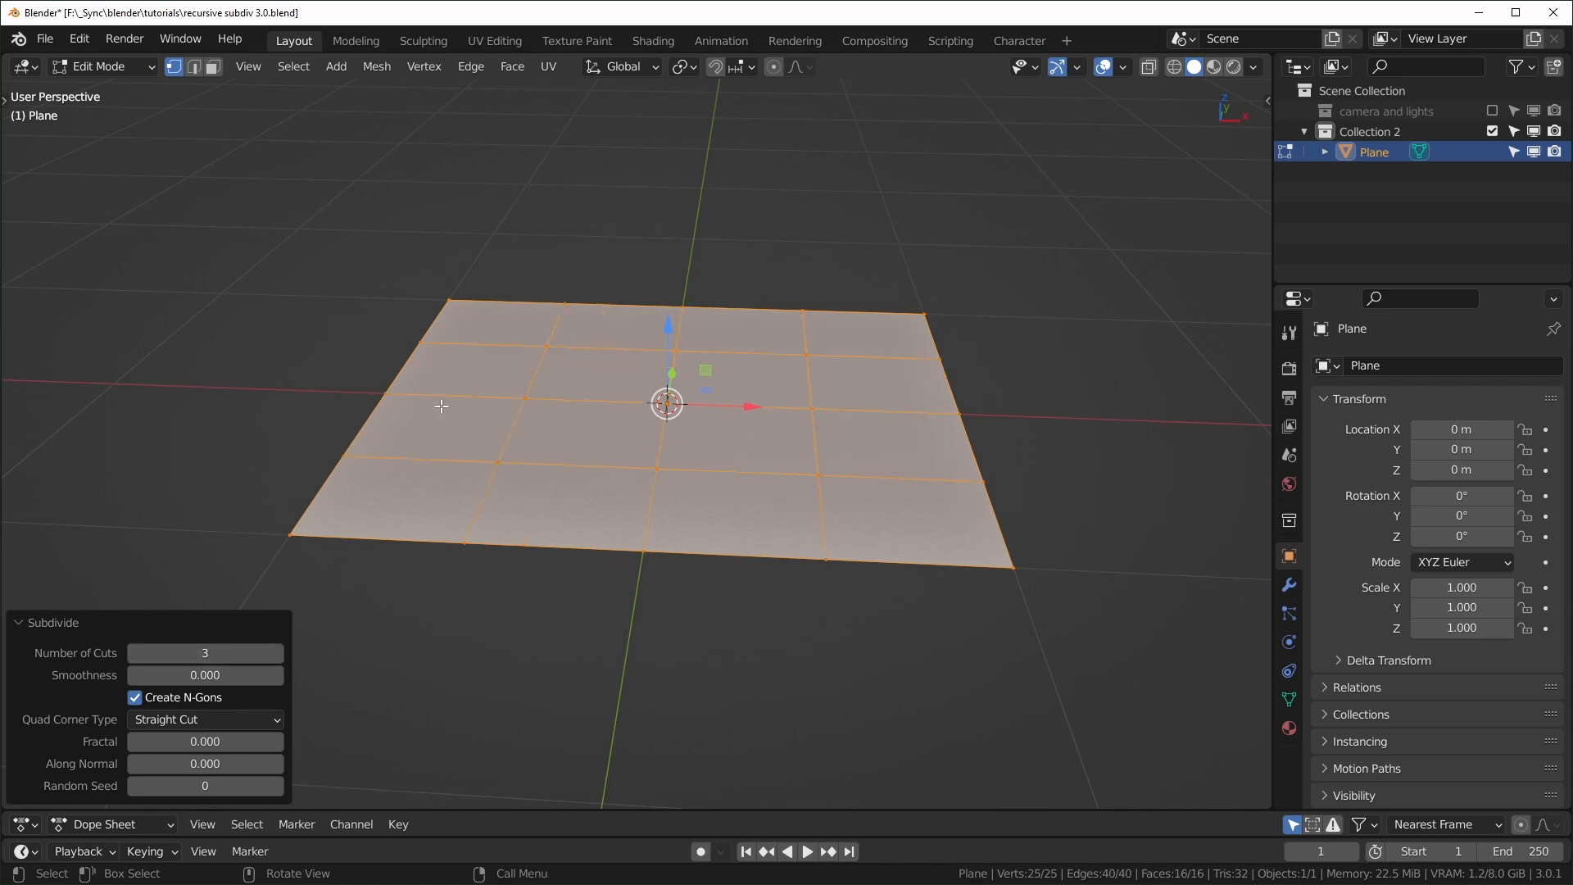
mouse_move(801, 327)
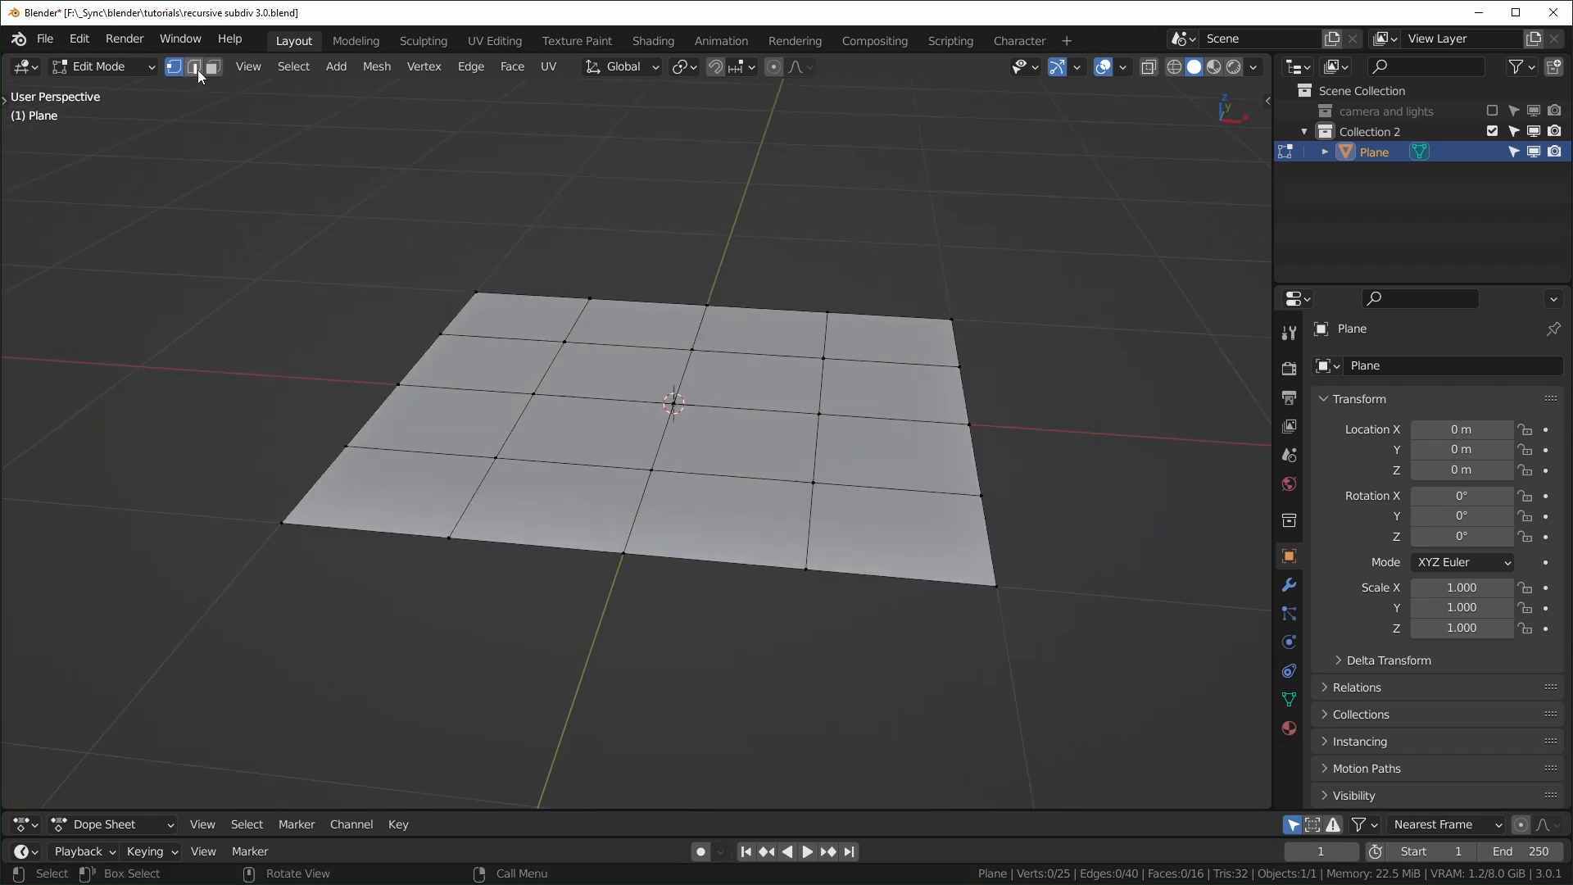
Edge Split the whole grid into detached faces and randomly select about half of them.
left_click(192, 66)
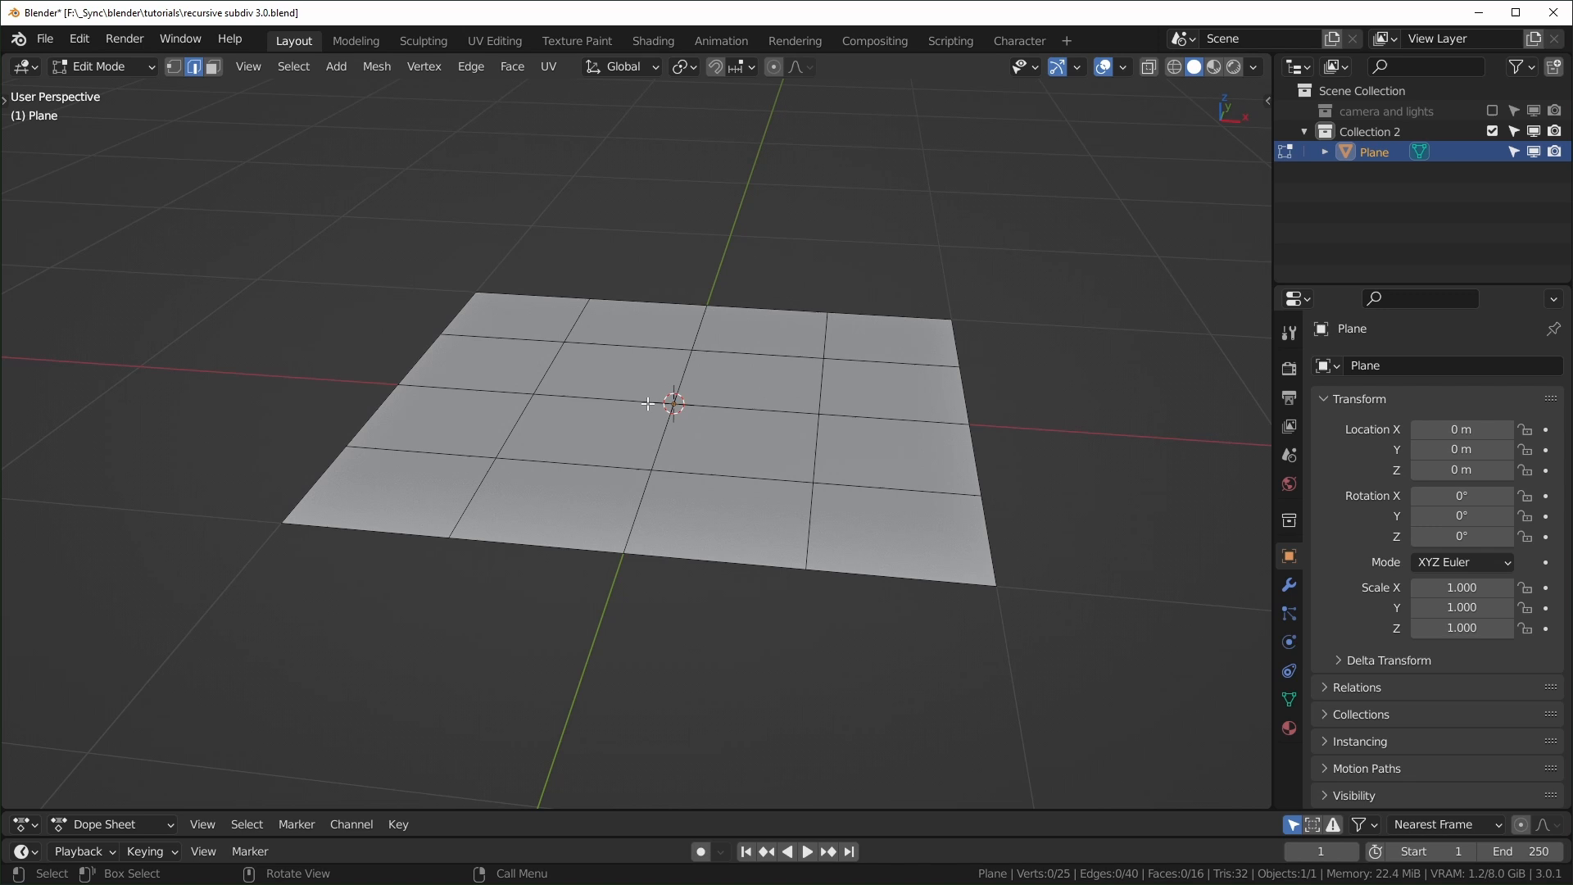
right_click(672, 402)
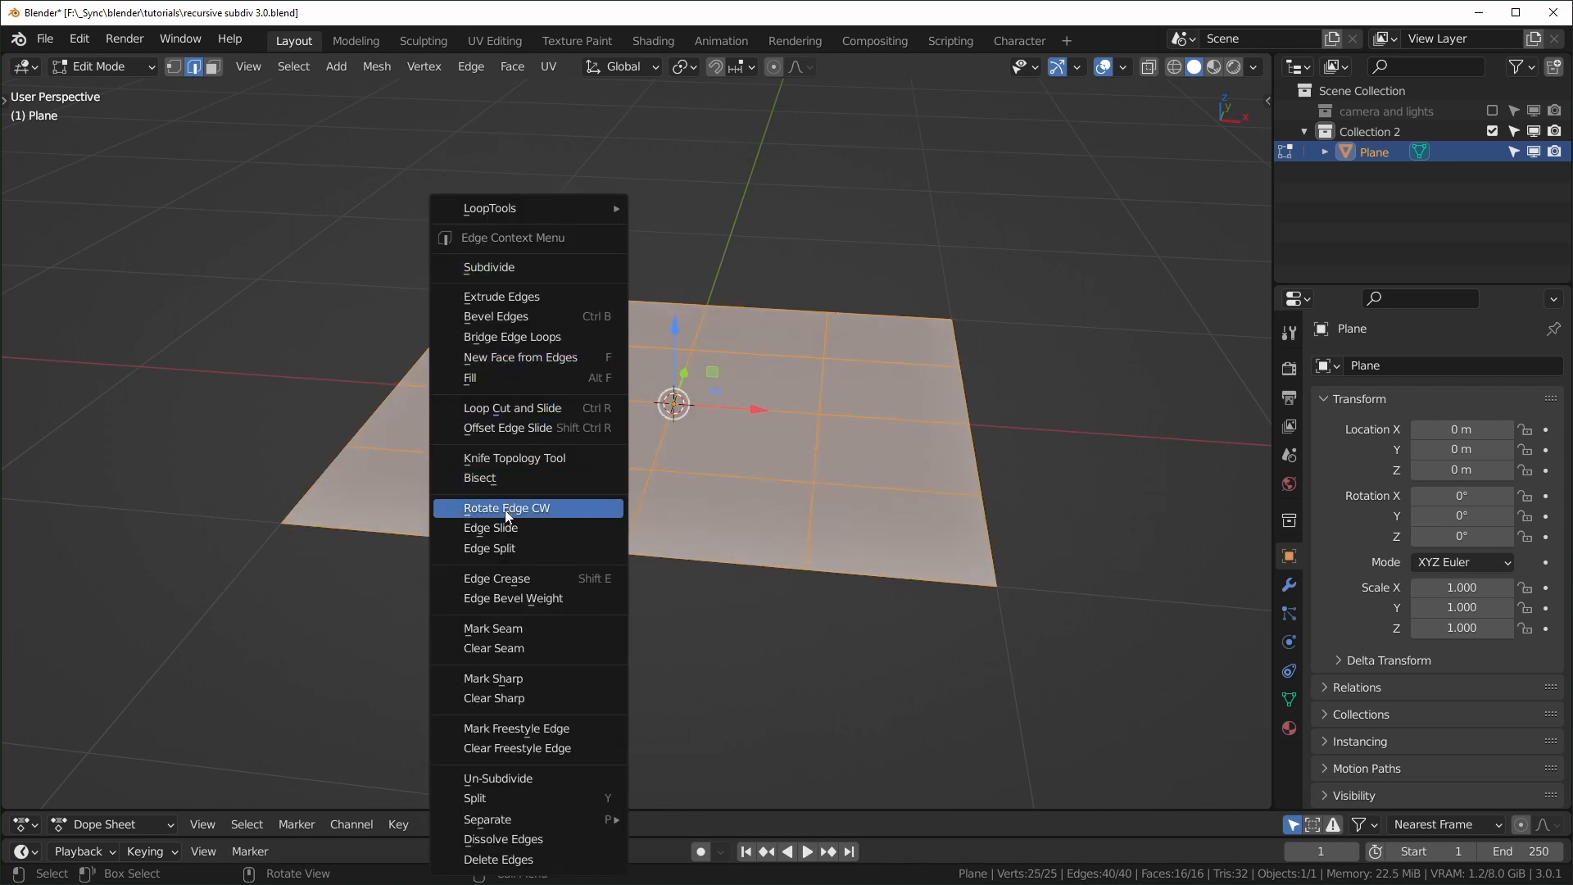
left_click(490, 548)
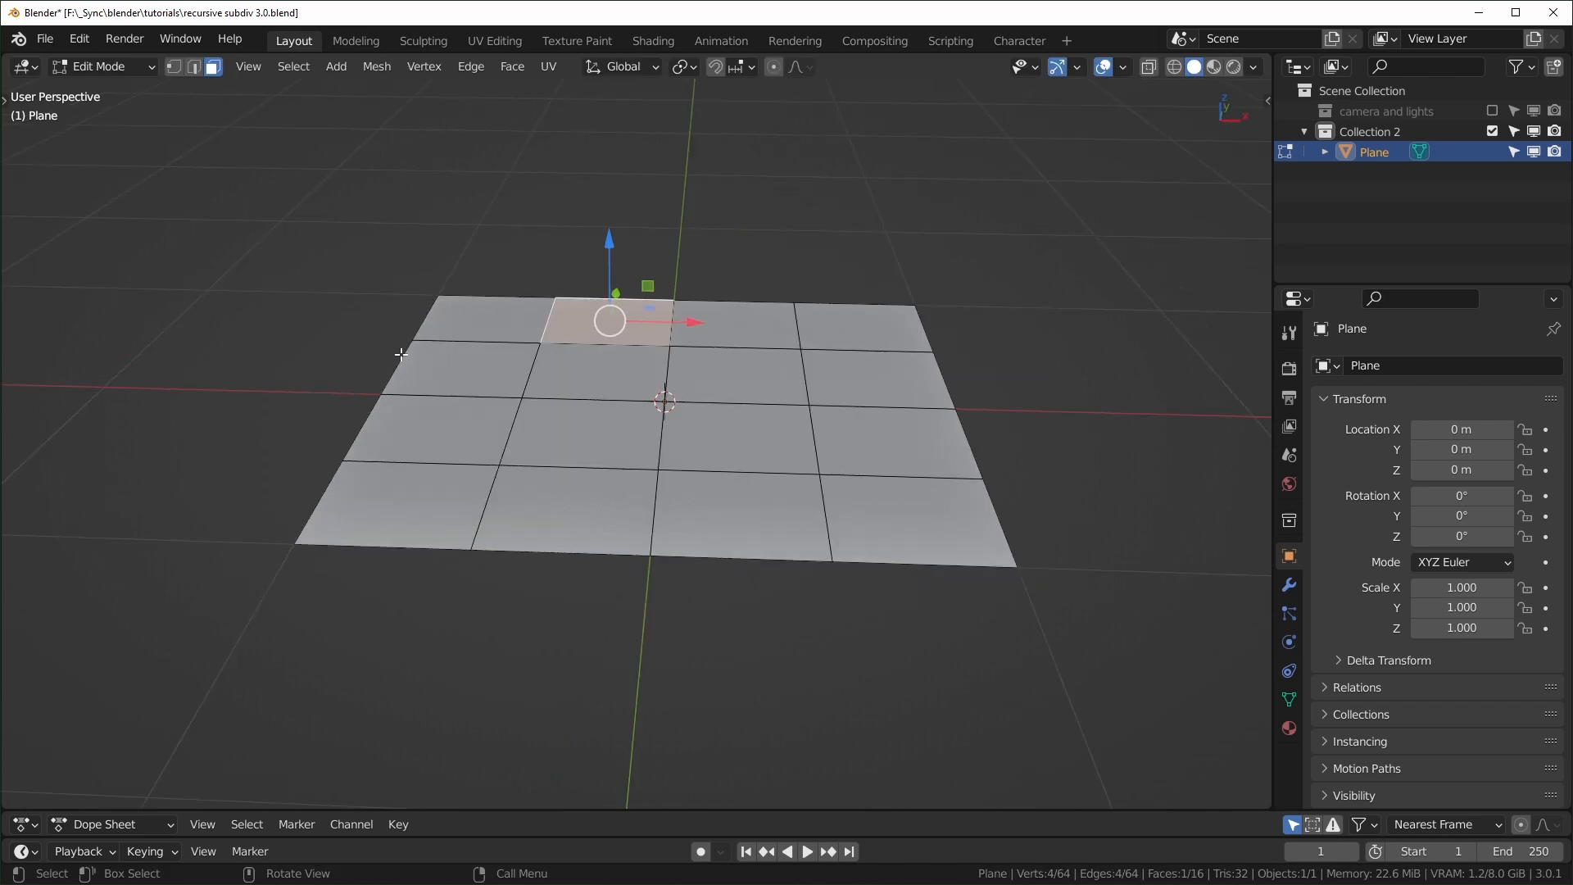
left_click(293, 66)
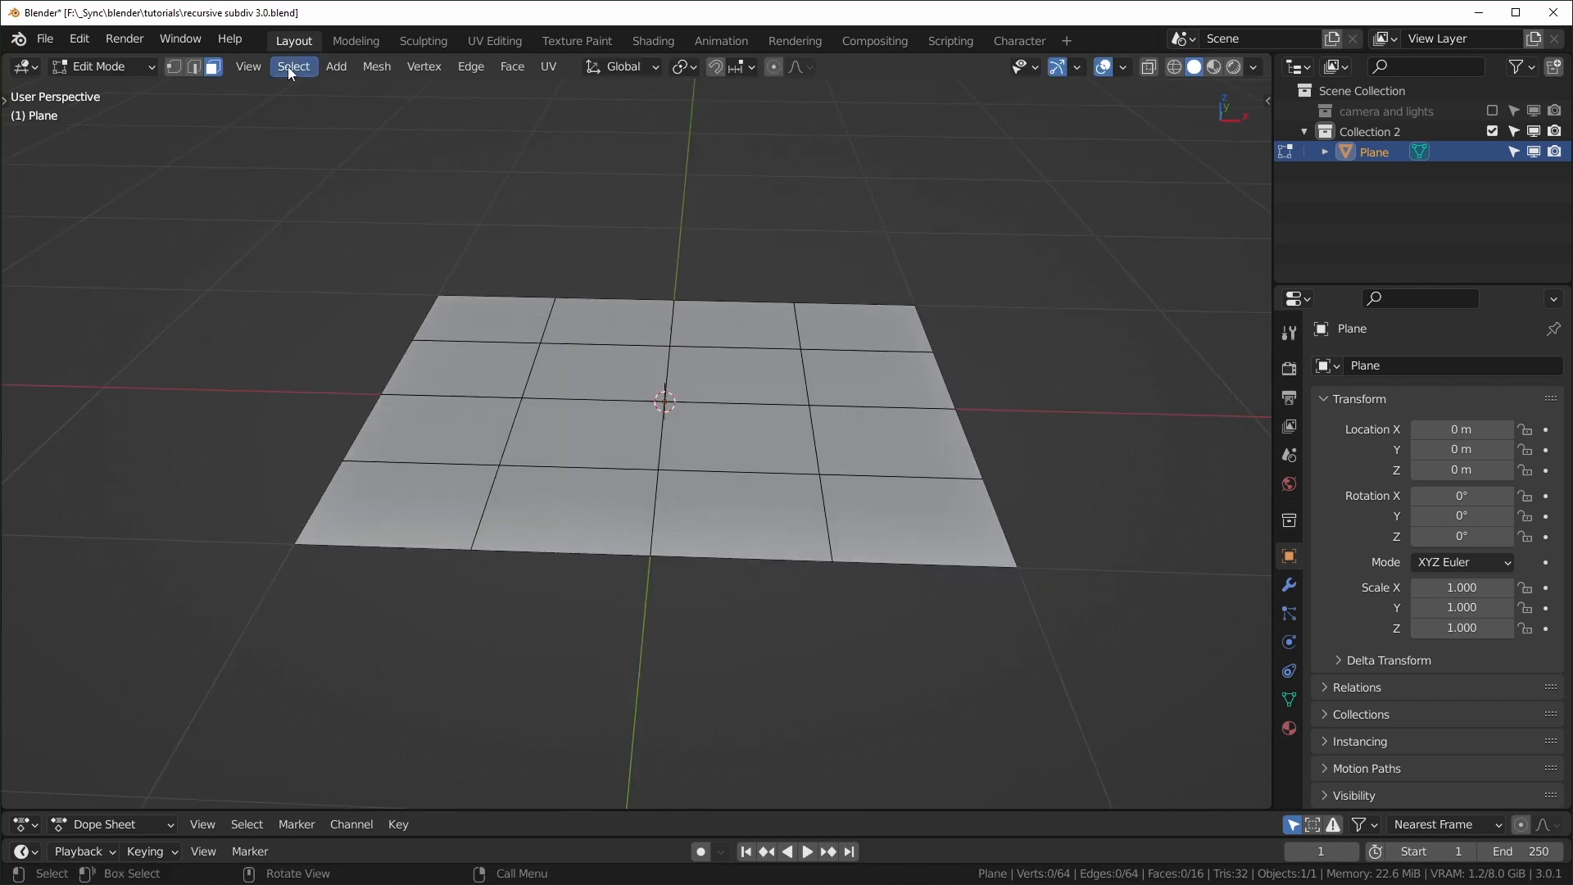
left_click(294, 66)
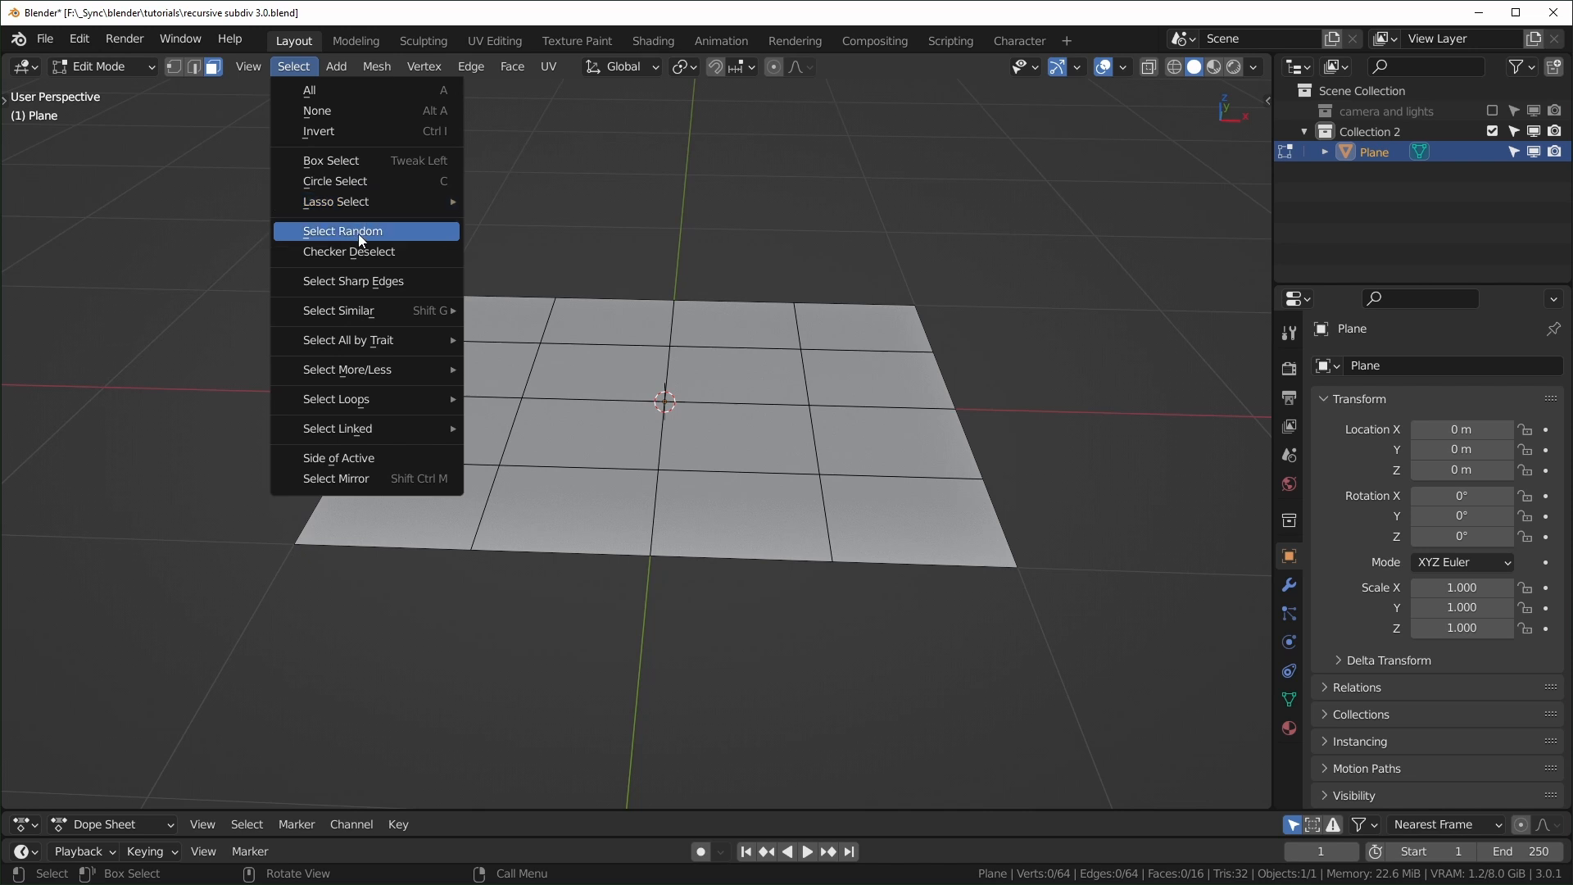
left_click(343, 231)
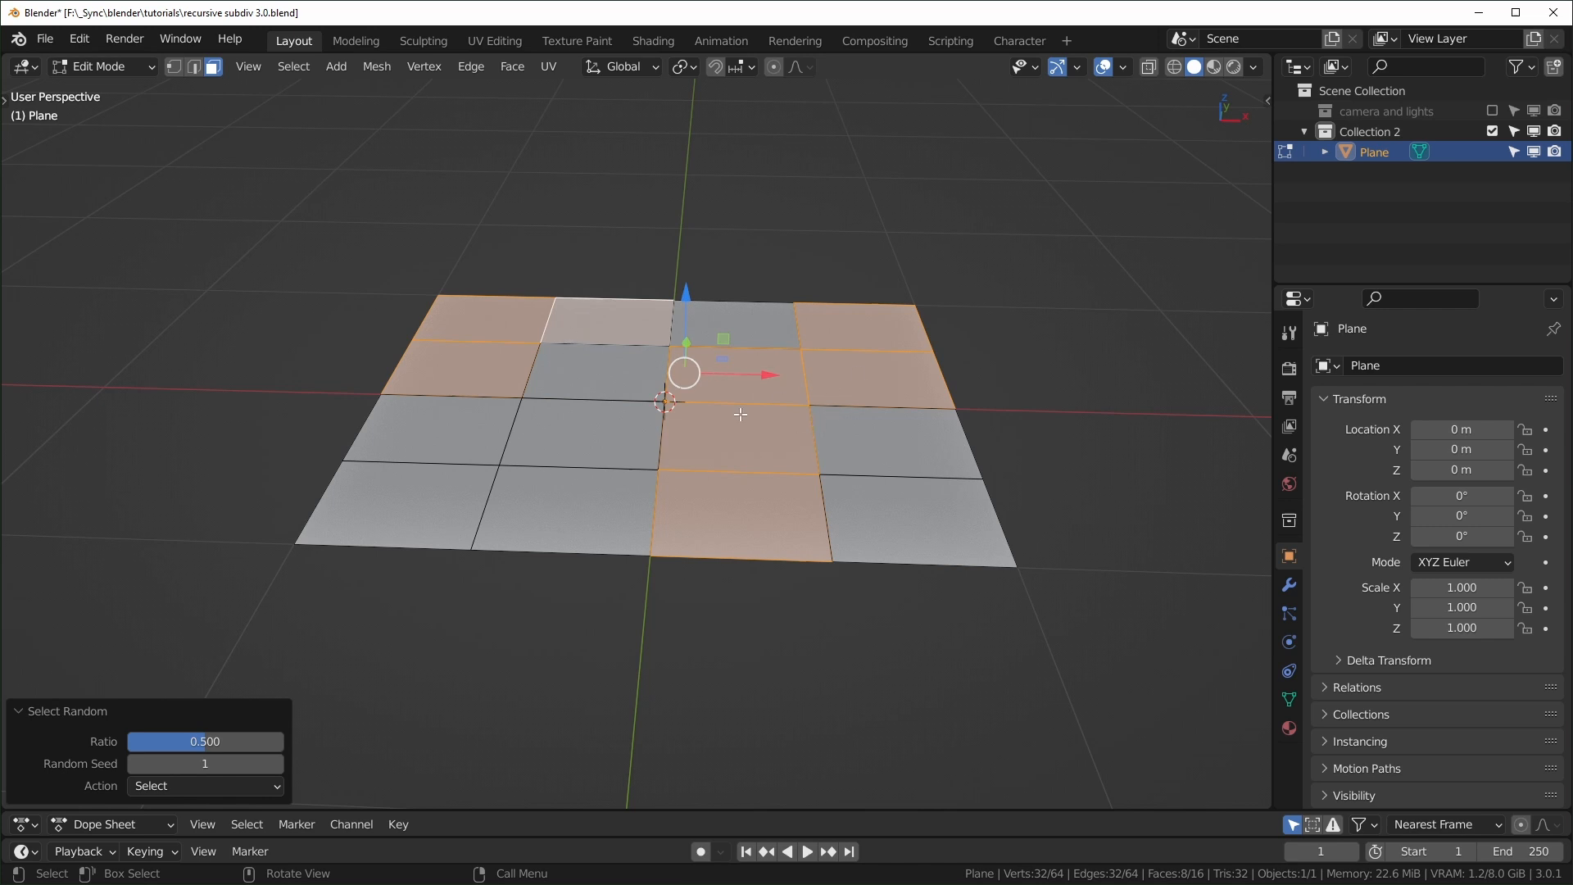
mouse_move(734, 415)
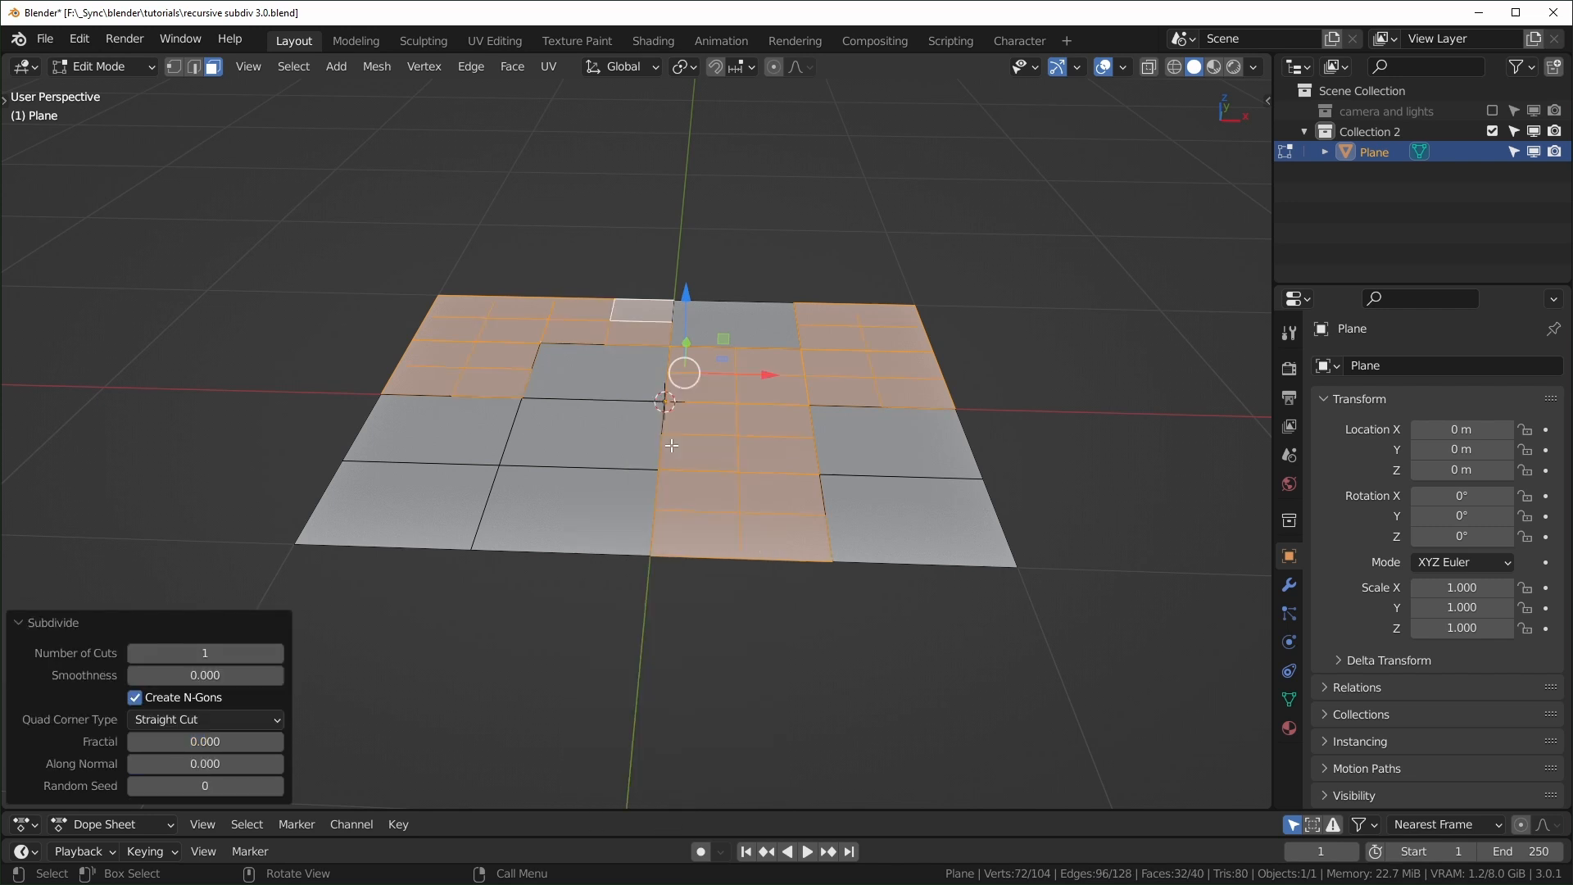
mouse_move(706, 475)
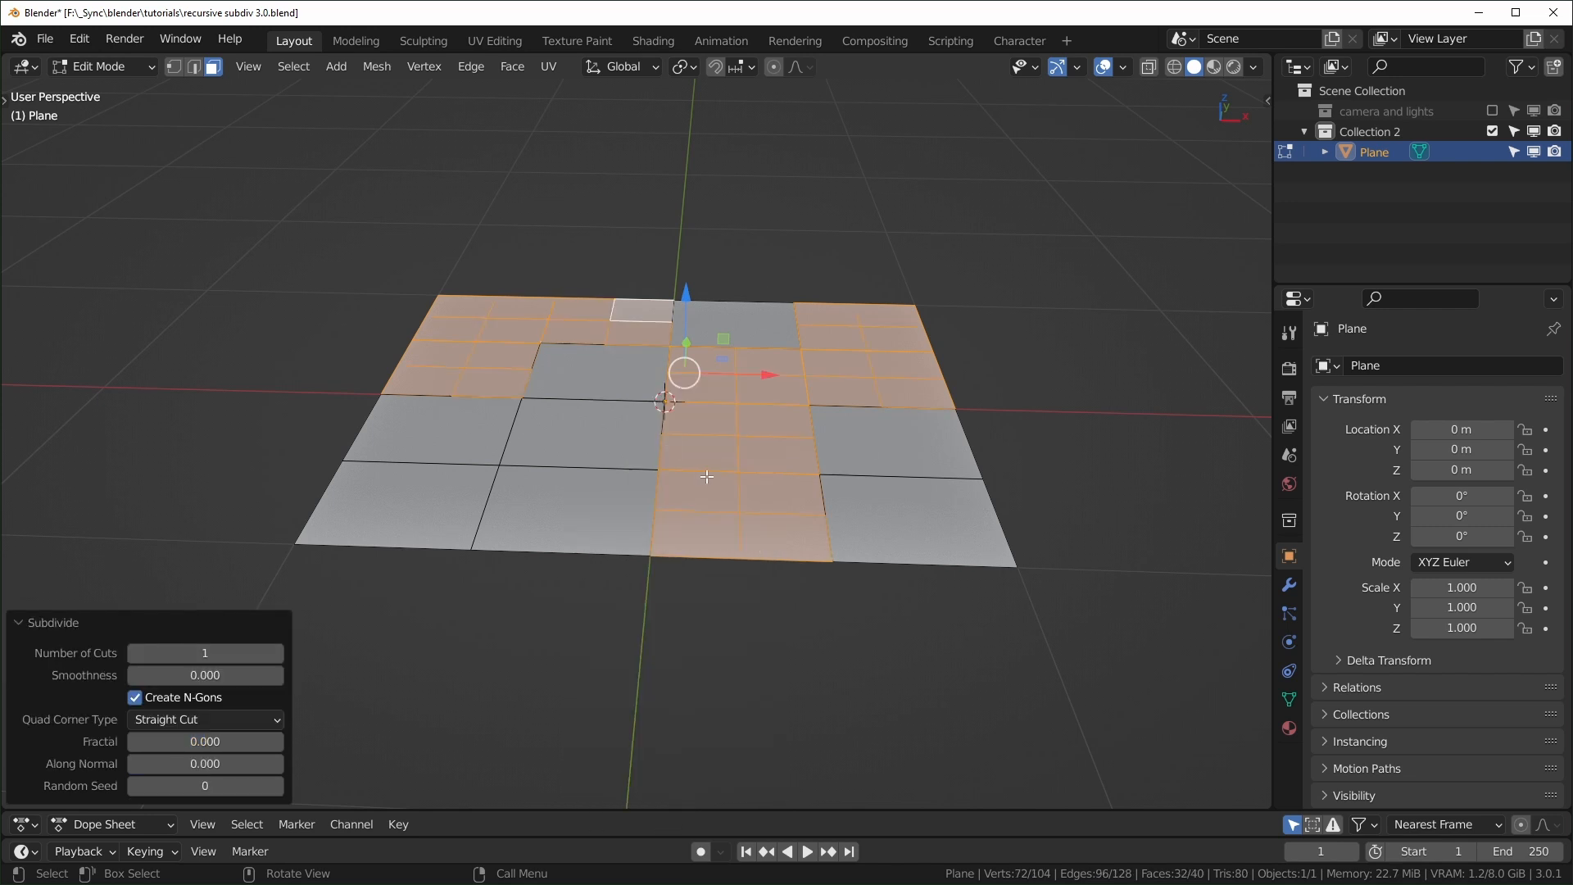
mouse_move(703, 447)
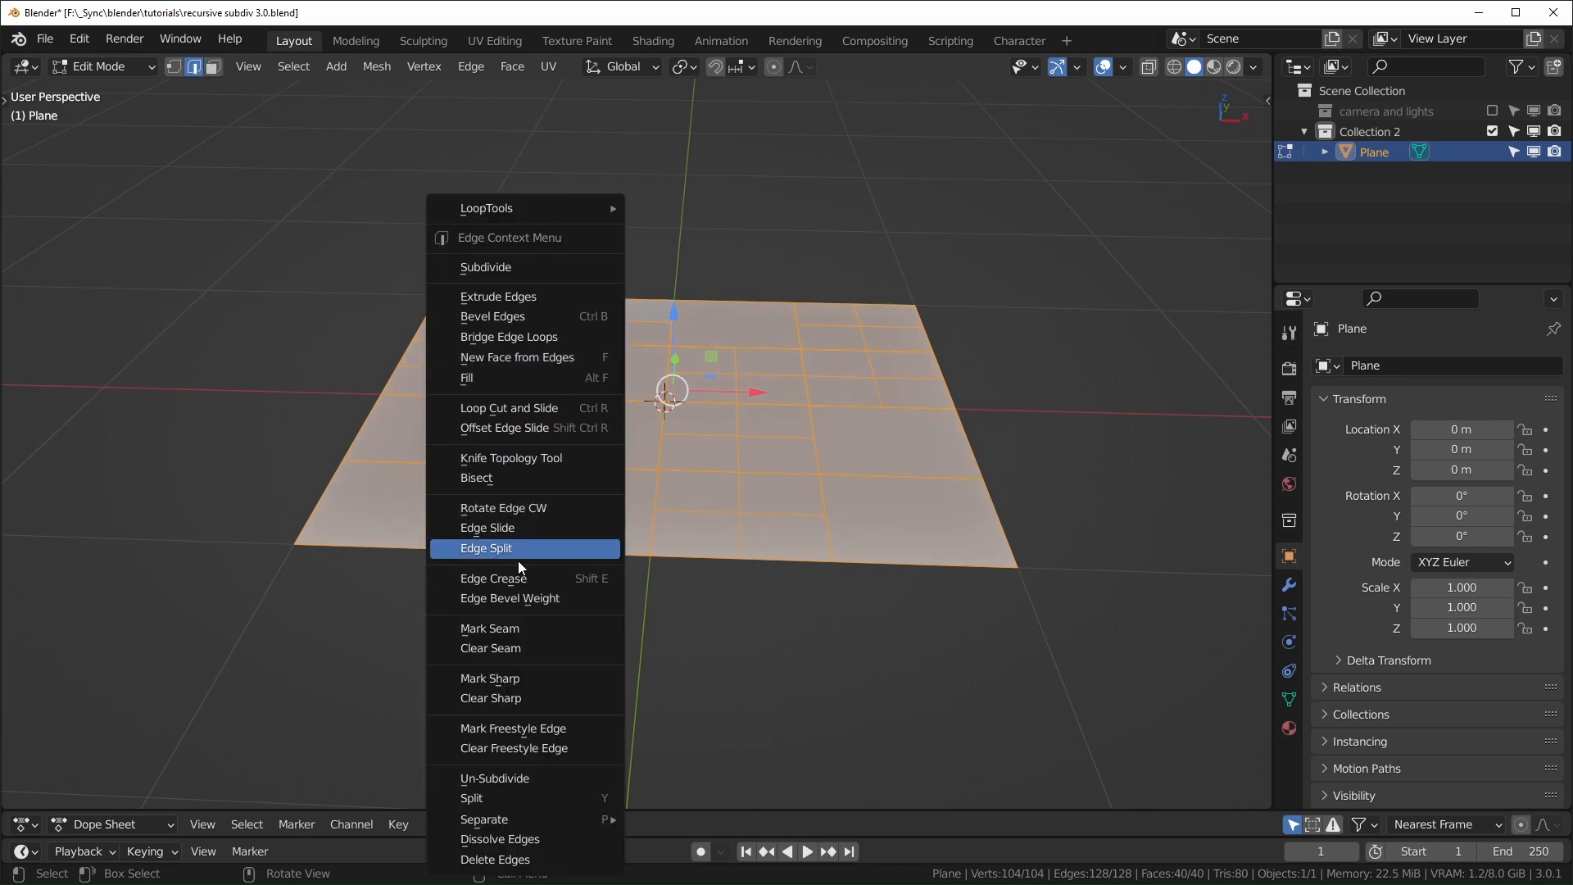
Split the newly cut faces apart and subdivide the randomly chosen ones again.
left_click(487, 547)
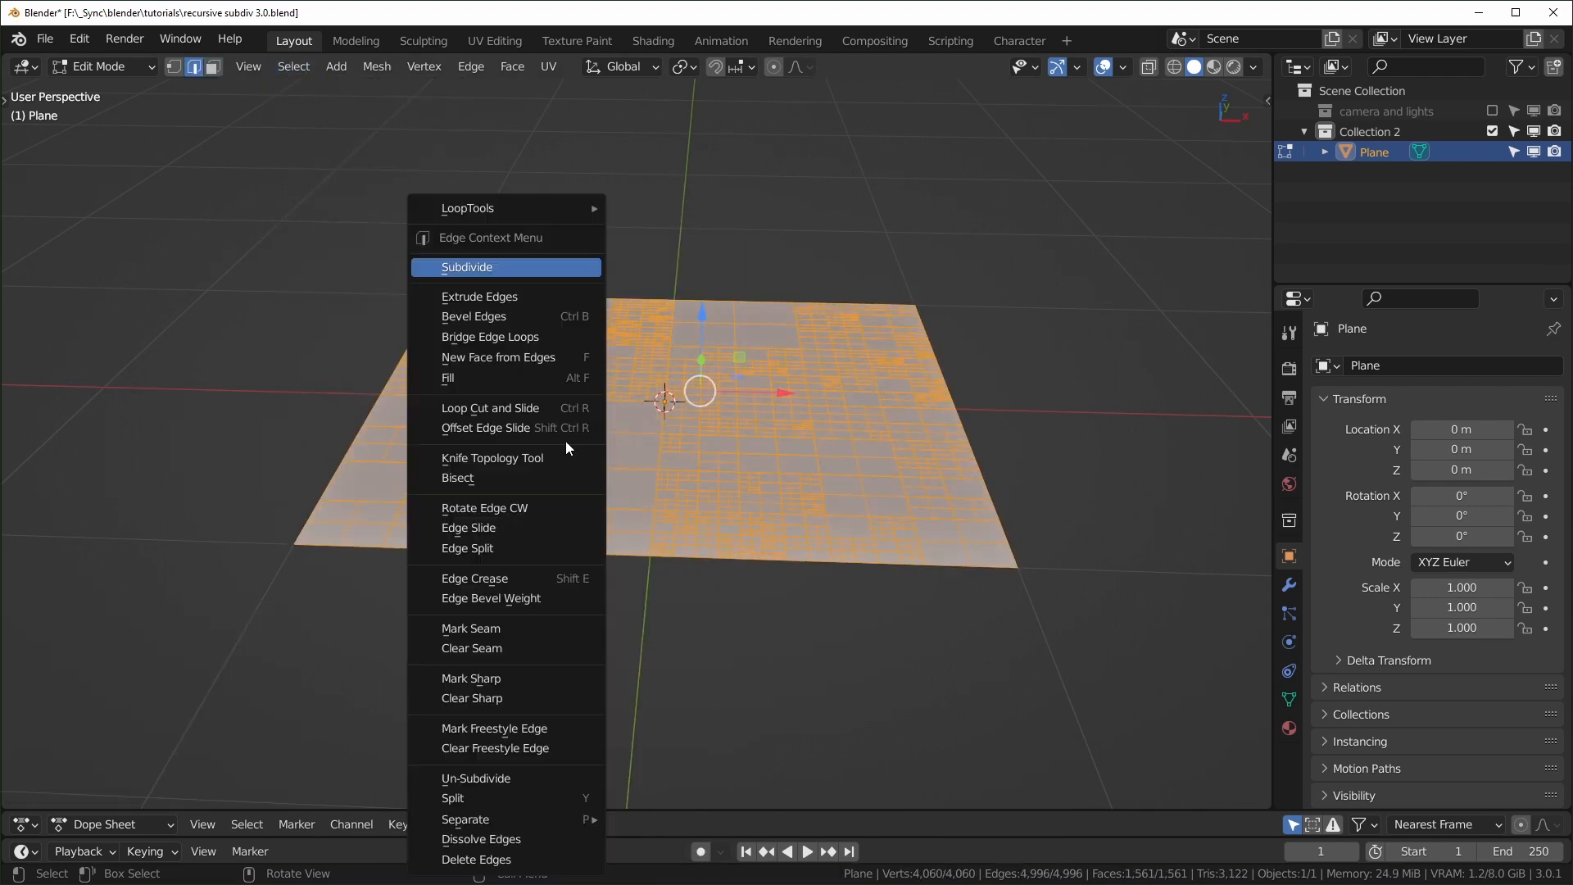
left_click(467, 266)
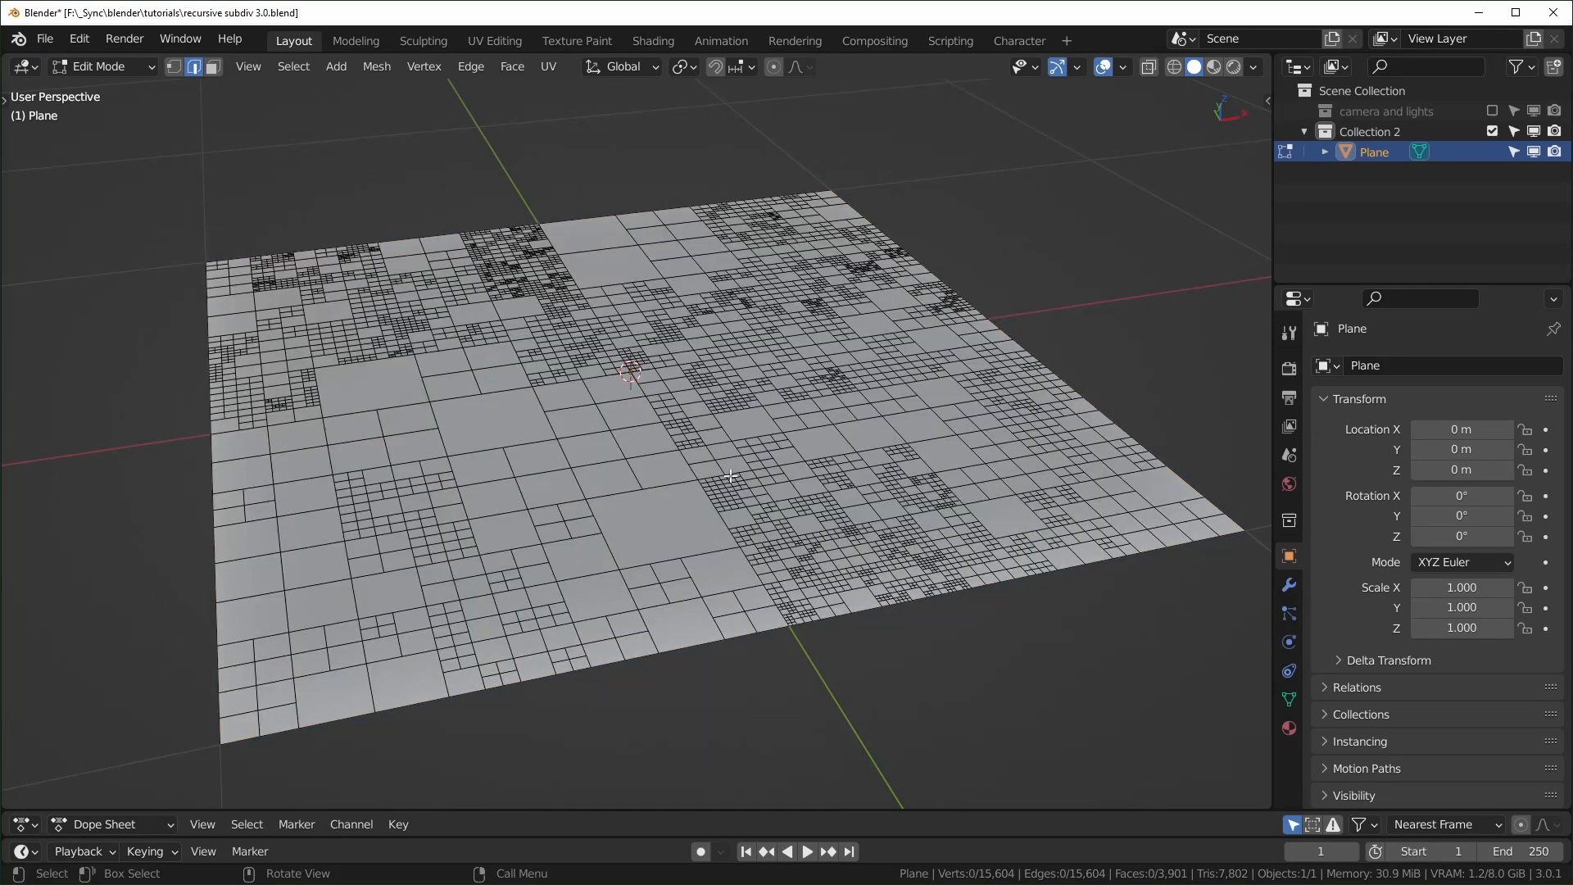
Select all faces and extrude them individually upward into raised blocks.
key("a")
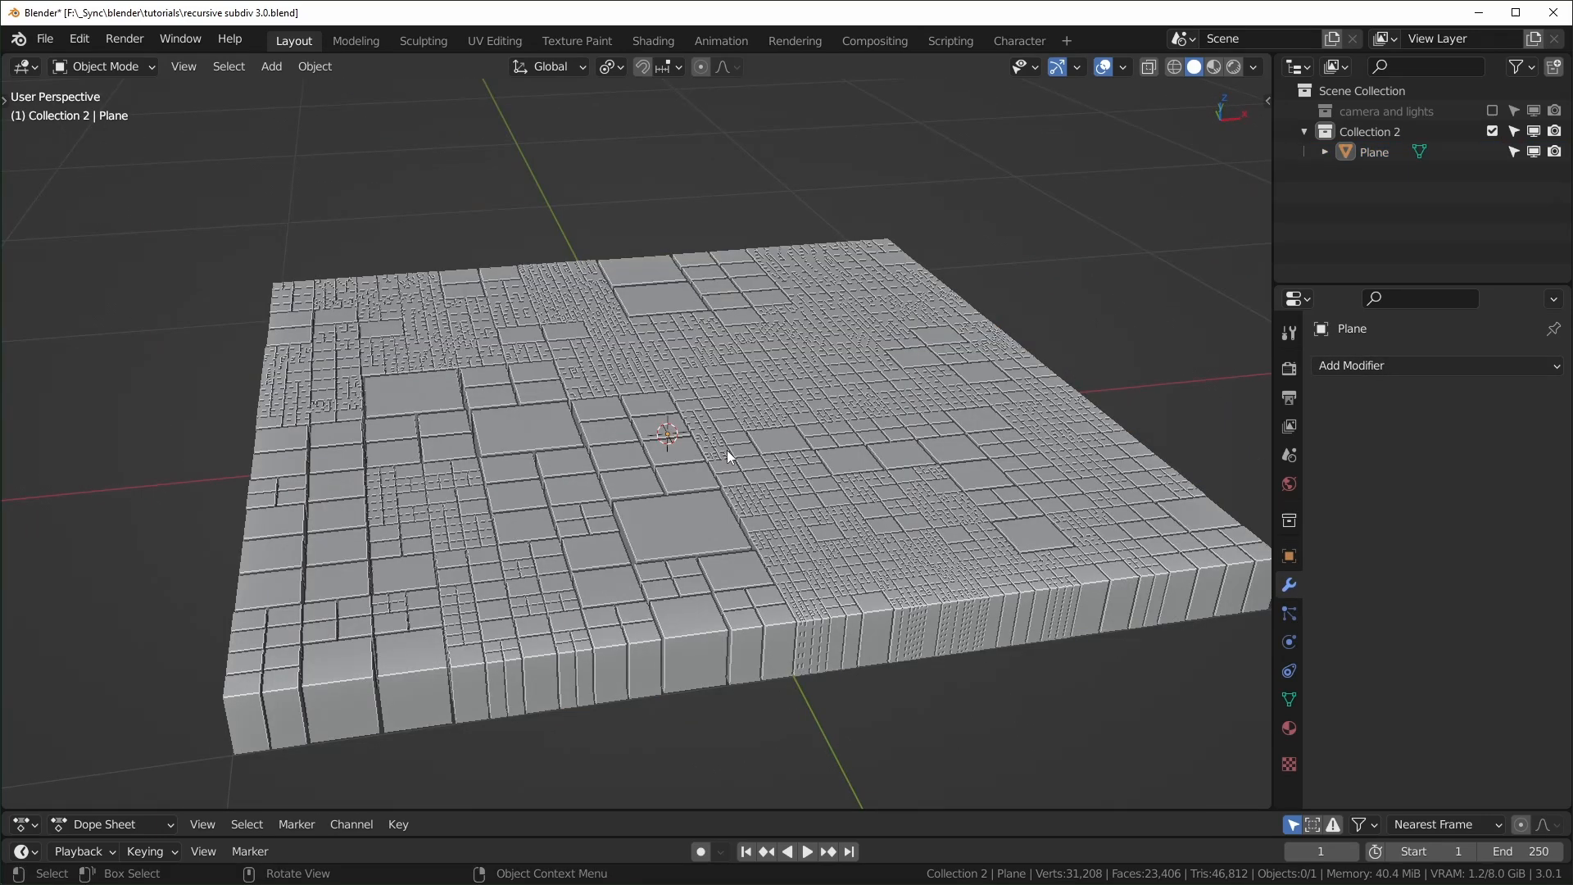
mouse_move(255, 416)
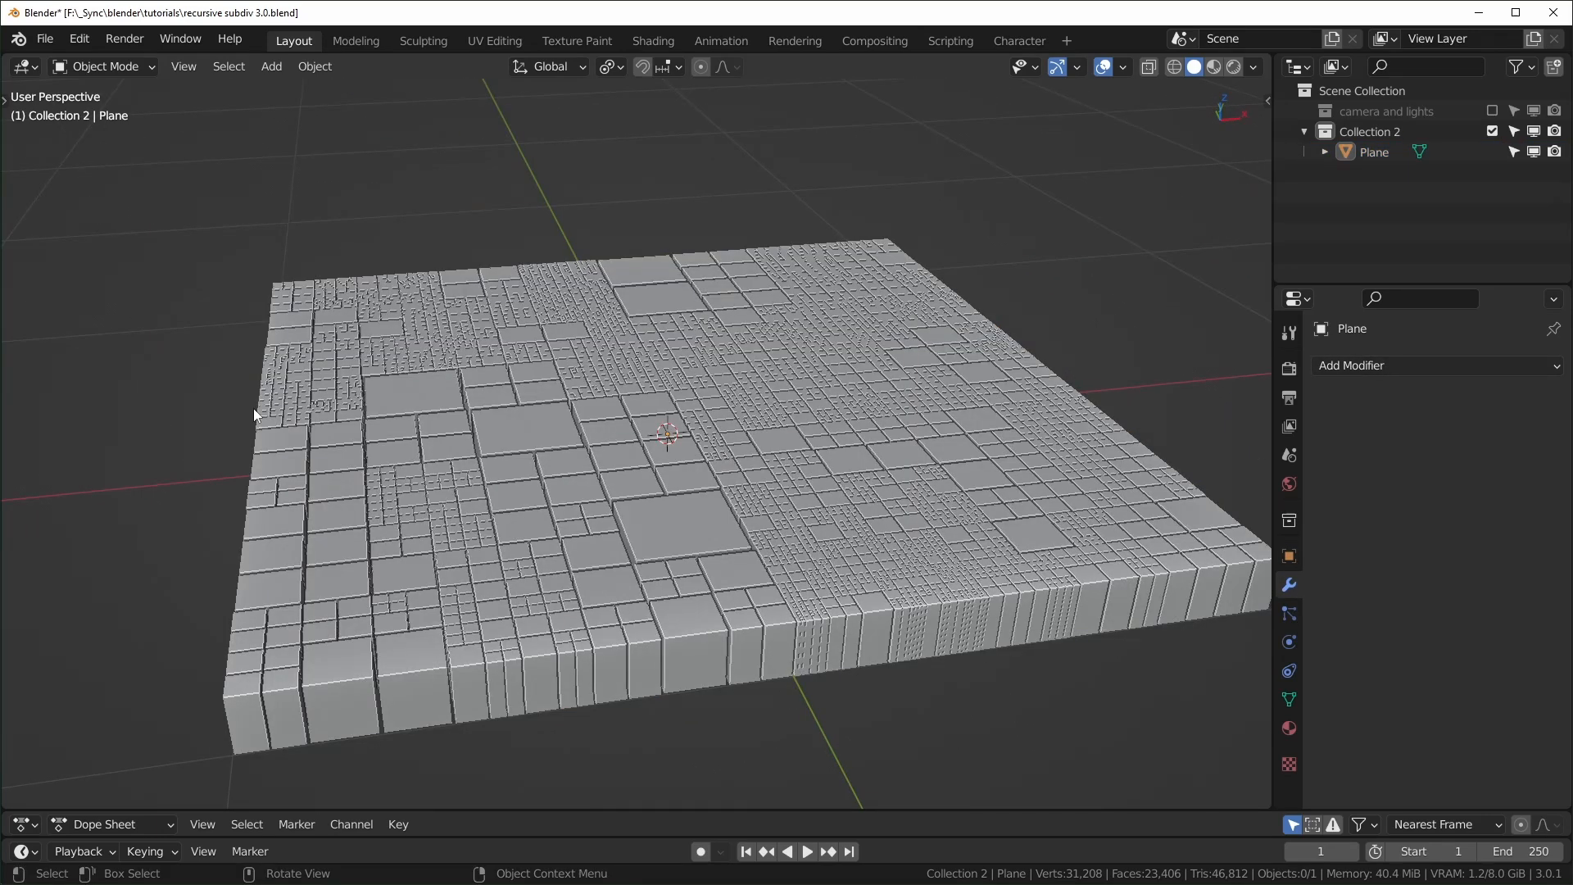
key("Tab")
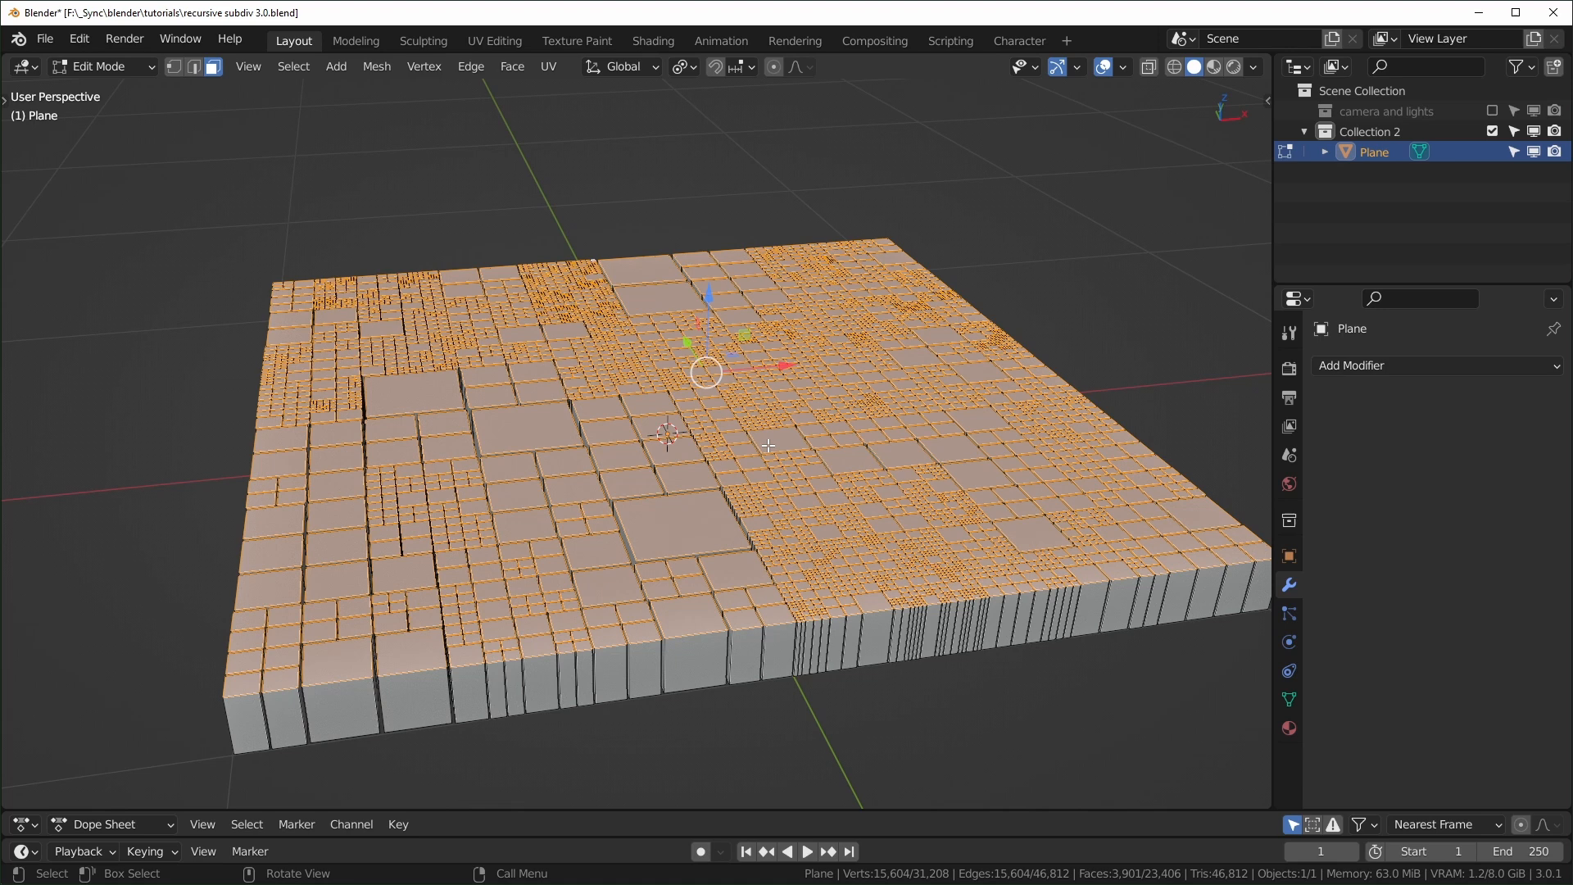
Hide the block slab, add a fresh plane and create a Geometry Nodes workspace.
key("Tab")
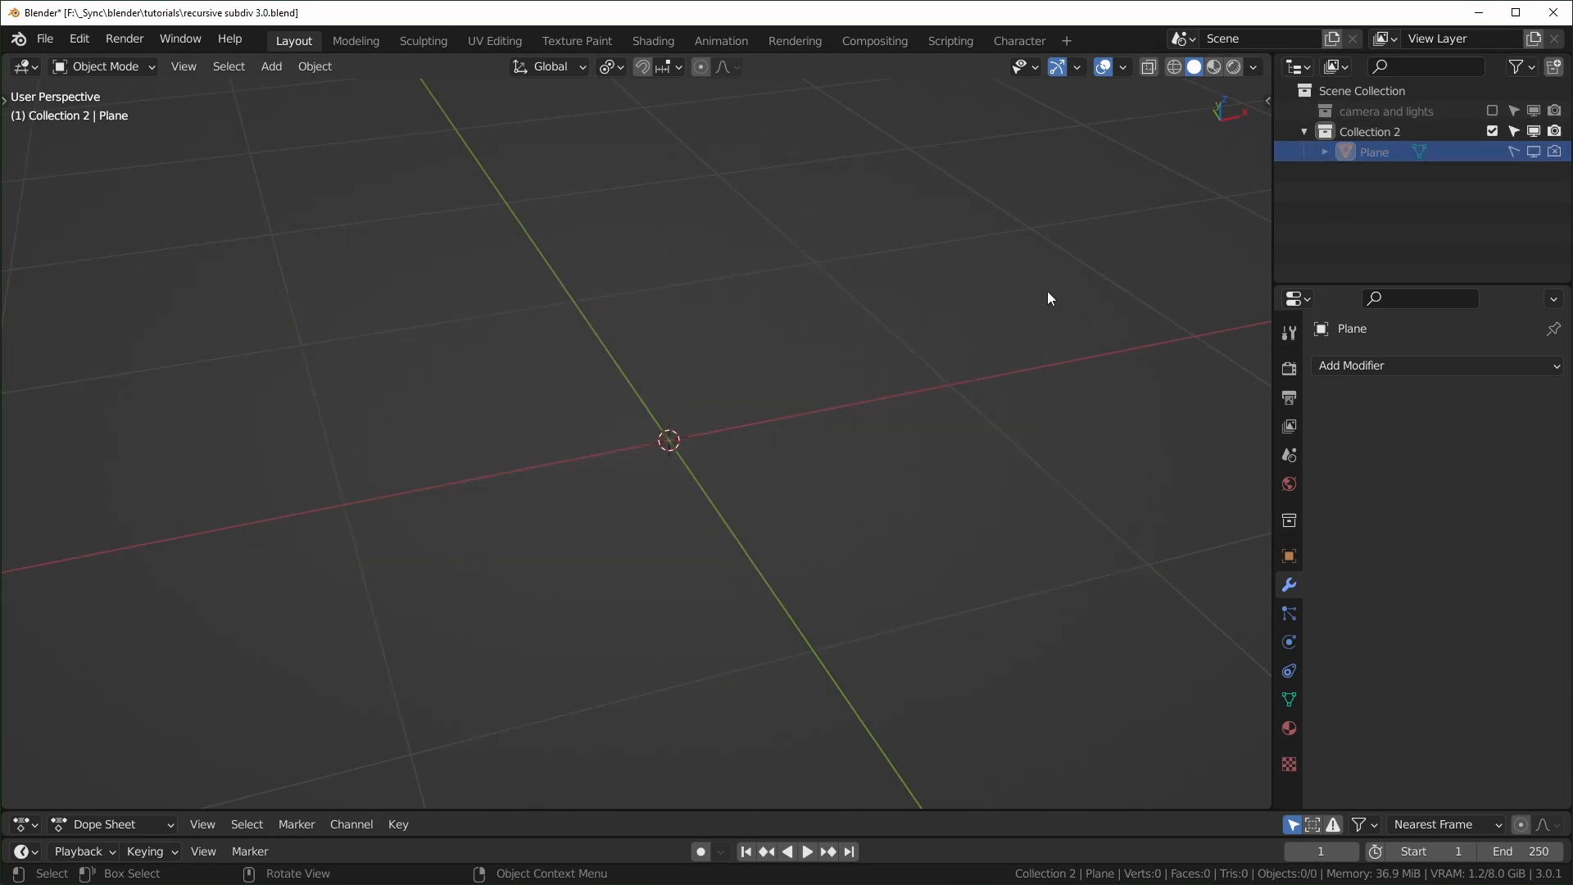
left_click(271, 65)
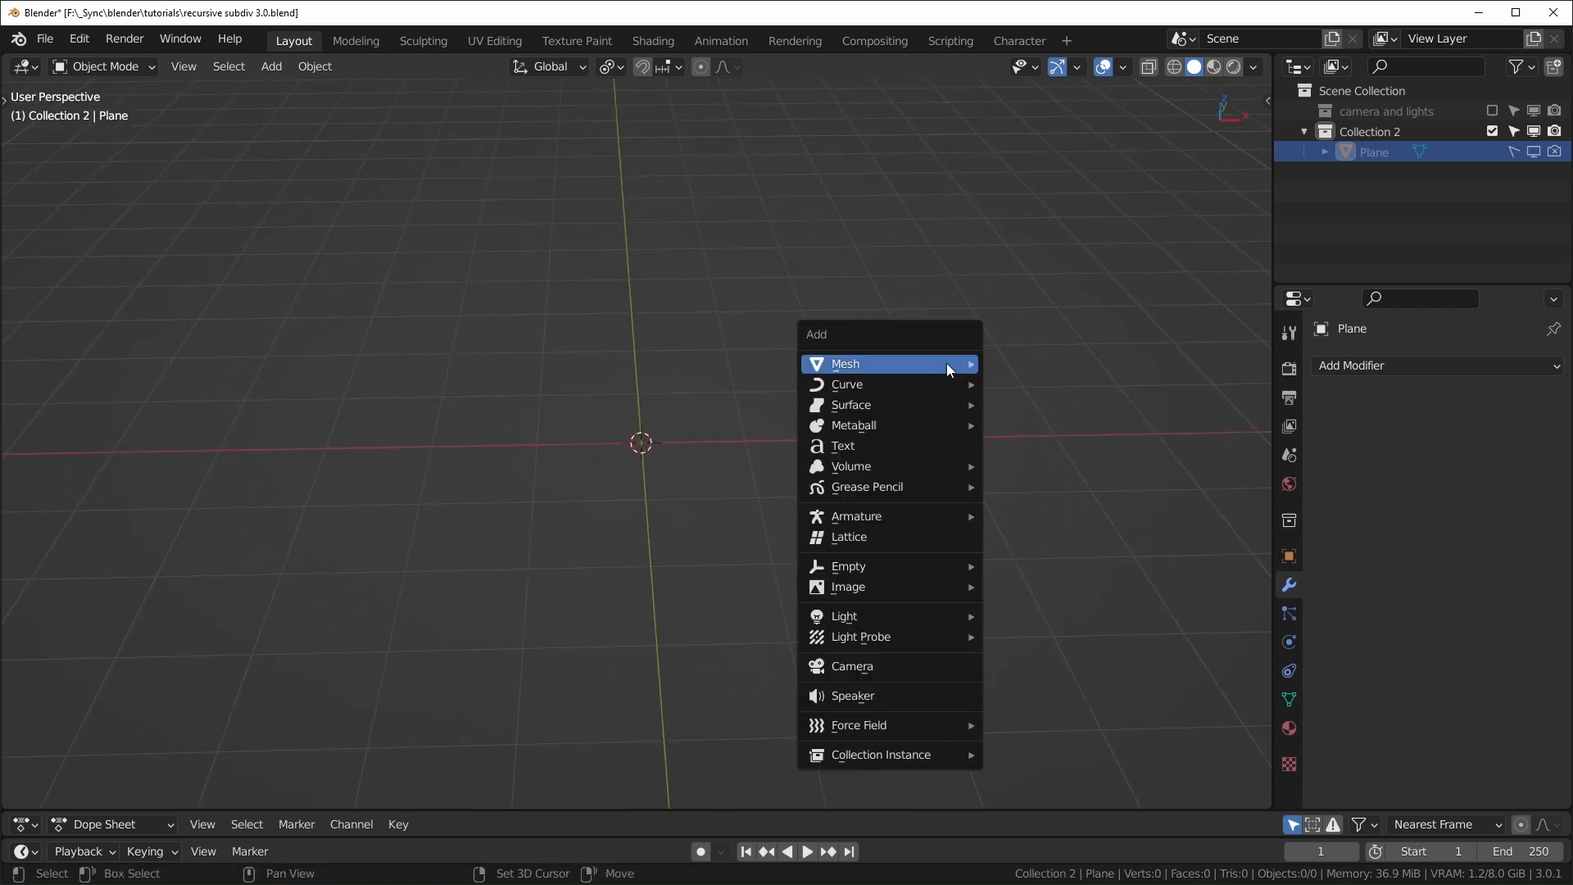
left_click(846, 364)
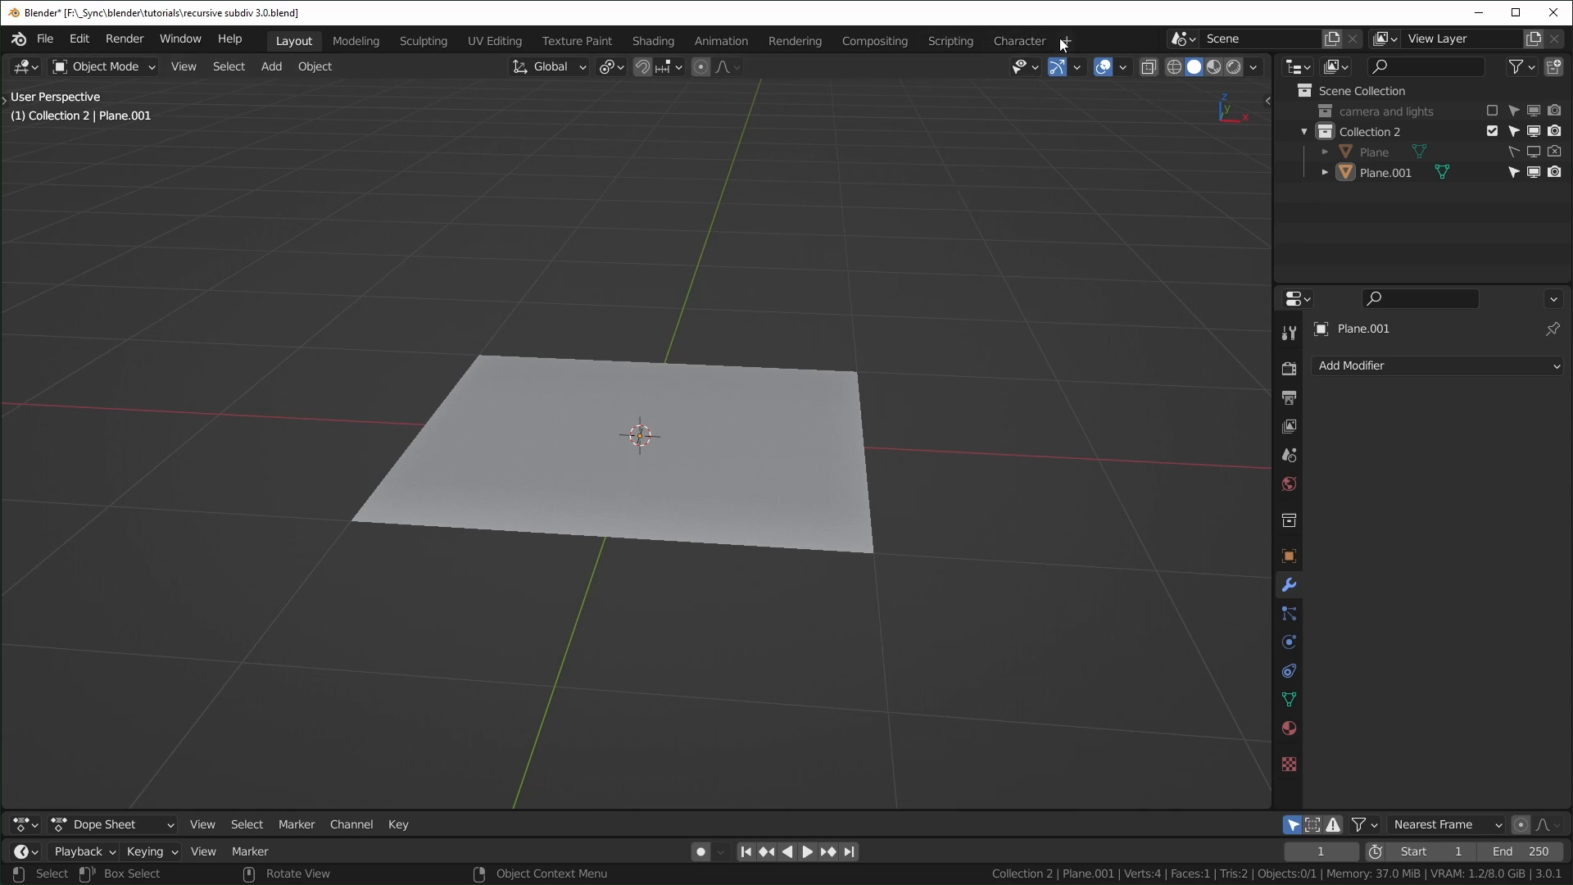
left_click(1064, 41)
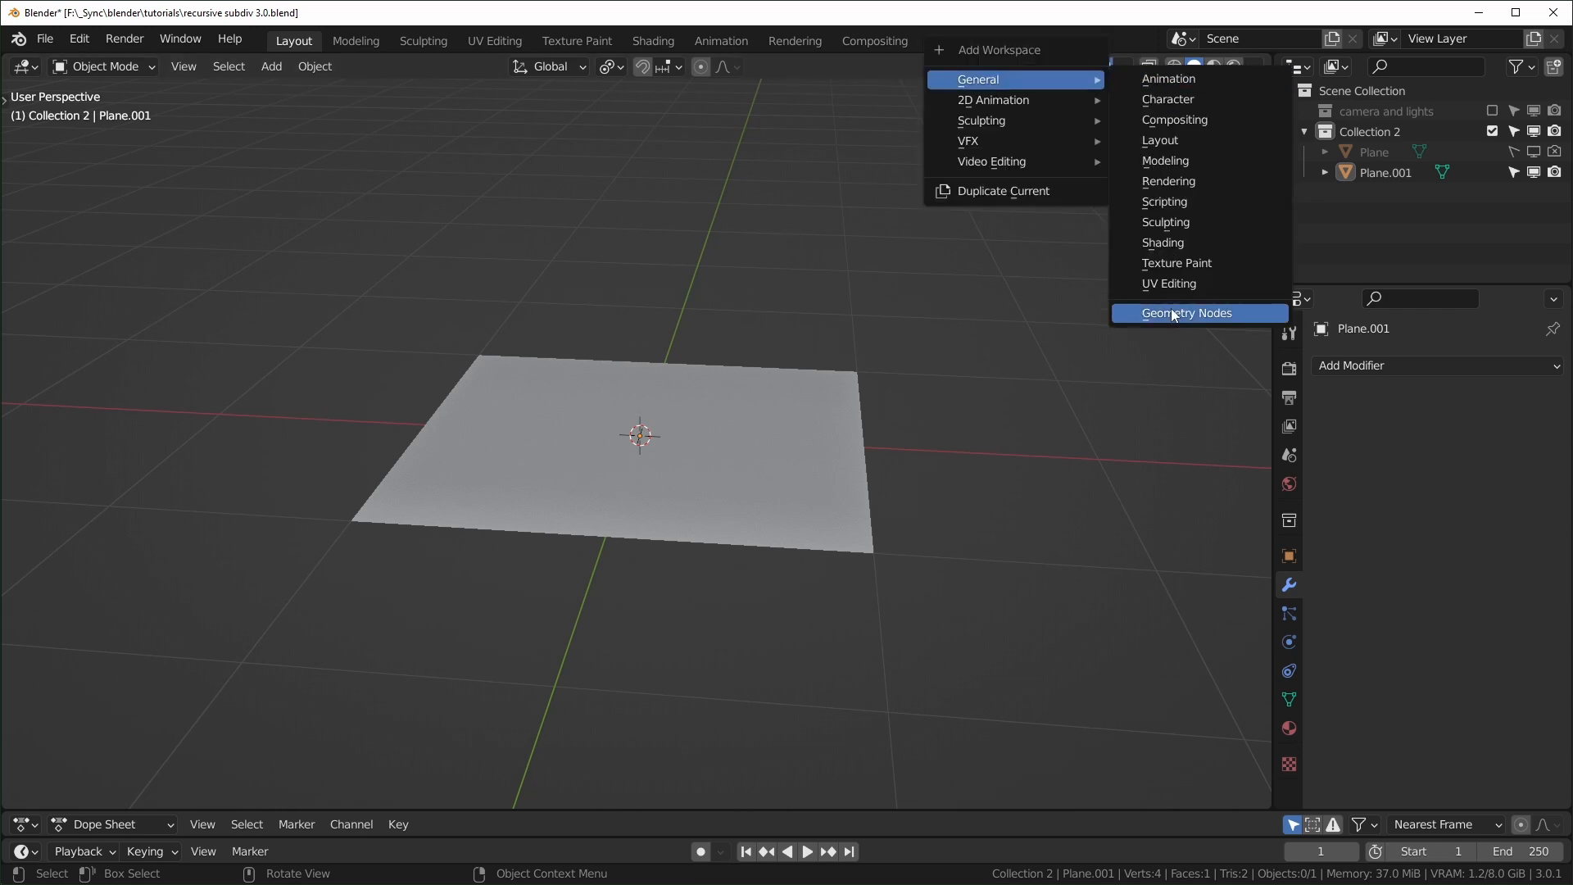
left_click(1187, 311)
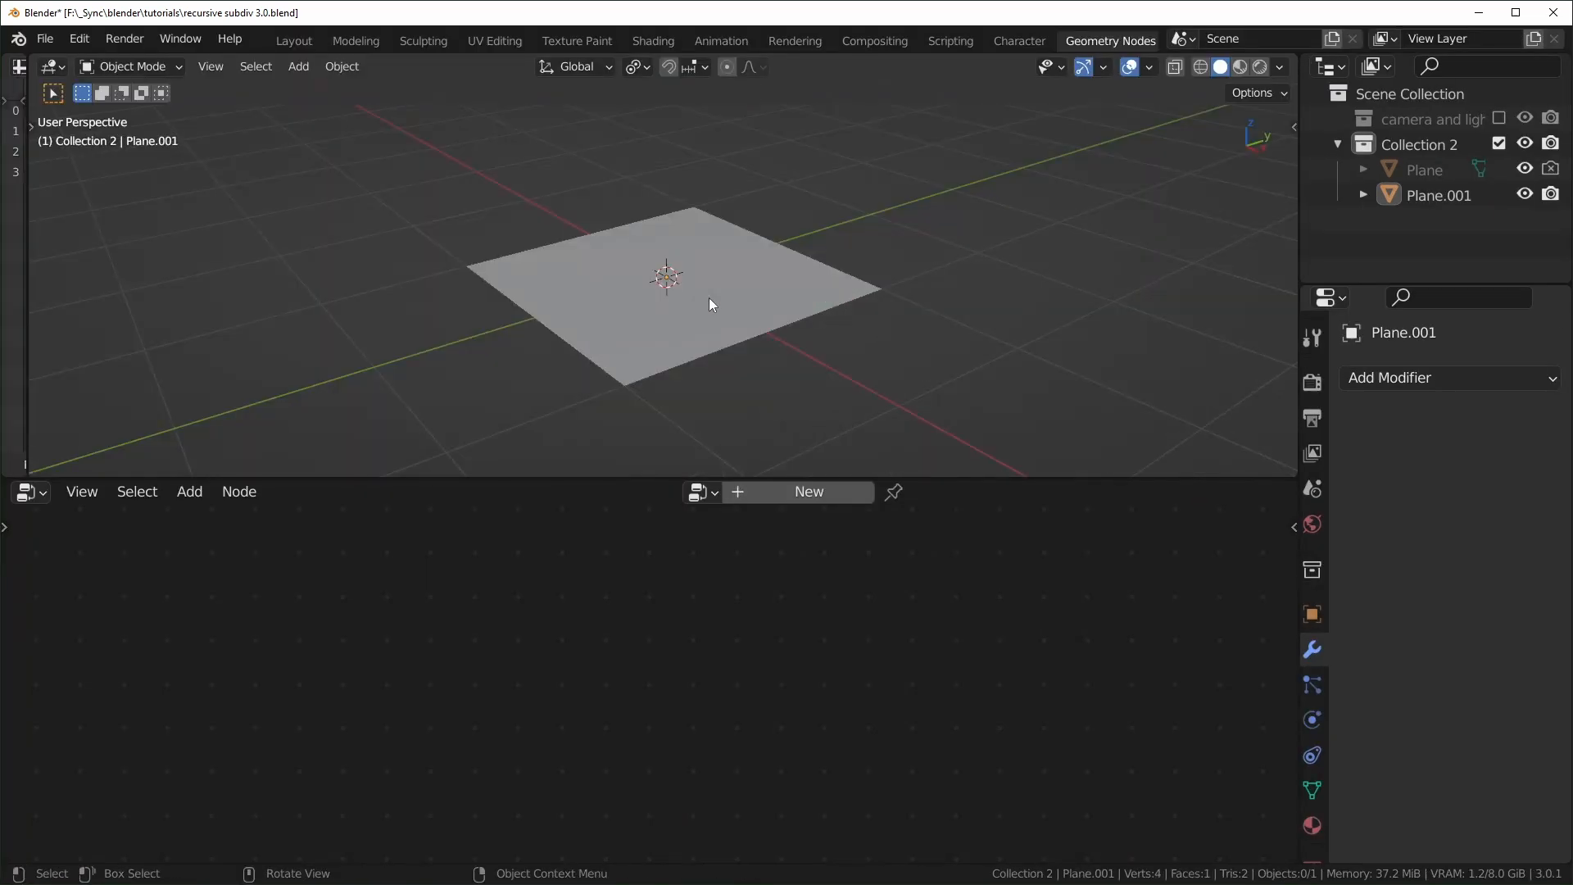
Select Plane.001 and create a new geometry node tree on it.
left_click(667, 280)
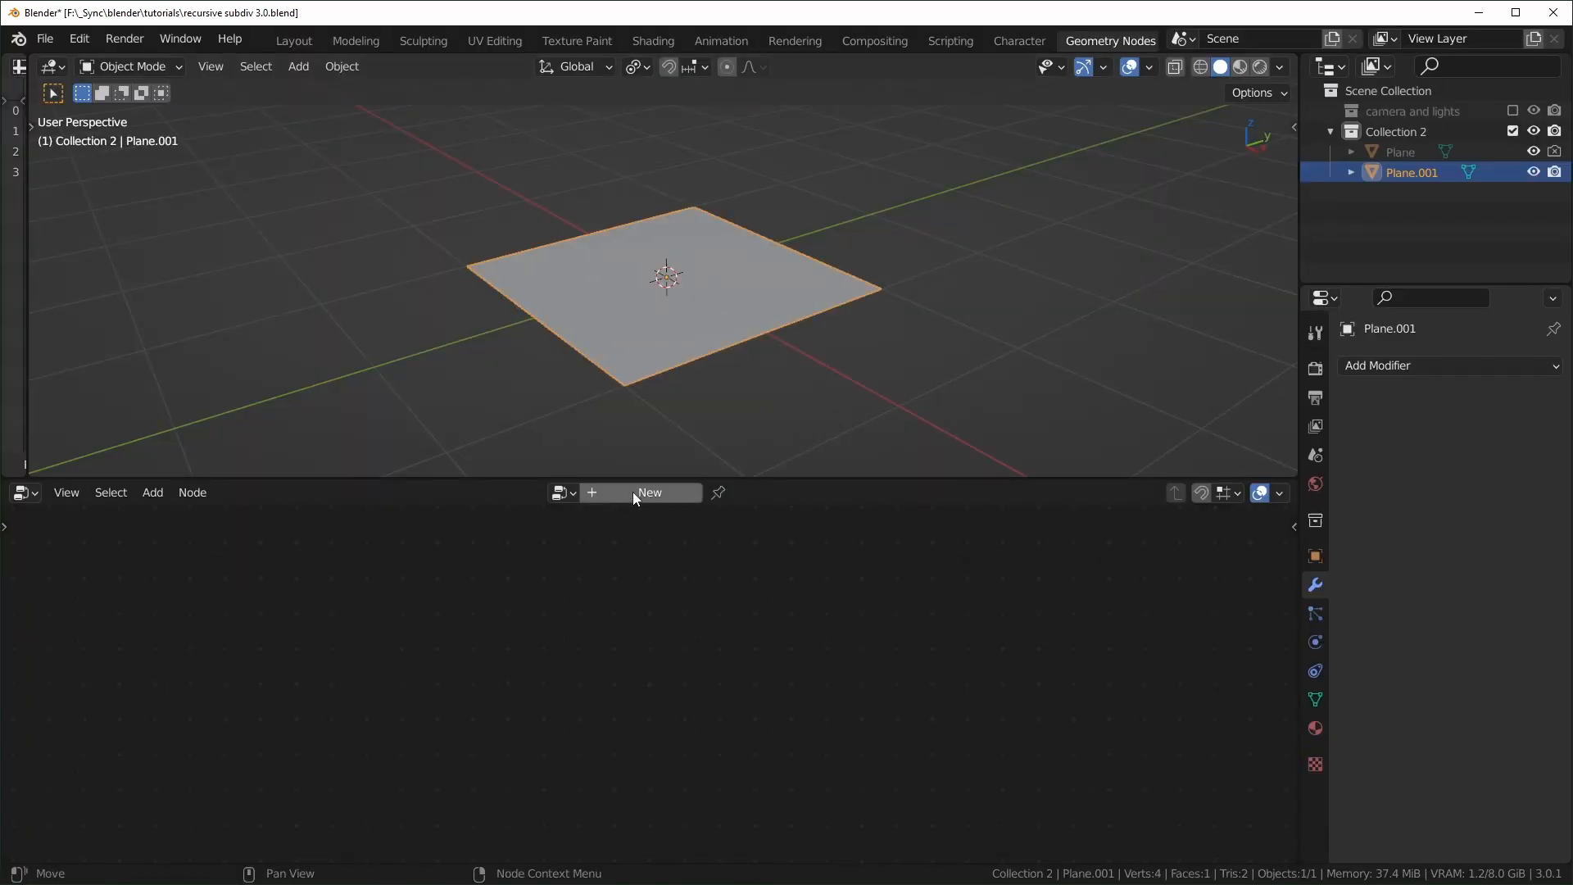
left_click(649, 493)
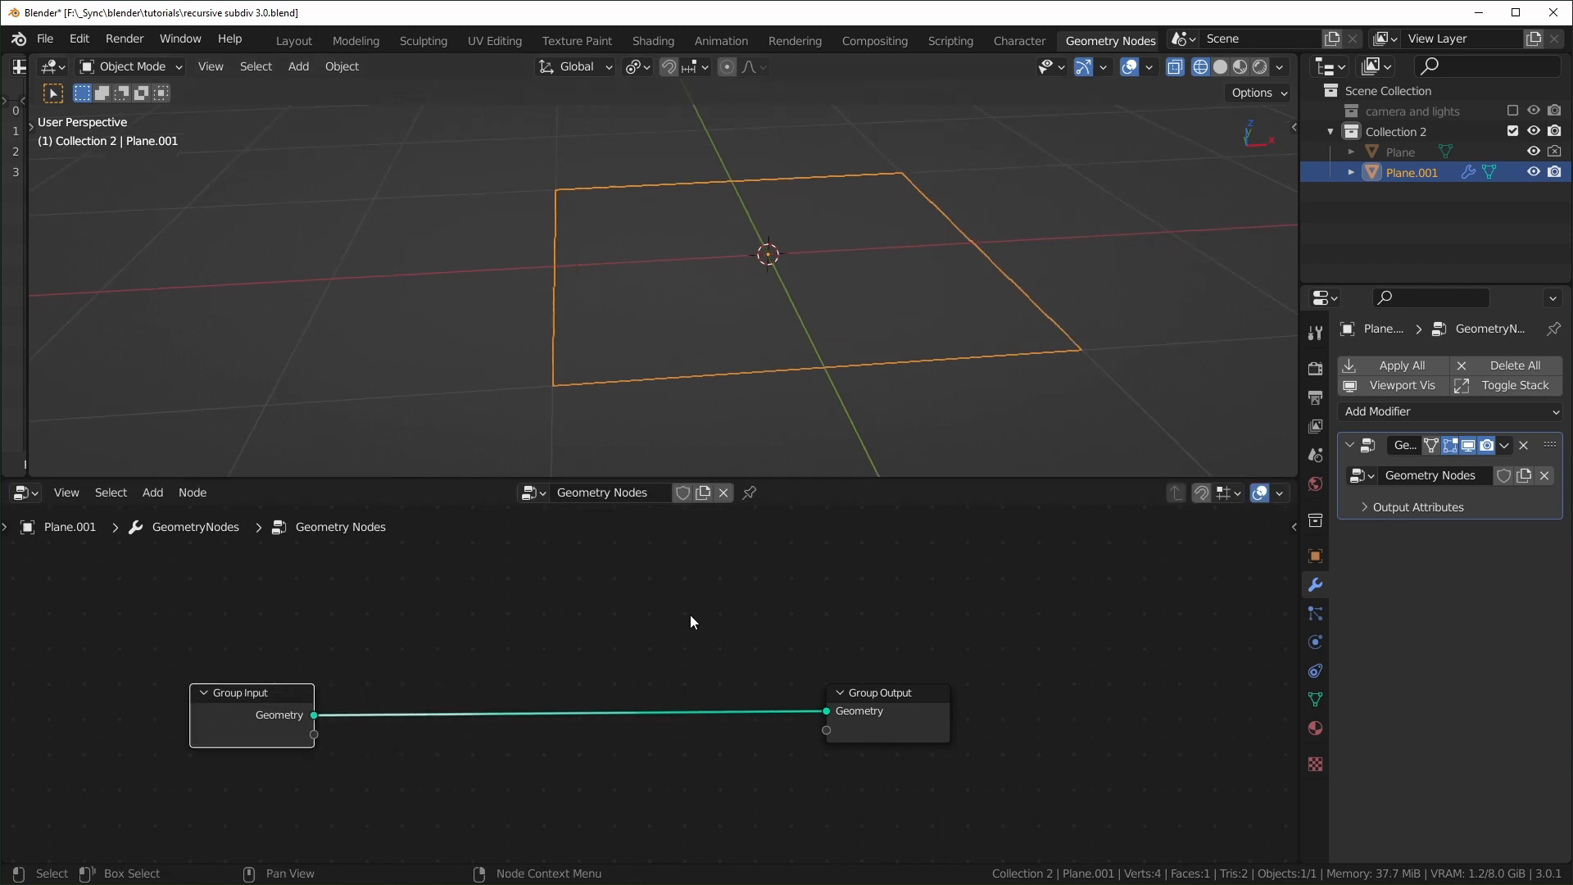
mouse_move(902, 710)
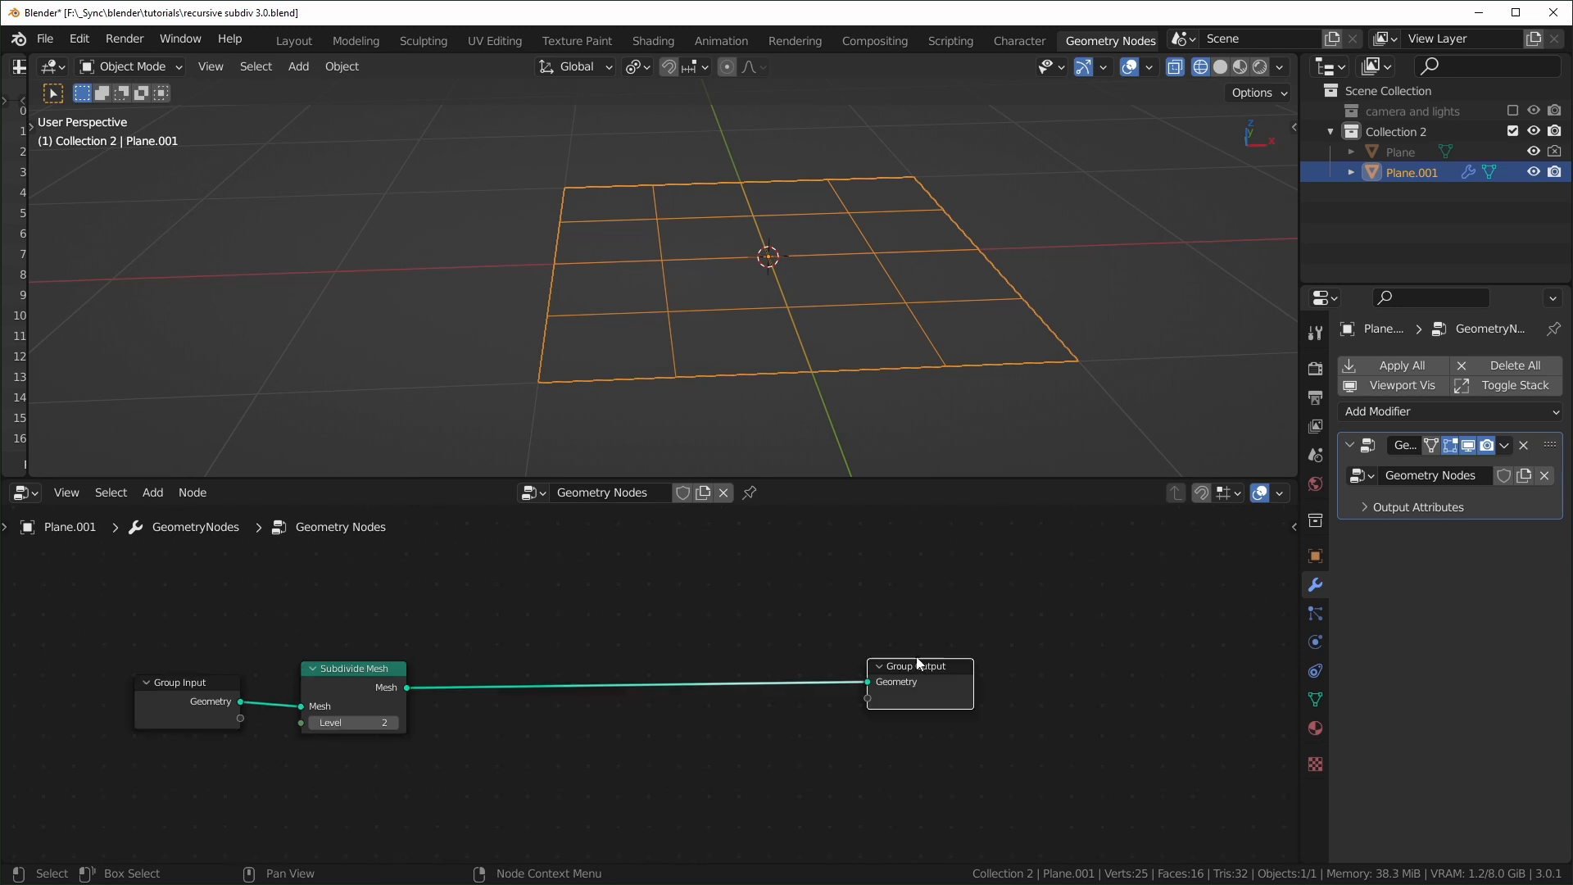
Add a Separate Geometry node set to the Face domain.
left_click_drag(918, 665, 1109, 666)
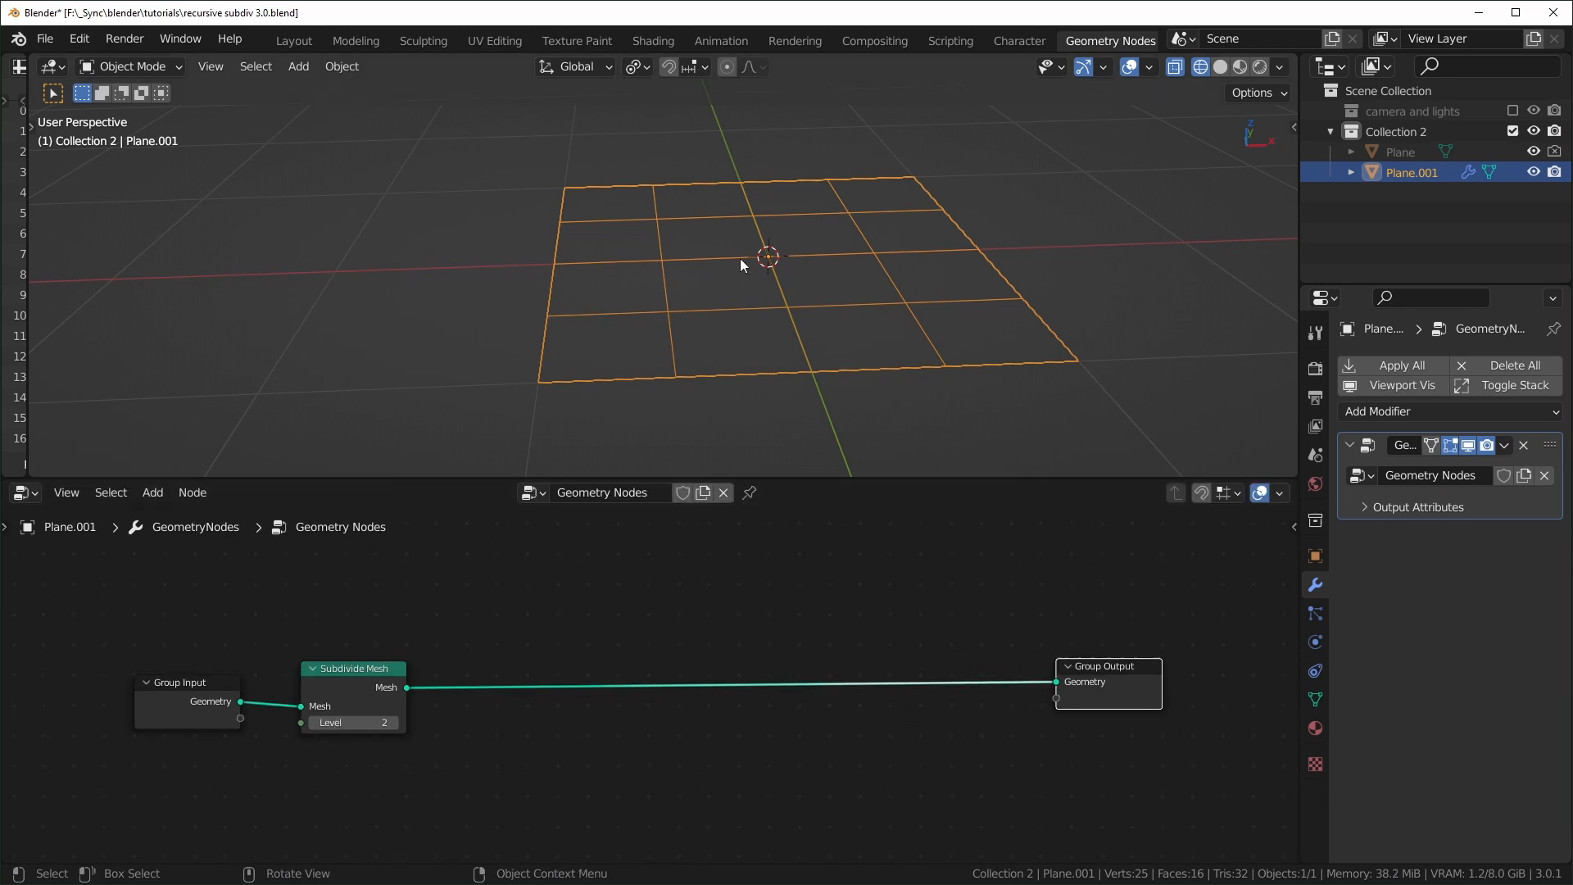
mouse_move(793, 339)
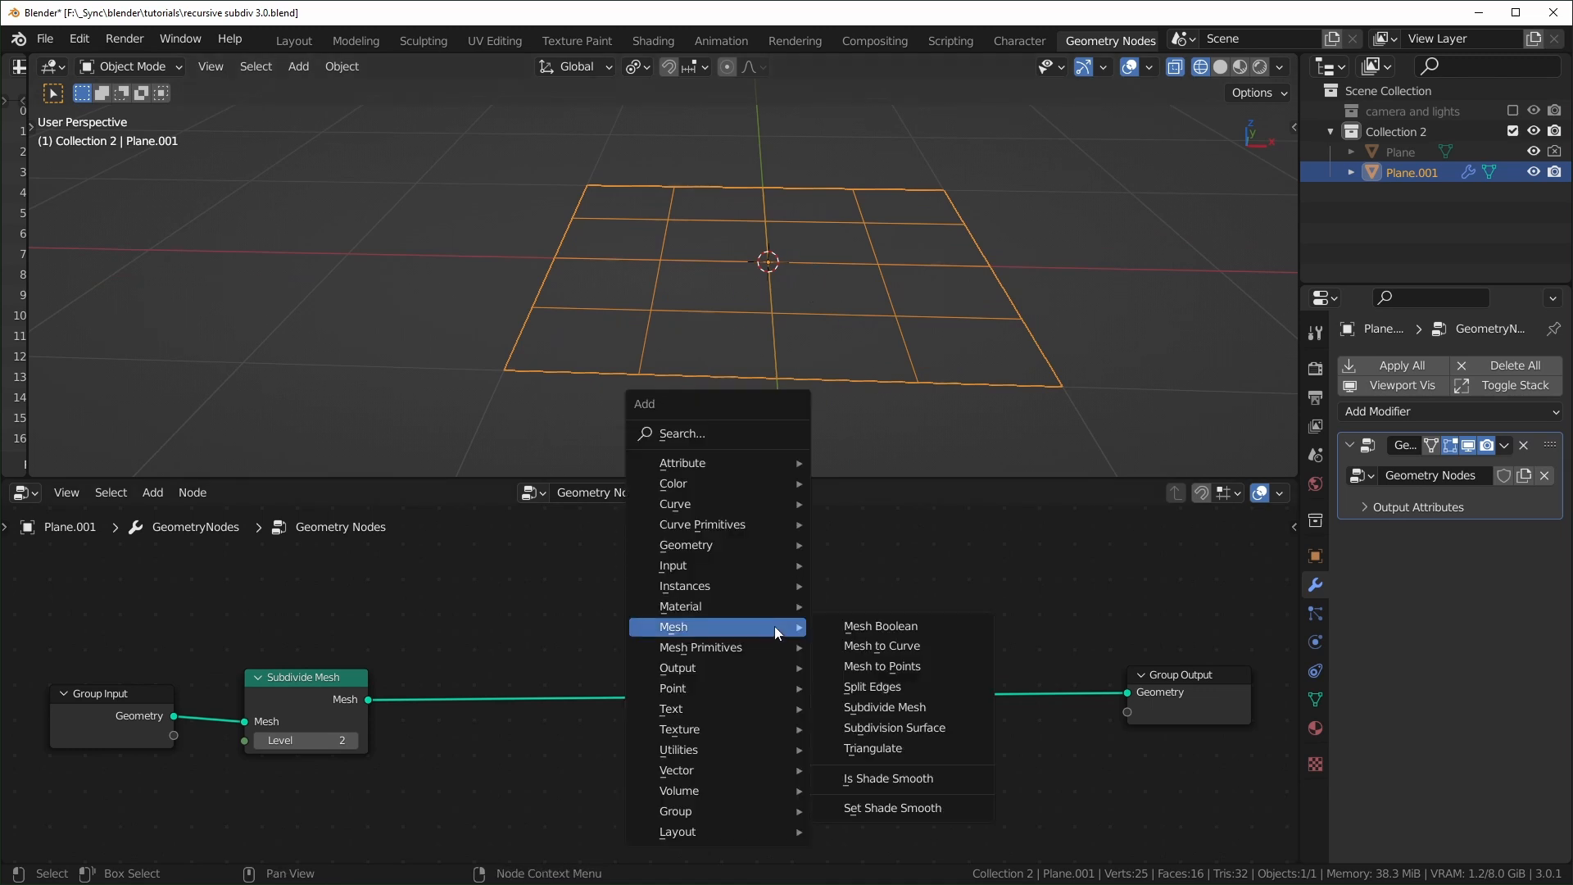
type("separa")
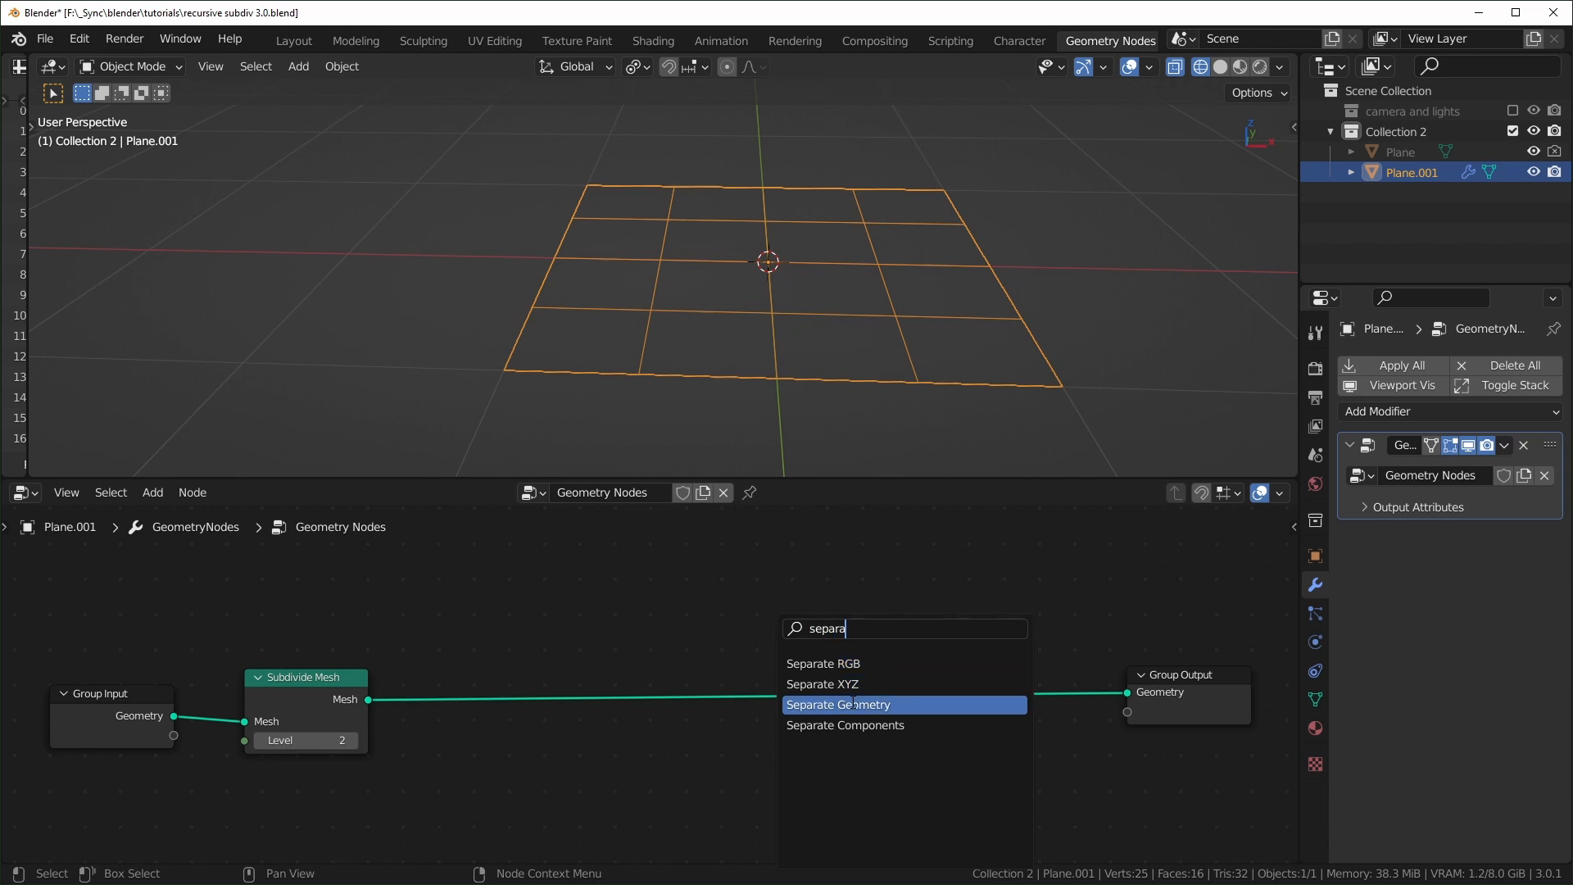
left_click(838, 704)
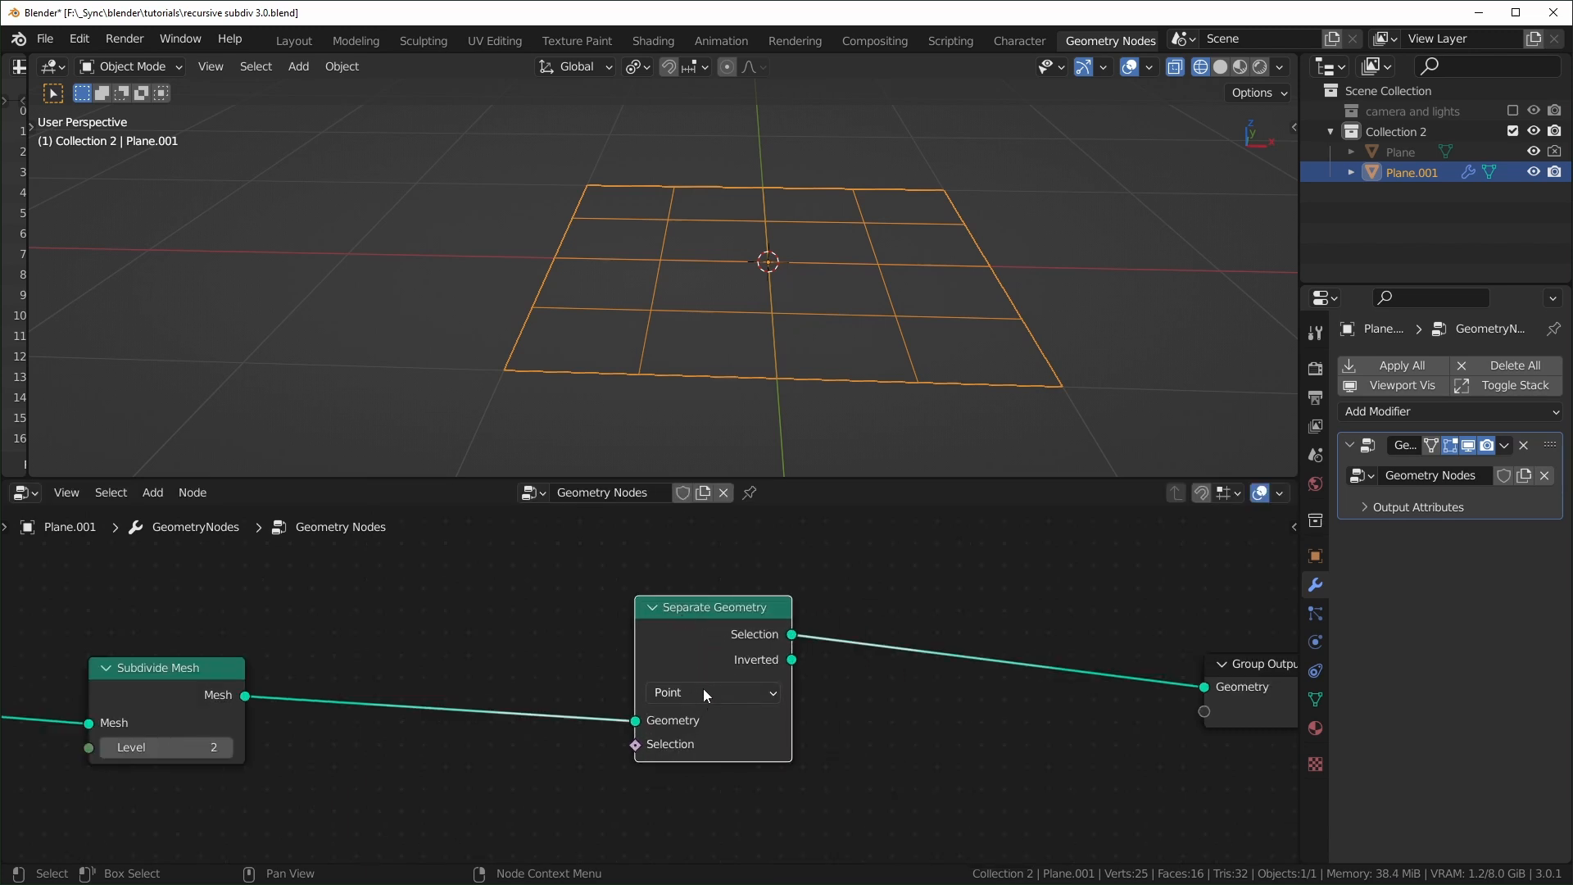
left_click(708, 691)
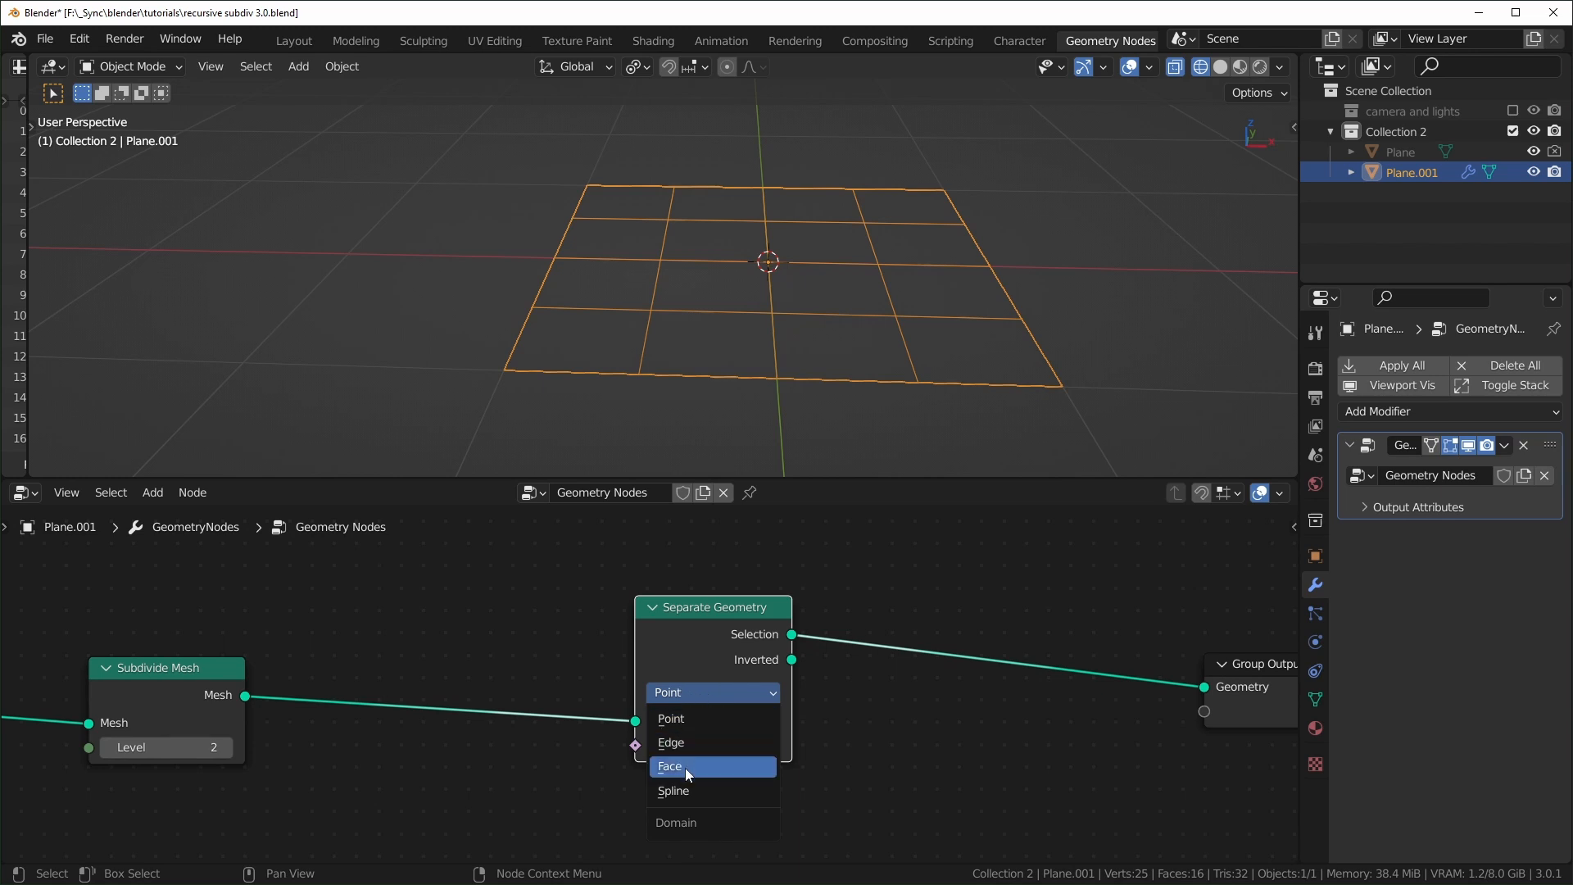
left_click(668, 765)
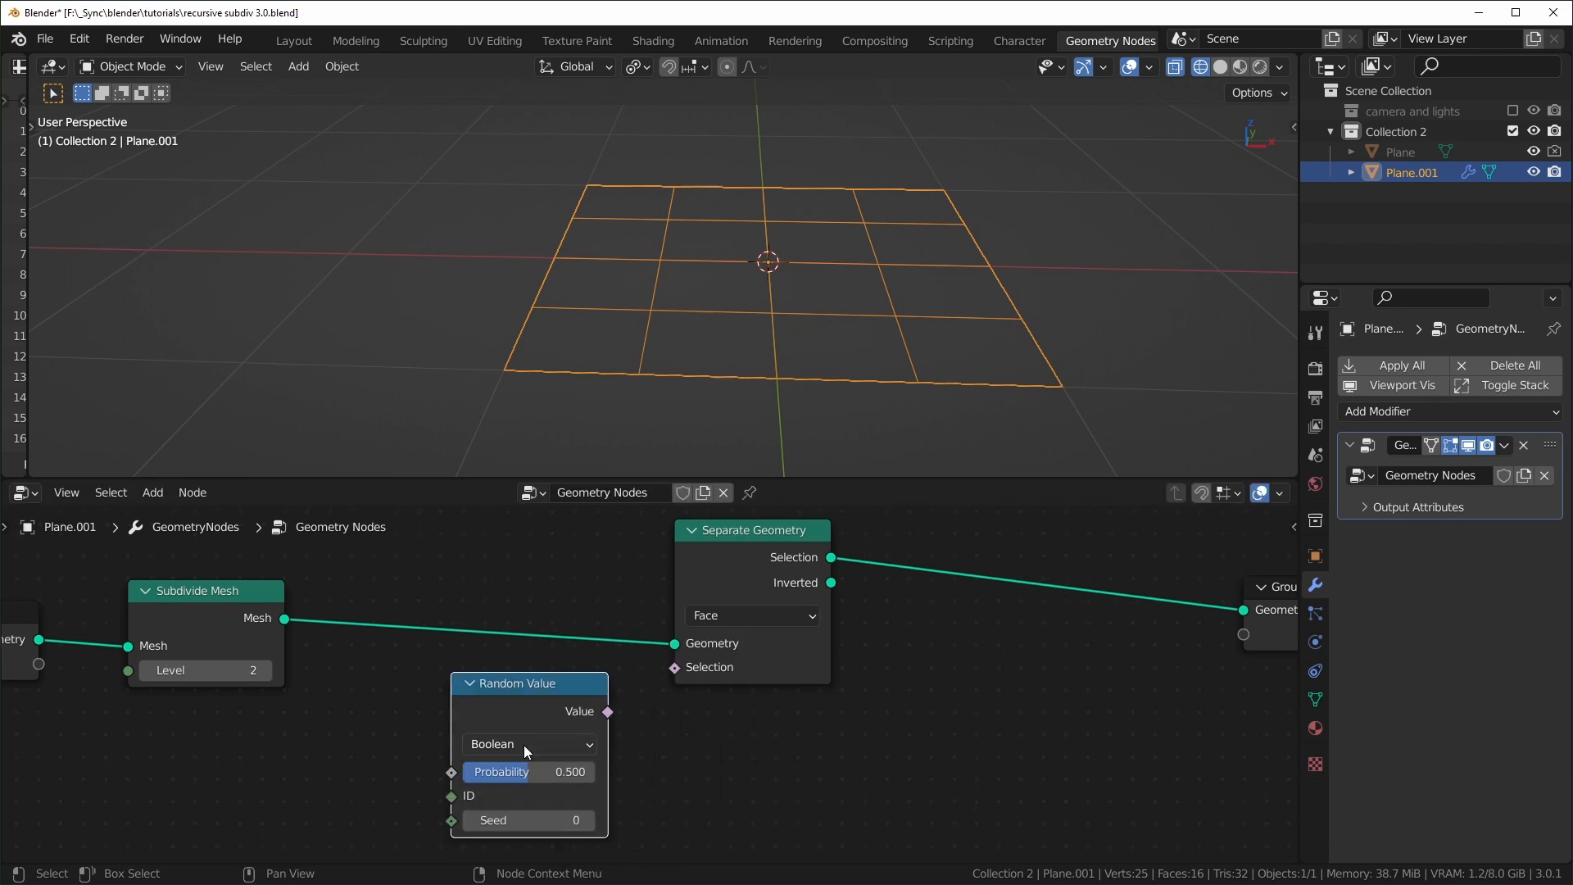
Drive the selection with a Boolean Random Value and set its seed to 11.
left_click_drag(608, 712, 673, 667)
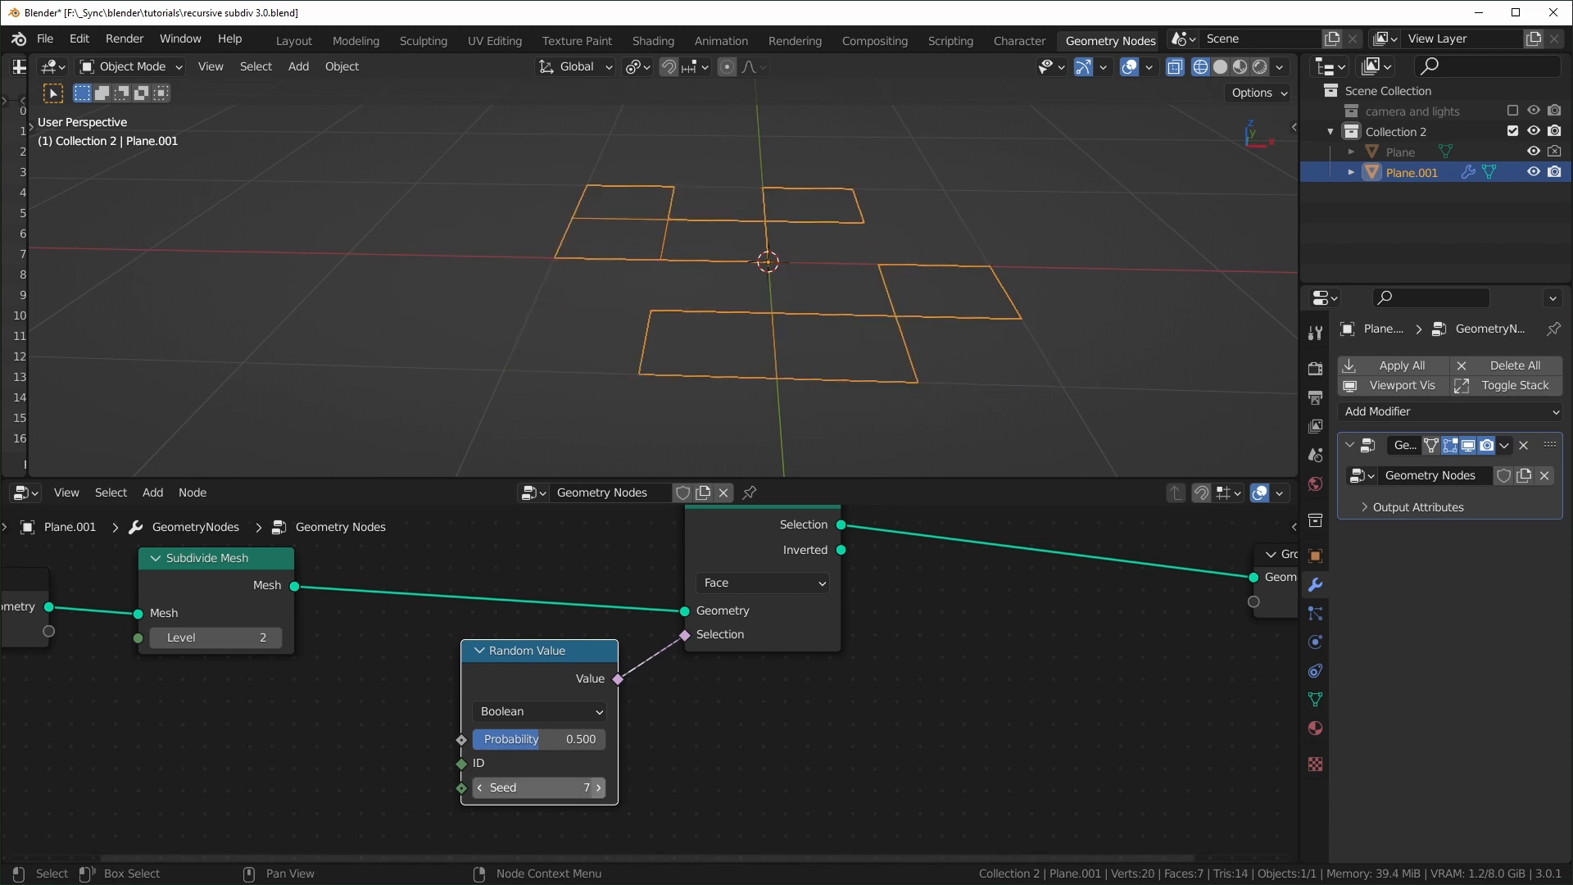
left_click(600, 787)
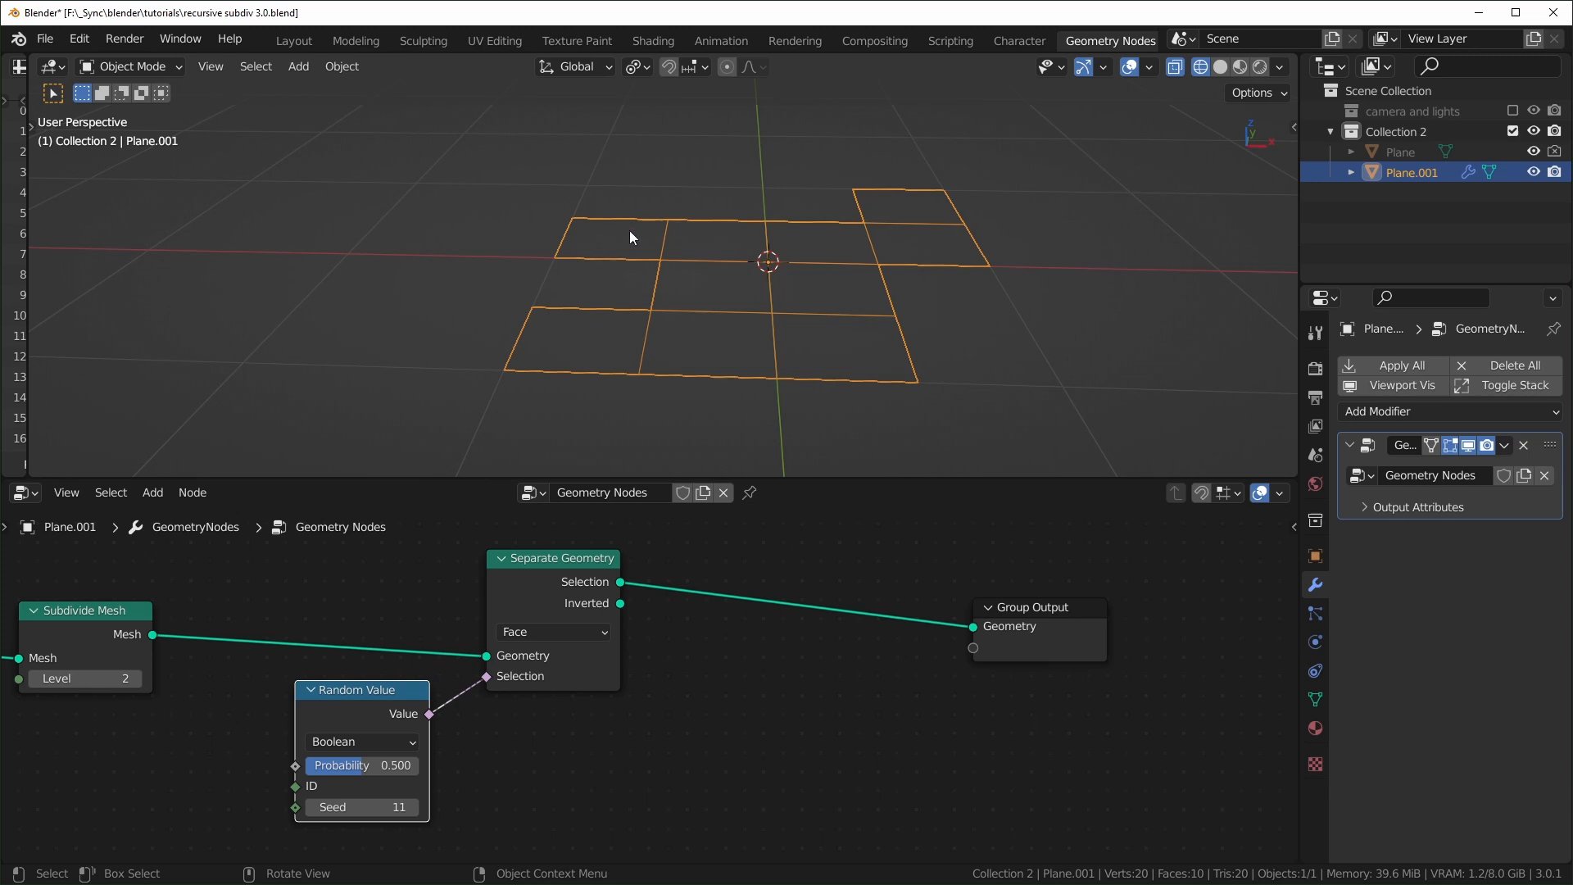
left_click_drag(1039, 607, 1145, 590)
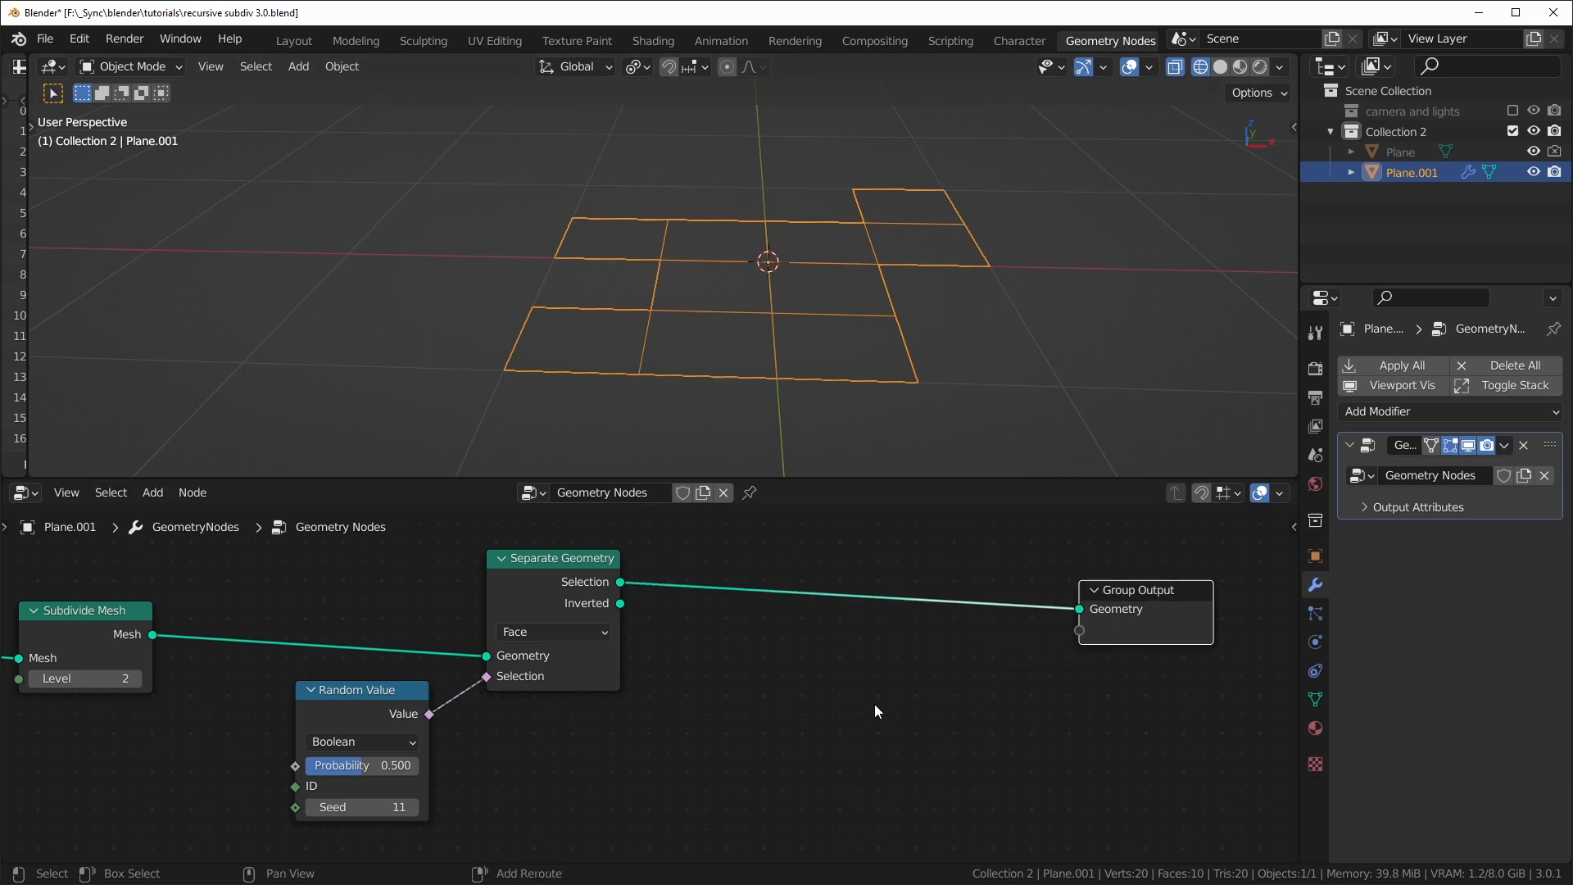
Join both branches, routing the Inverted faces through a Level 1 Subdivide Mesh first.
type("join")
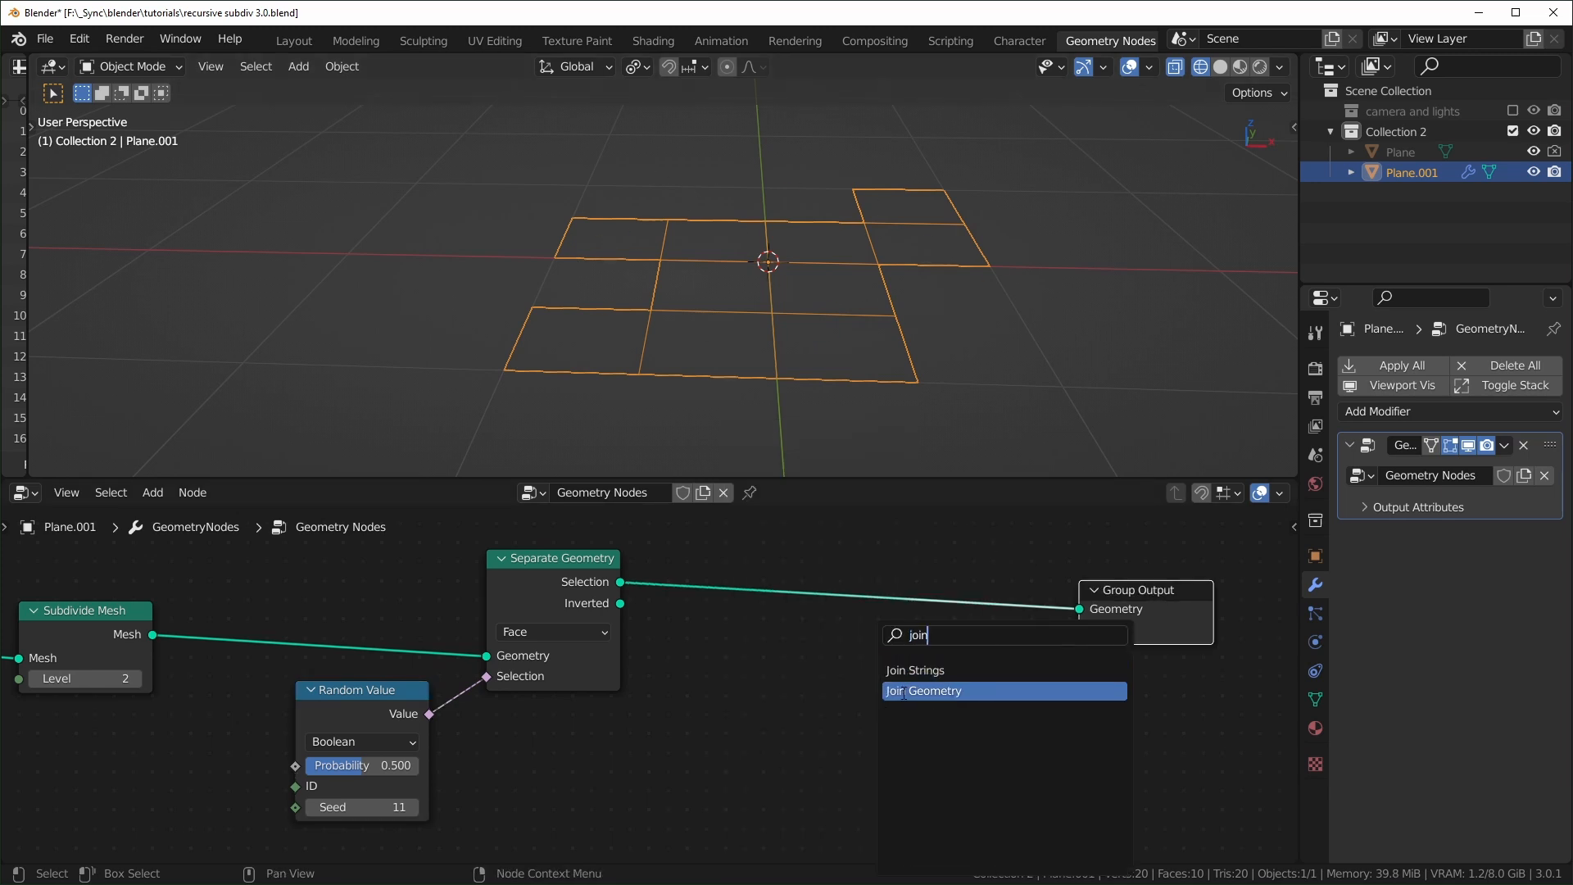
left_click(924, 690)
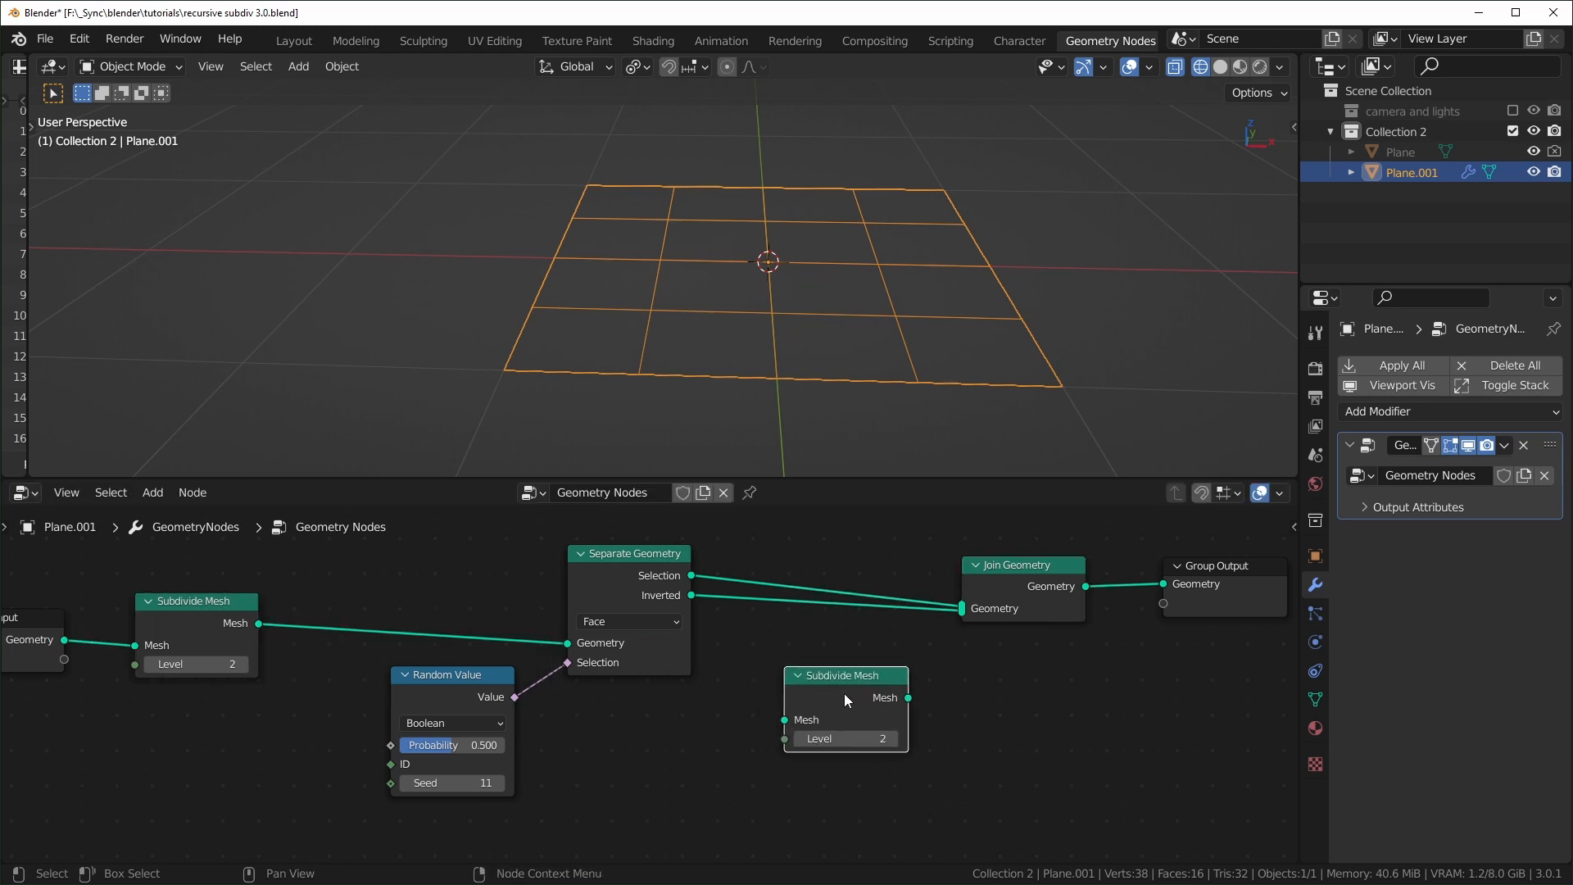
left_click_drag(846, 703, 801, 632)
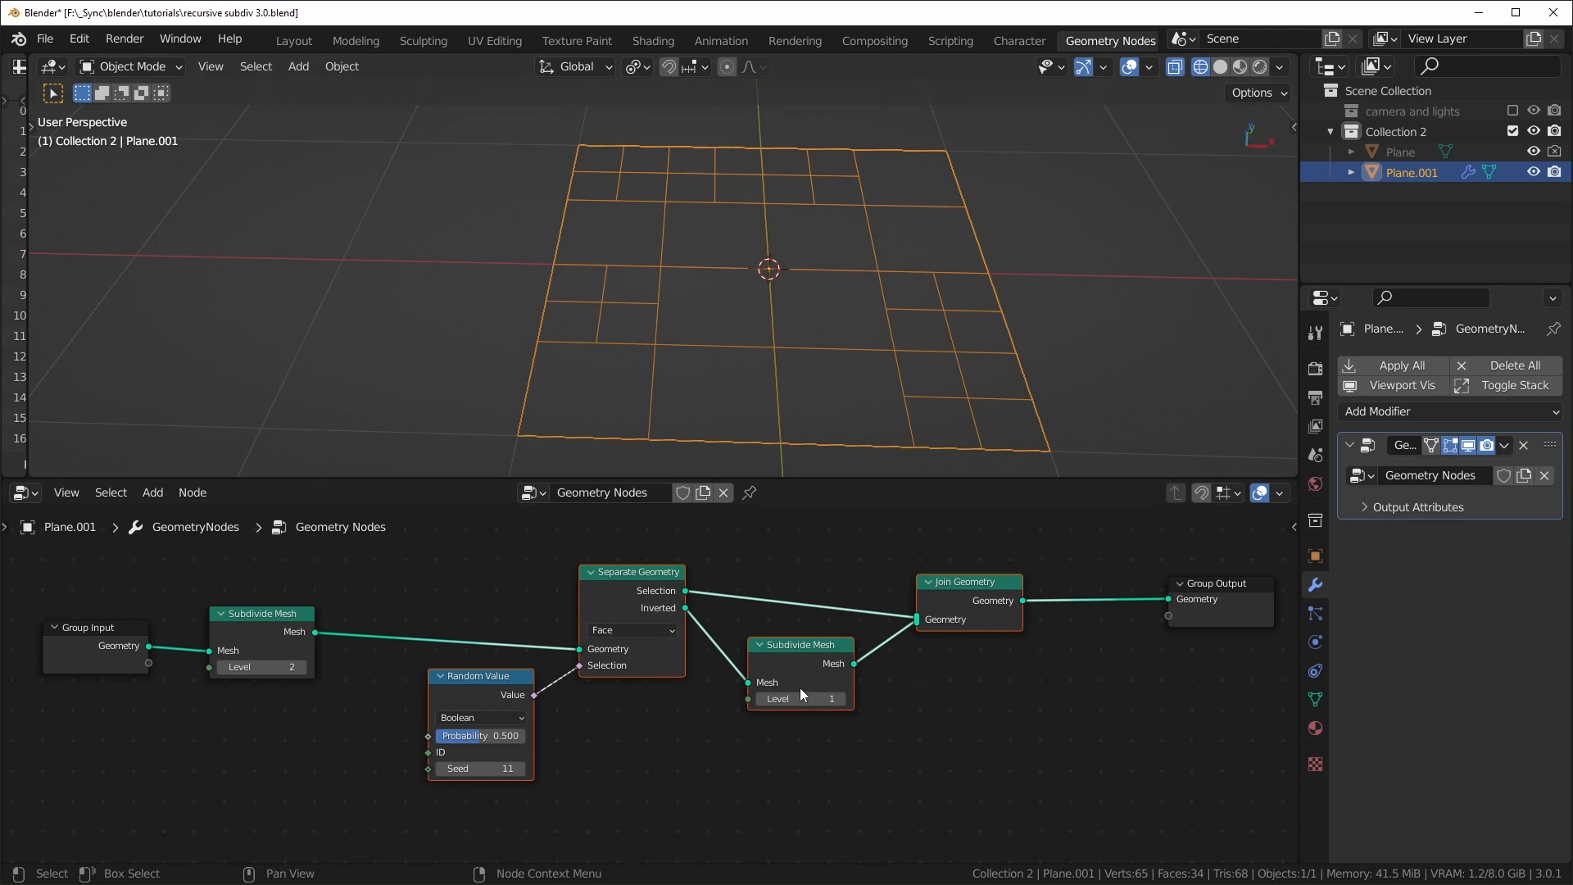
mouse_move(744, 723)
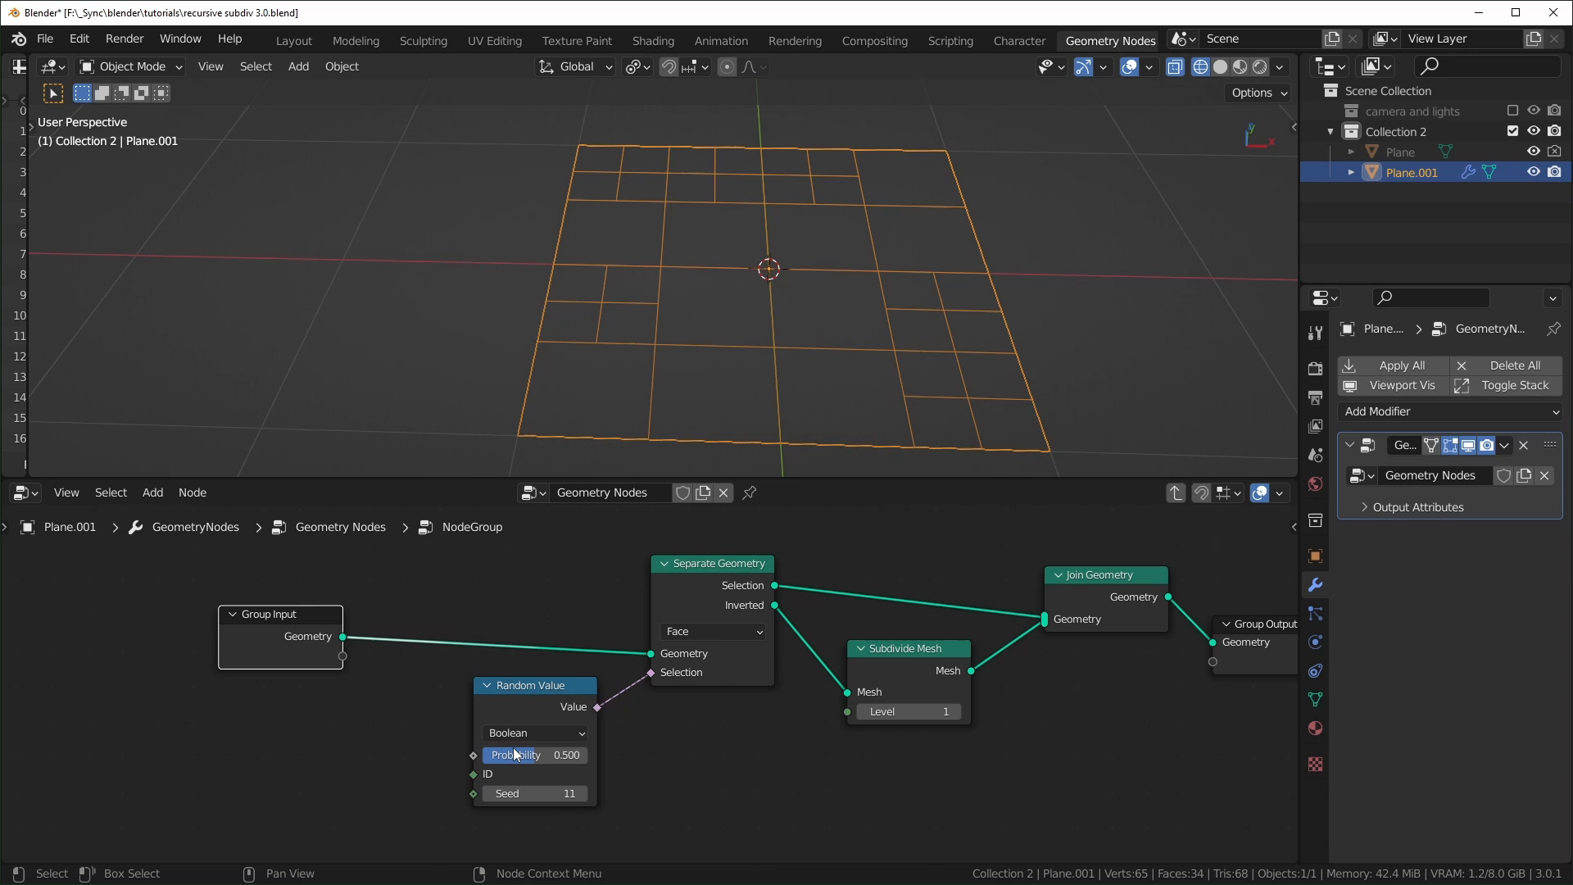
mouse_move(342, 659)
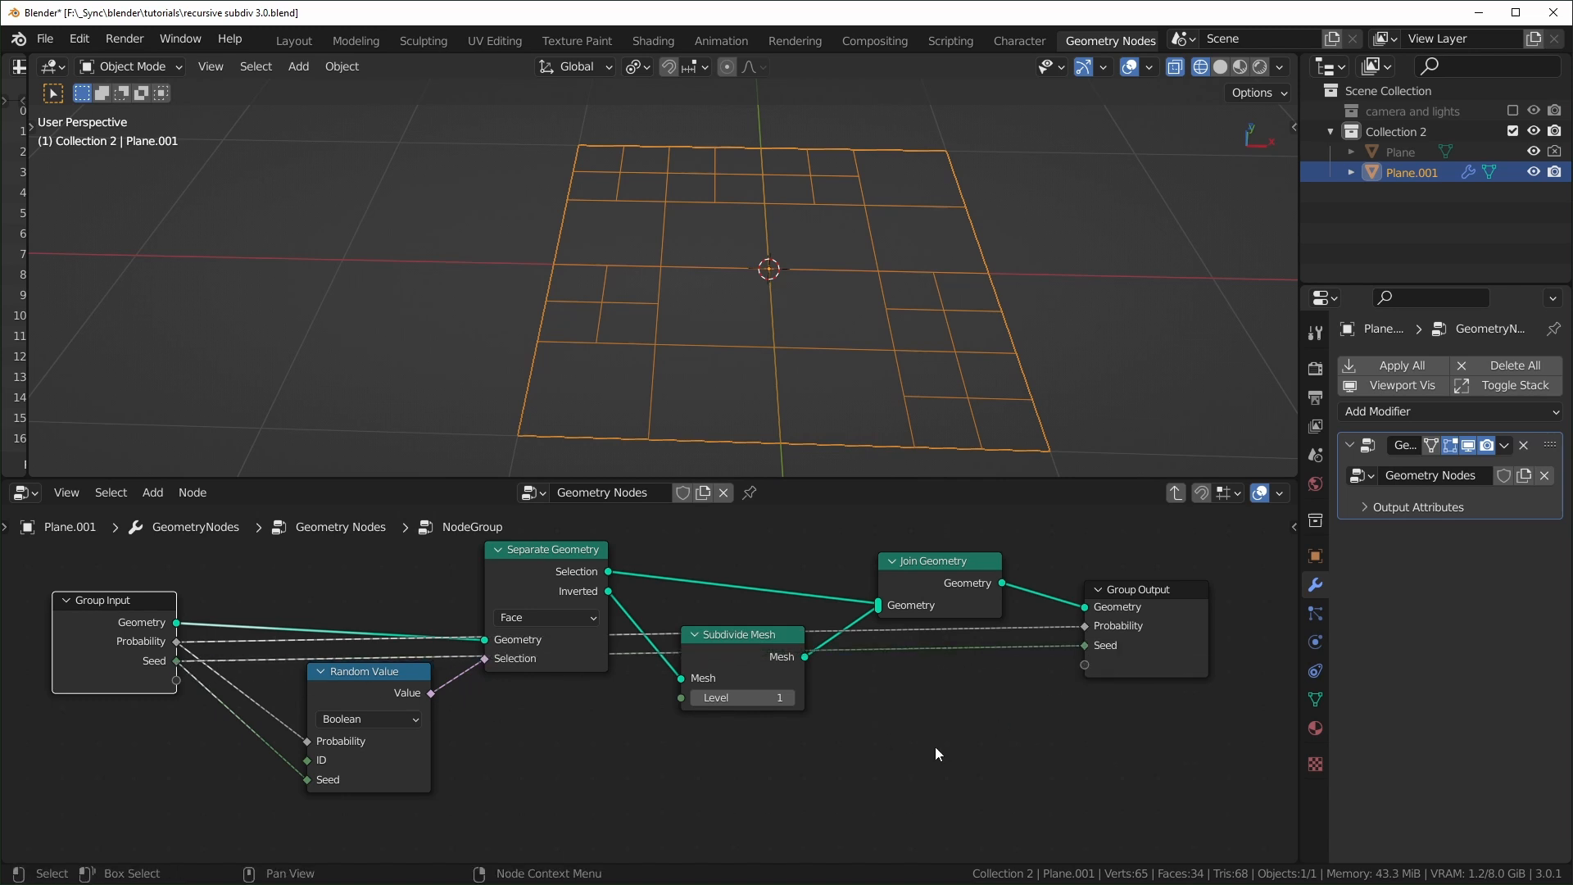
mouse_move(1058, 754)
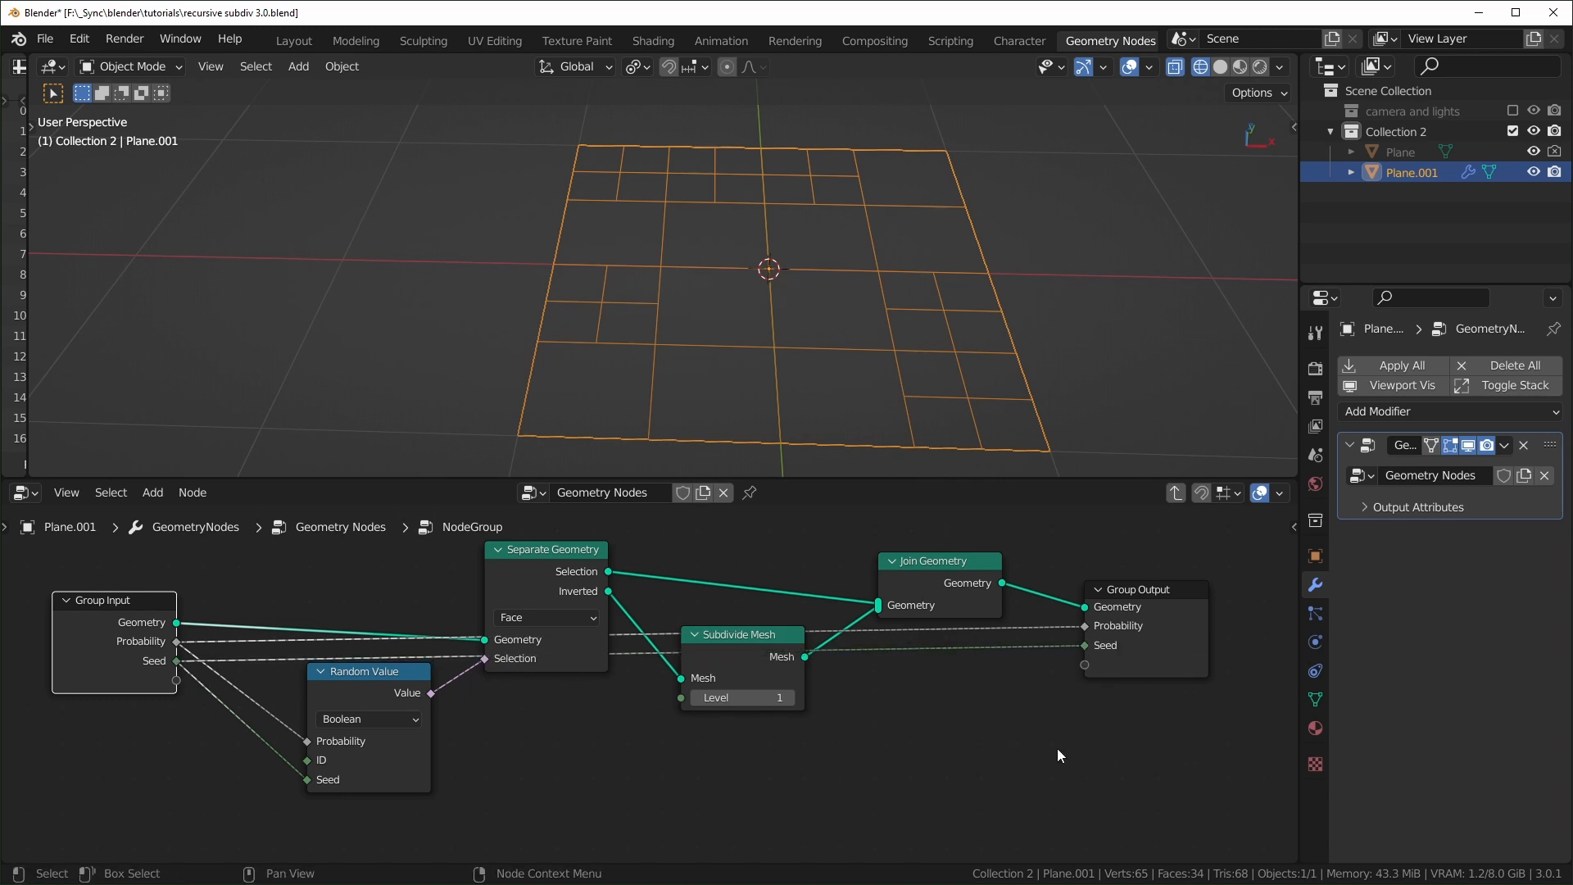
mouse_move(978, 749)
type("math")
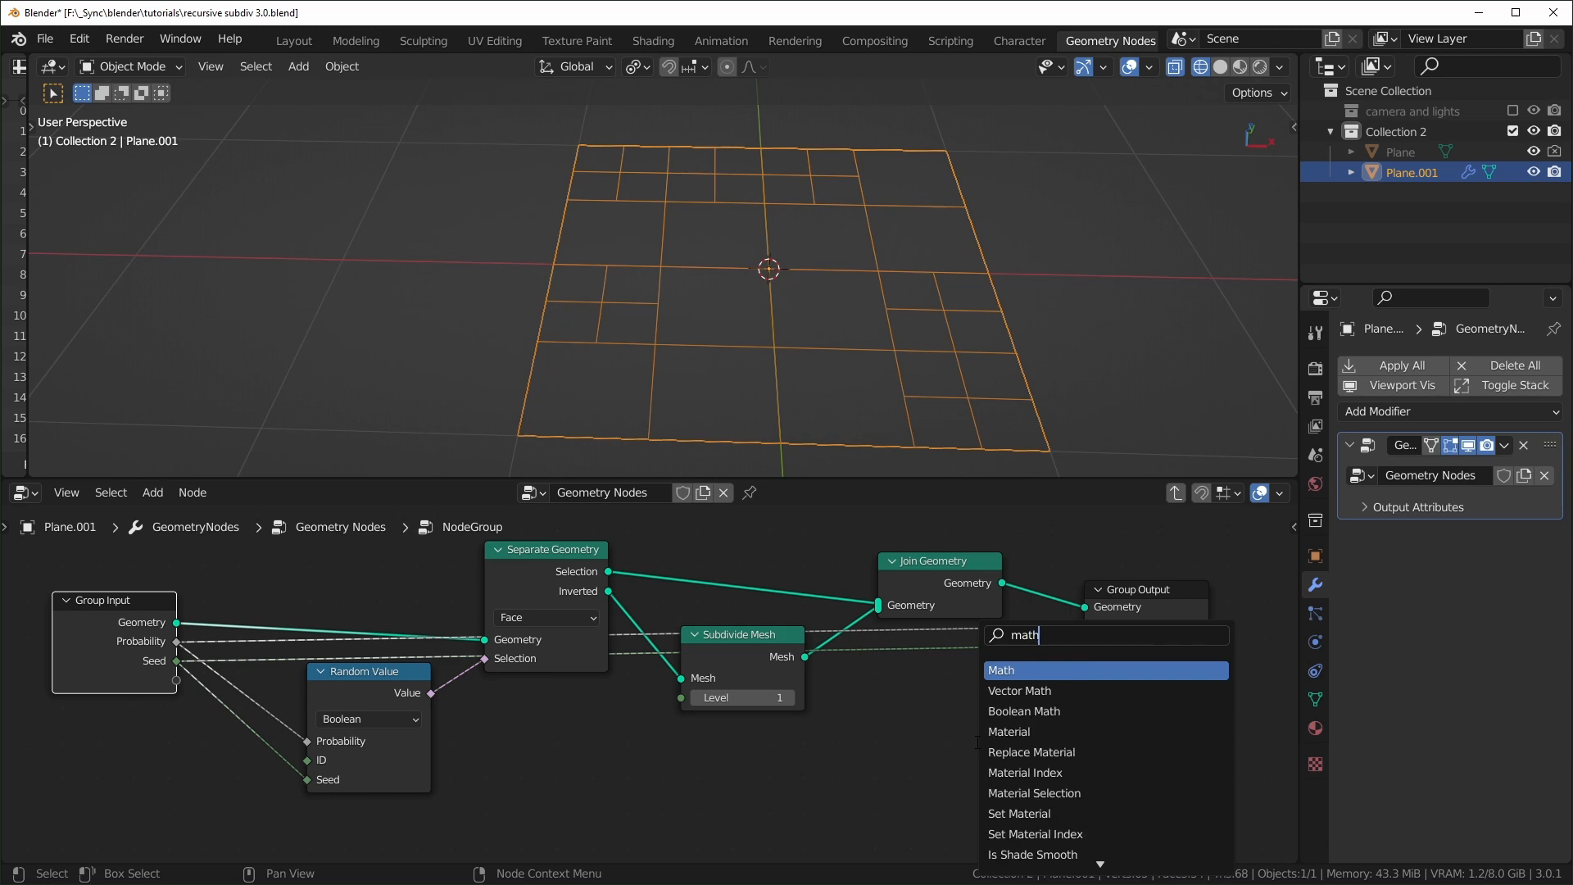
Group the split nodes with Ctrl+G, exposing Probability and Seed on the Group Input.
left_click(1000, 669)
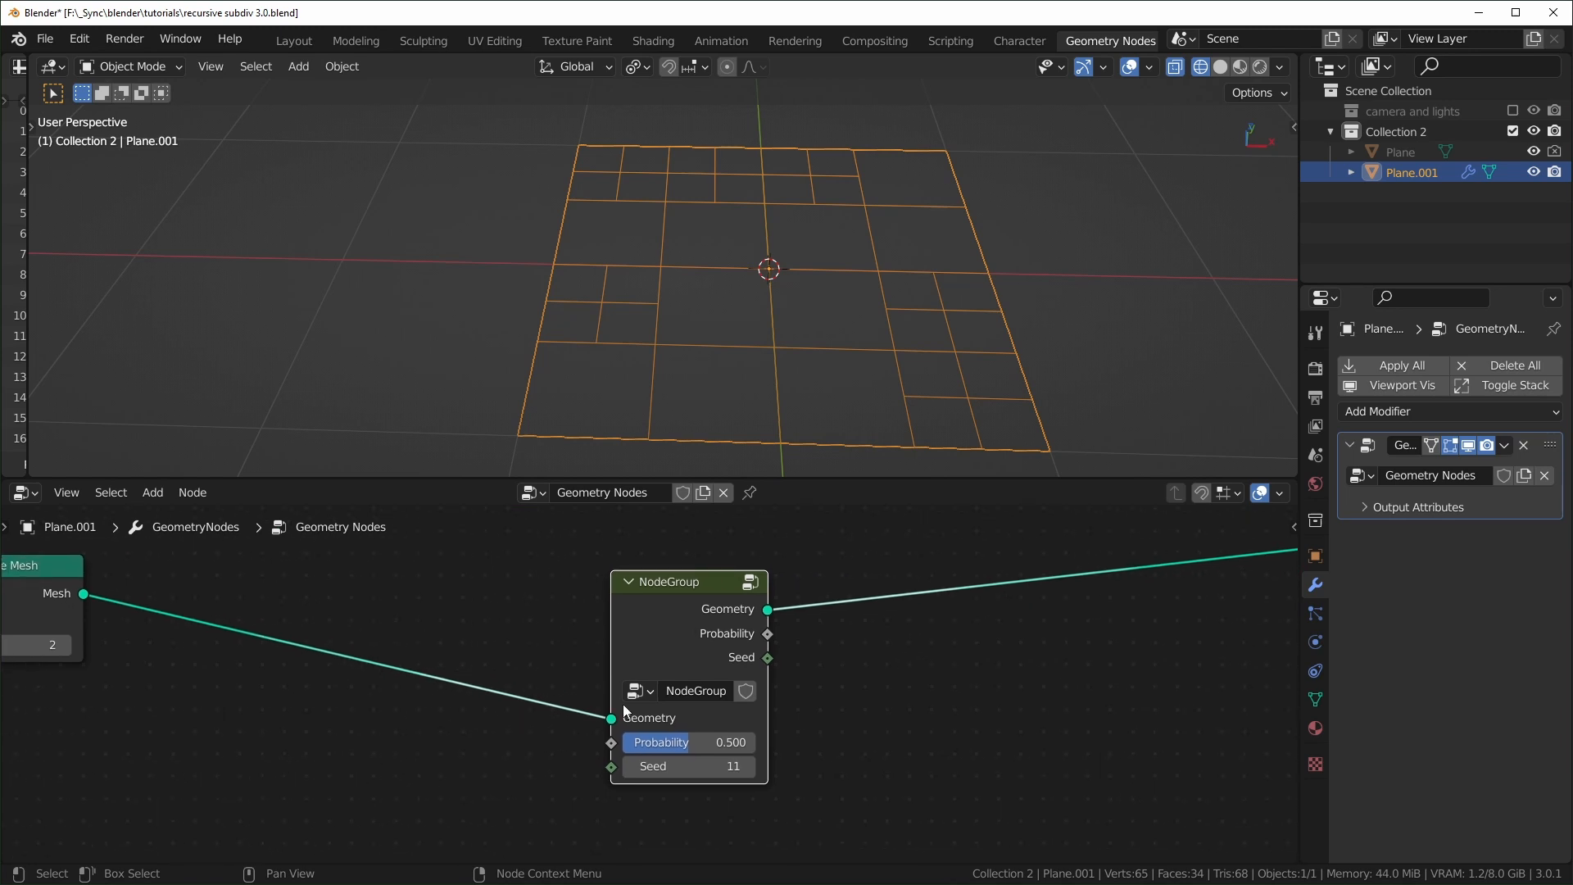
Chain duplicated NodeGroup copies between Subdivide Mesh and Group Output and tweak the first Seed.
left_click_drag(688, 582, 657, 566)
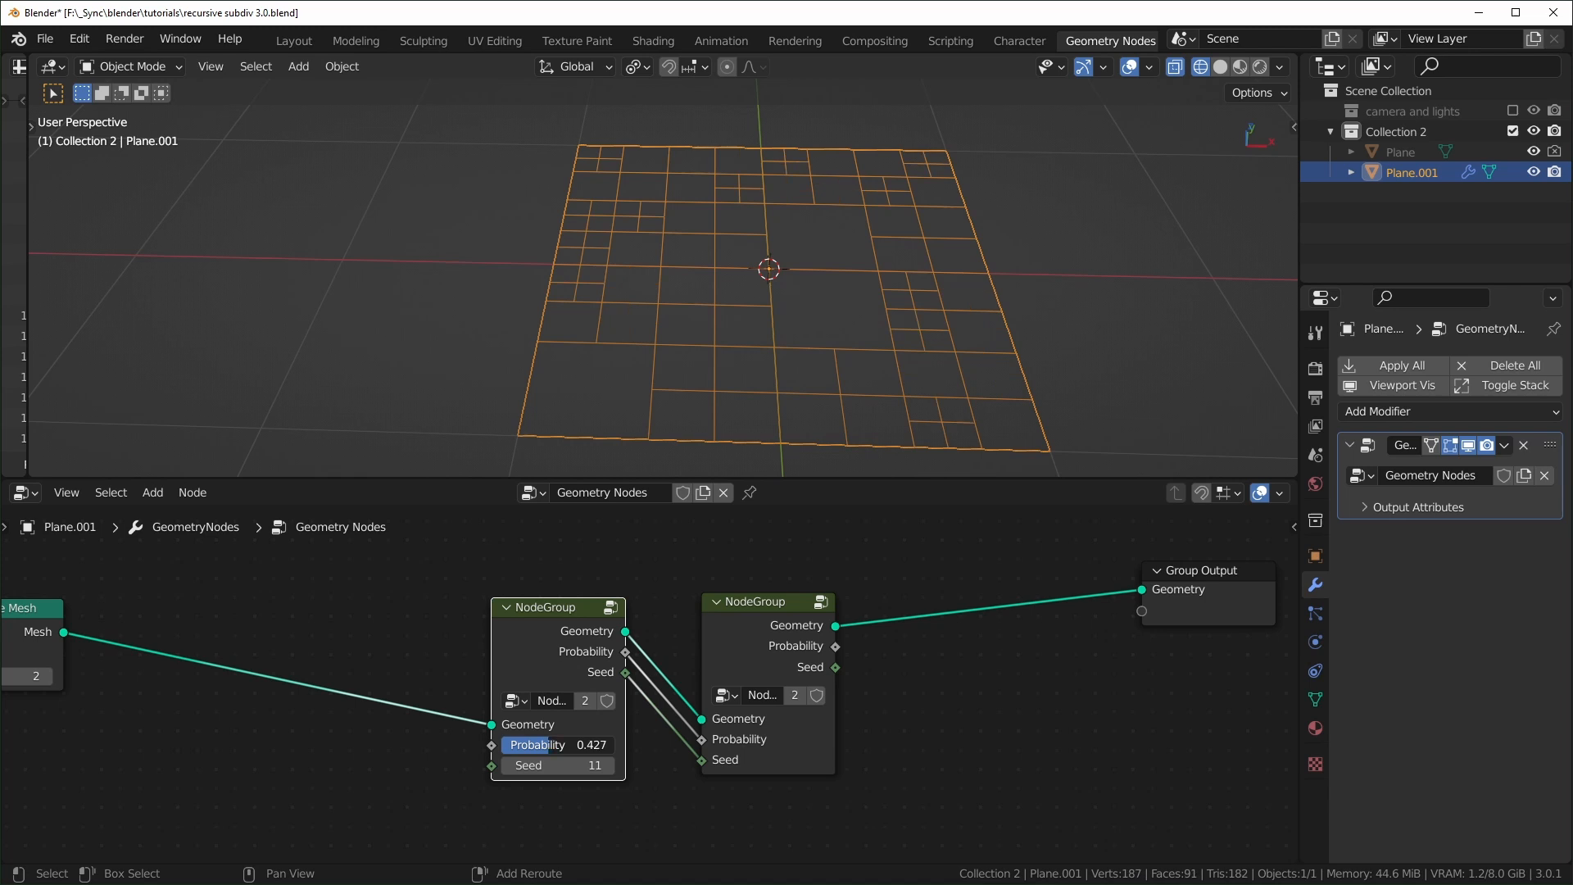
left_click_drag(557, 744, 521, 744)
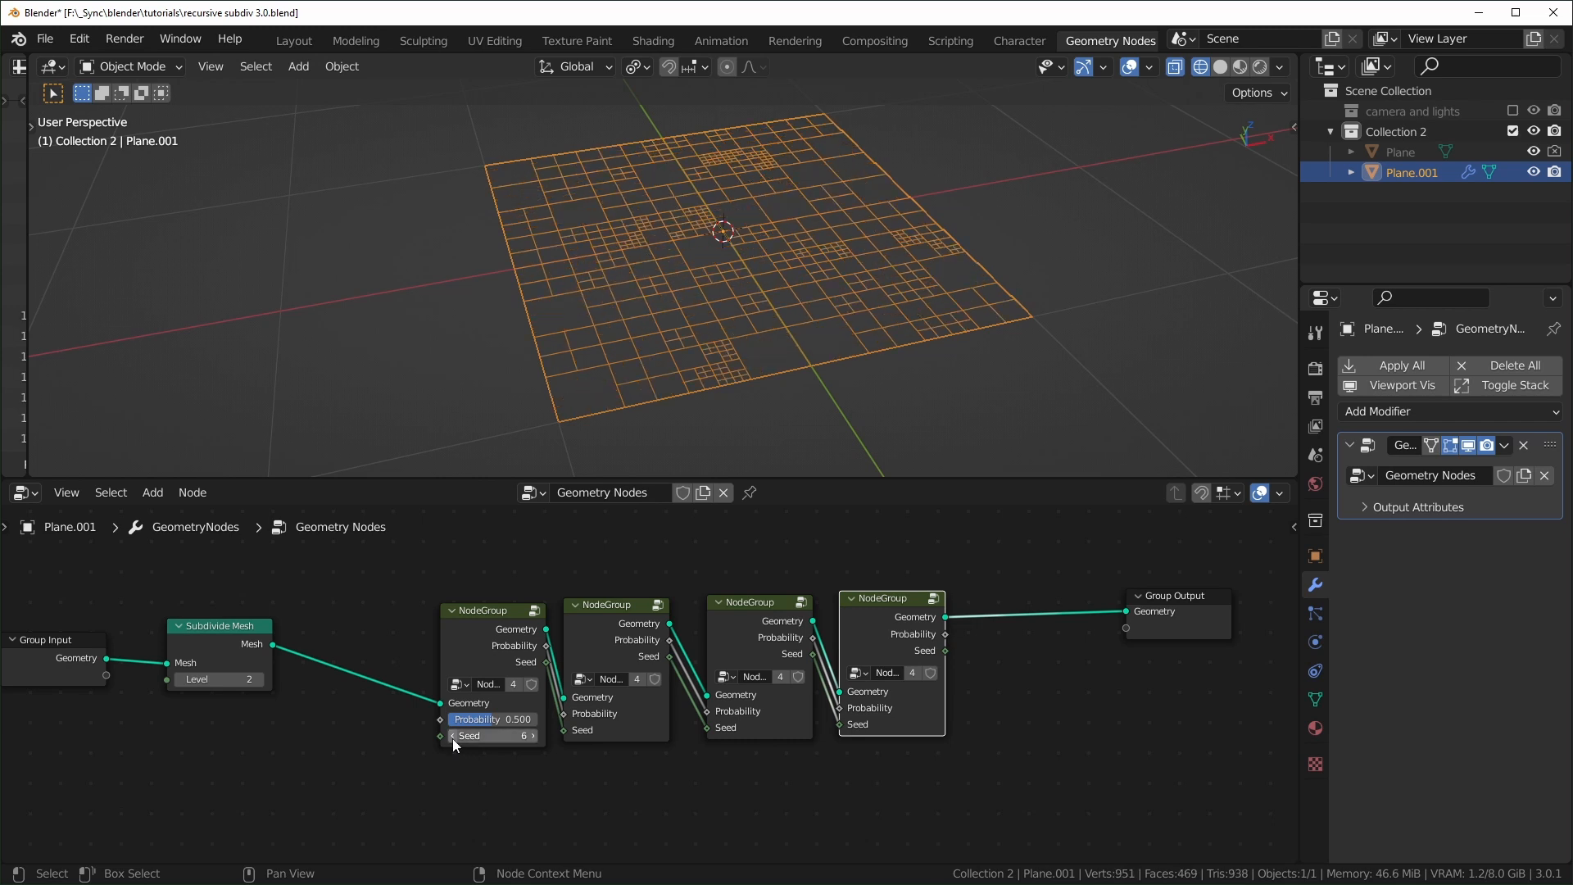
left_click(454, 736)
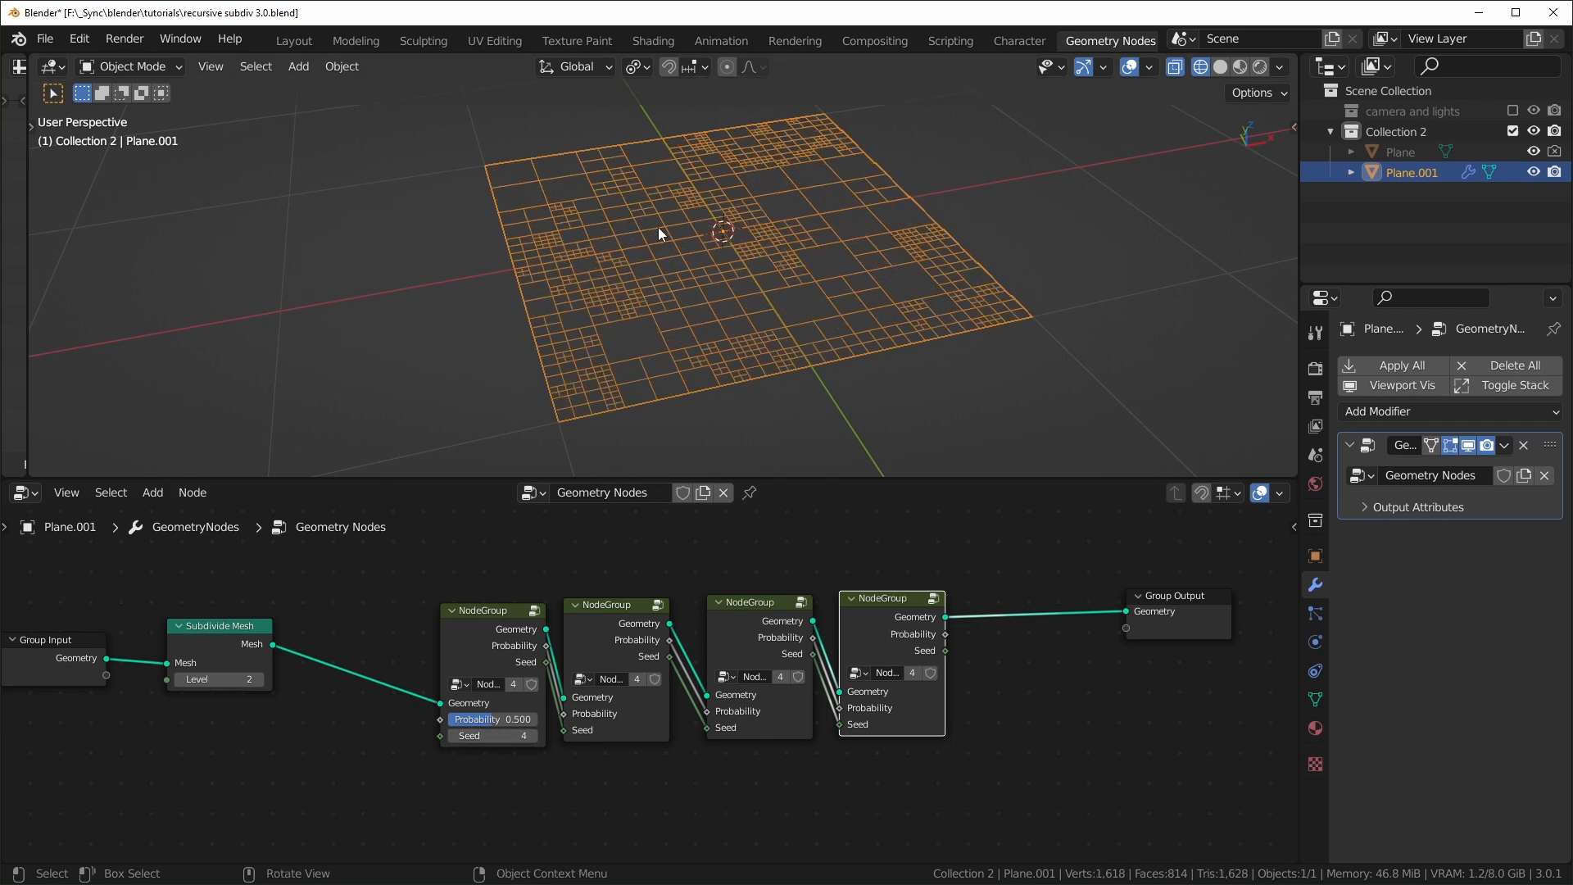
left_click(454, 736)
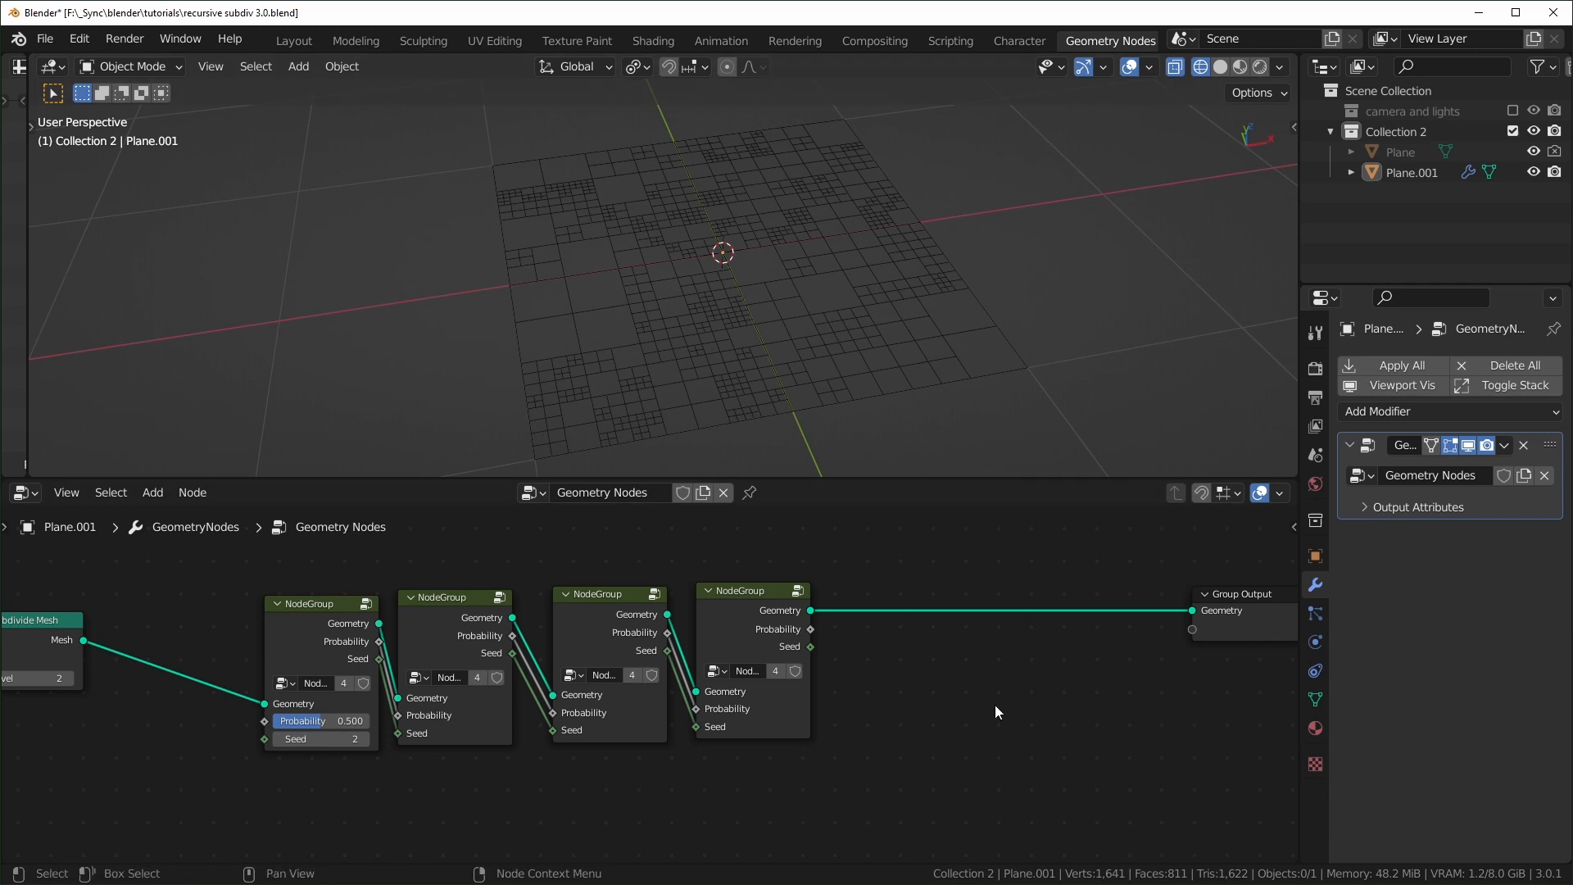
End the chain with Split Edges and add a Solidify modifier to thicken the panels.
type("ed")
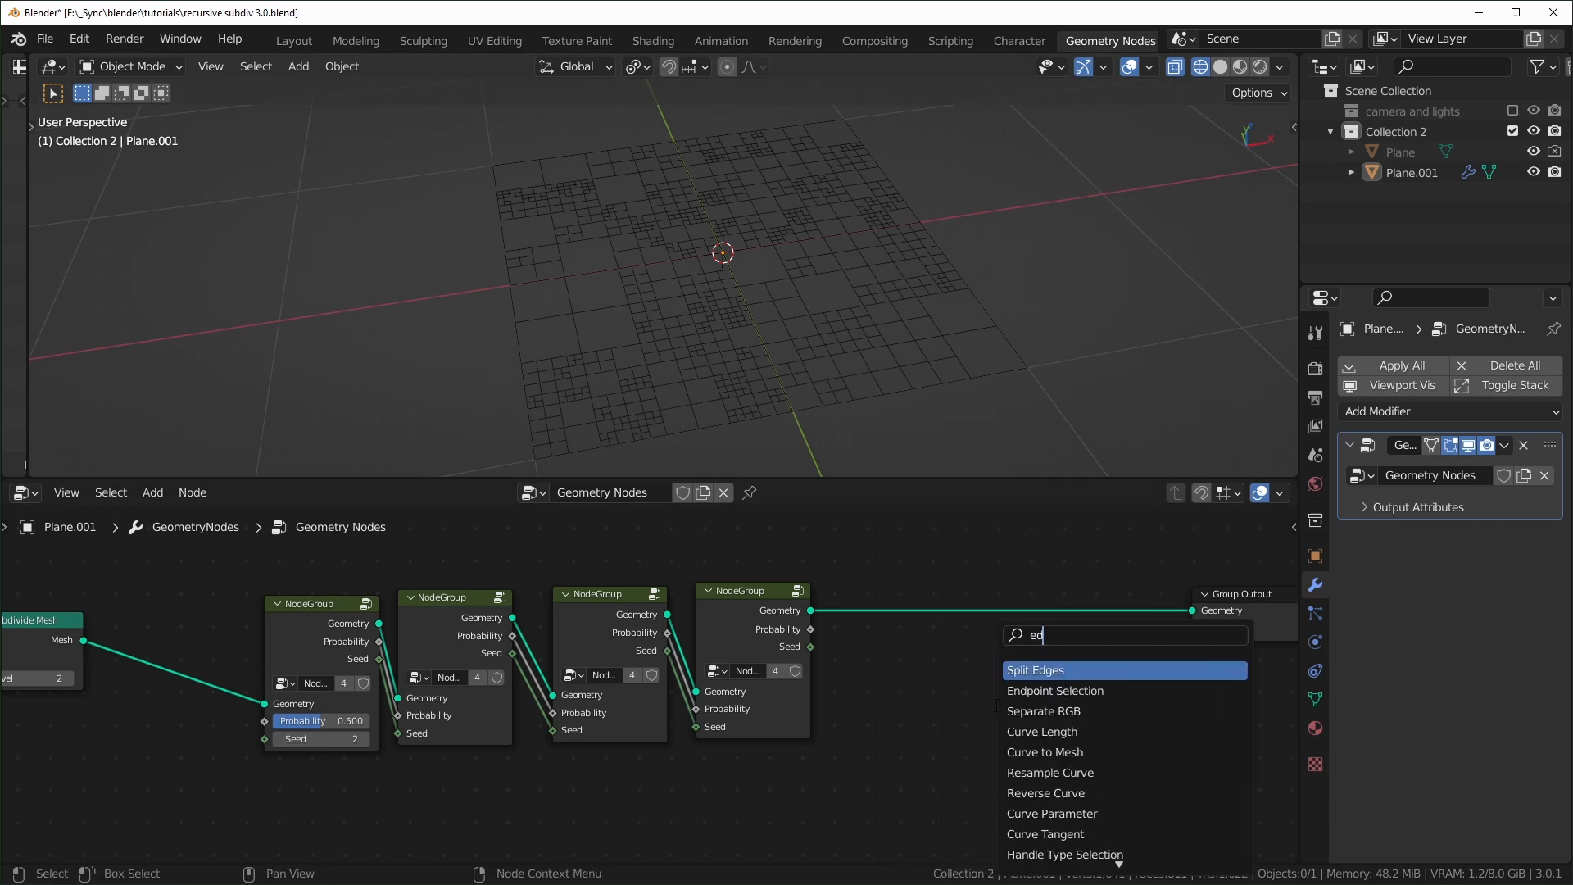
left_click(1034, 670)
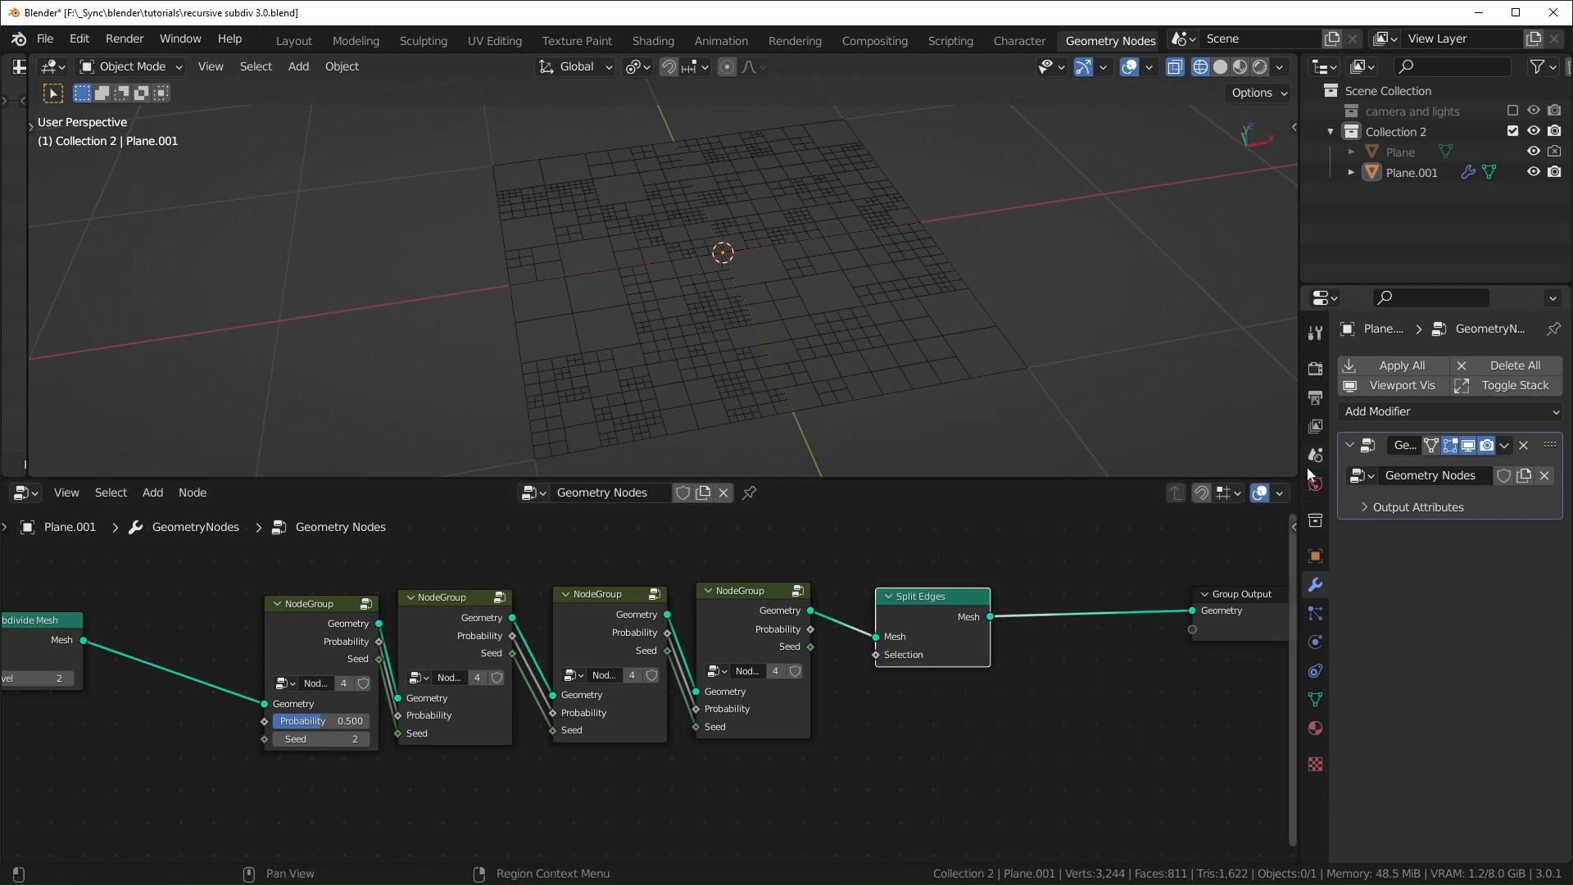
left_click(1395, 409)
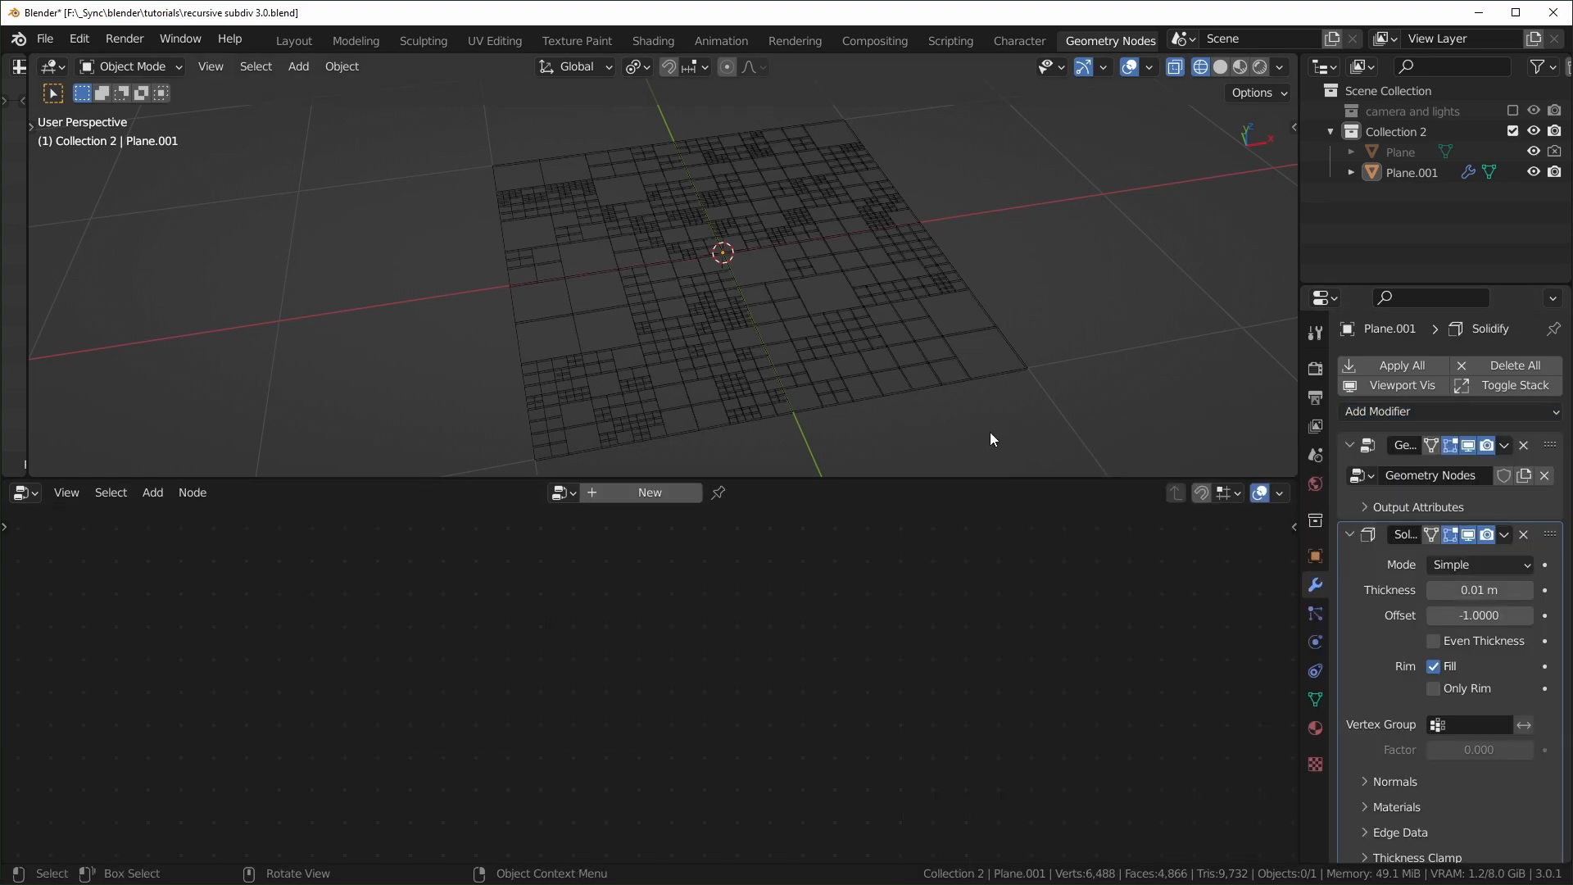
left_click(1447, 410)
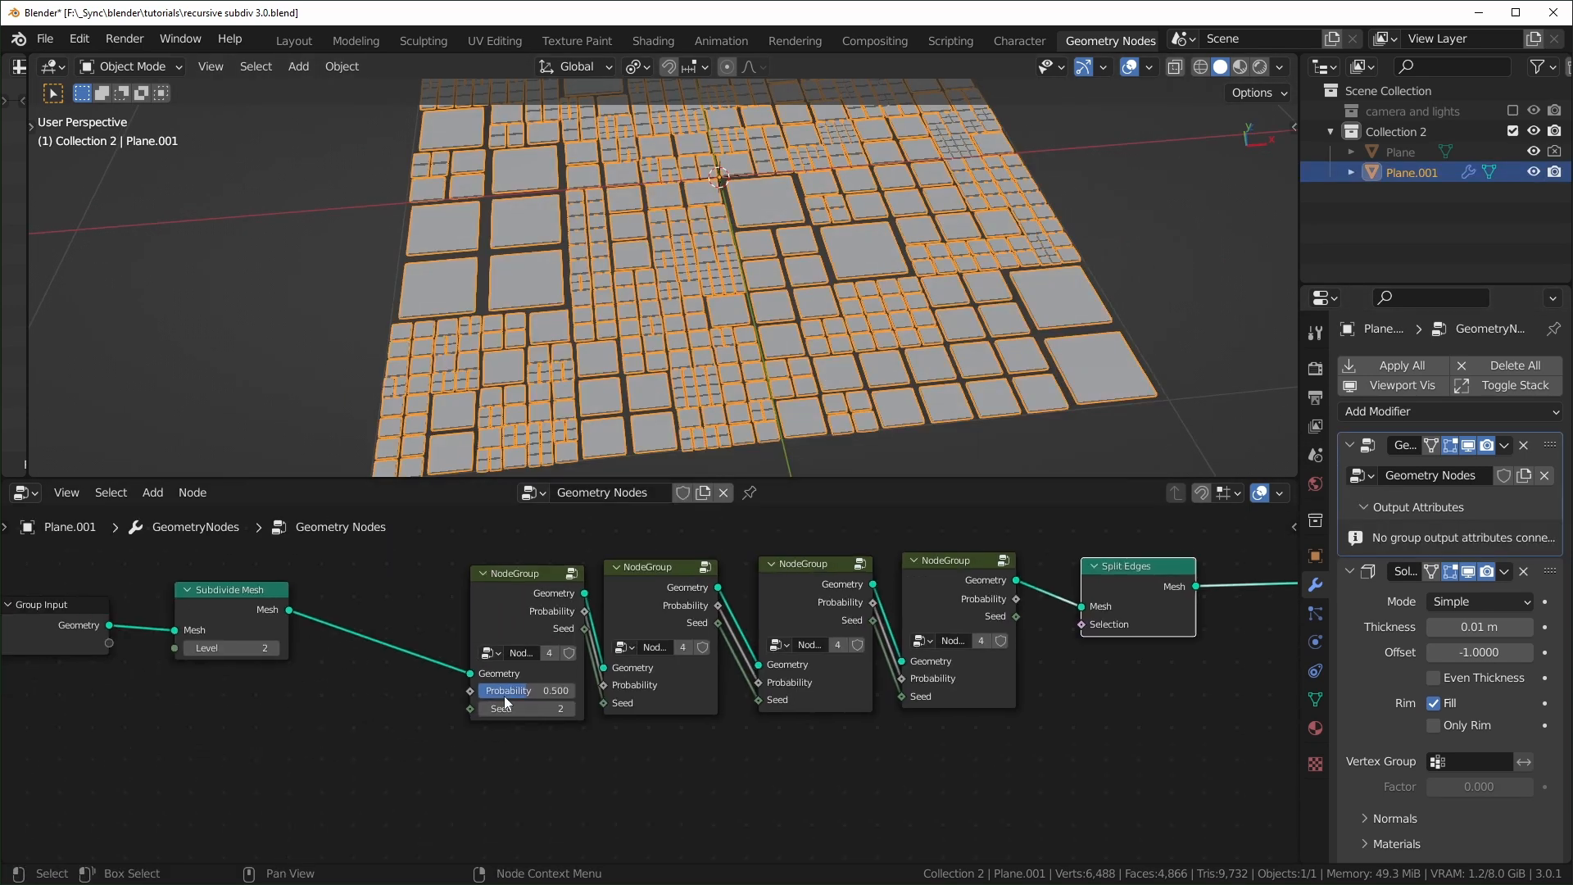
Step the first group's random Seed up to 11 for a new panel layout.
left_click(572, 708)
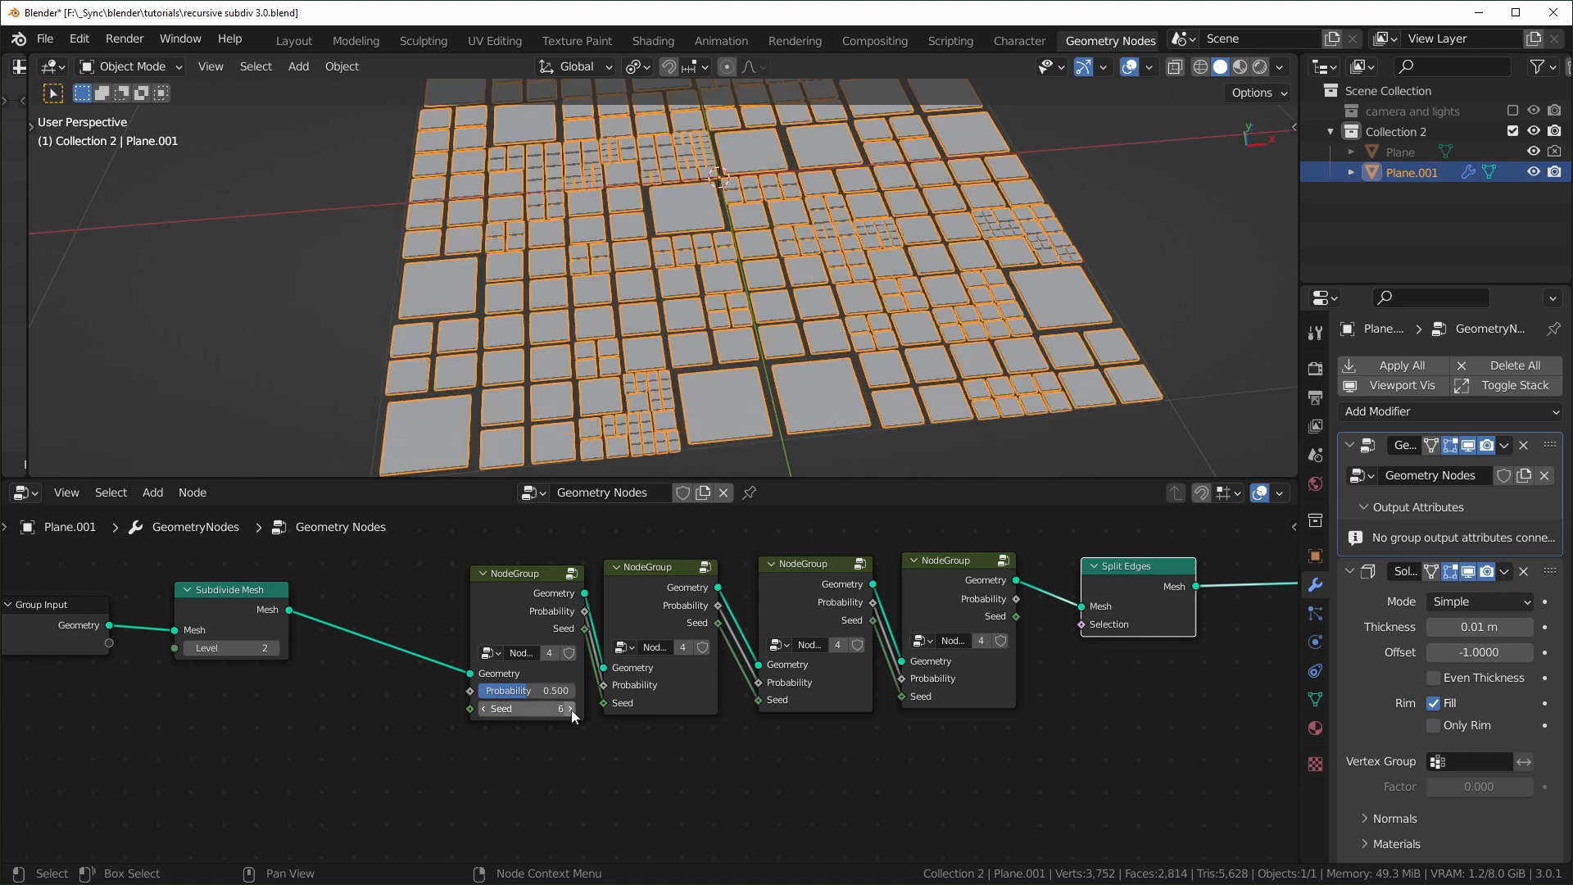
left_click(572, 708)
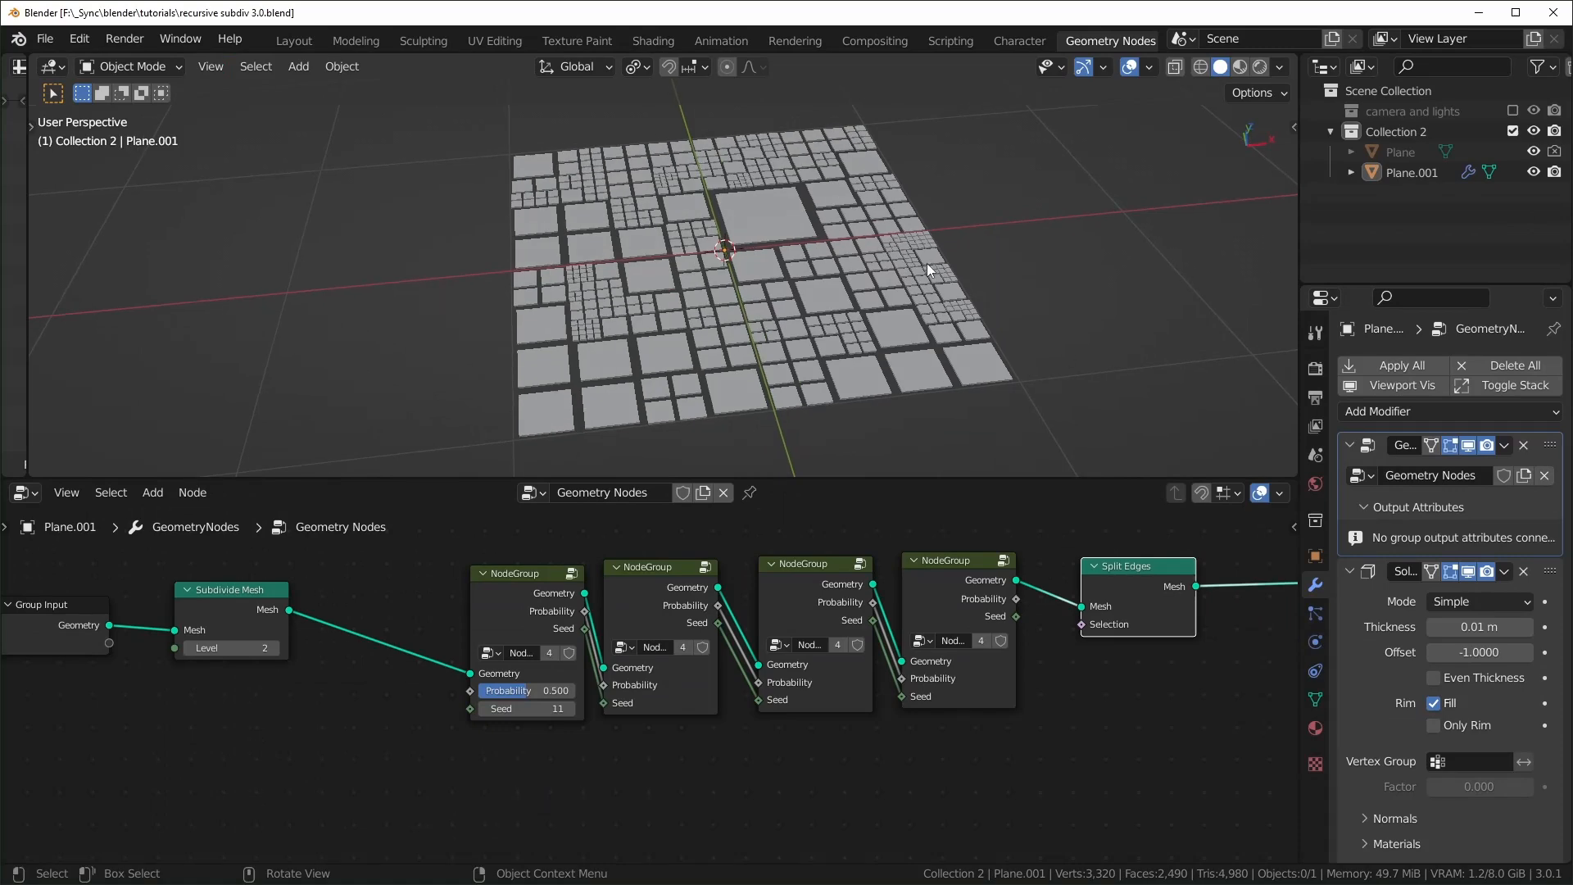
mouse_move(1054, 361)
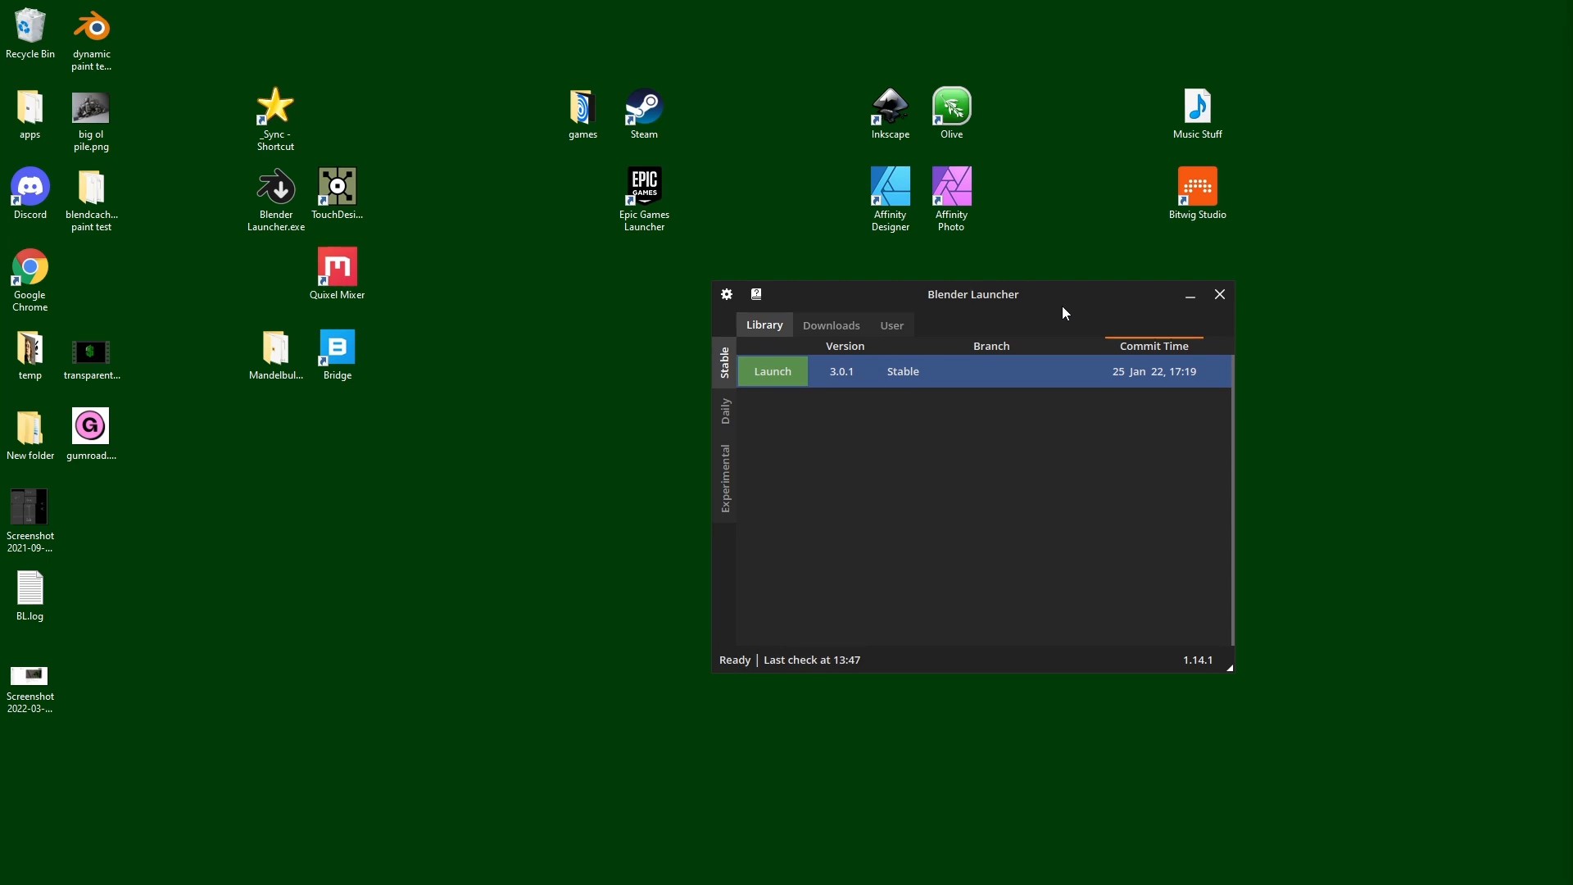
mouse_move(724, 413)
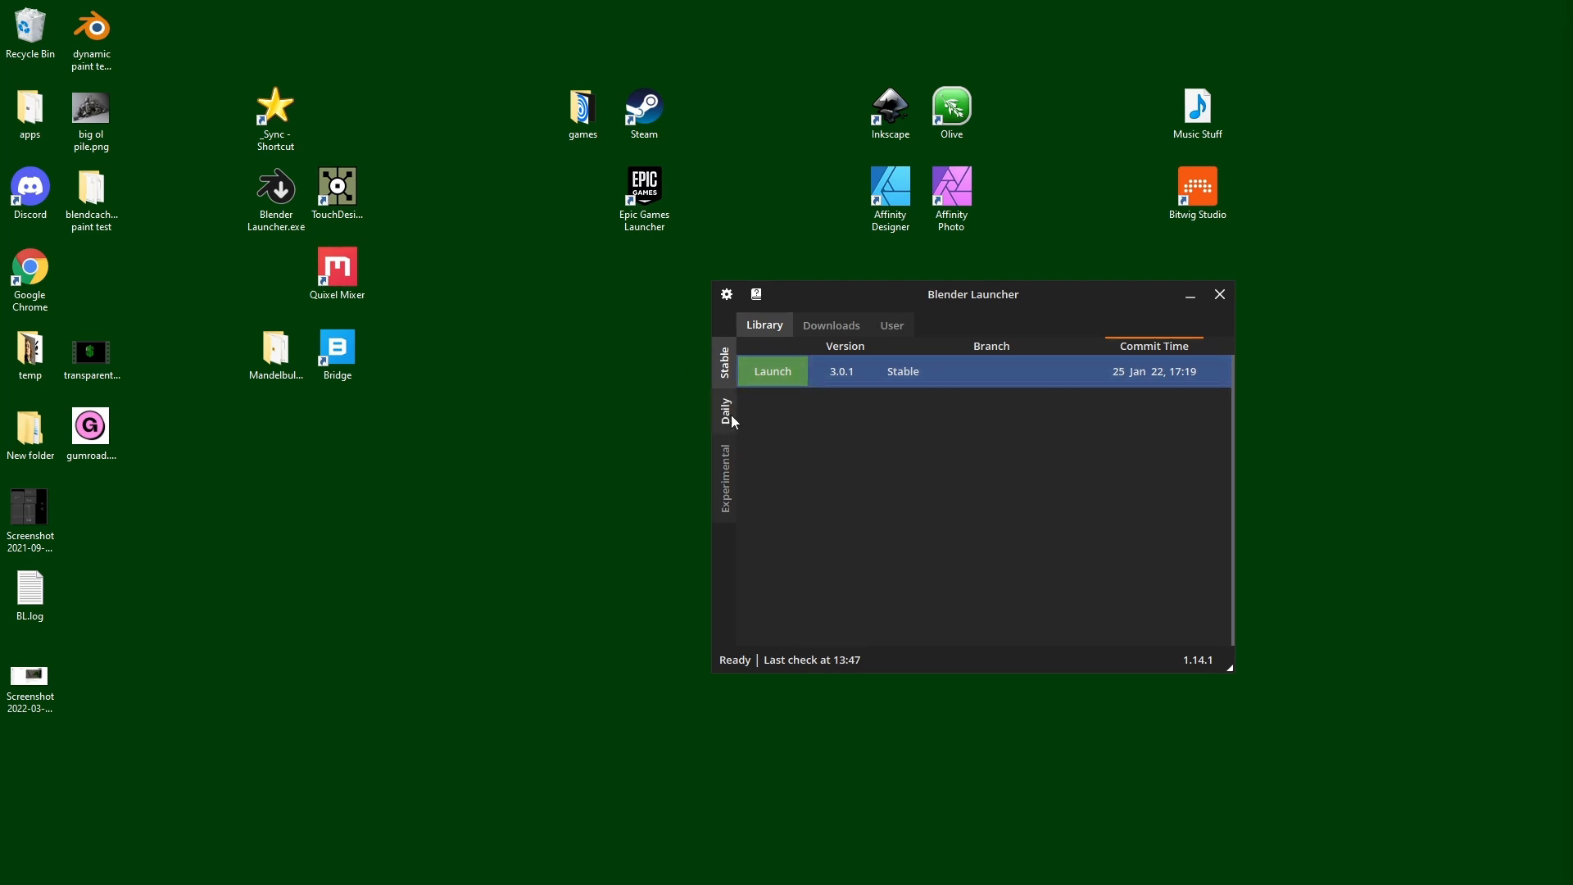
Launch the 3.1.0 Beta daily build from Blender Launcher.
left_click(723, 411)
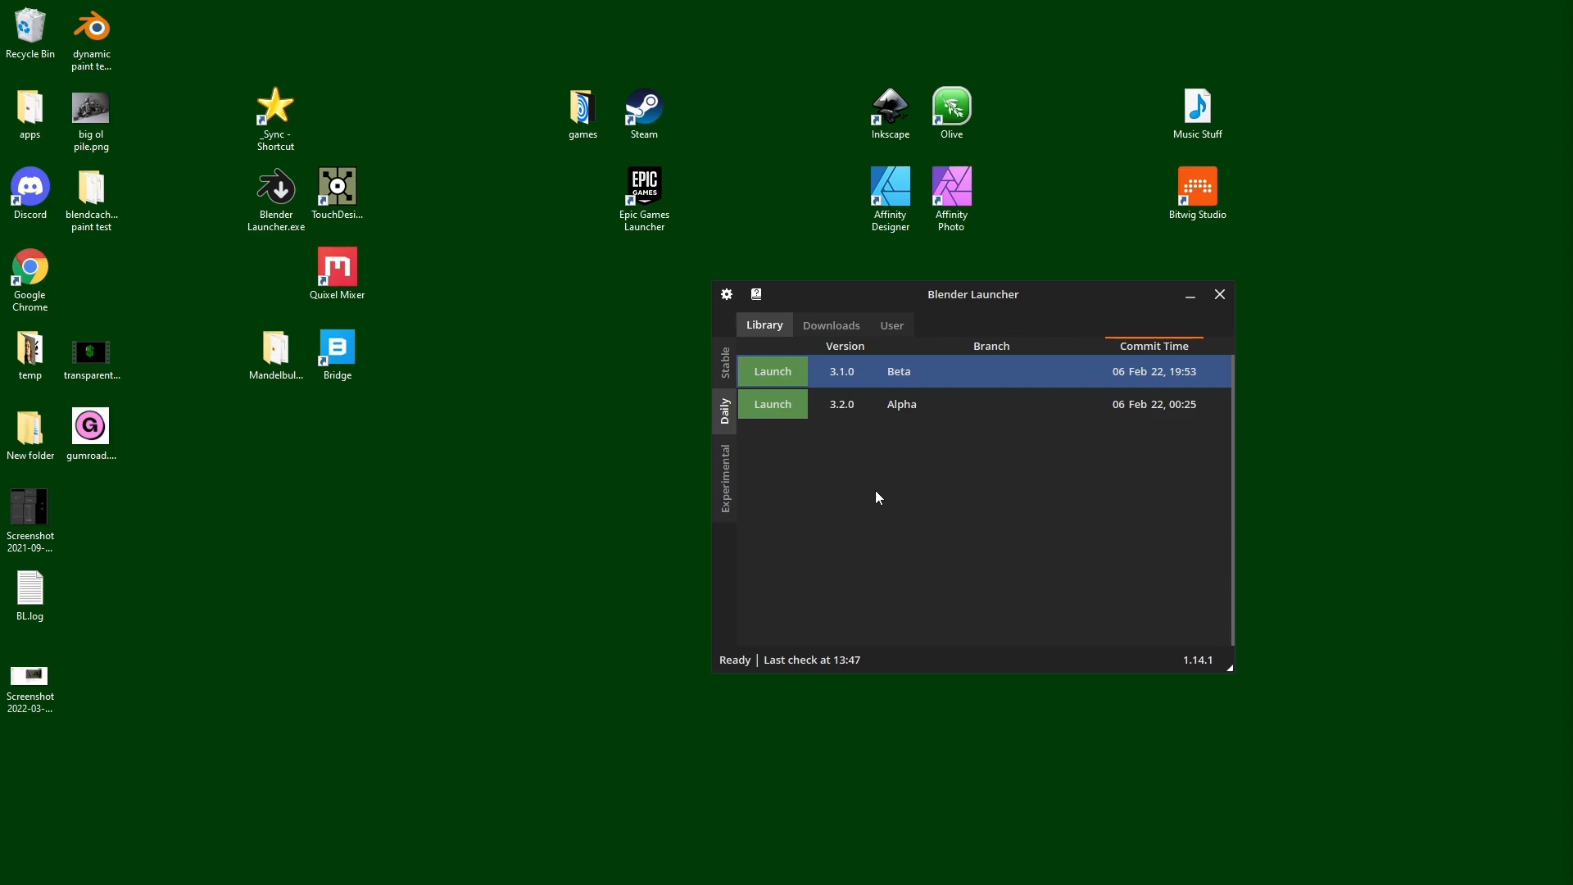
left_click(772, 370)
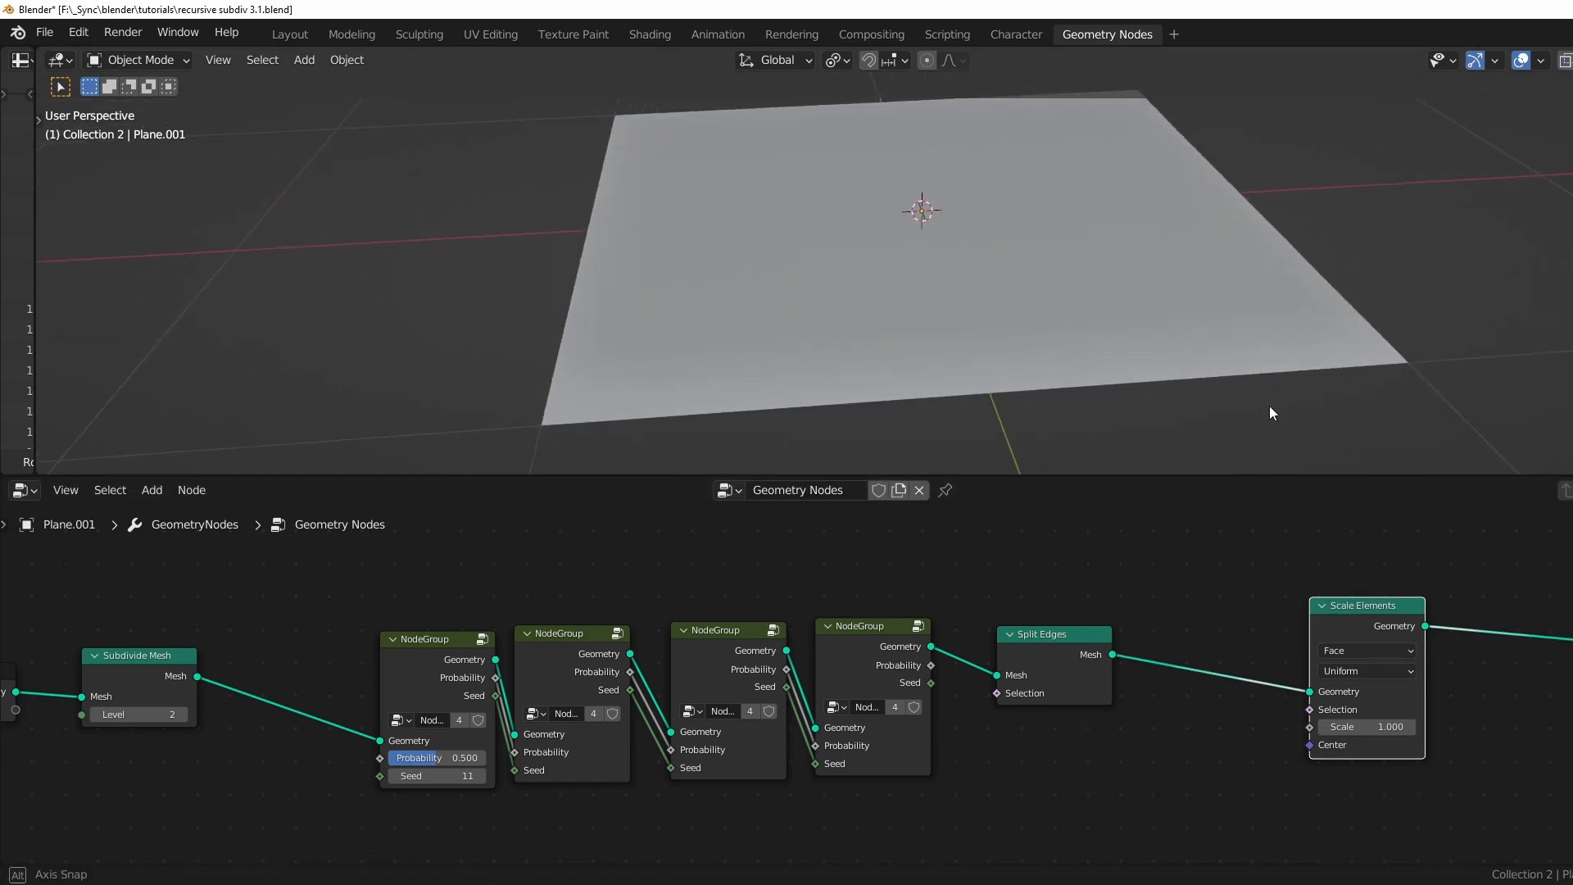
Set the Scale Elements node's Scale to 0.81 to open gaps between panels.
left_click_drag(1390, 726, 1365, 726)
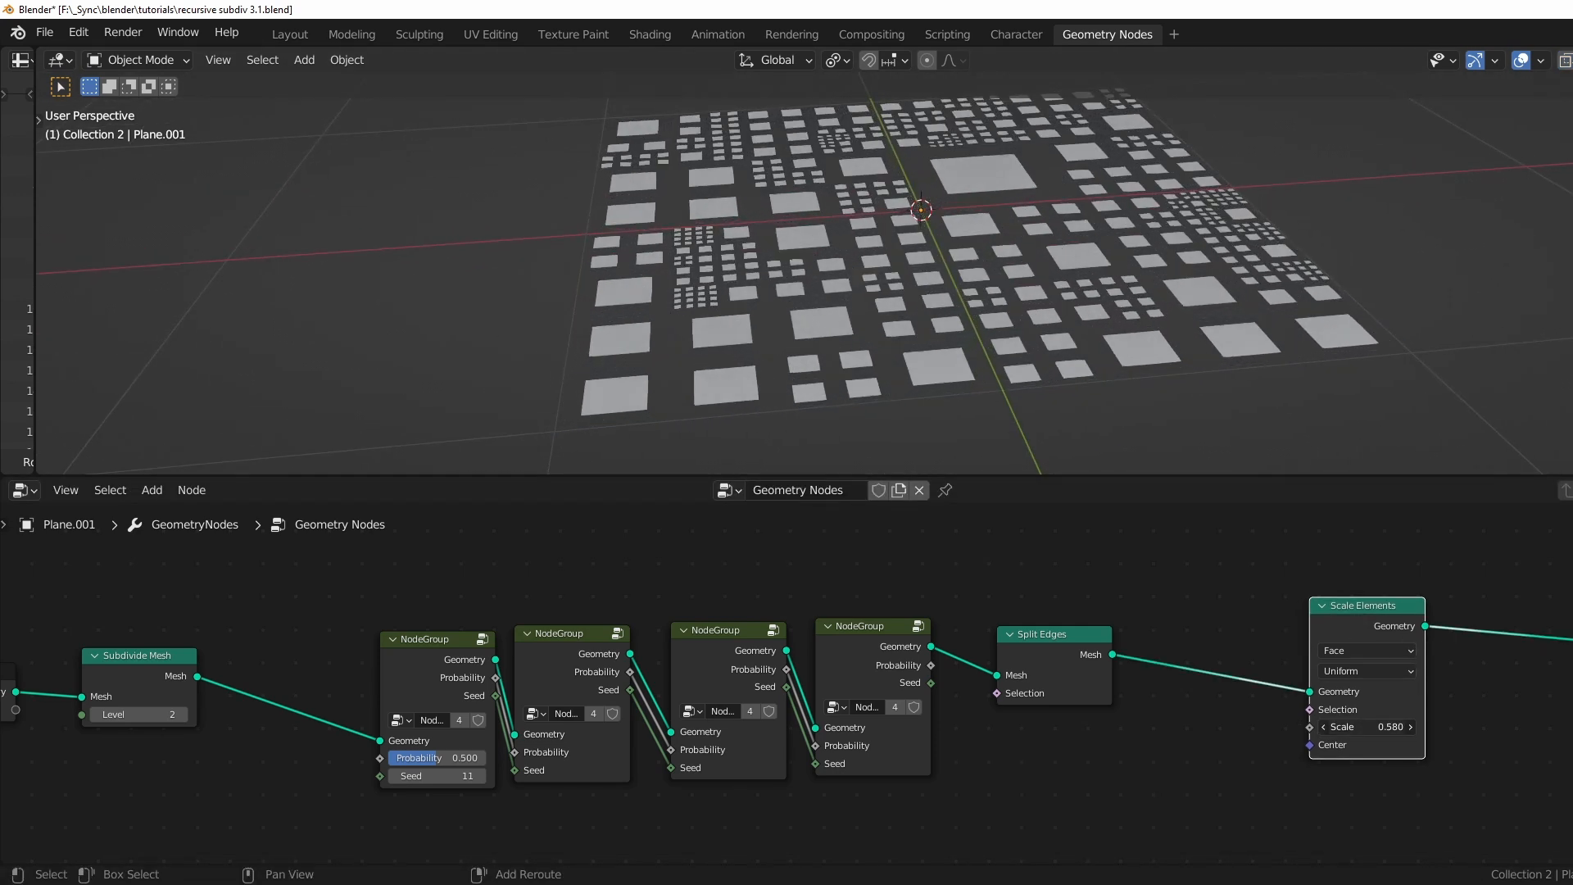
left_click_drag(1366, 726, 1395, 726)
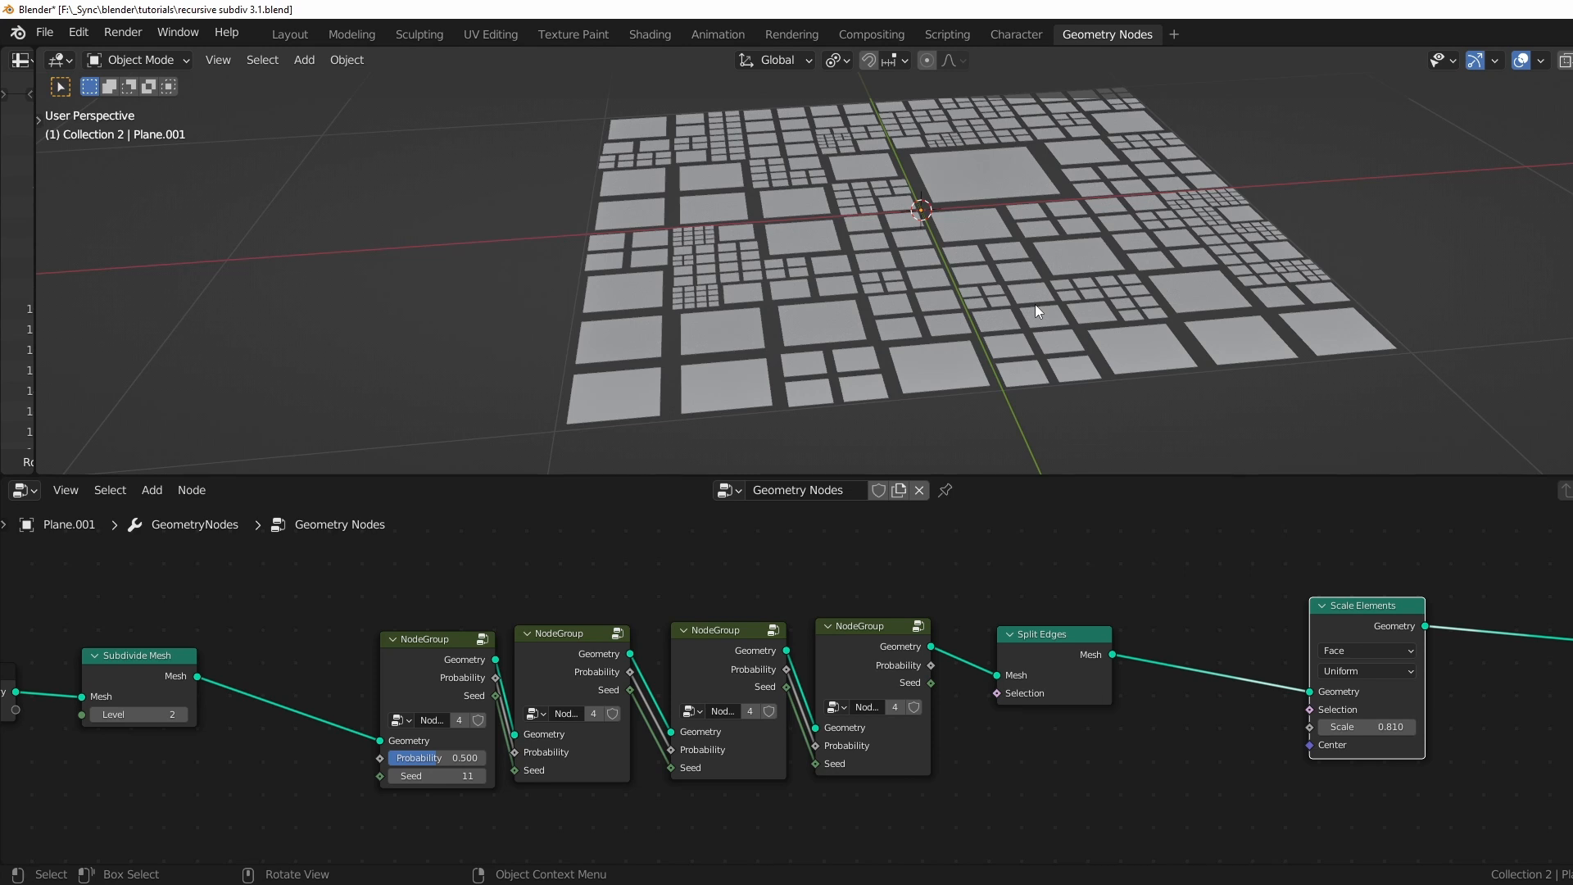
mouse_move(1269, 600)
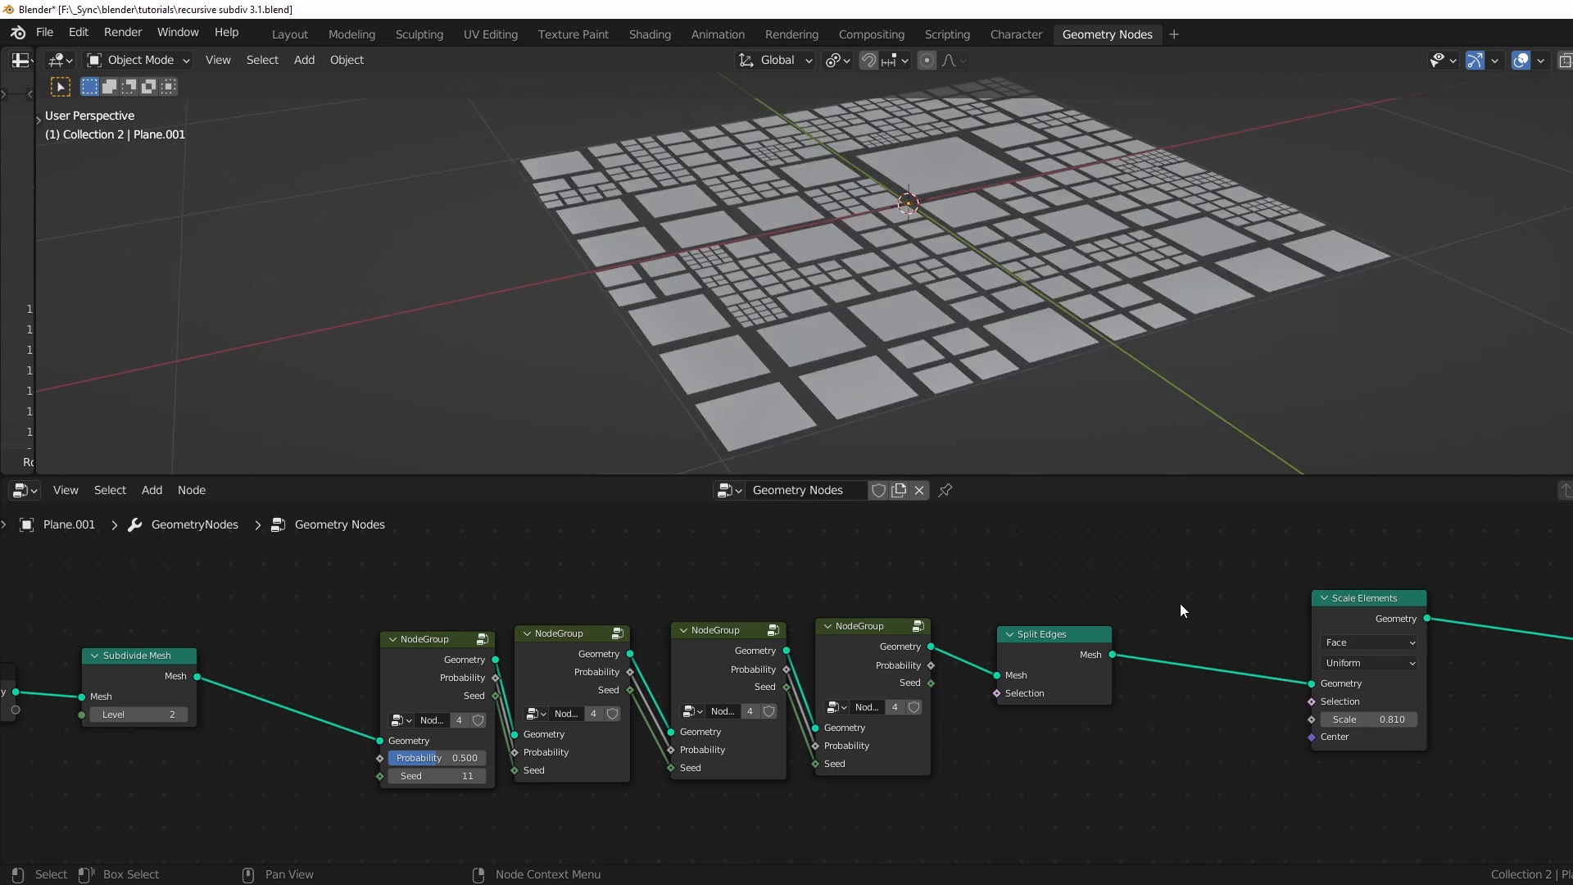
Insert Extrude Mesh before Scale Elements with Top feeding Selection and Offset Scale 0.05.
type("extr")
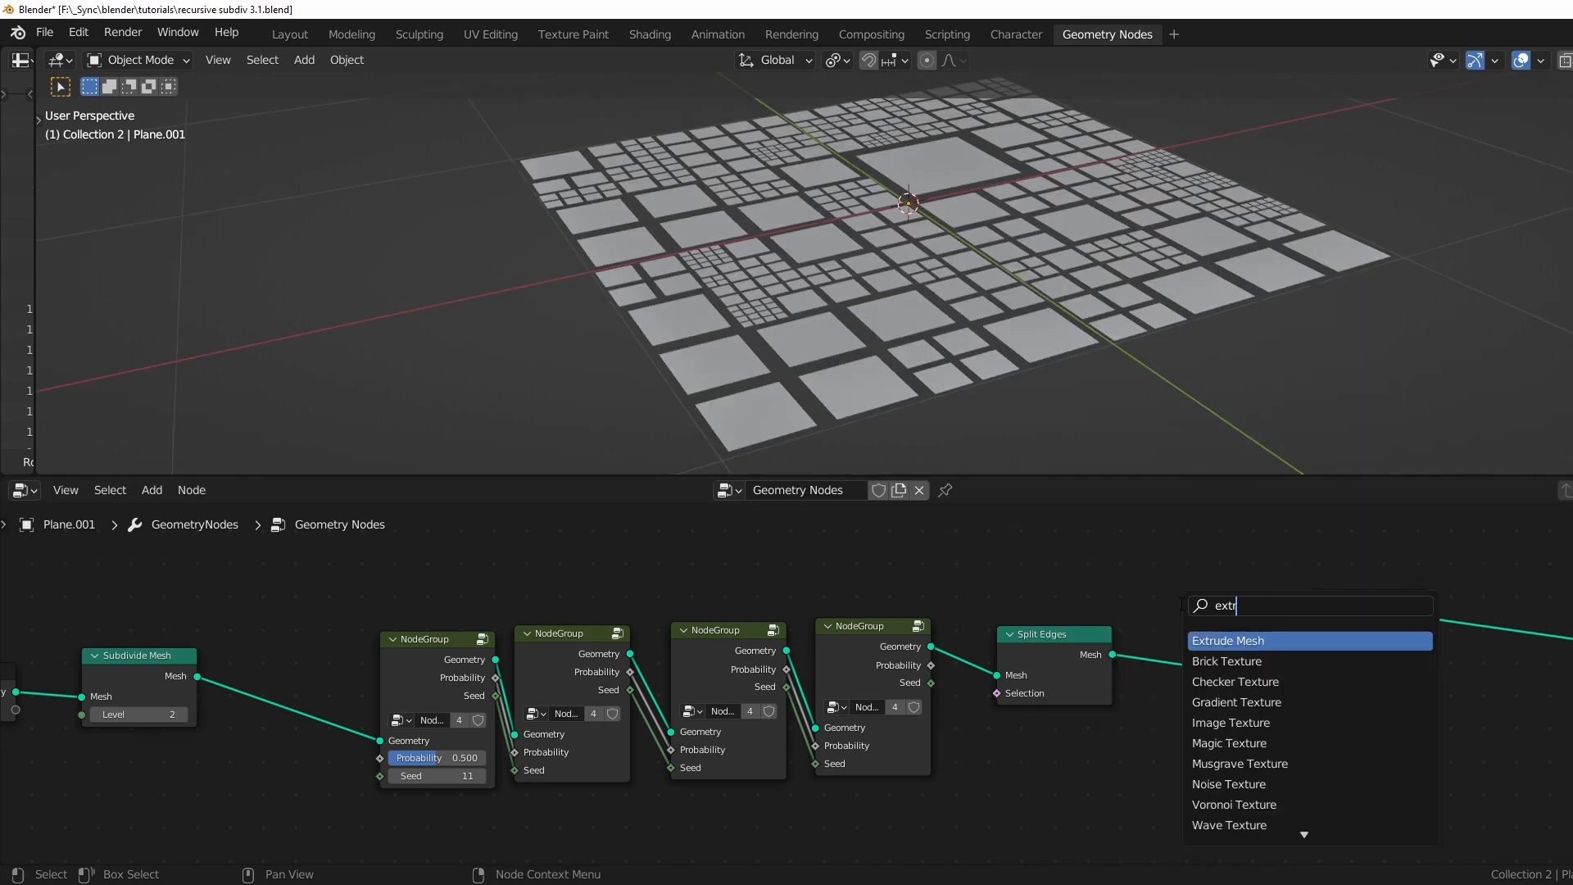
left_click(1228, 640)
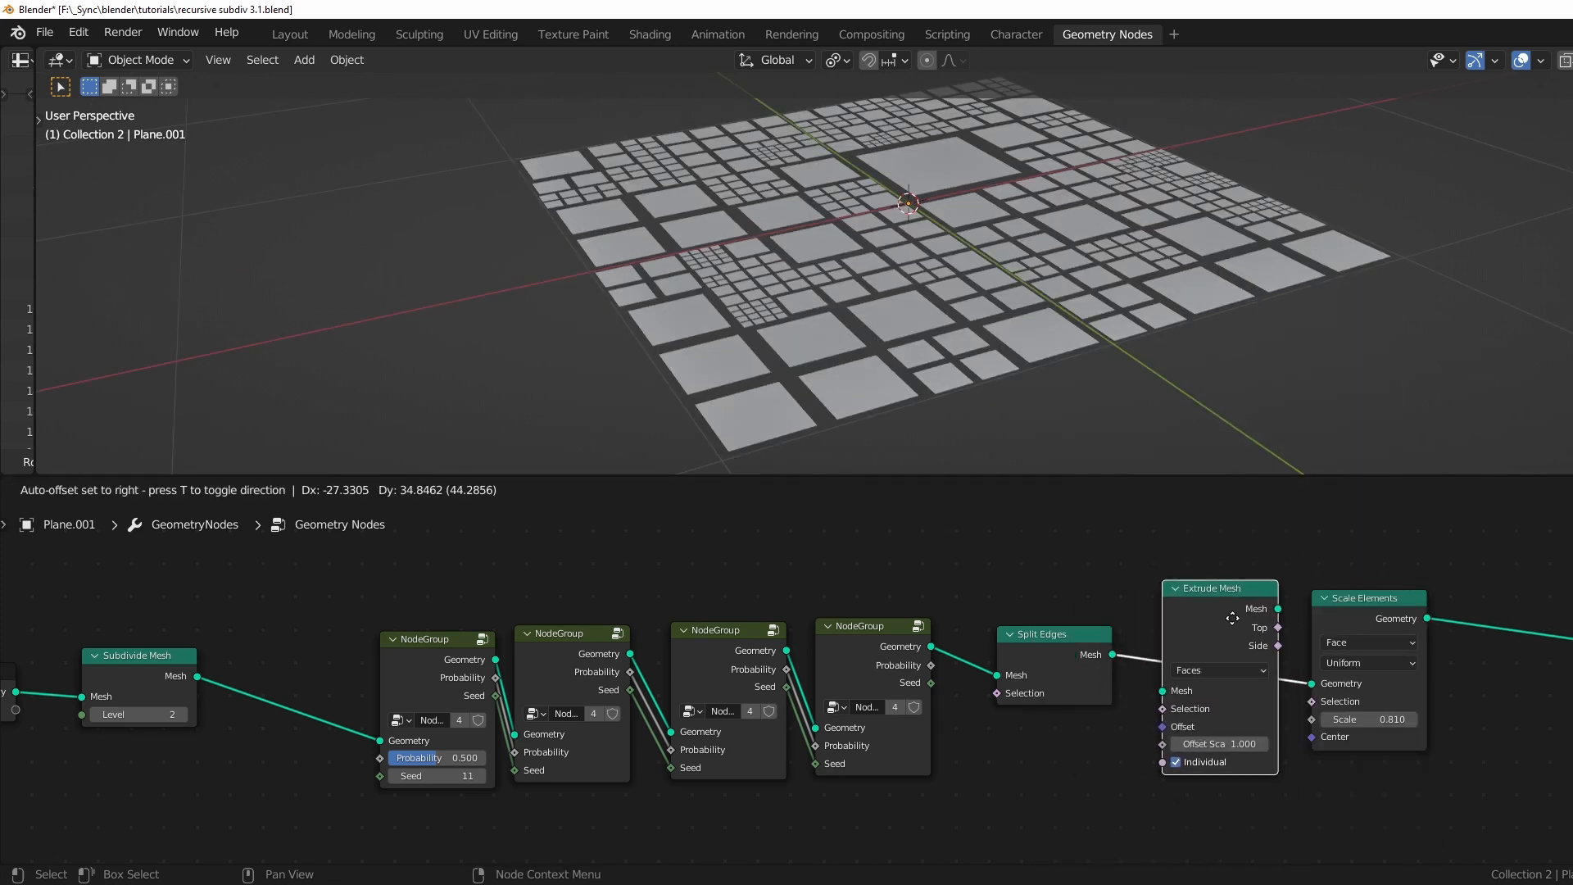
left_click(1233, 744)
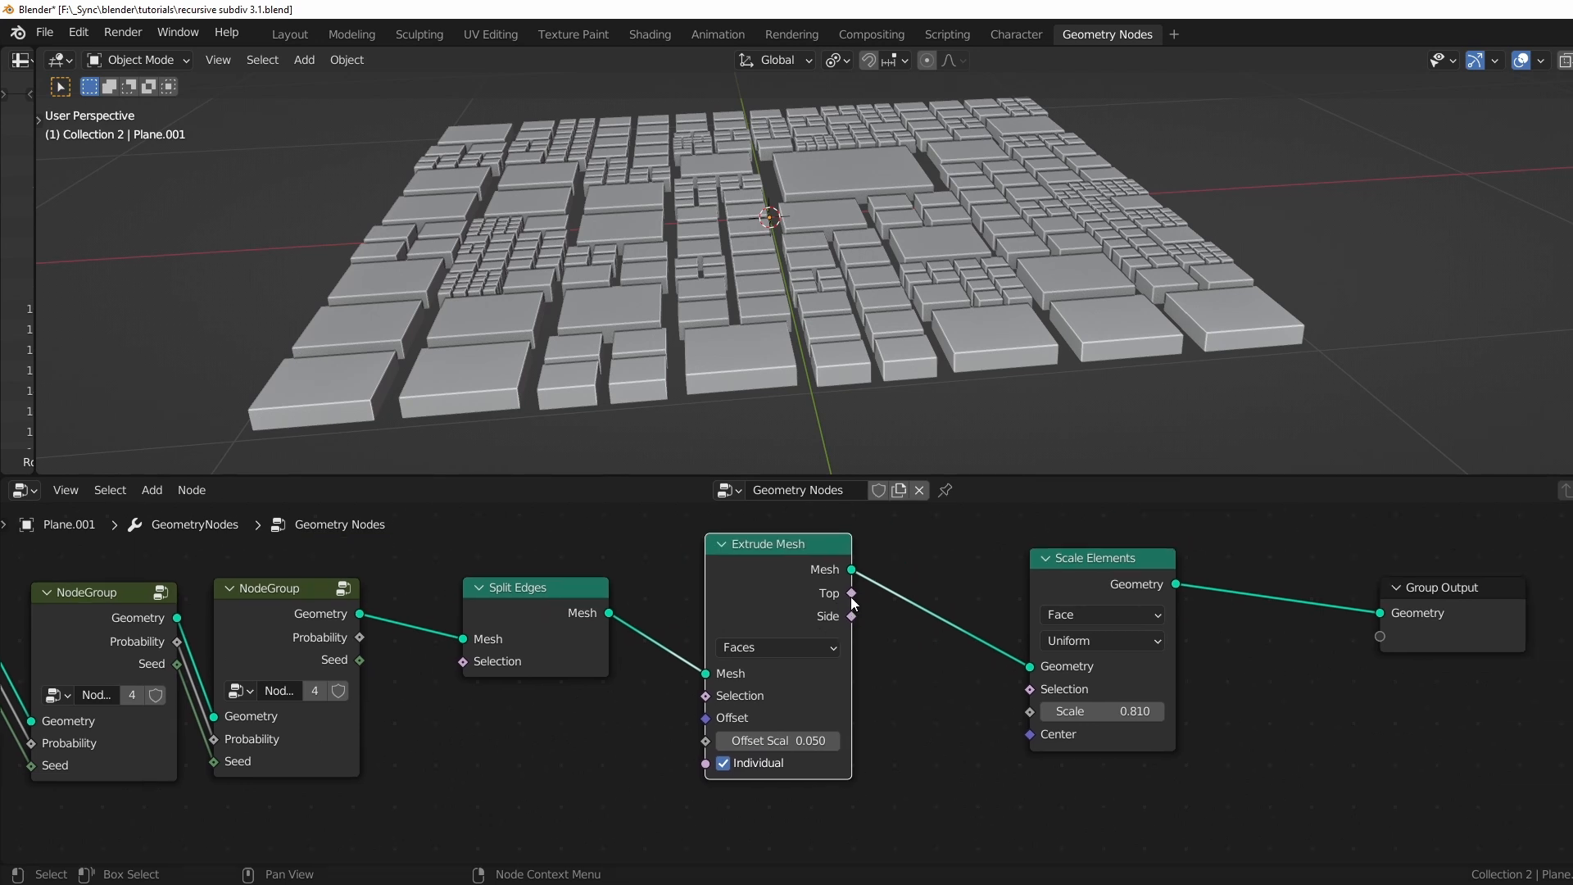
left_click_drag(1102, 557, 1067, 551)
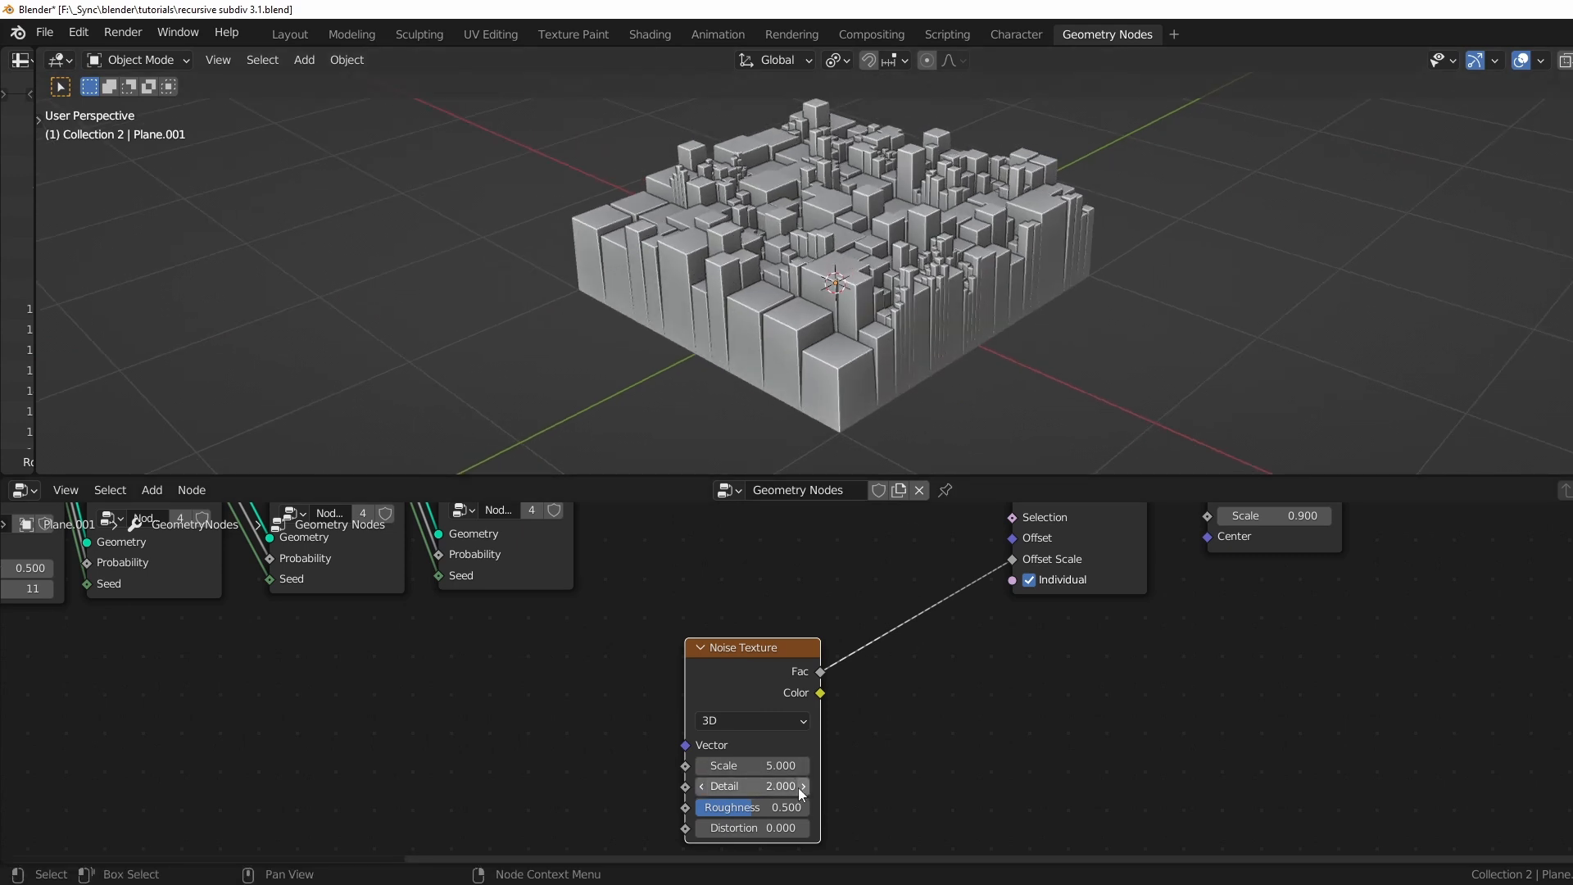
Switch the Noise Texture to 4D, raise its scale and set Map Range To Max to 0.030.
double_click(753, 765)
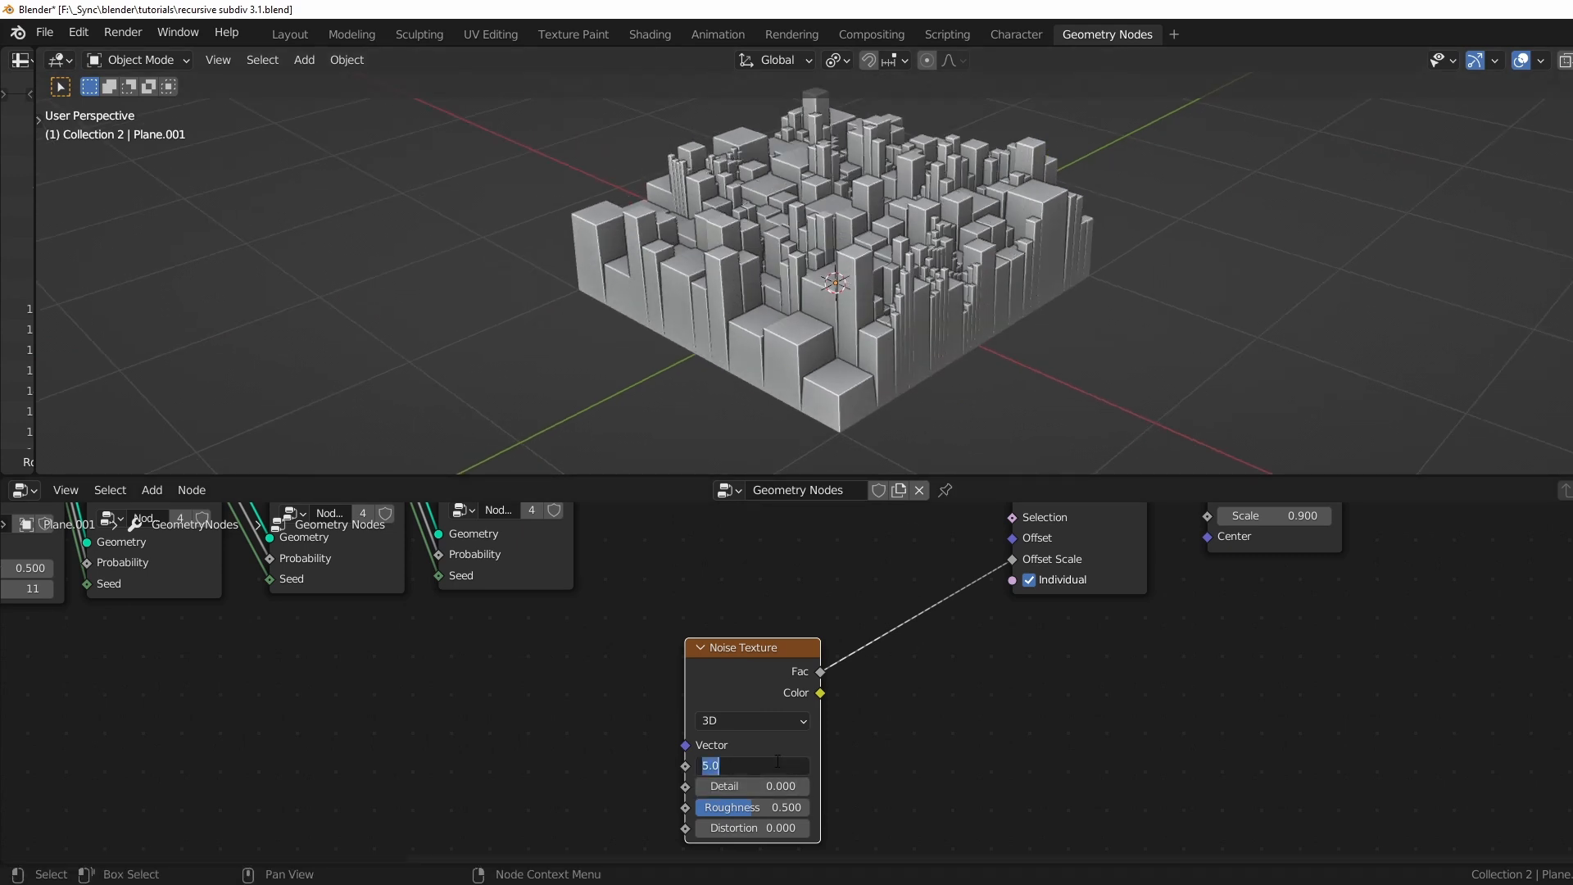
left_click(750, 721)
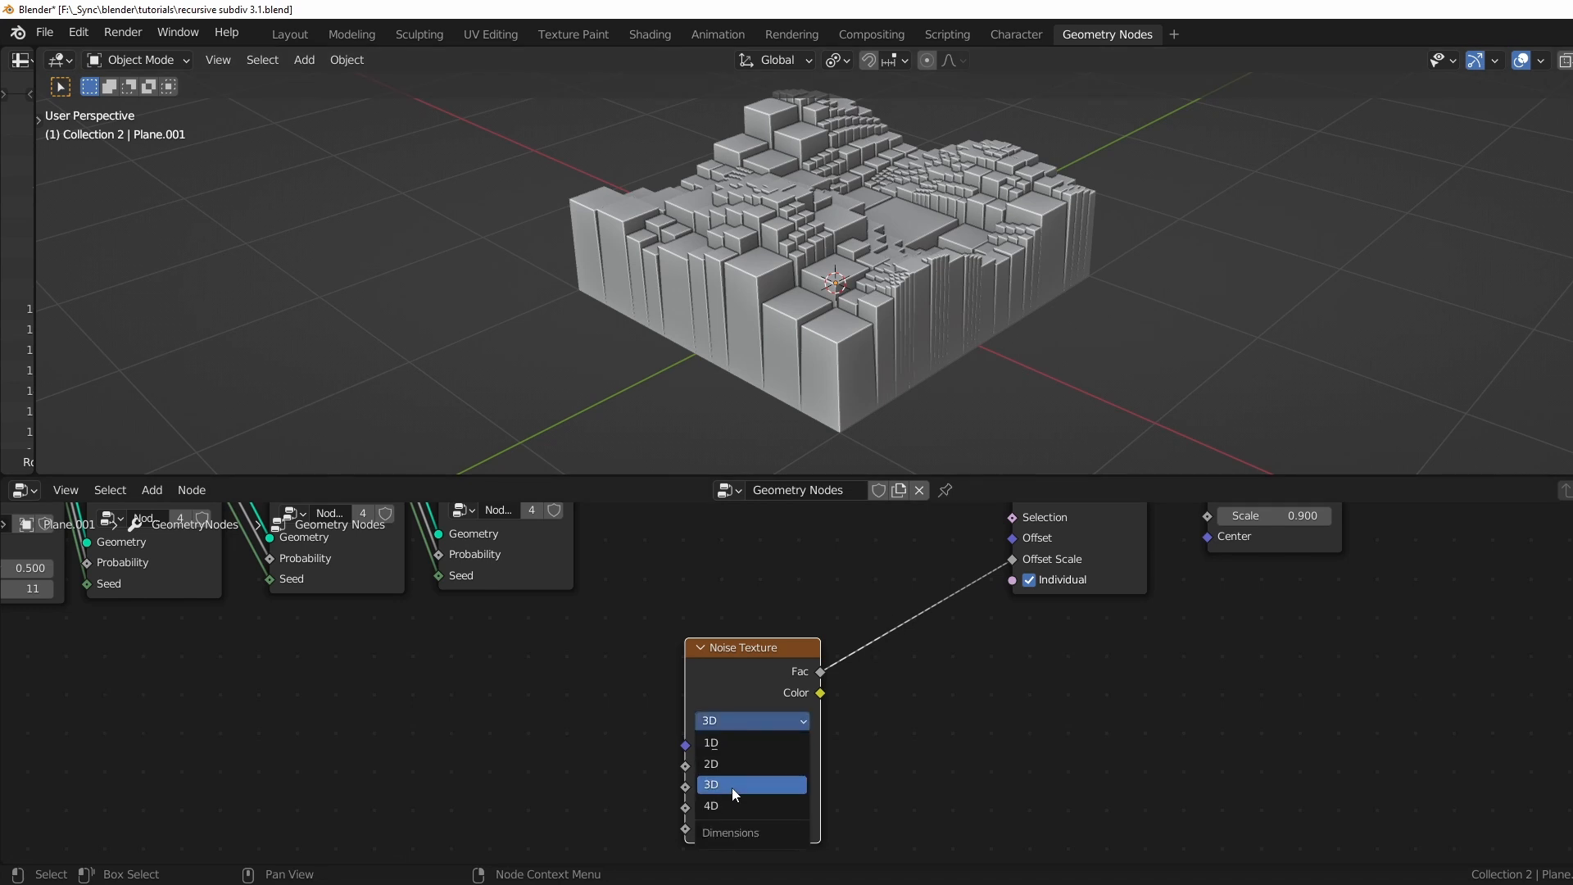
left_click(710, 805)
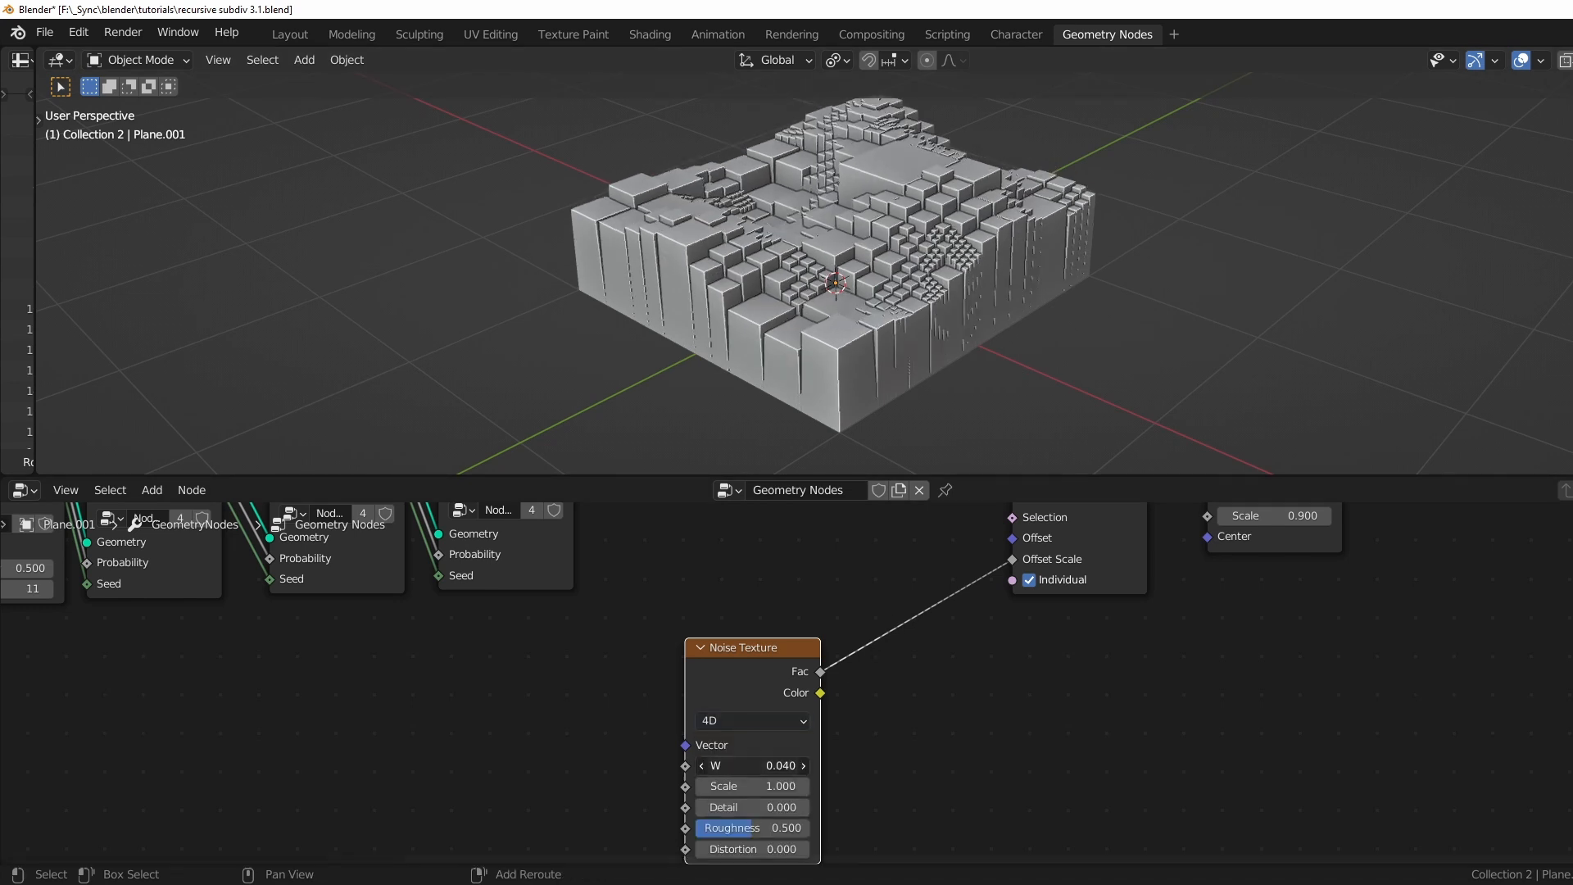
left_click_drag(752, 765, 813, 766)
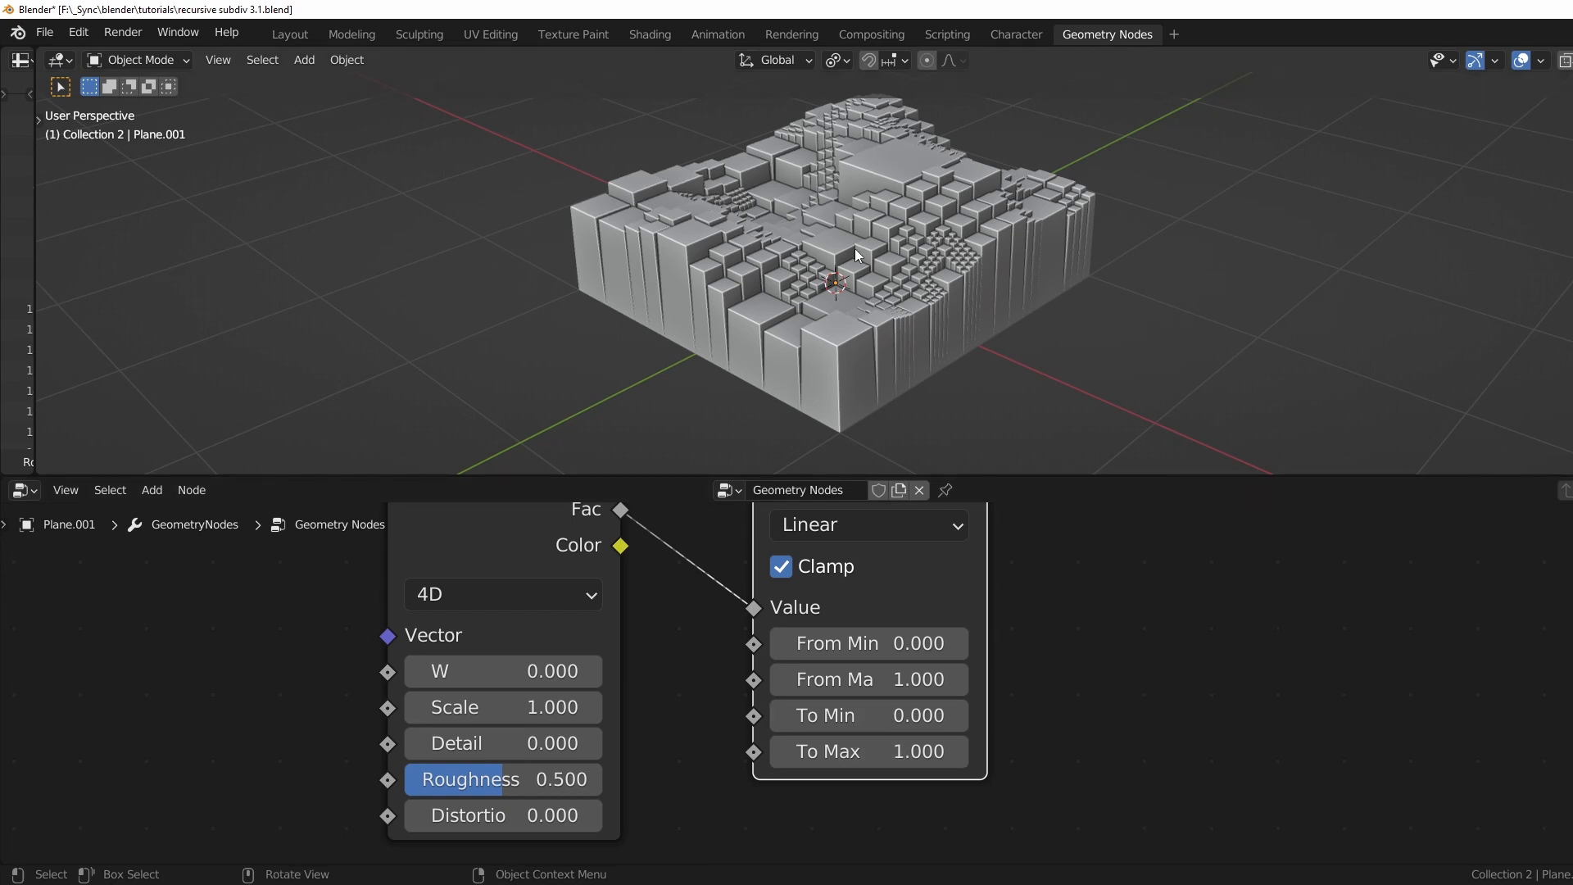
double_click(869, 751)
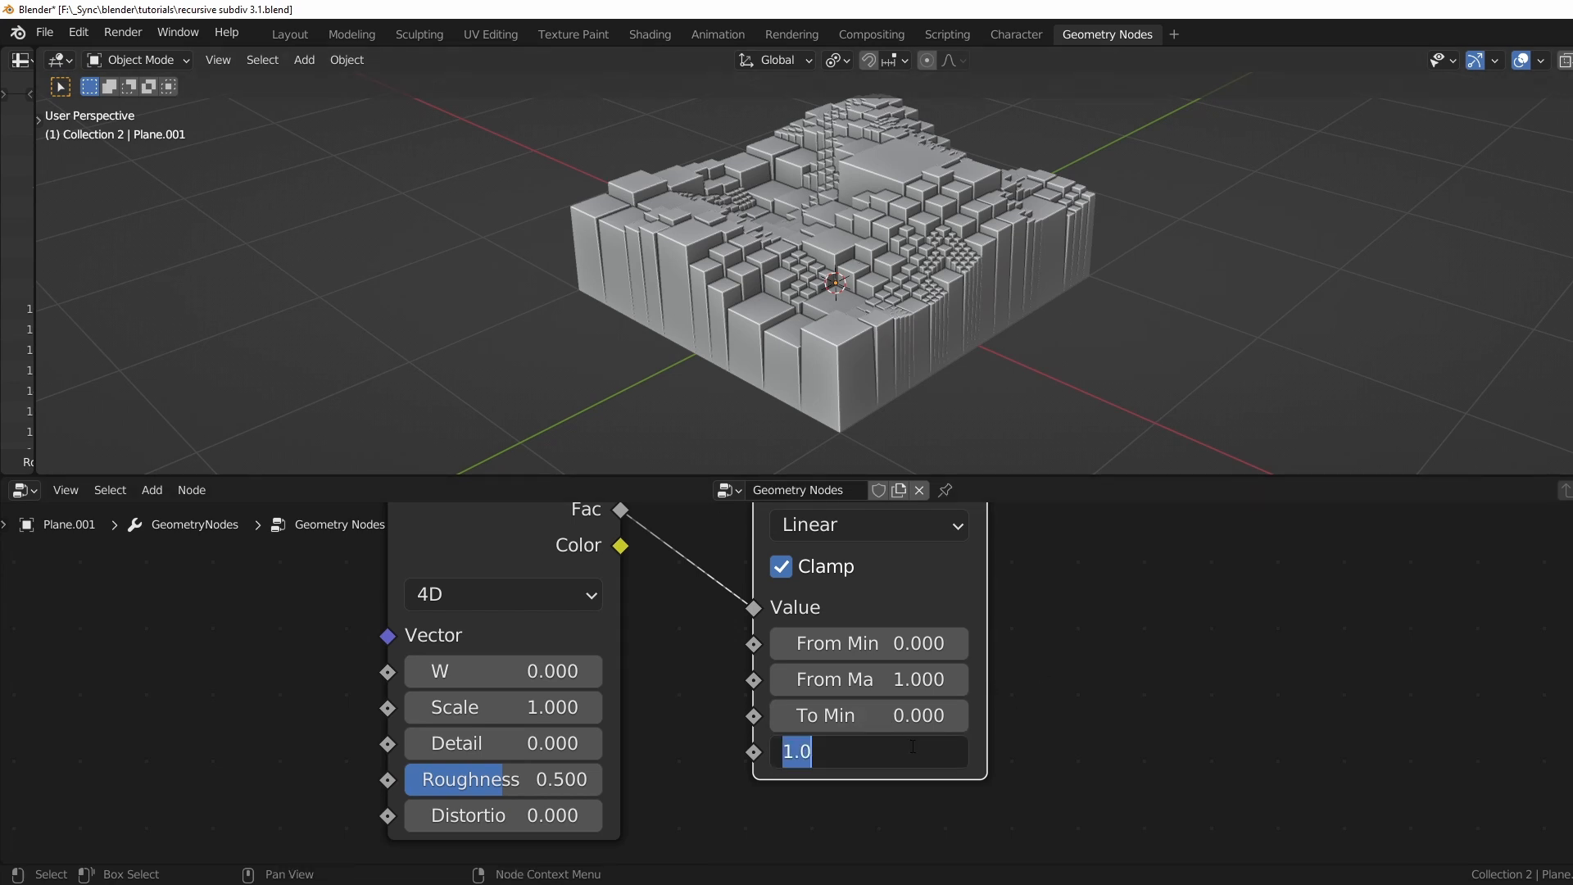
type("0.030")
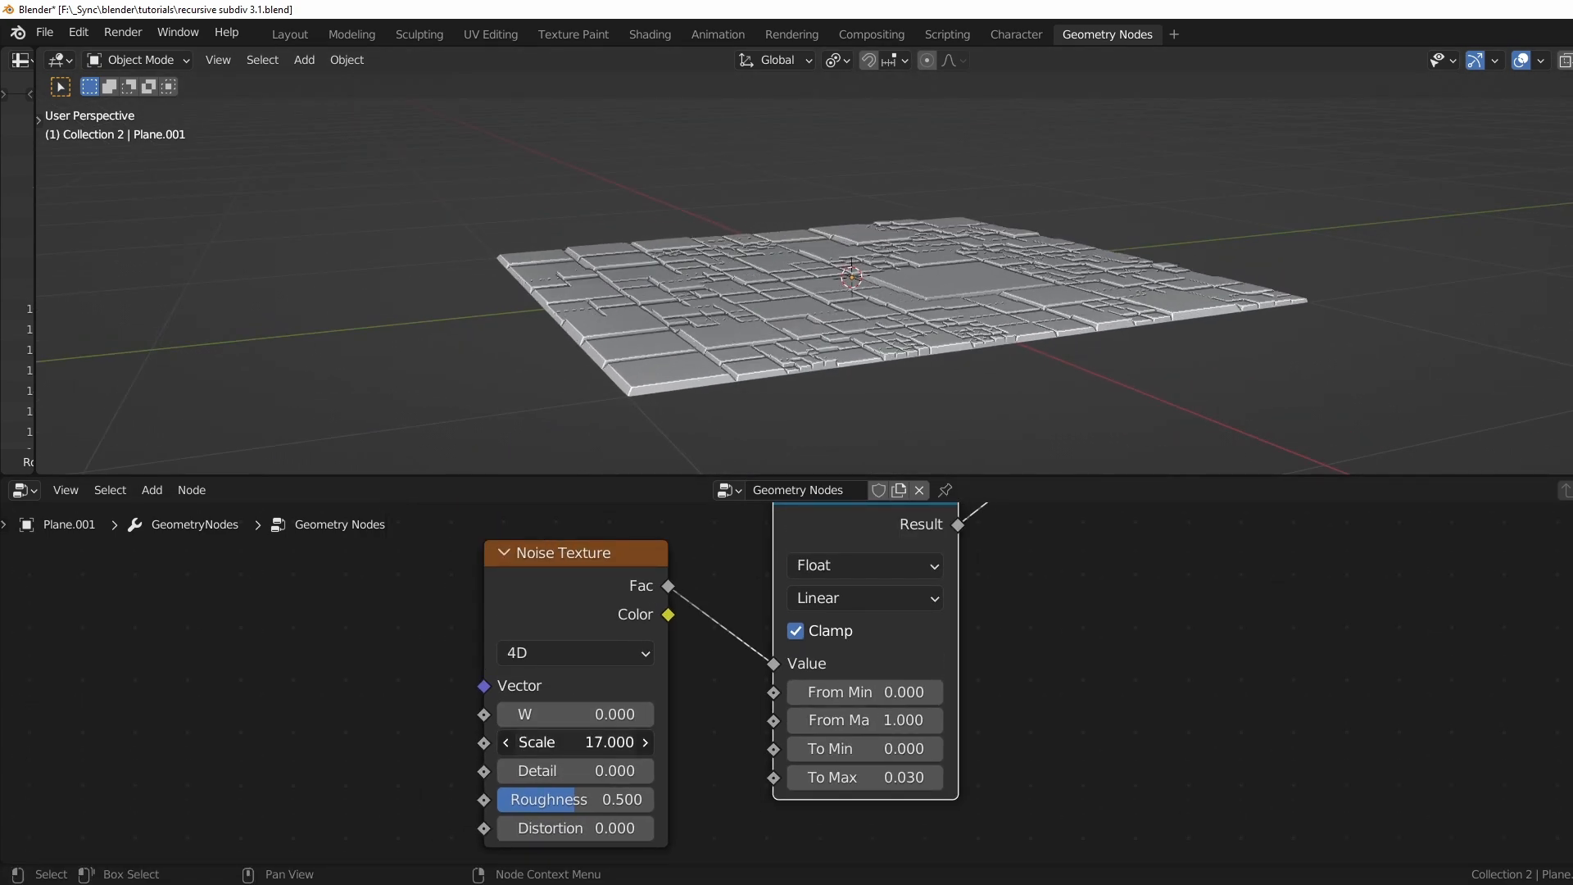
left_click_drag(576, 741, 622, 741)
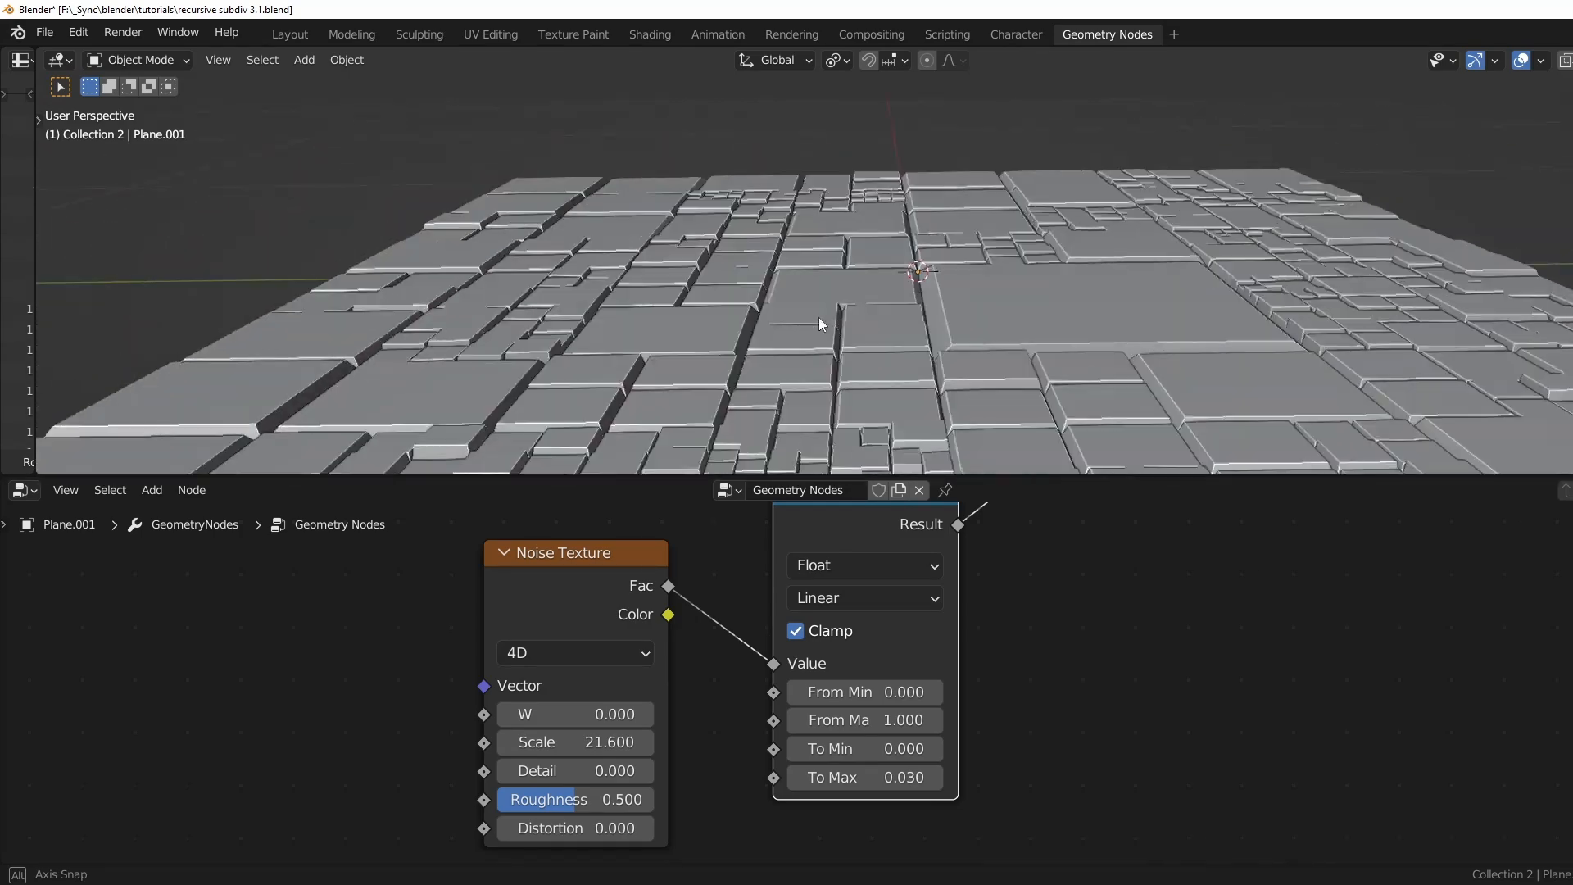
left_click_drag(820, 323, 1003, 312)
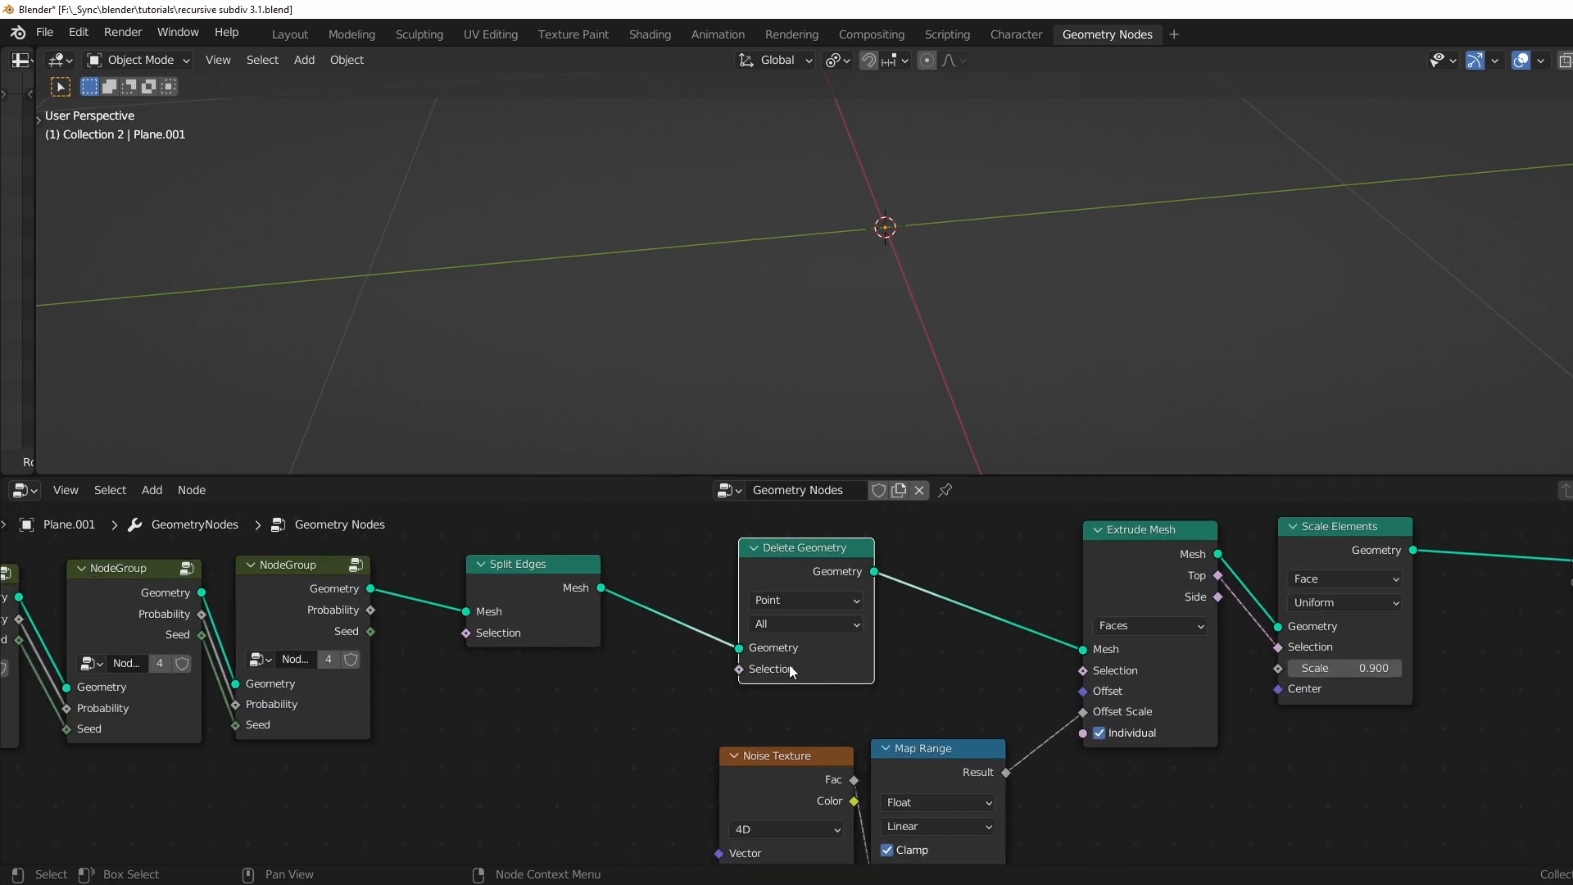
Delete whole faces via Delete Geometry driven by a Boolean Random Value, raising its probability.
left_click(803, 600)
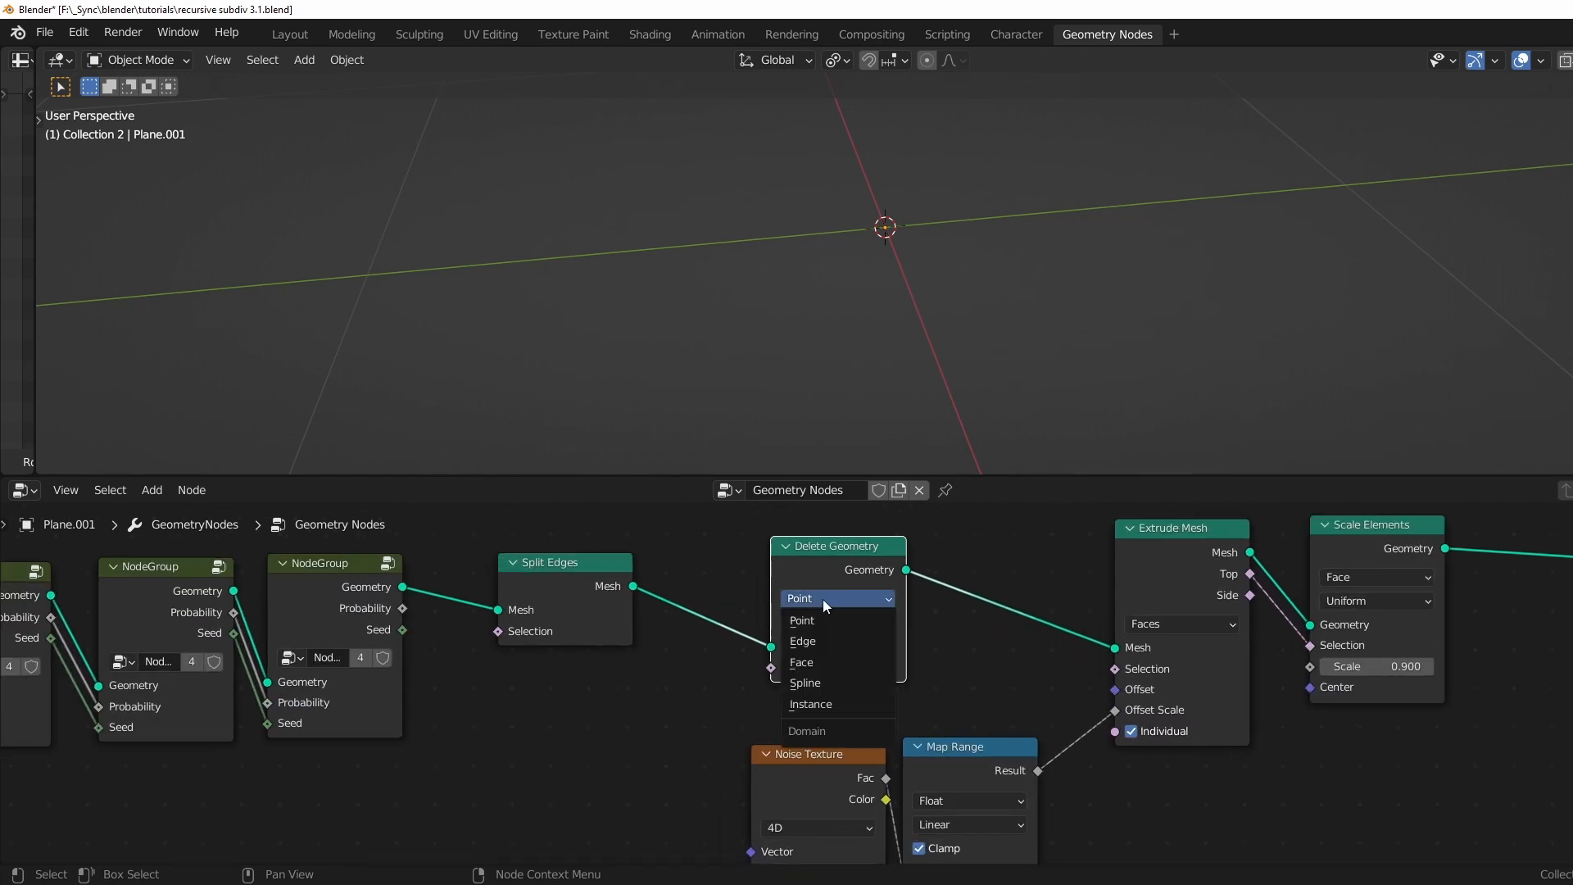
left_click(801, 663)
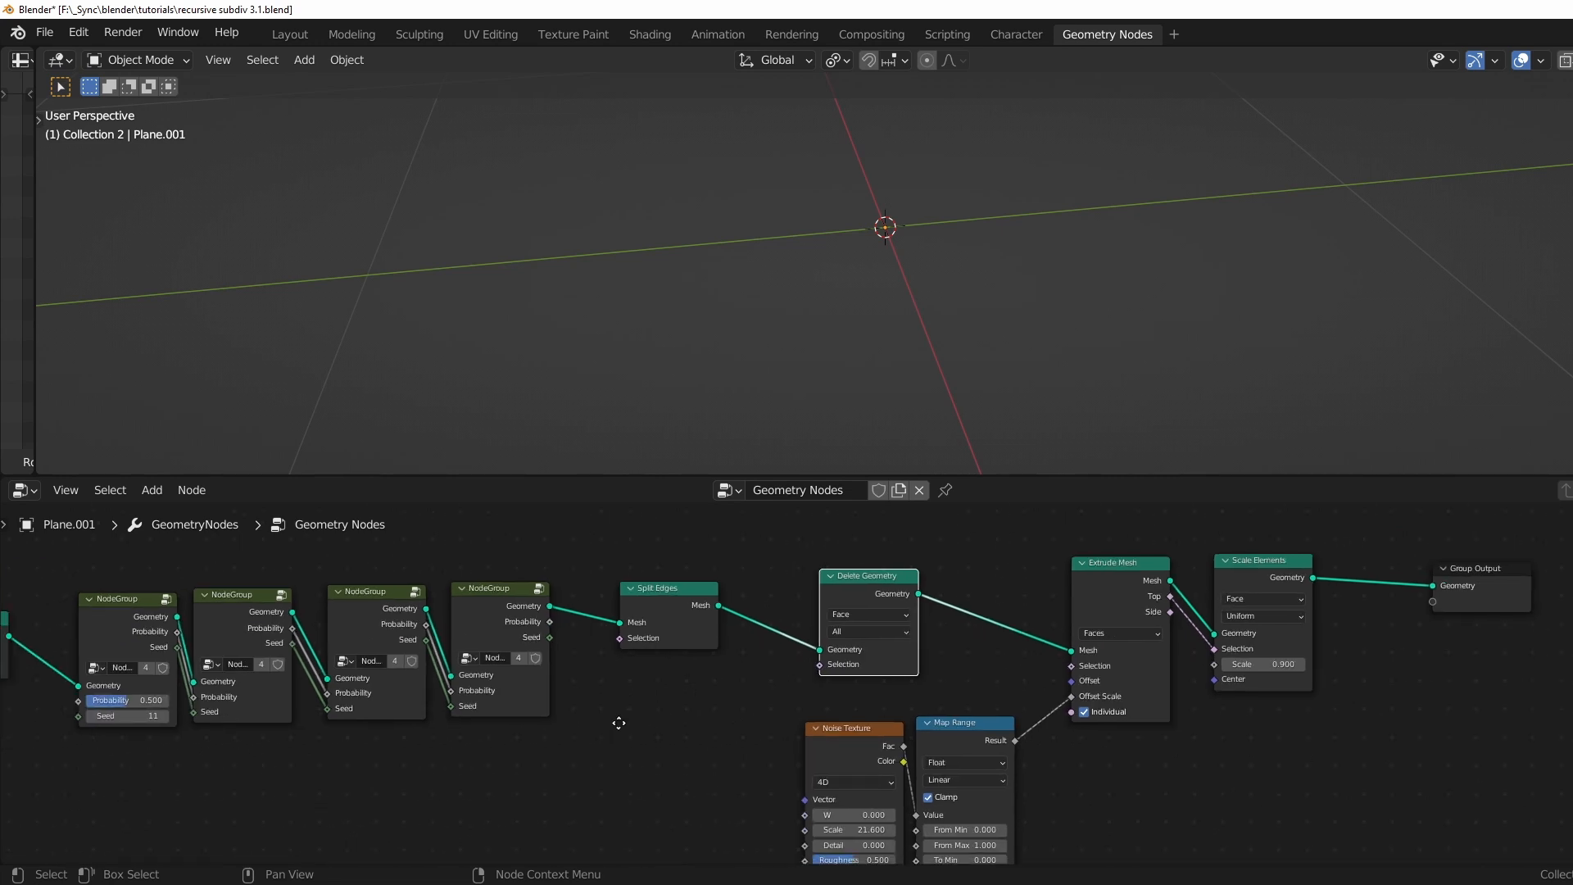
type("rand")
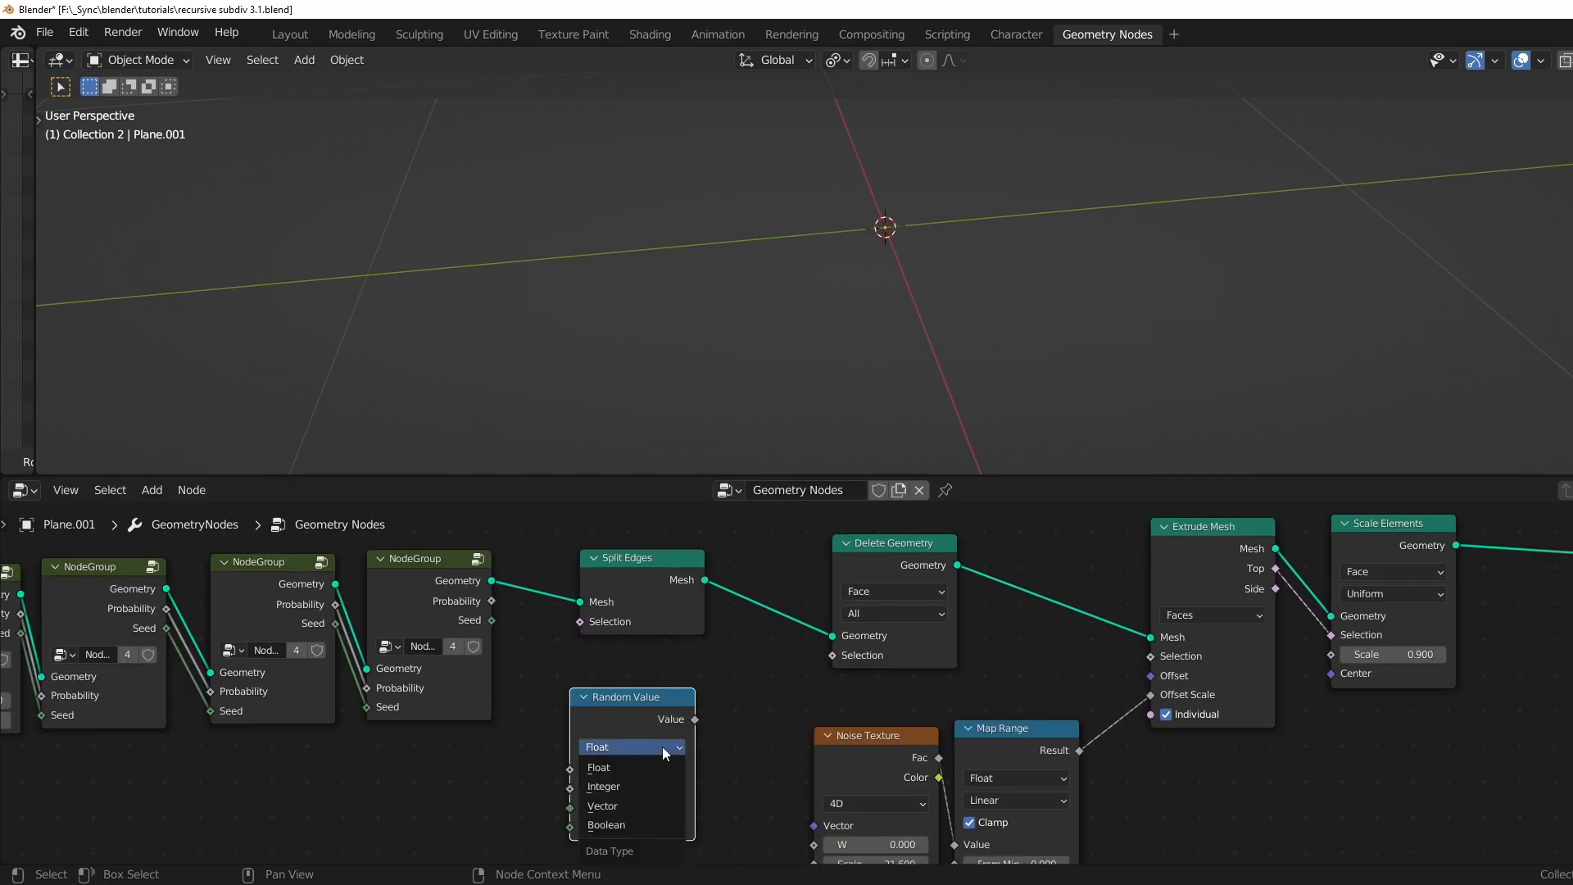
left_click(606, 824)
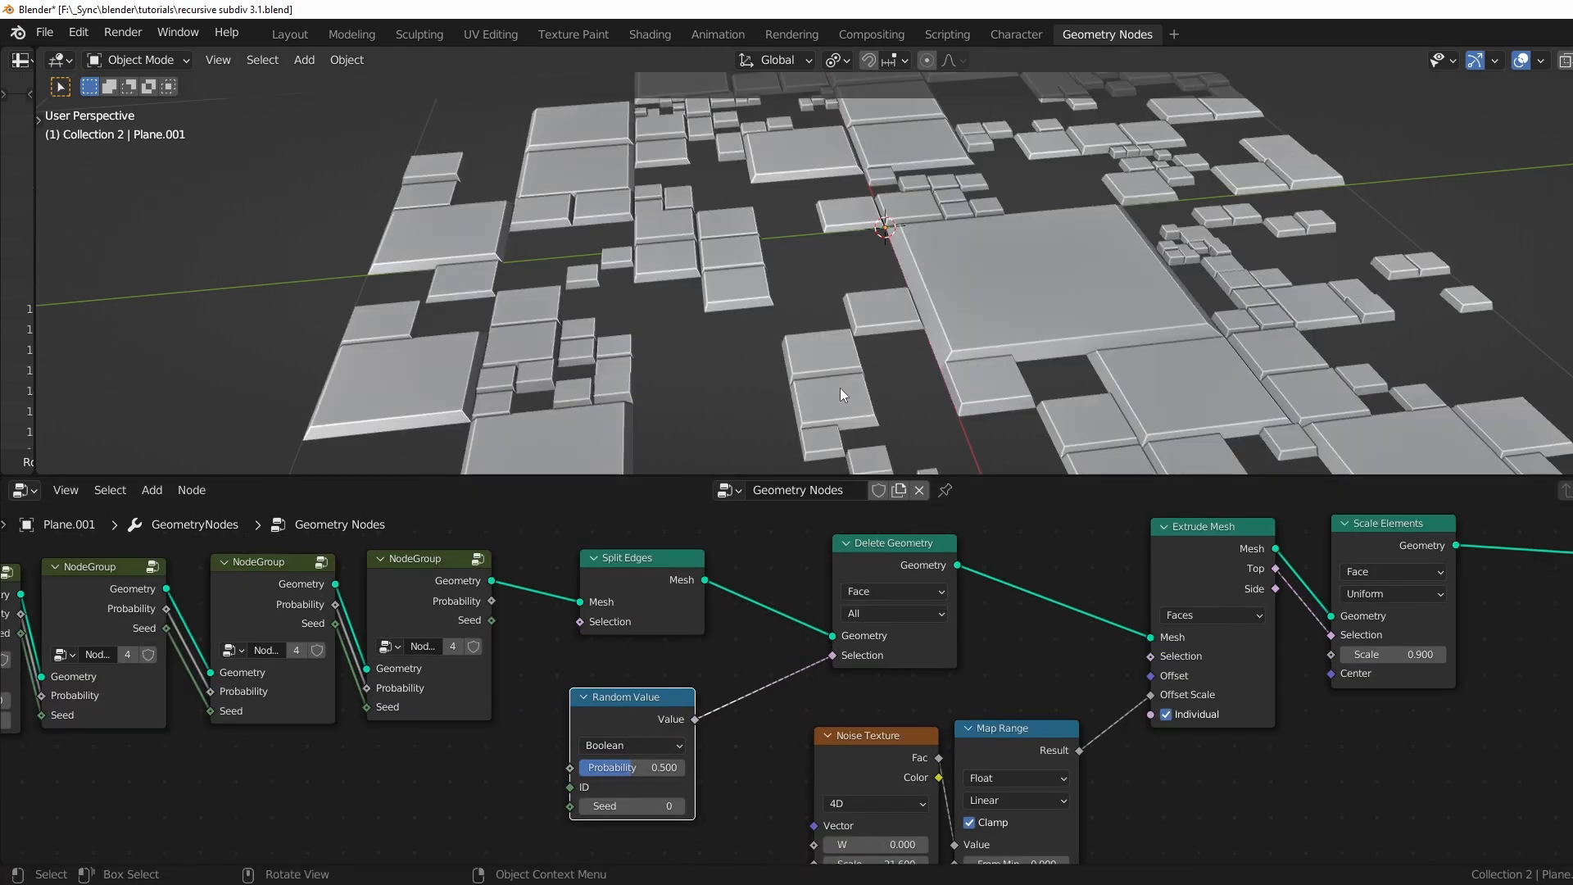
left_click_drag(632, 767, 616, 767)
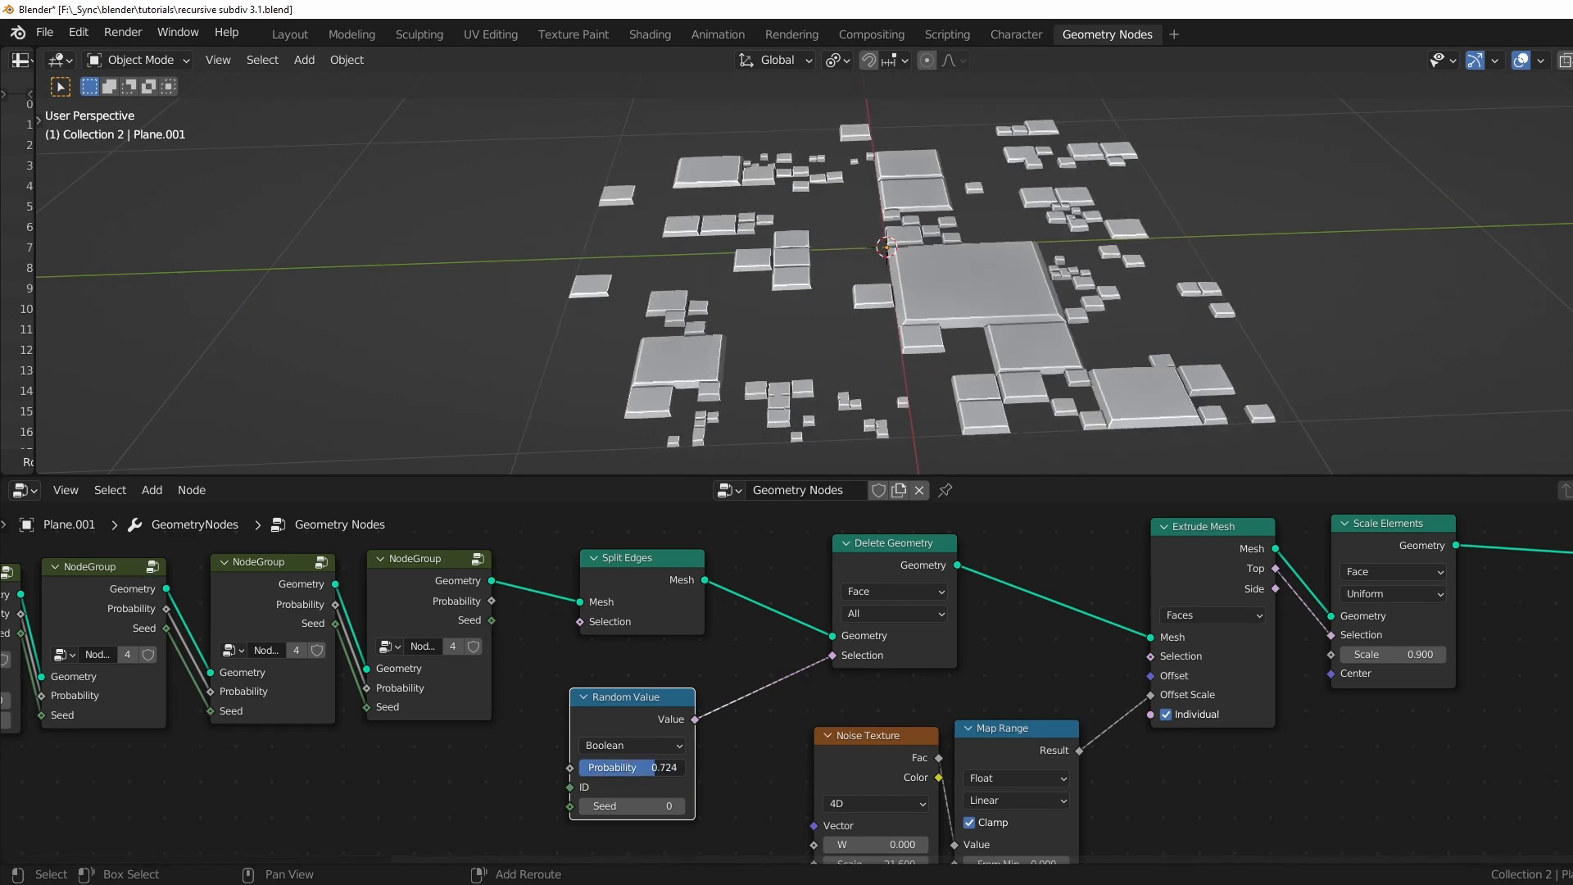
left_click_drag(632, 767, 657, 767)
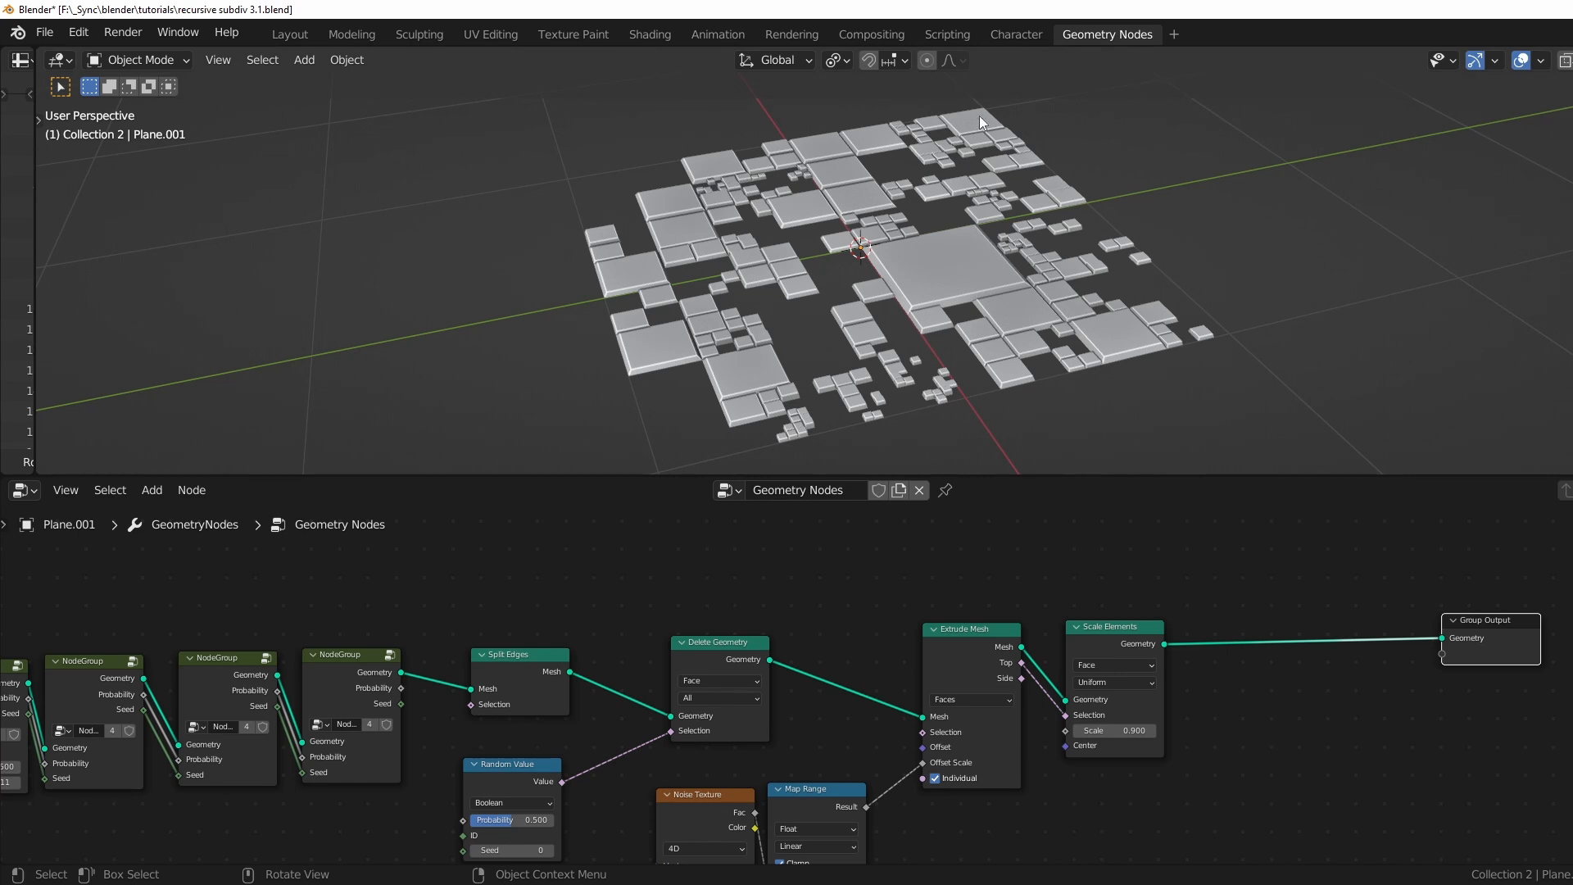
mouse_move(576, 624)
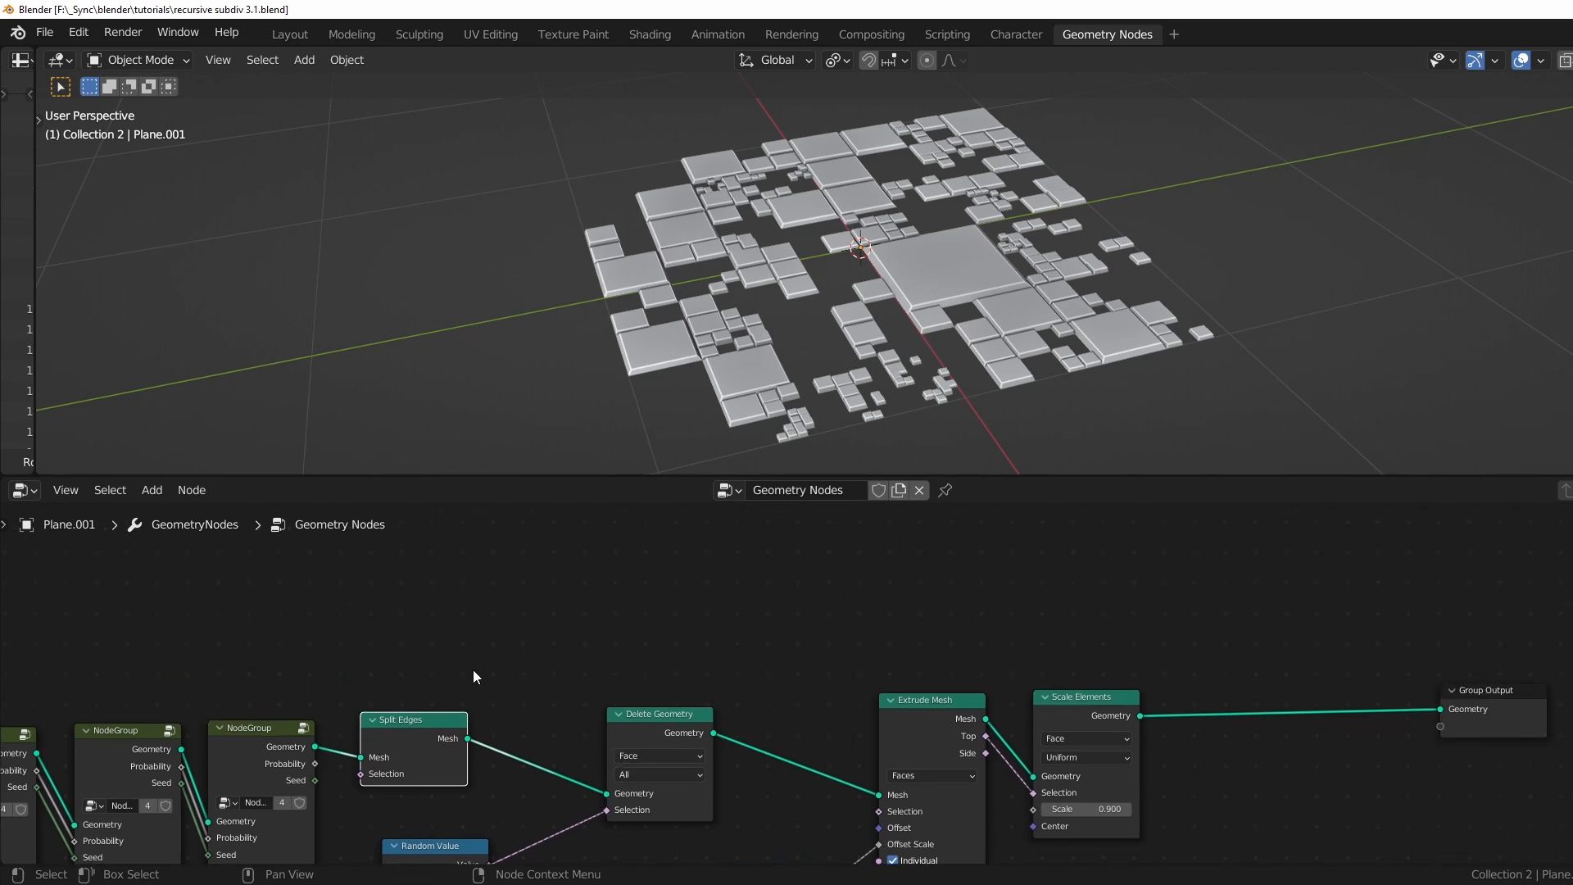
Add Mesh to Curve and Curve to Mesh with a 0.01 m Quadrilateral as the Profile Curve.
type("mesh")
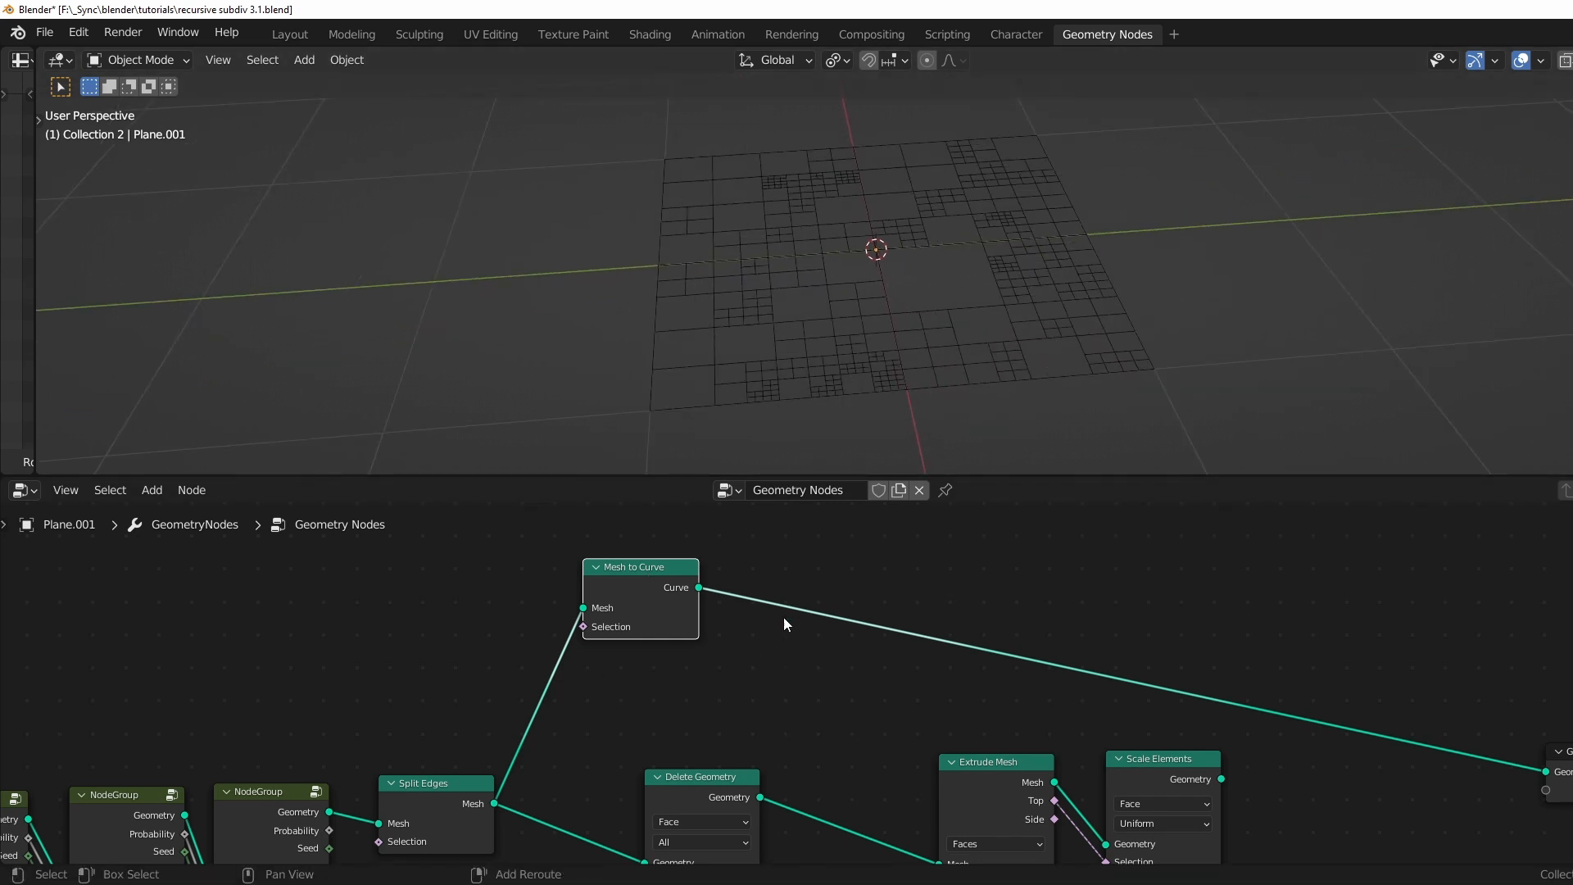
type("curve")
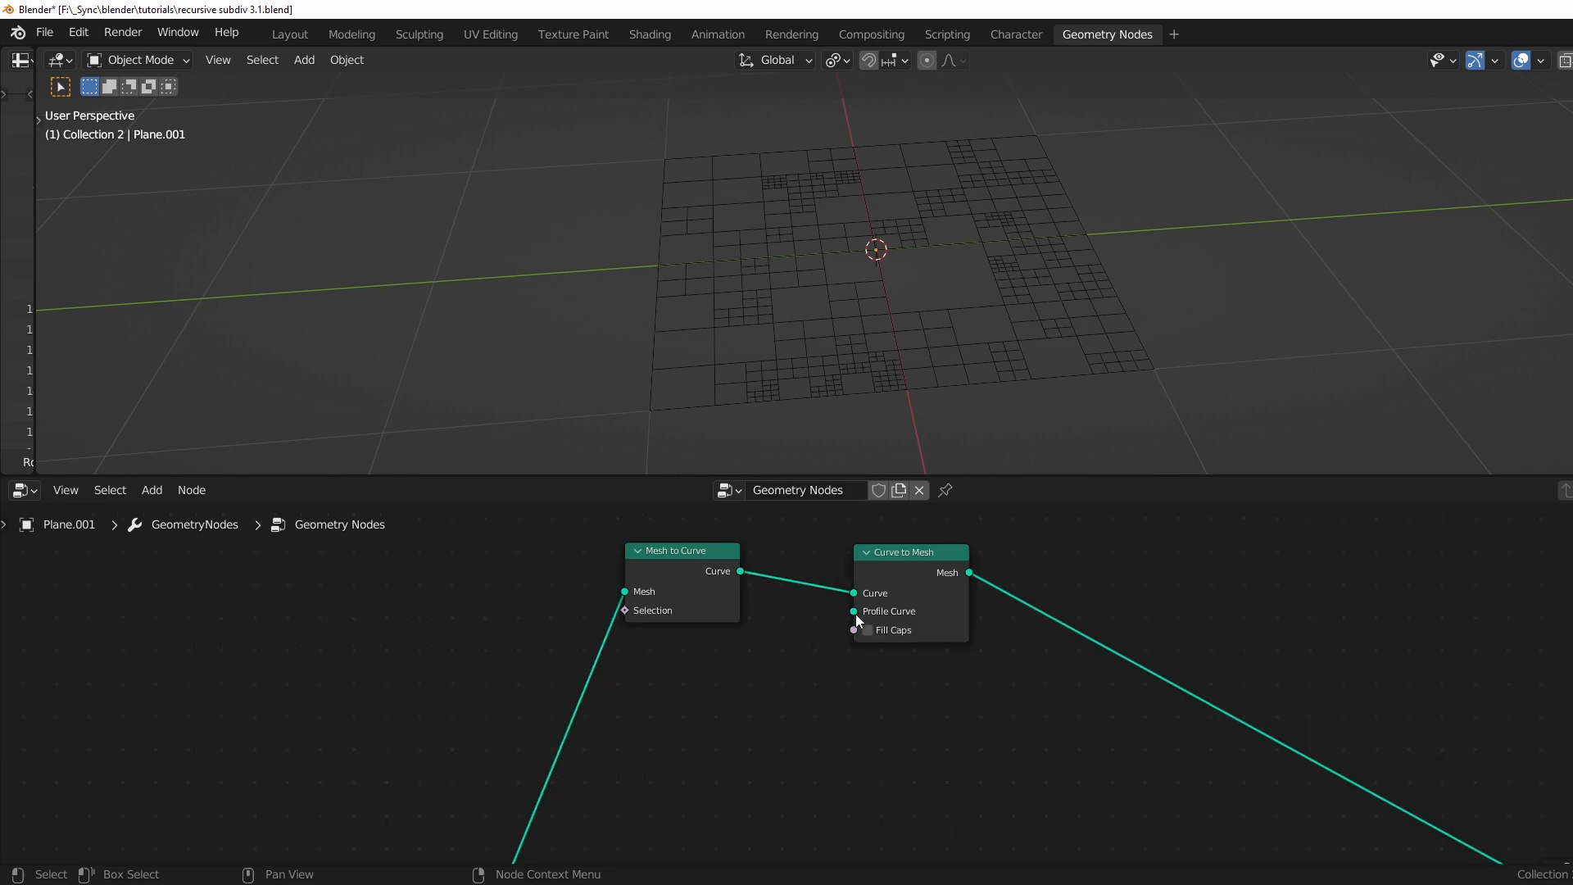
mouse_move(833, 709)
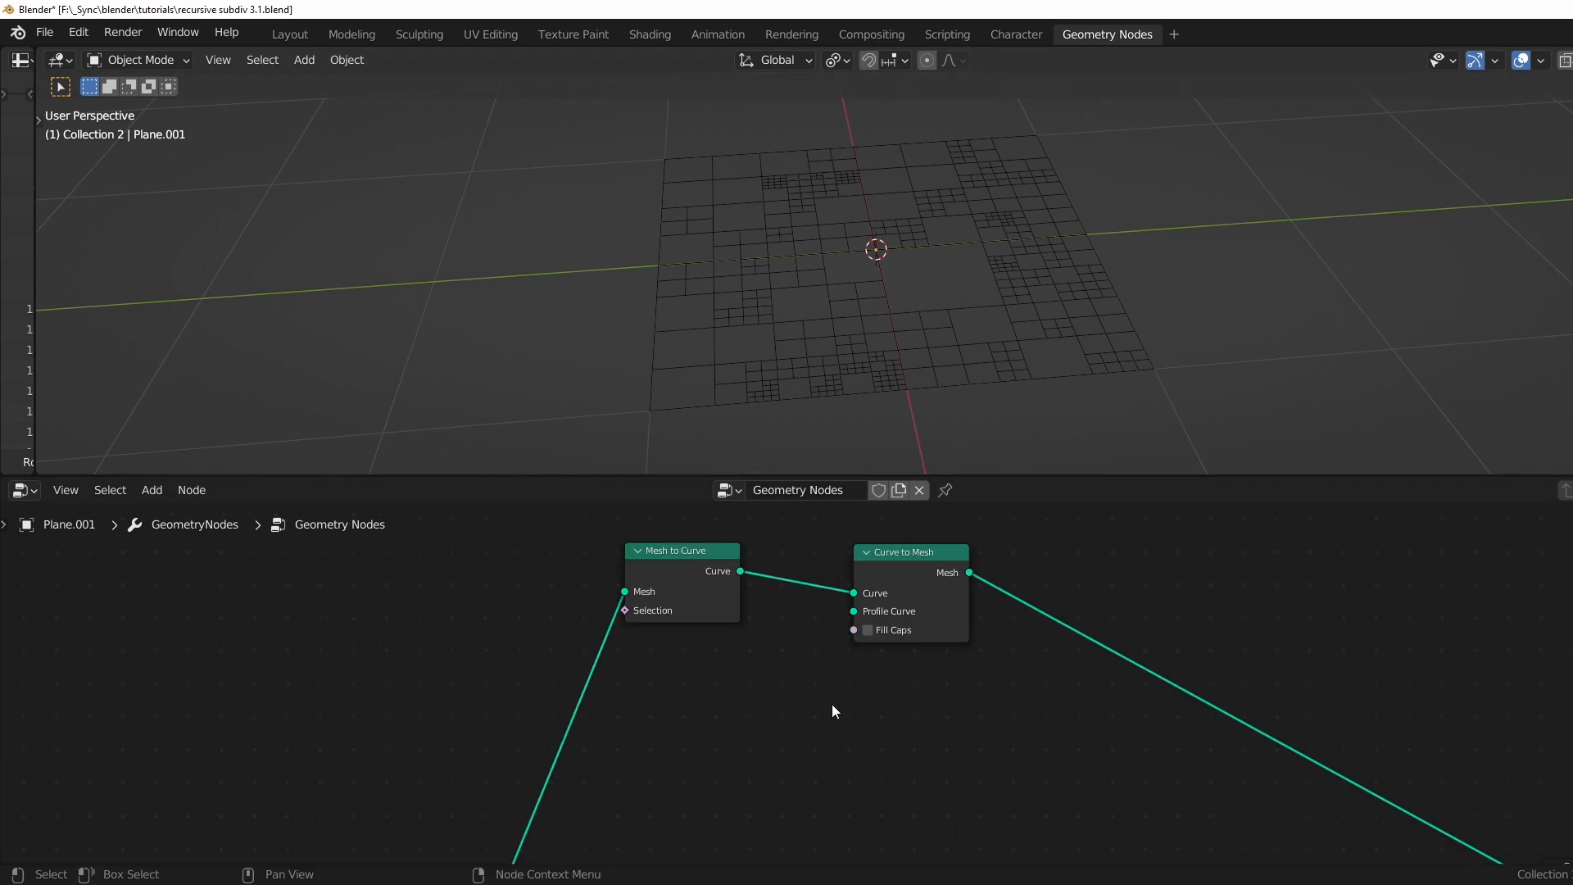
type("qua")
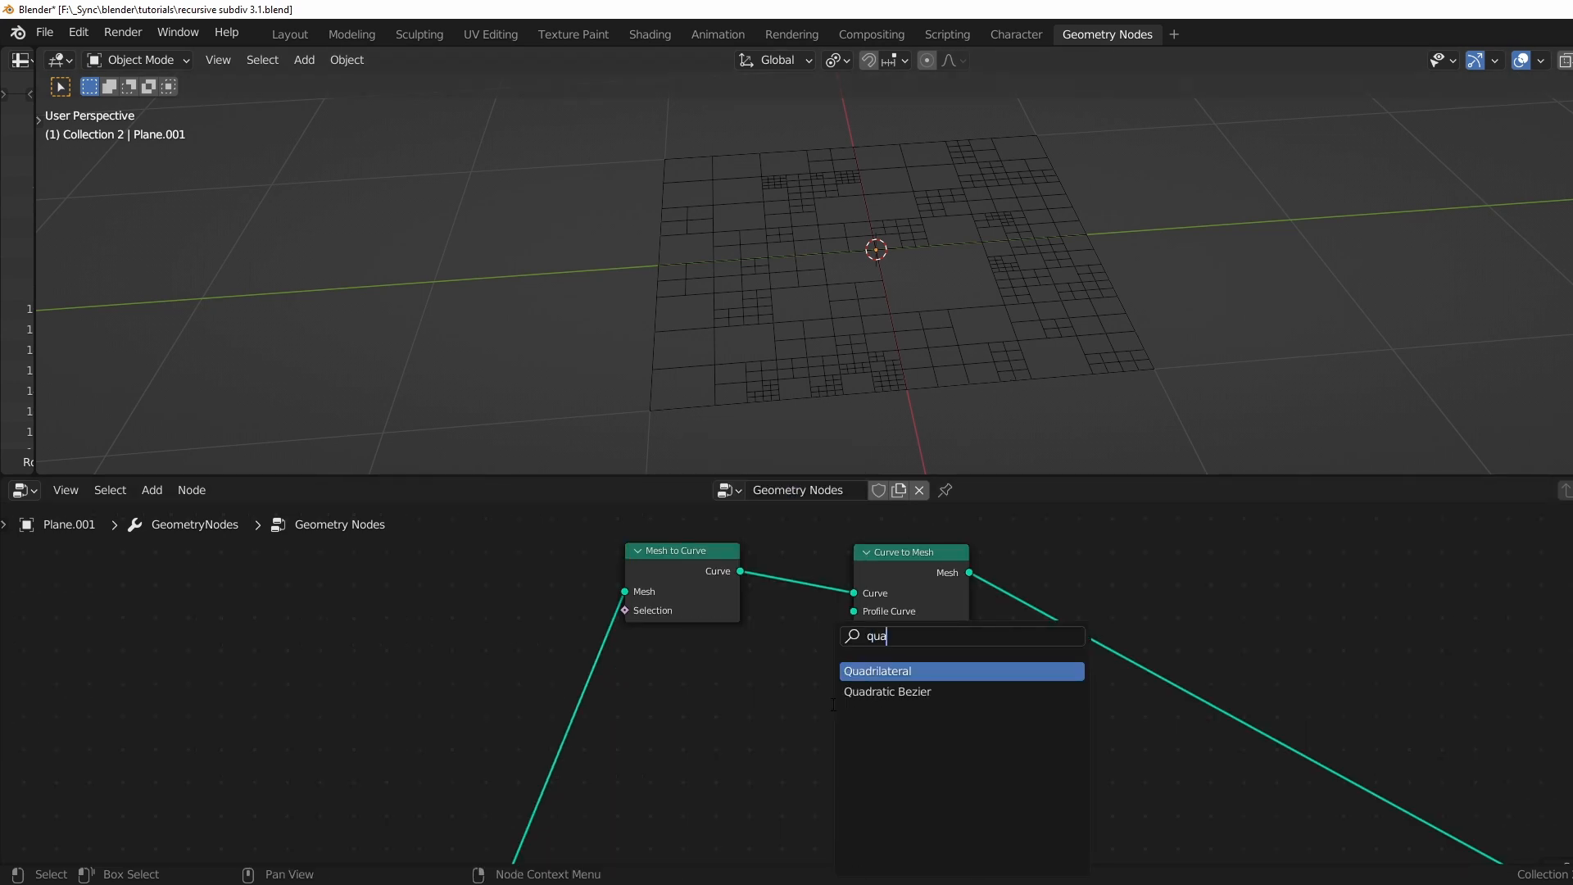
left_click(878, 671)
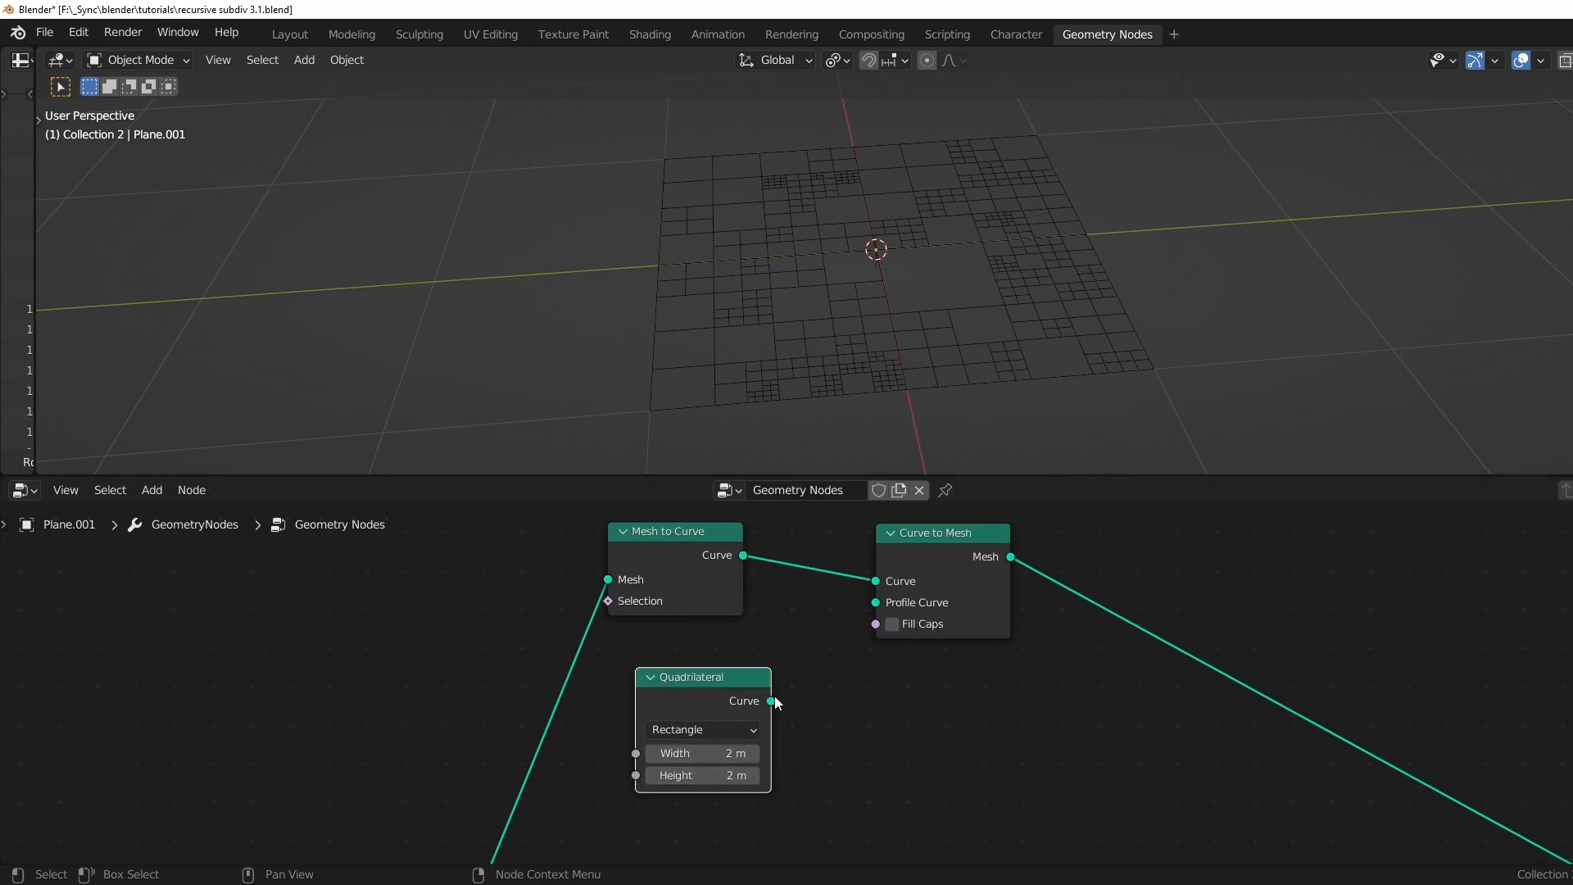
left_click_drag(770, 700, 876, 601)
type("set raid")
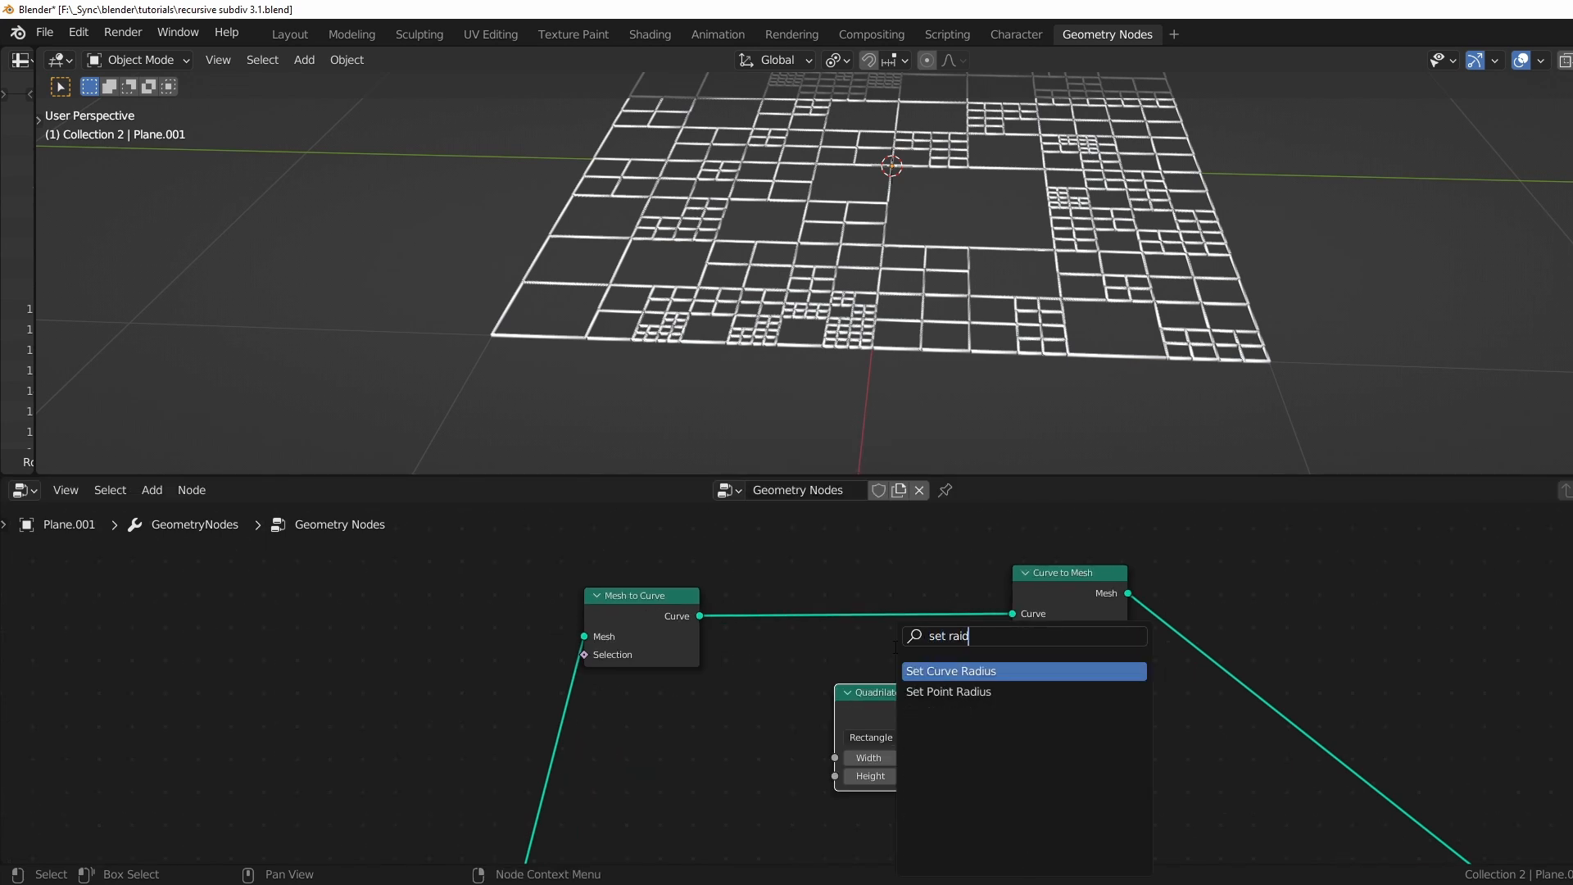
Add Set Curve Radius fed by Spline Length so longer edges get thicker frame bars.
left_click(949, 670)
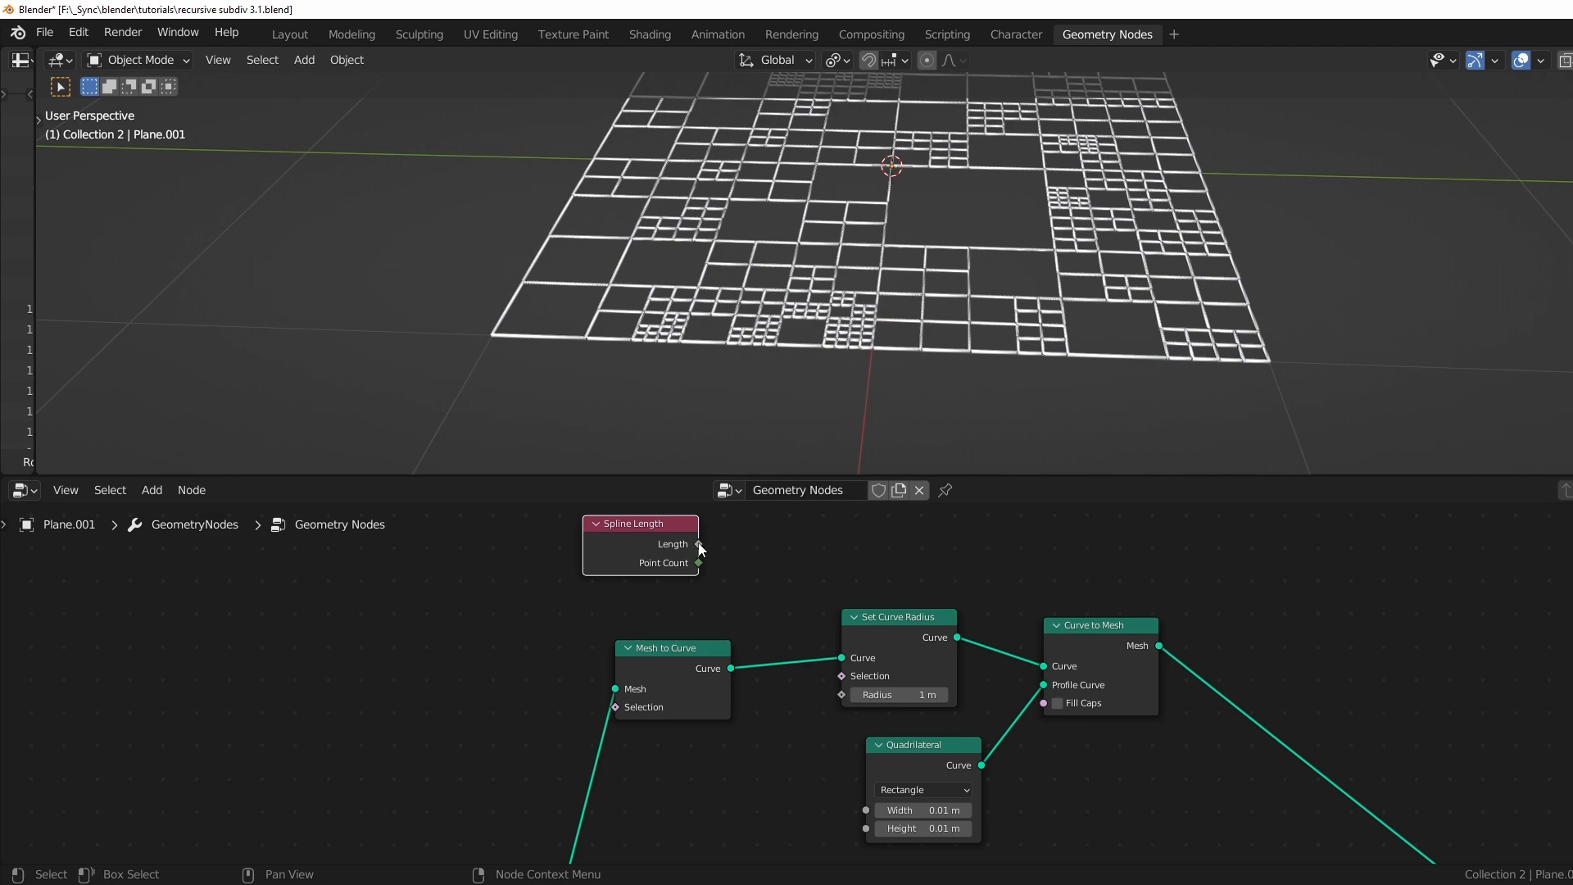
left_click_drag(700, 544, 847, 695)
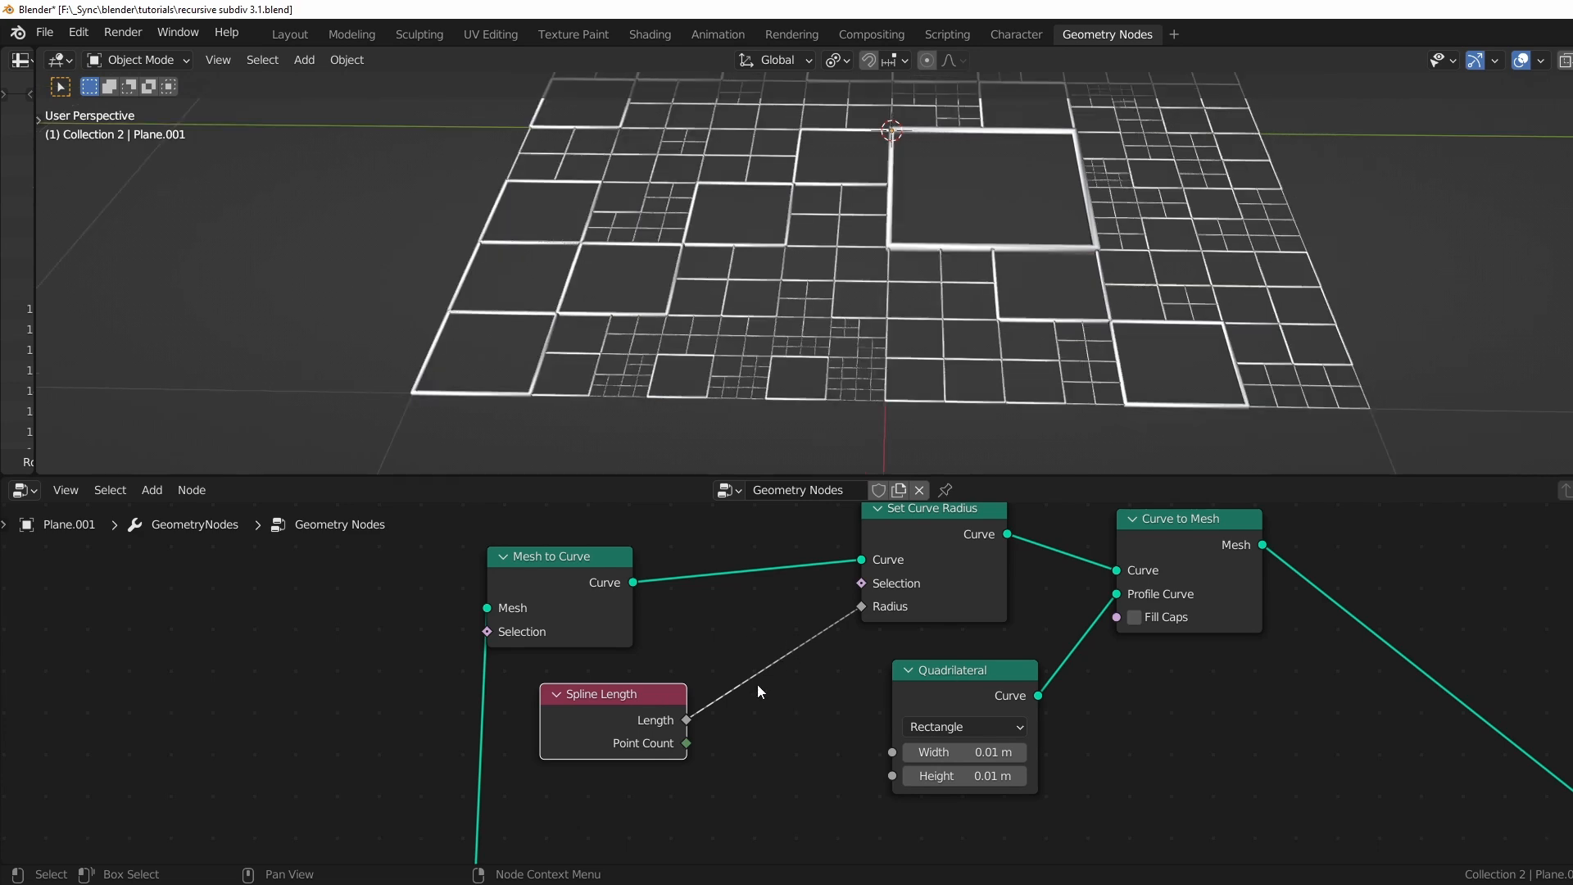
left_click_drag(893, 251, 1004, 275)
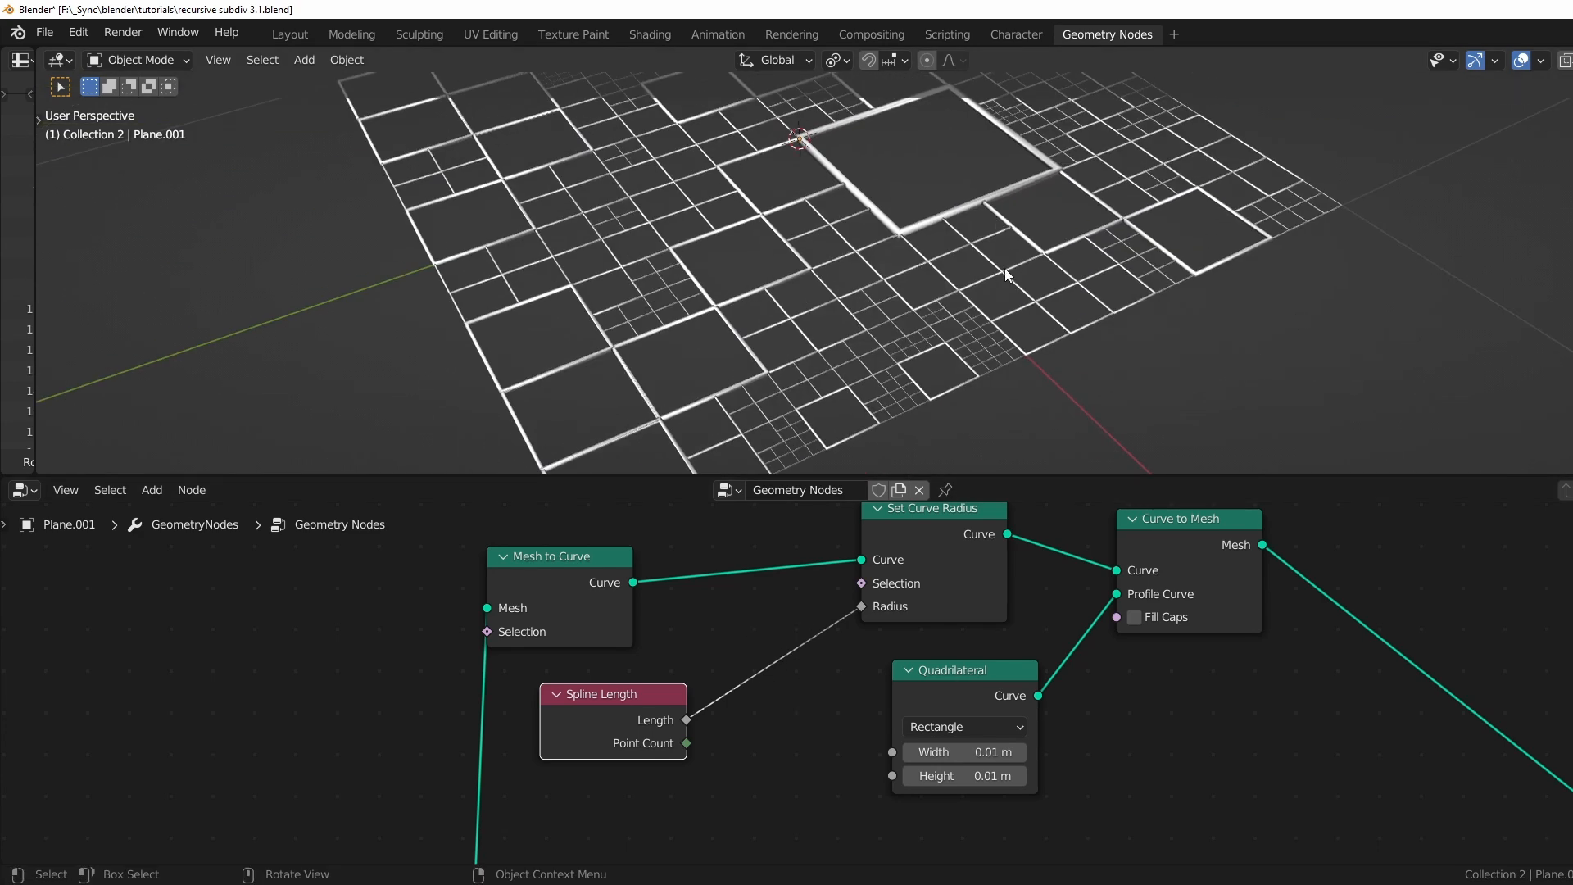
left_click_drag(1003, 271, 822, 280)
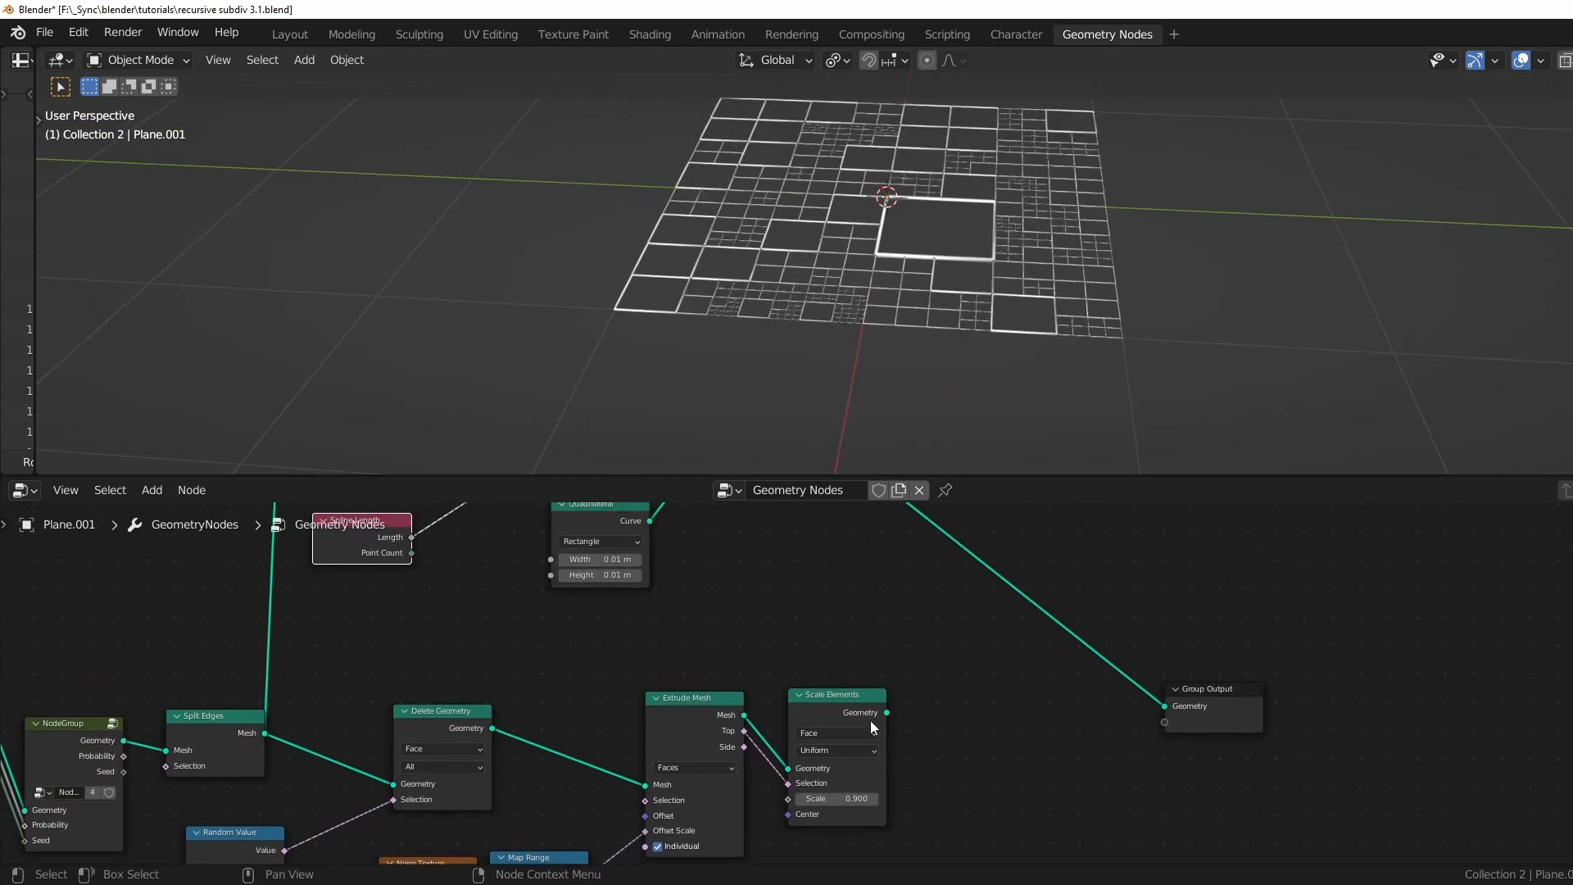
Join the scaled panels with the lattice frame and set the Random Value probability to 0.5.
type("join")
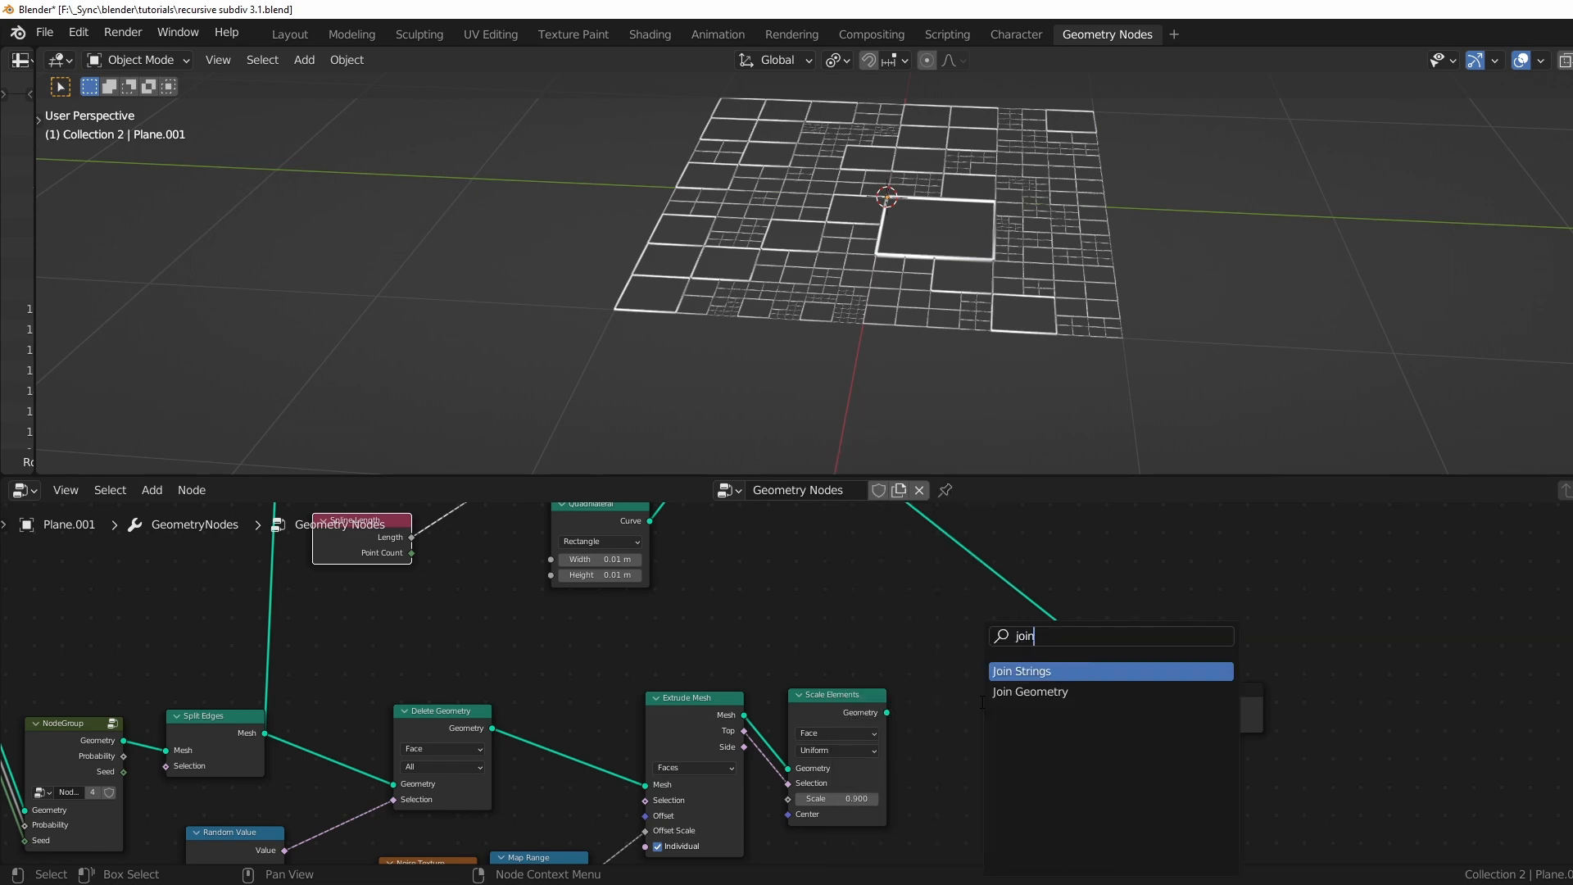
left_click(1030, 692)
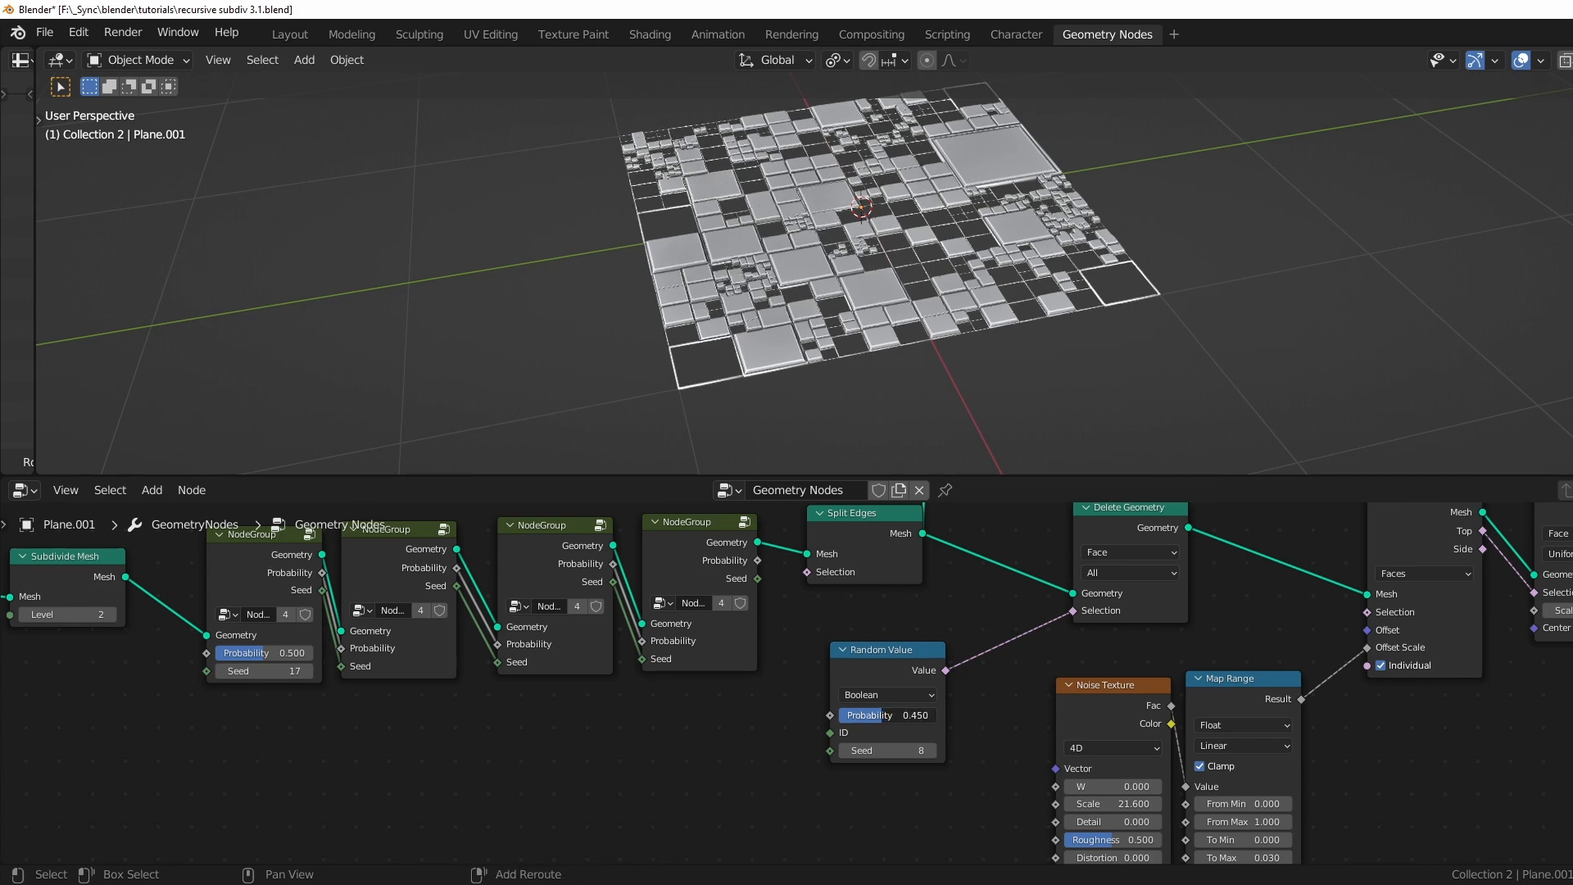
left_click(887, 714)
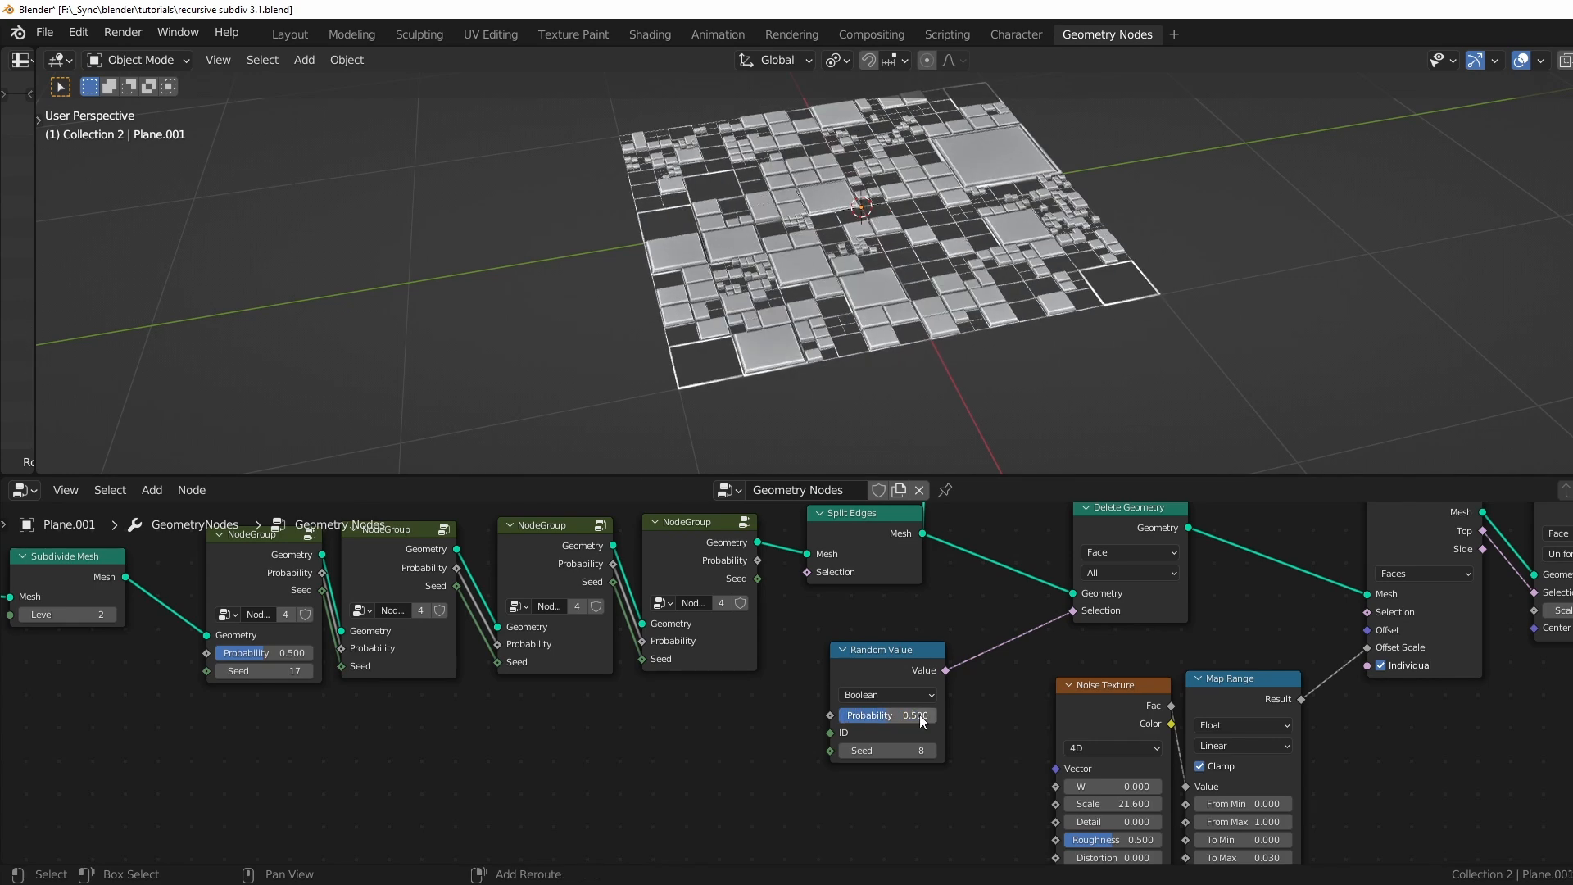
left_click(307, 671)
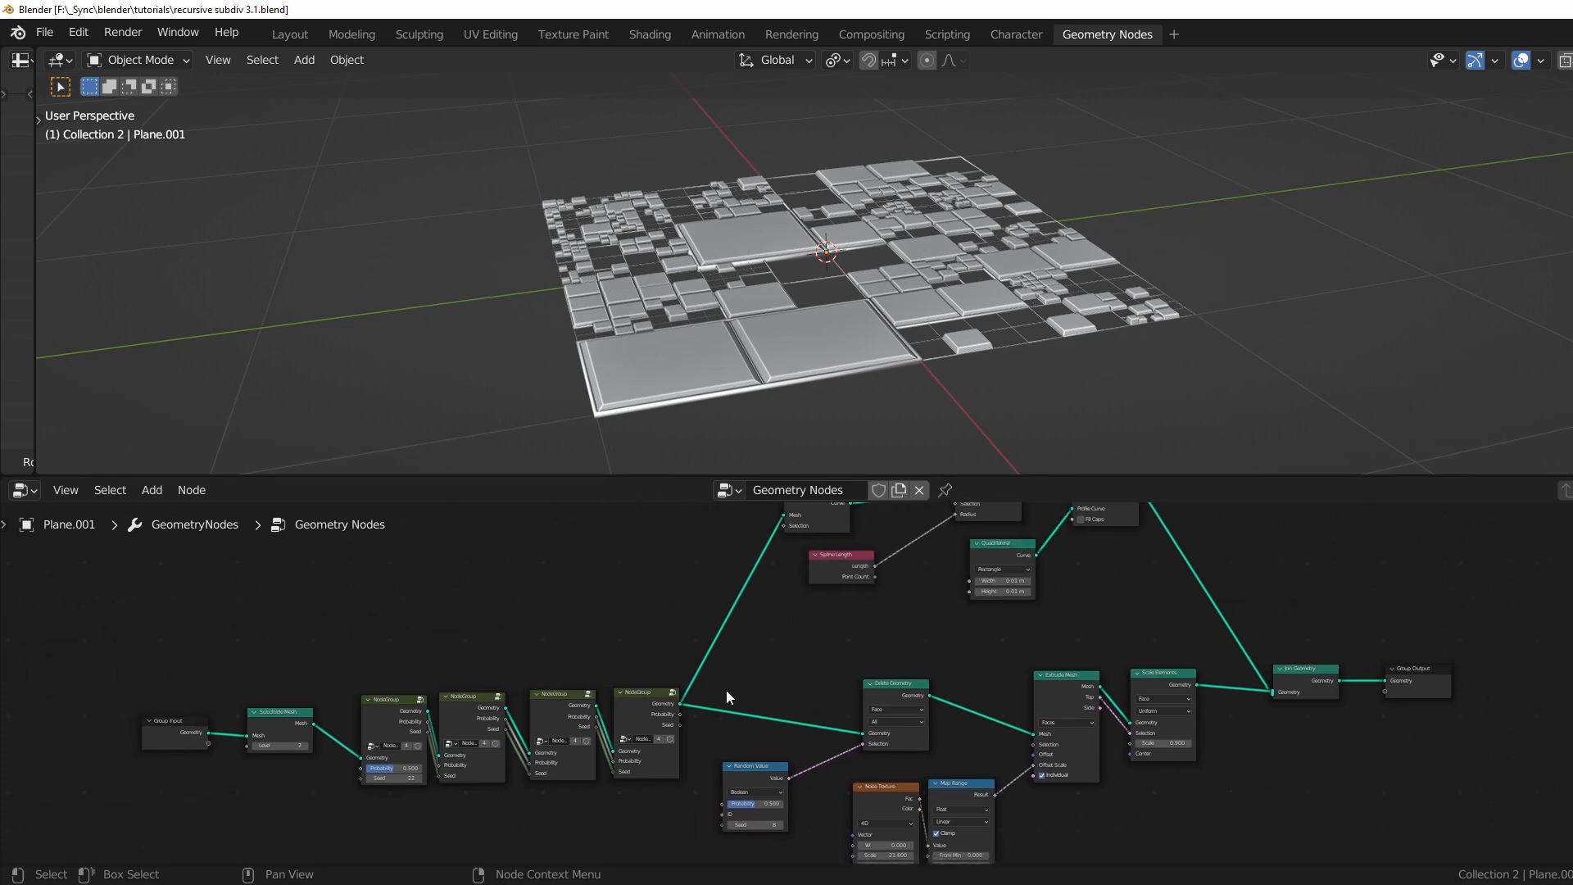
mouse_move(1001, 708)
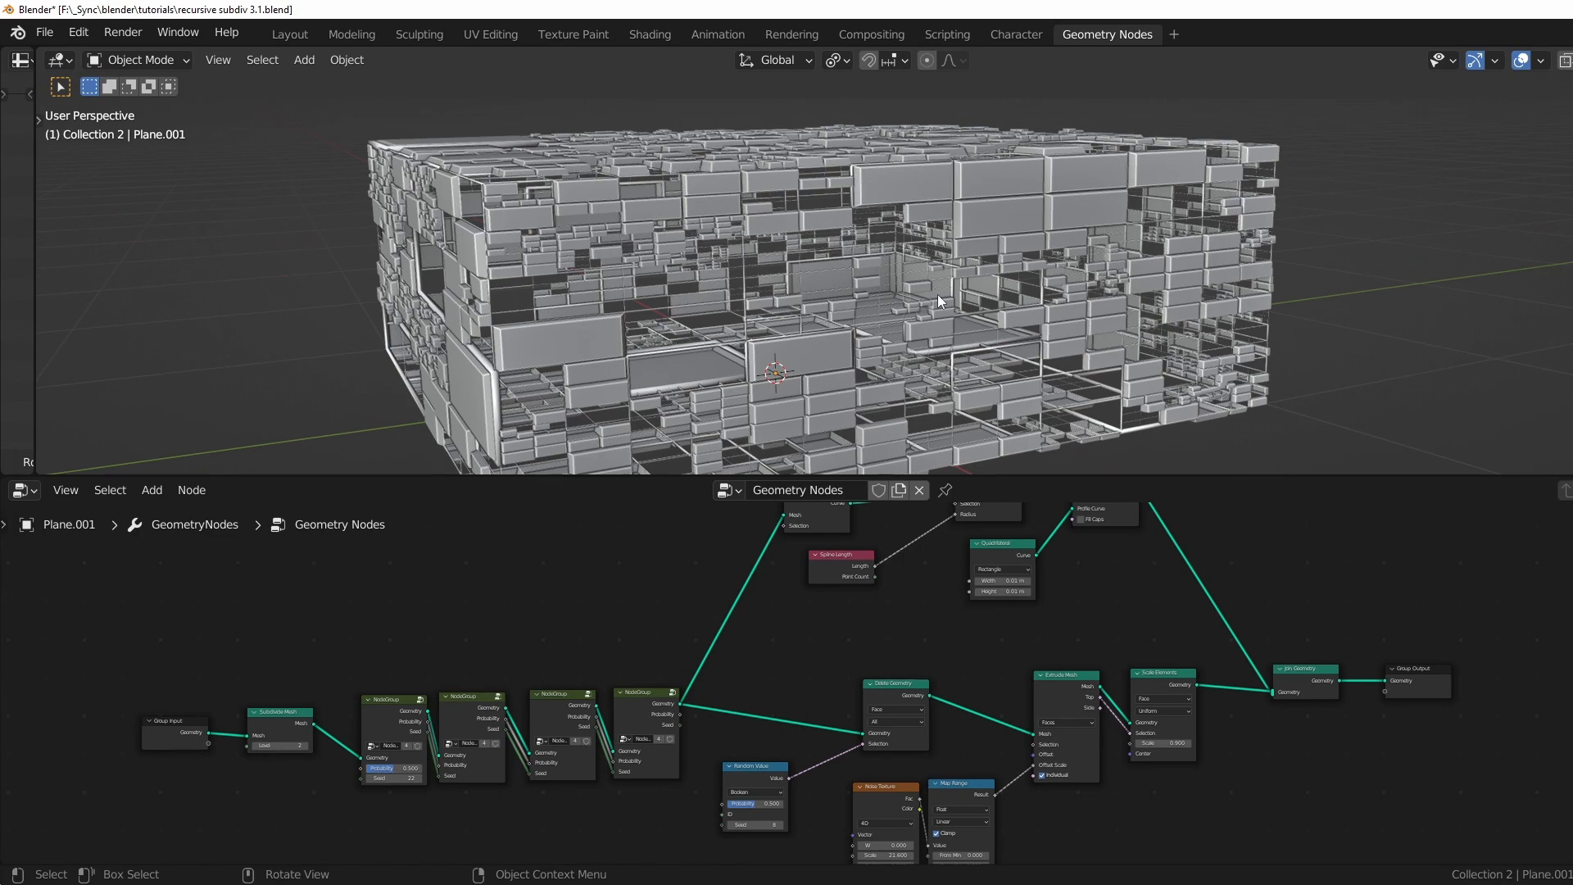
mouse_move(931, 246)
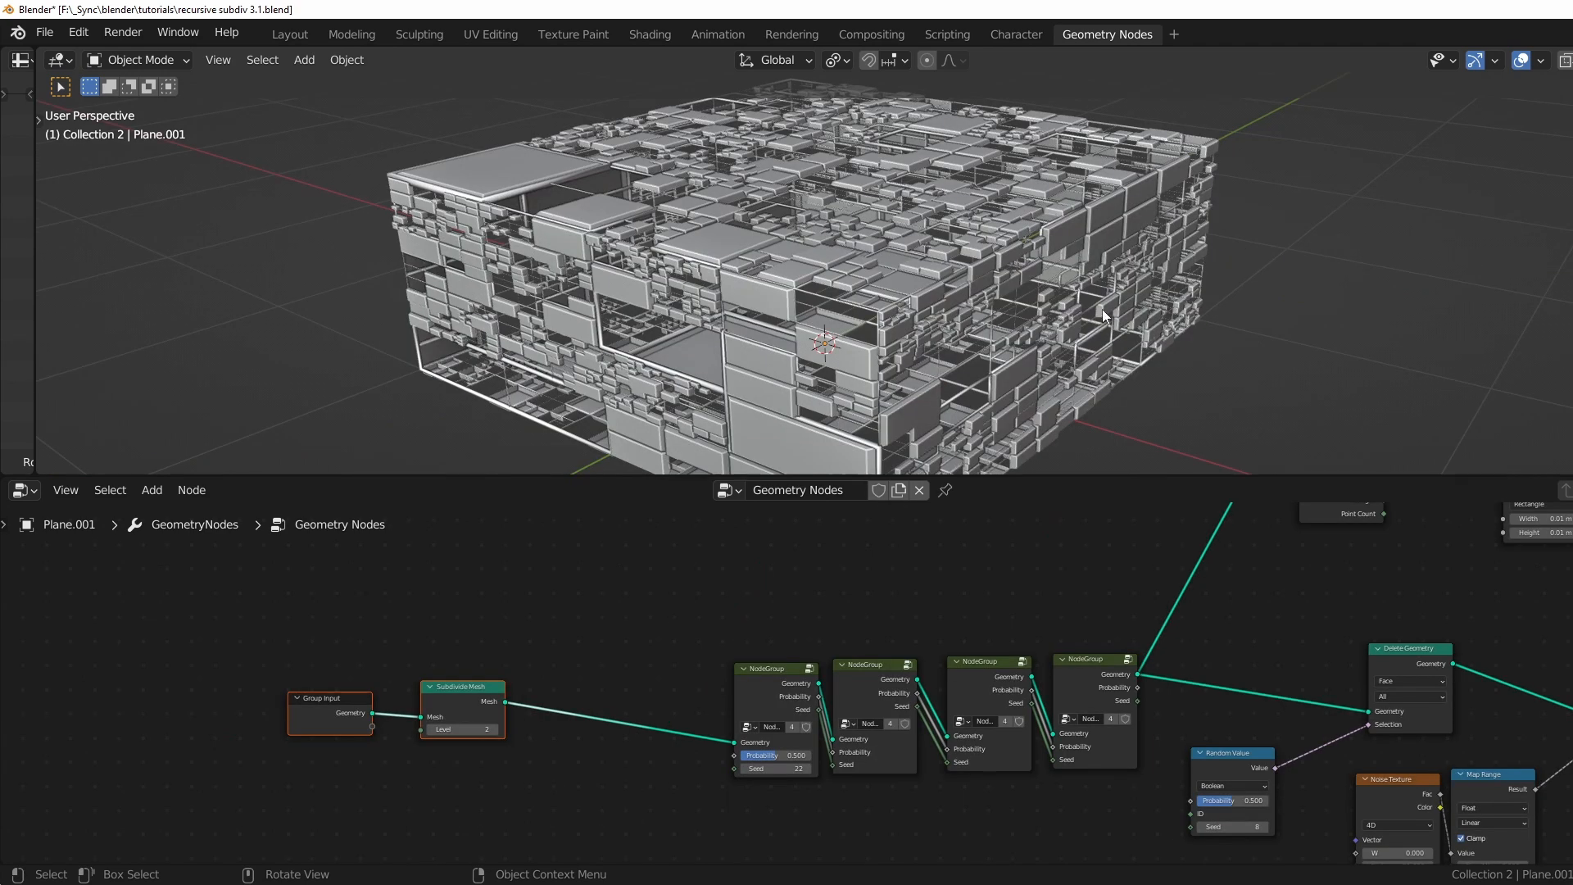
mouse_move(1158, 320)
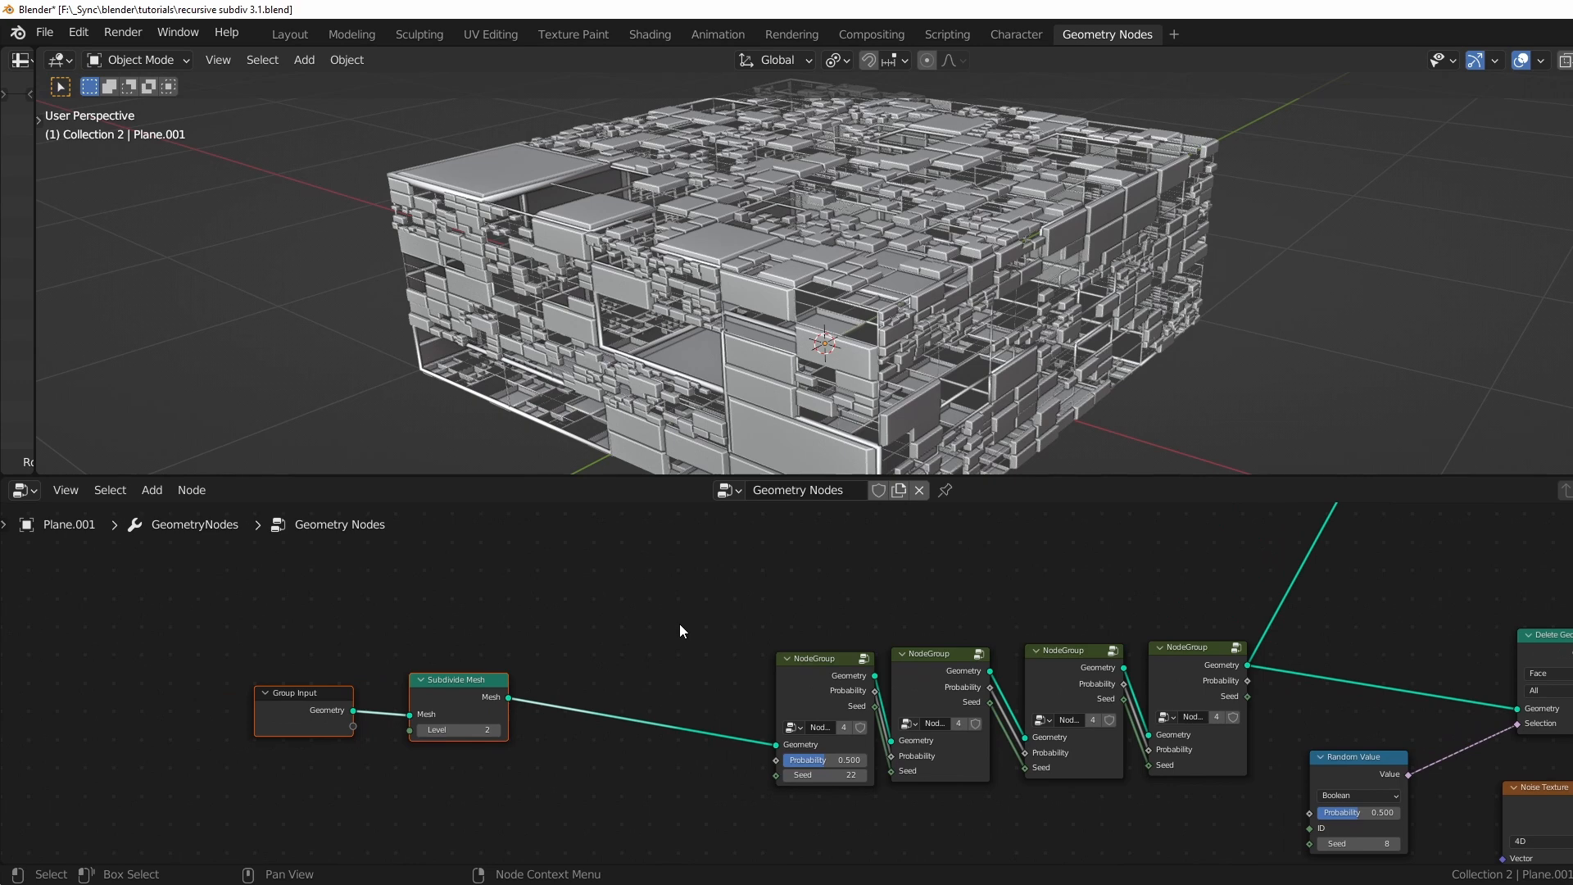
mouse_move(677, 667)
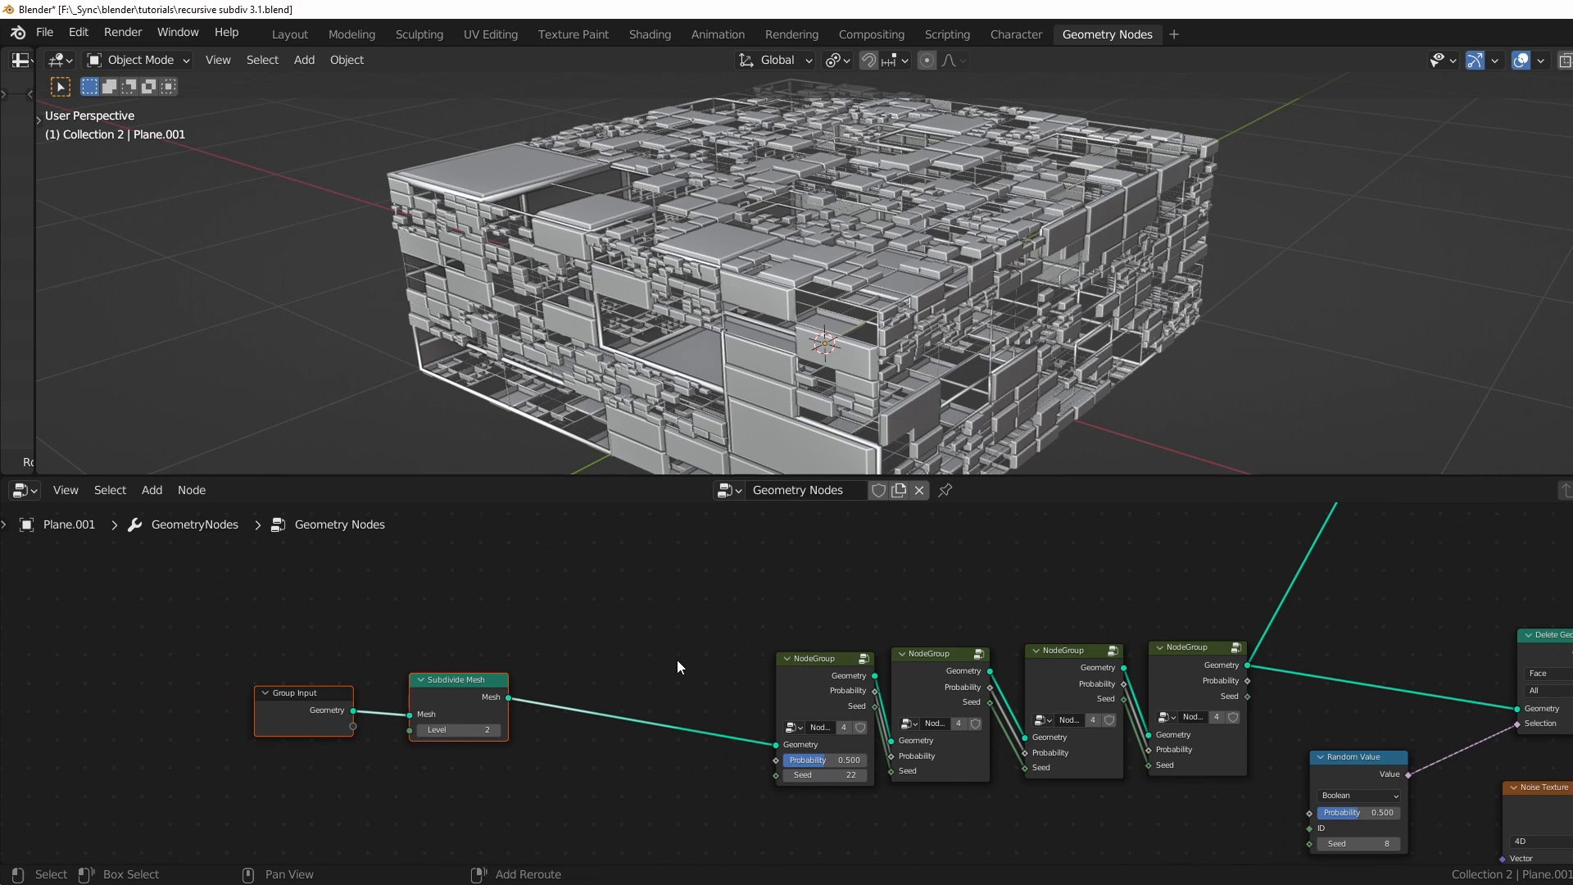
Add a Triangulate node to the tree for the box-shaped input mesh.
type("trian")
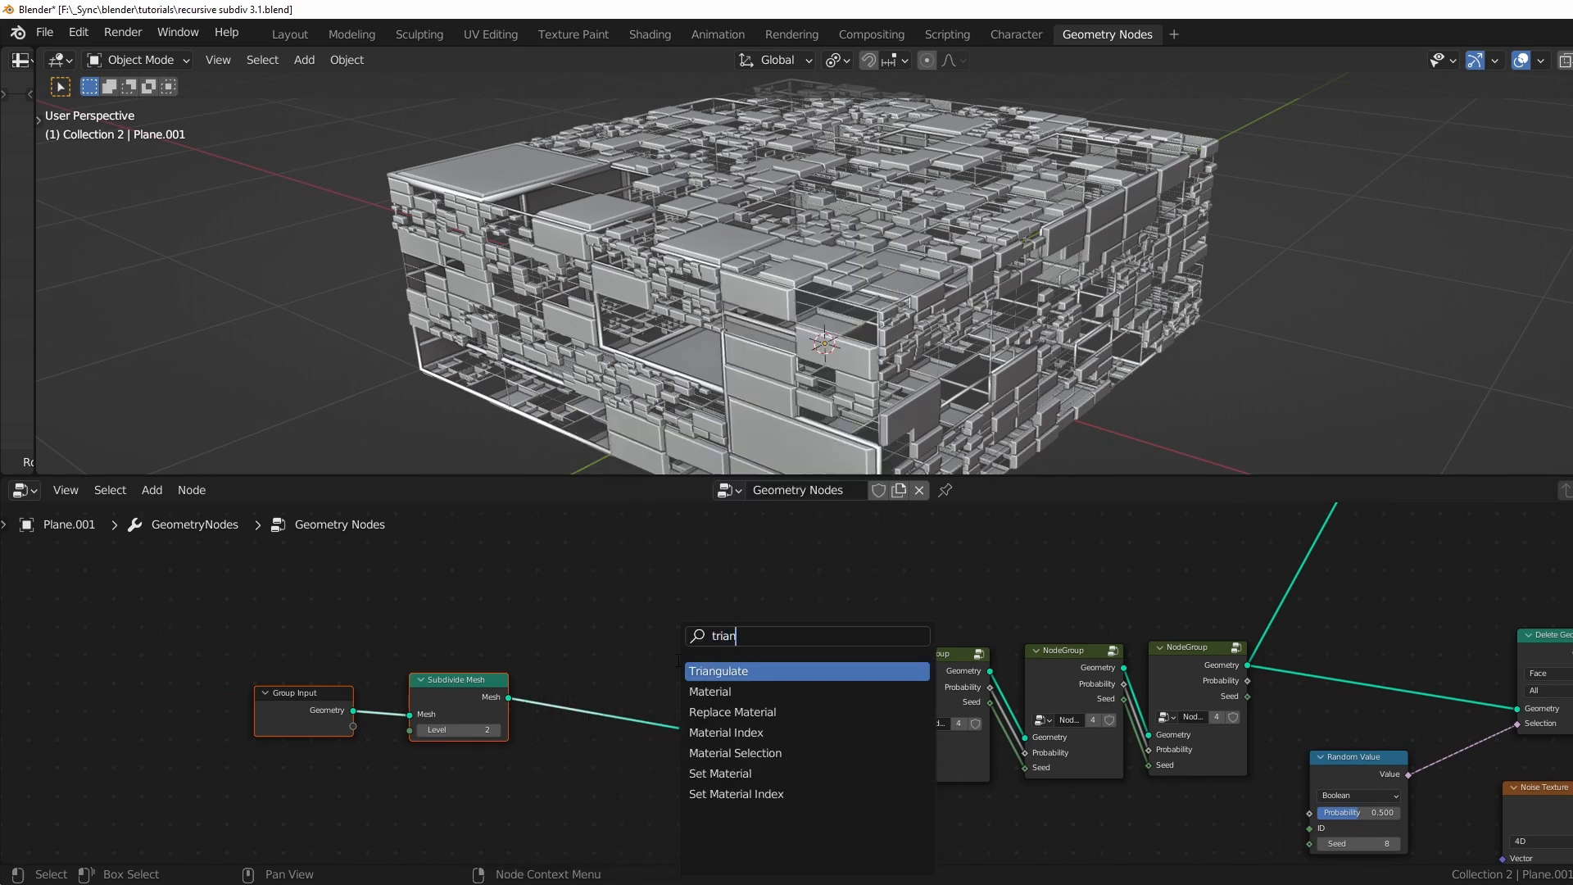
left_click(718, 670)
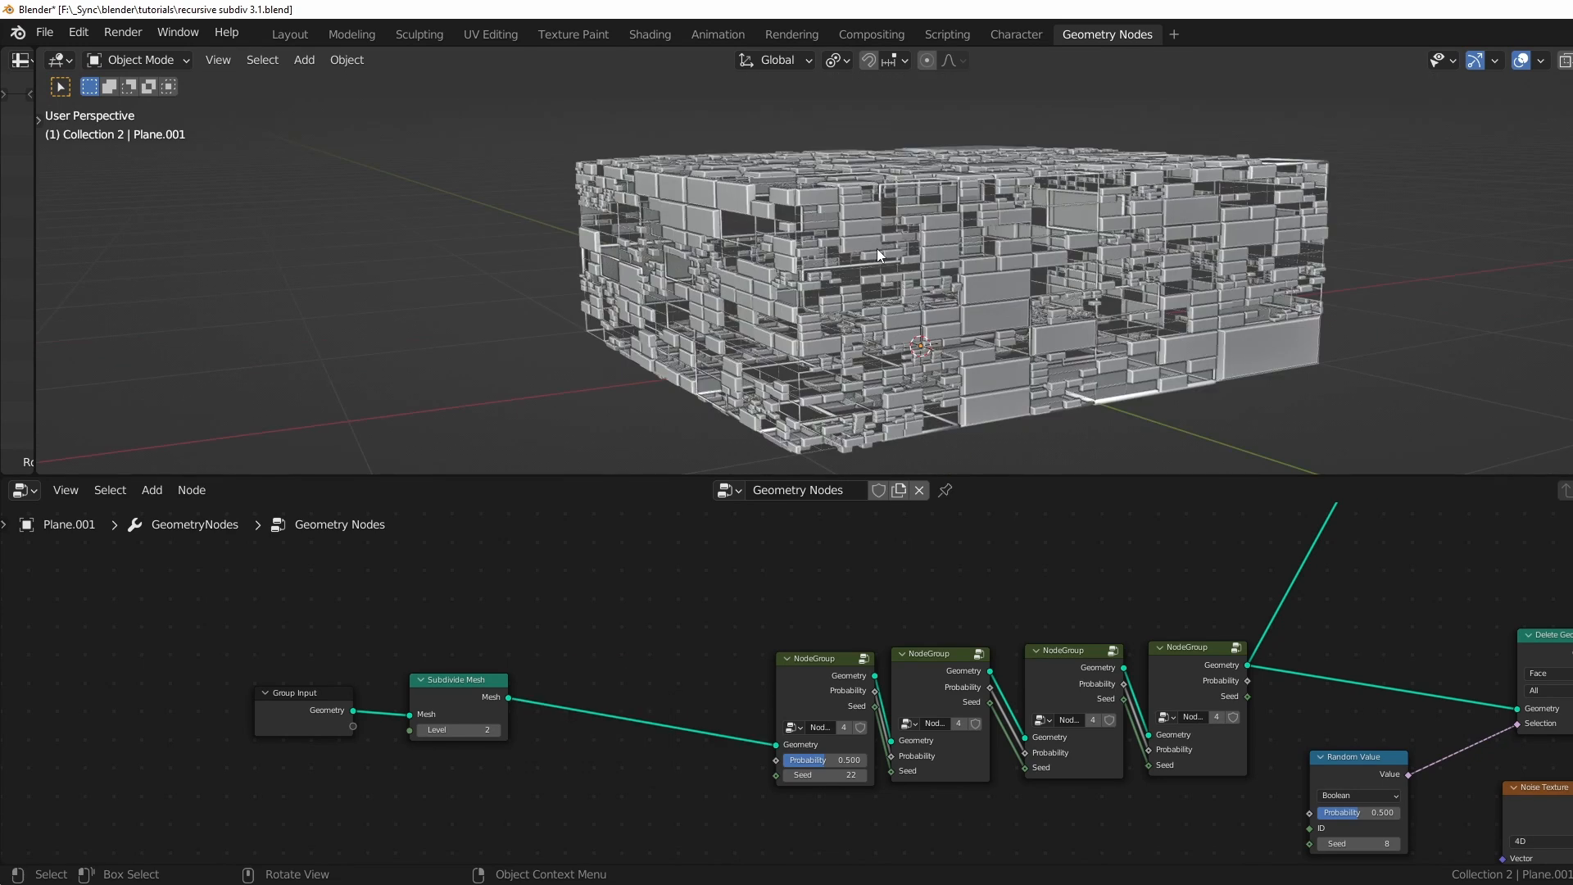
mouse_move(916, 274)
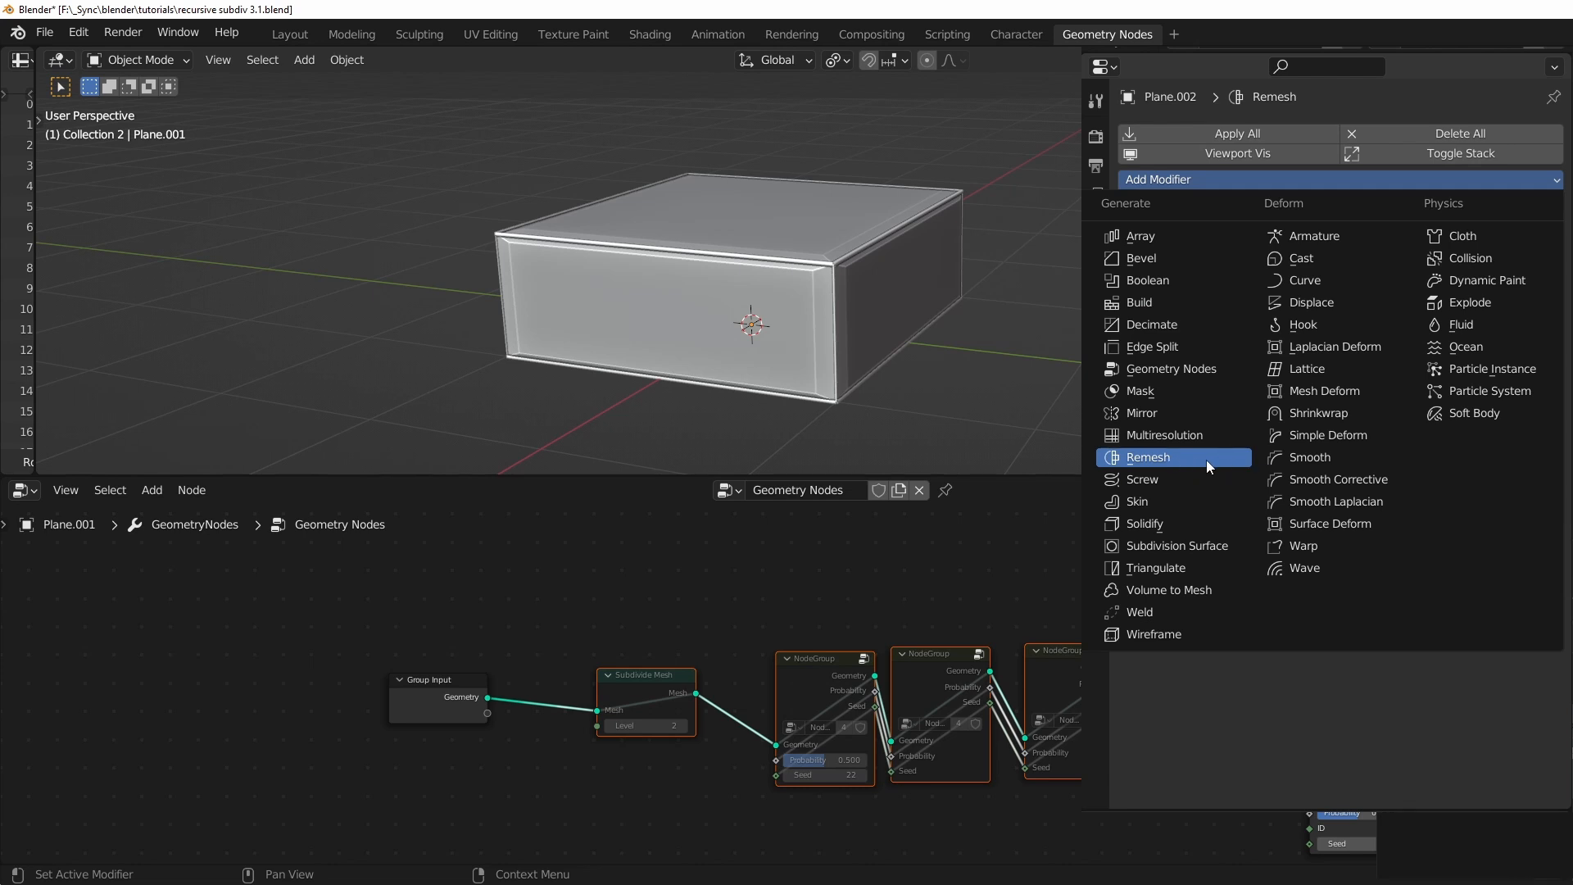
Add a Remesh modifier to the custom bent base shape and view it with the panel setup.
left_click(1151, 458)
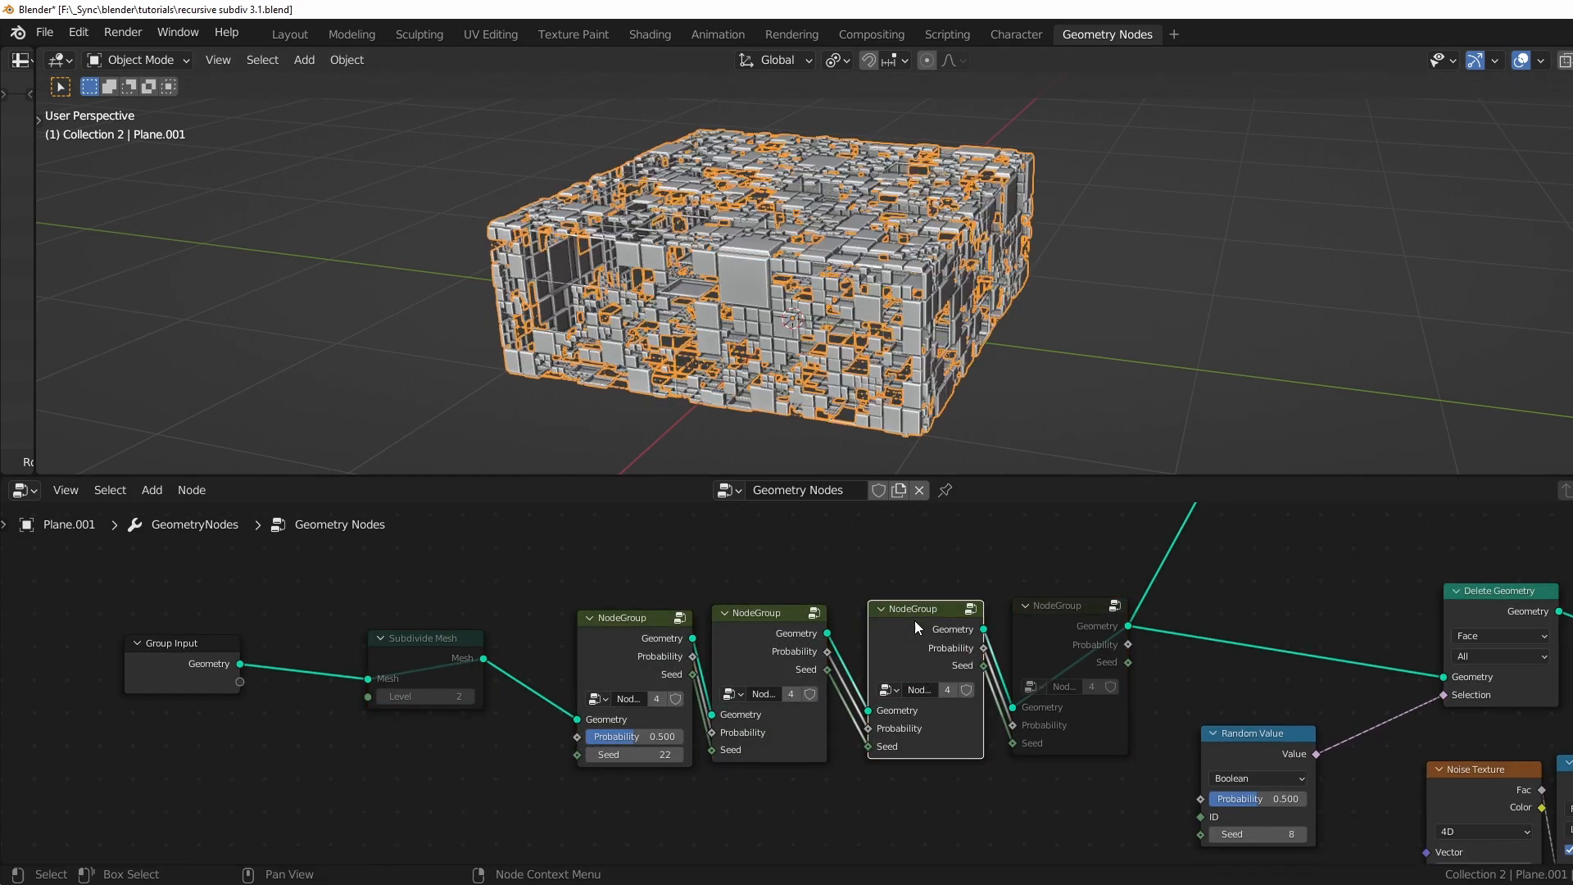
key("Tab")
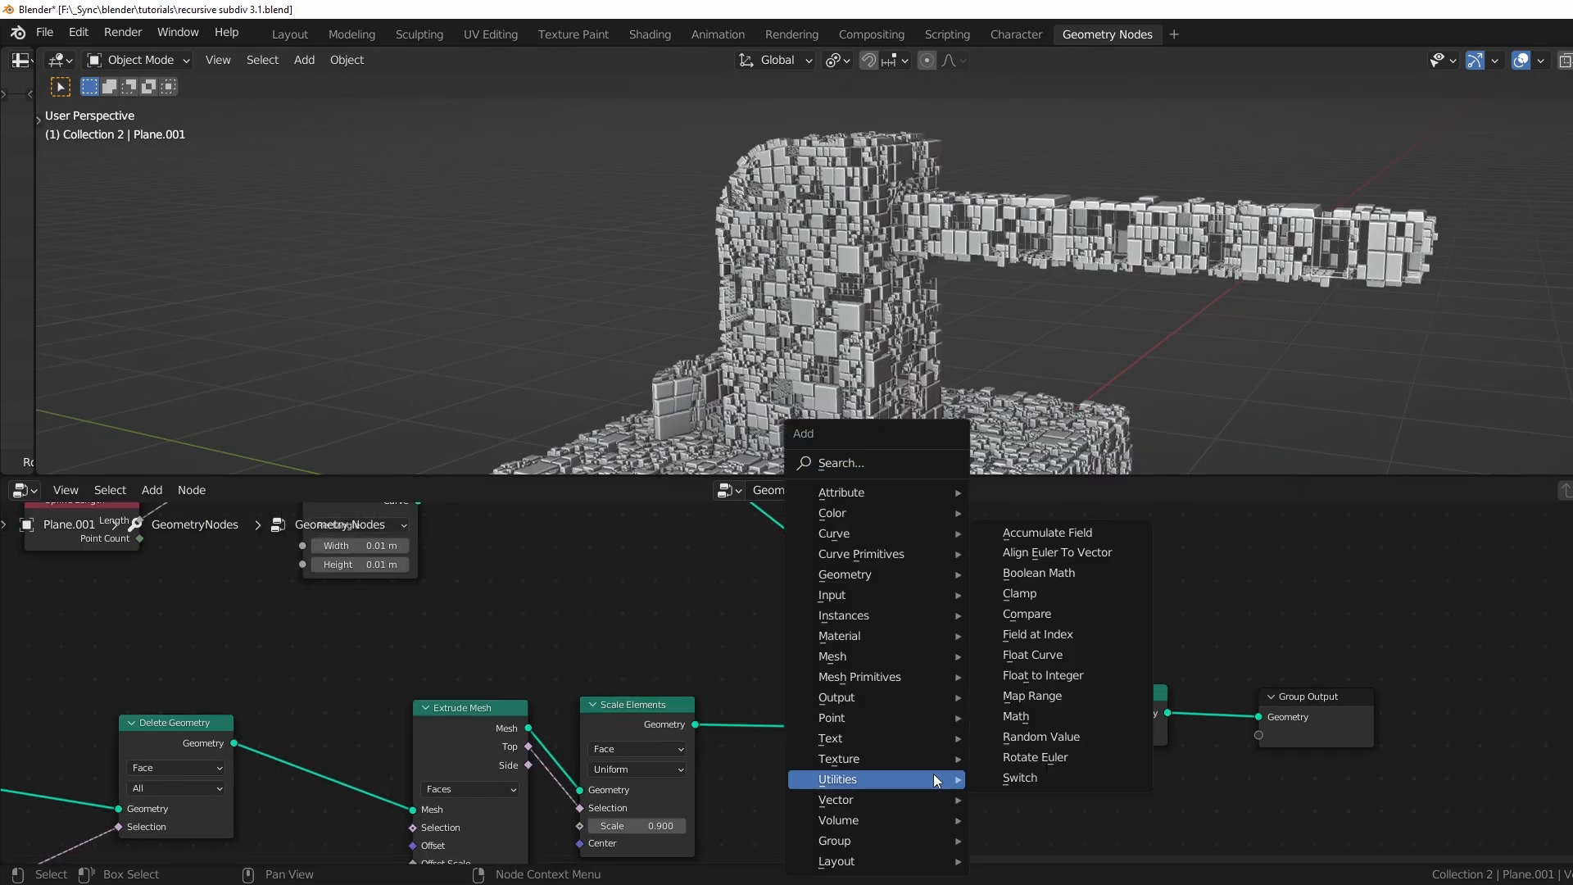
Insert a Set Material node between the extruded panels and Join Geometry and pick its material.
type("set m")
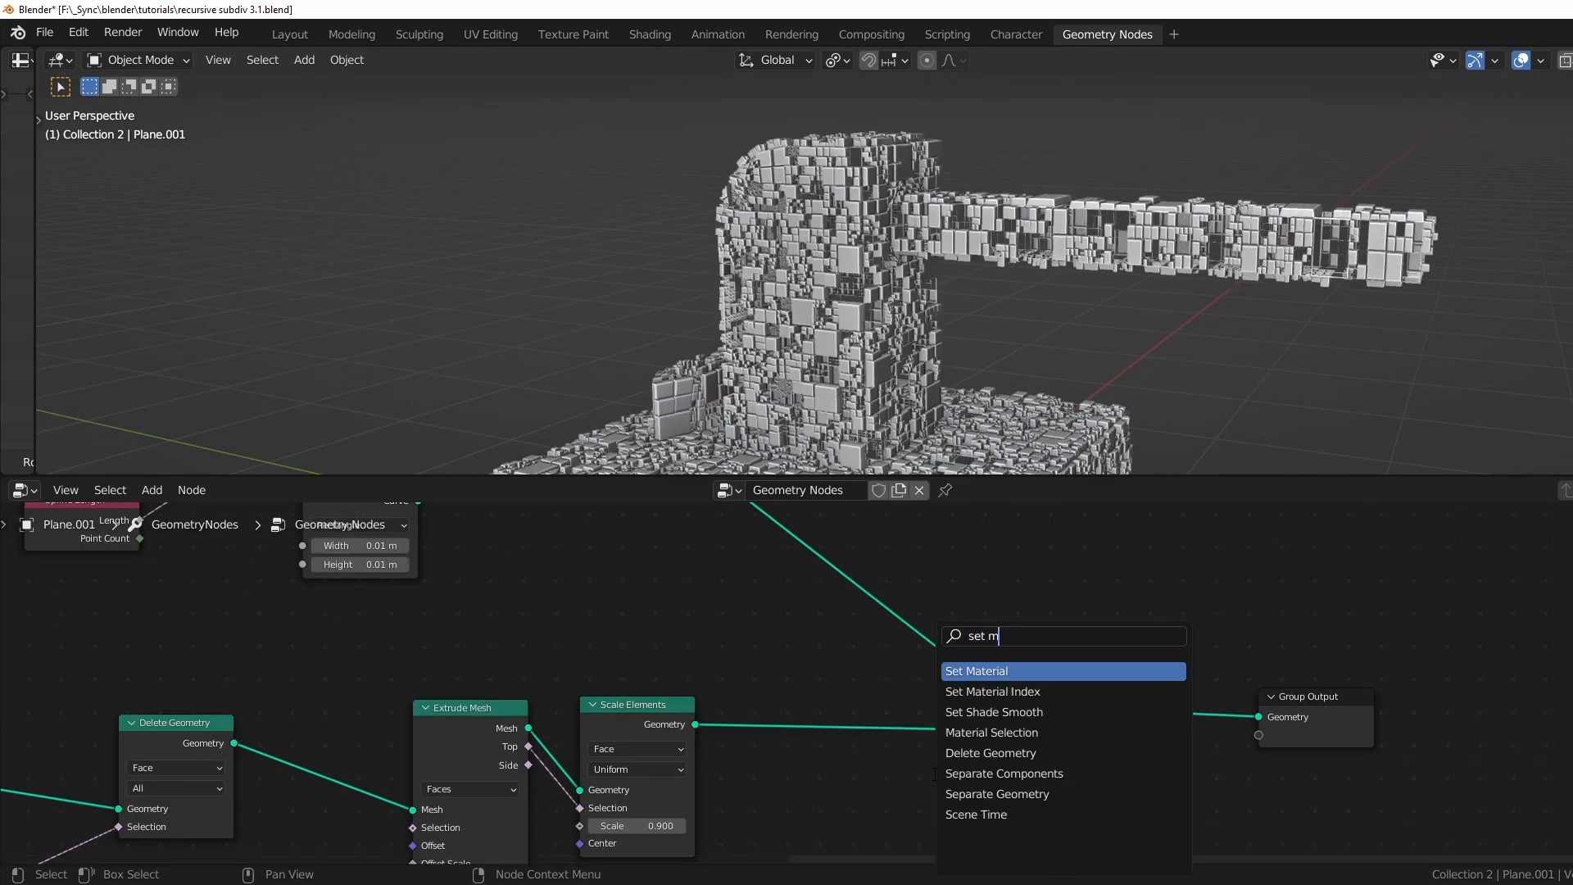
left_click(977, 671)
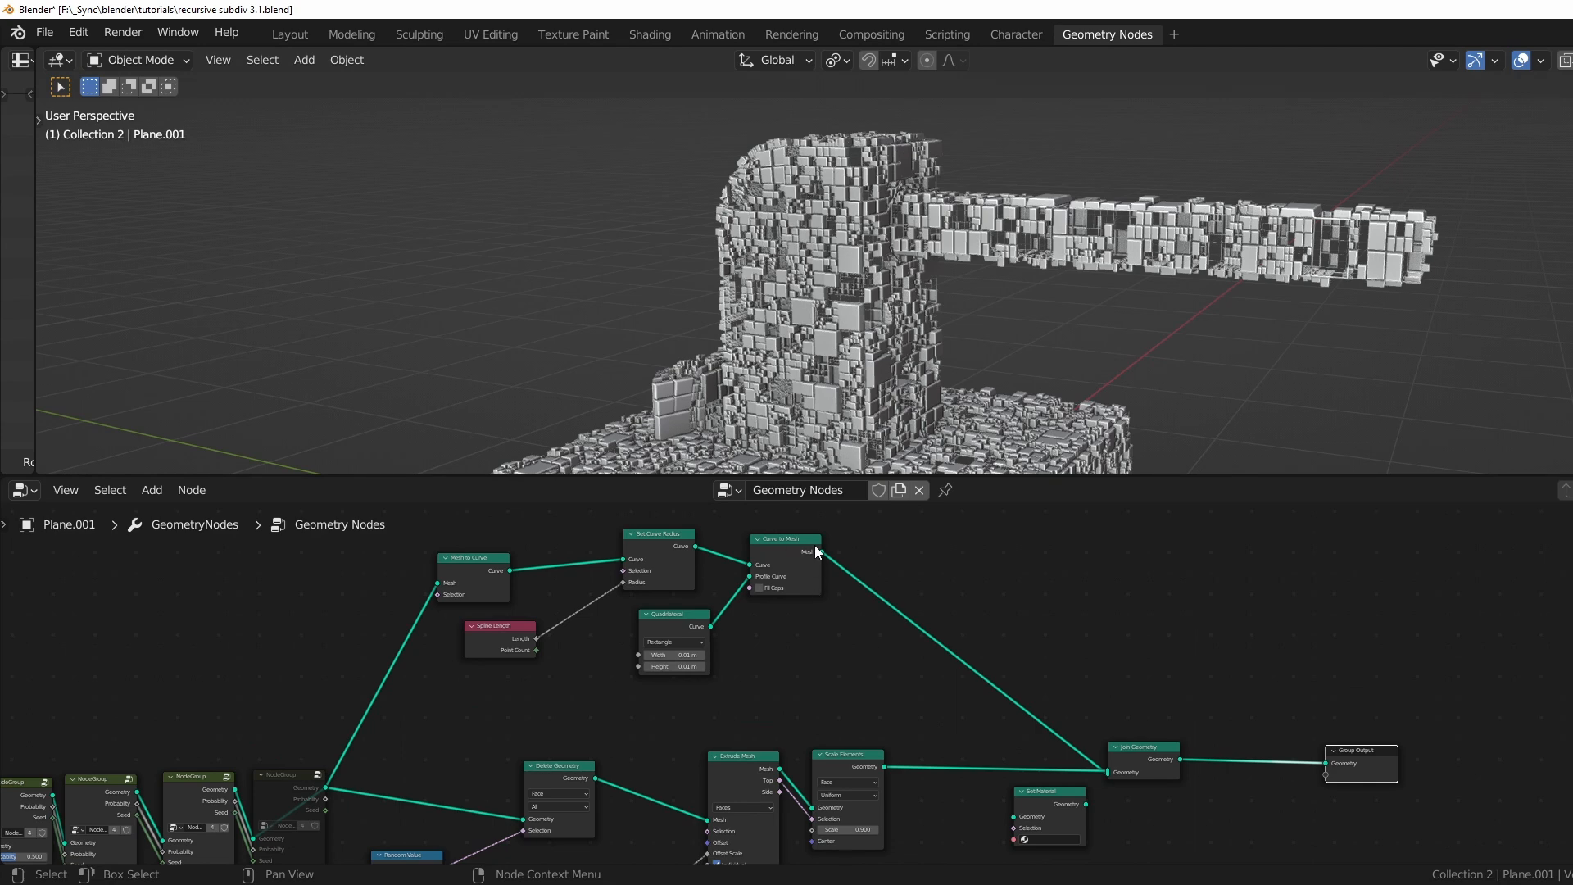
left_click_drag(1049, 817, 981, 785)
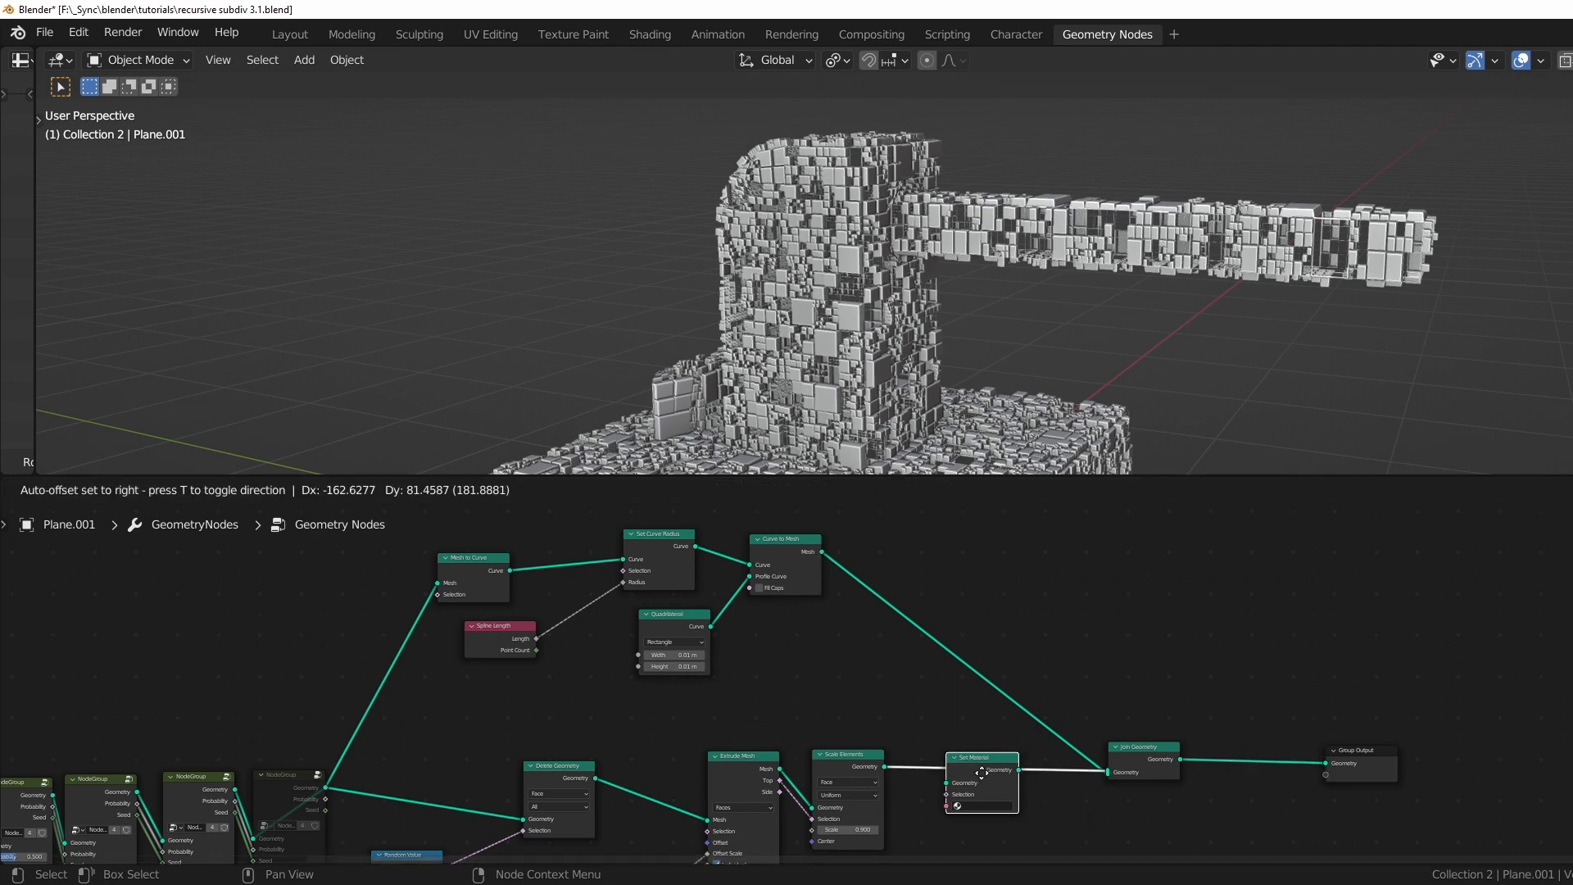
left_click_drag(981, 771, 1003, 672)
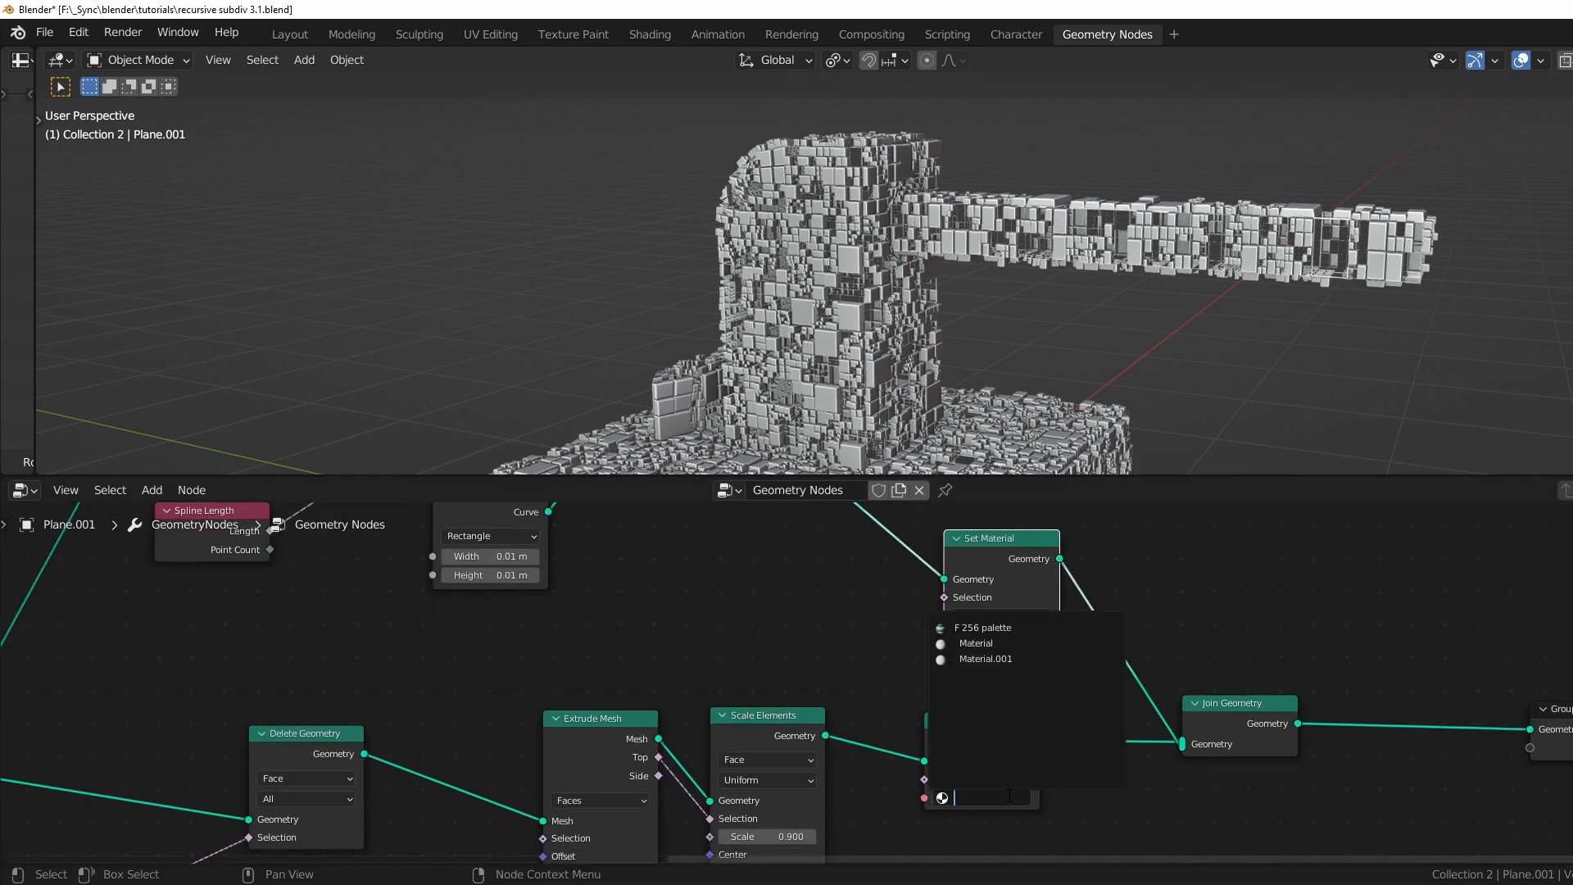
left_click(649, 33)
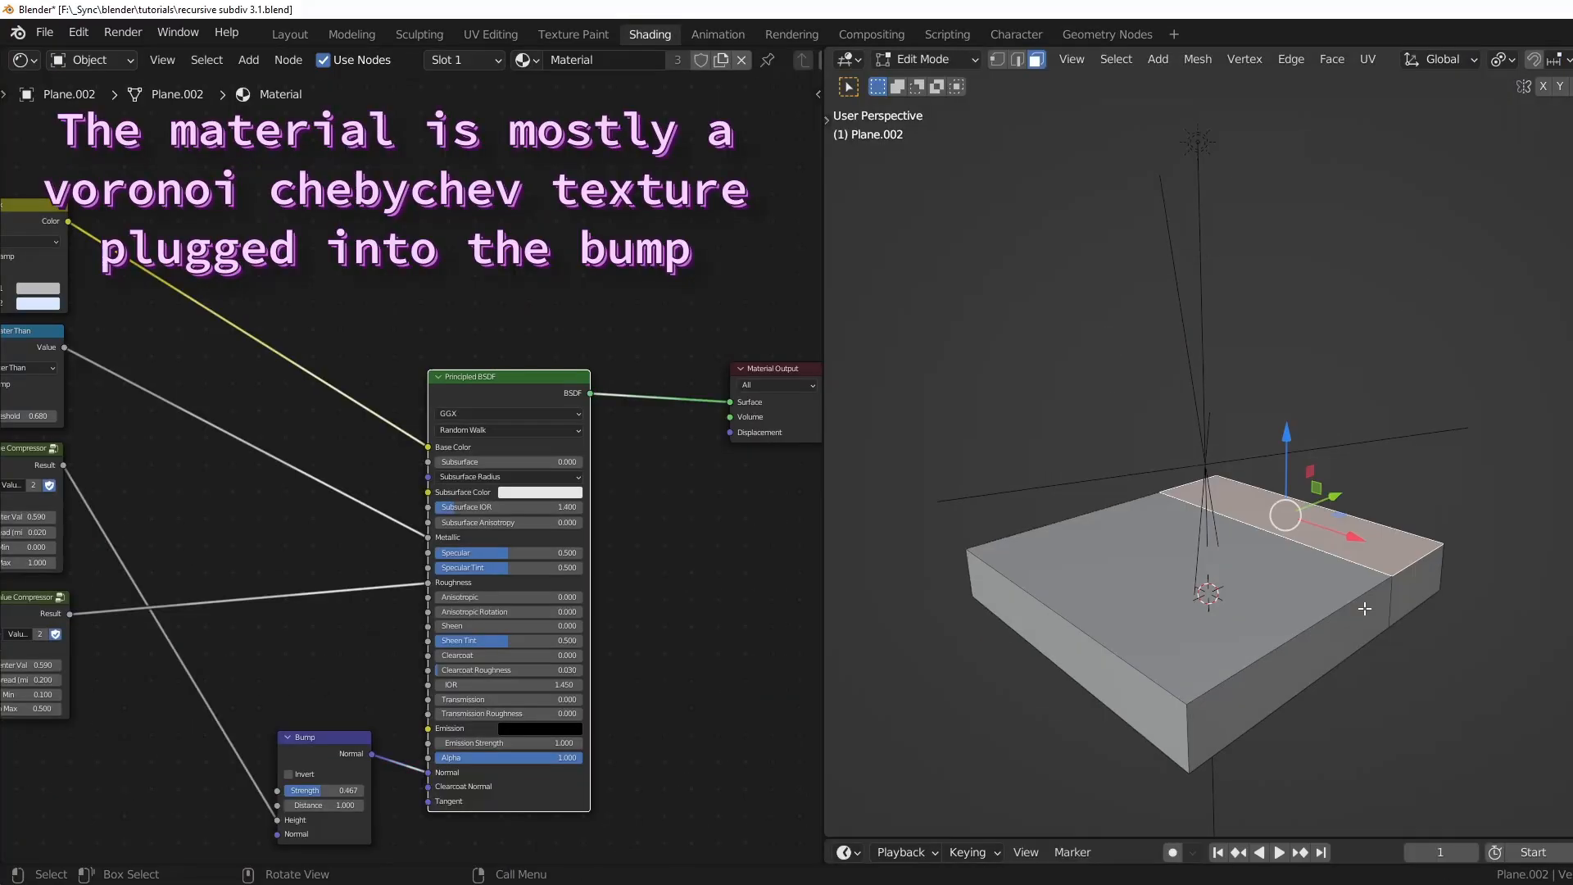
In the Layout workspace, add a Point light beside the greebled custom shape.
left_click(1106, 34)
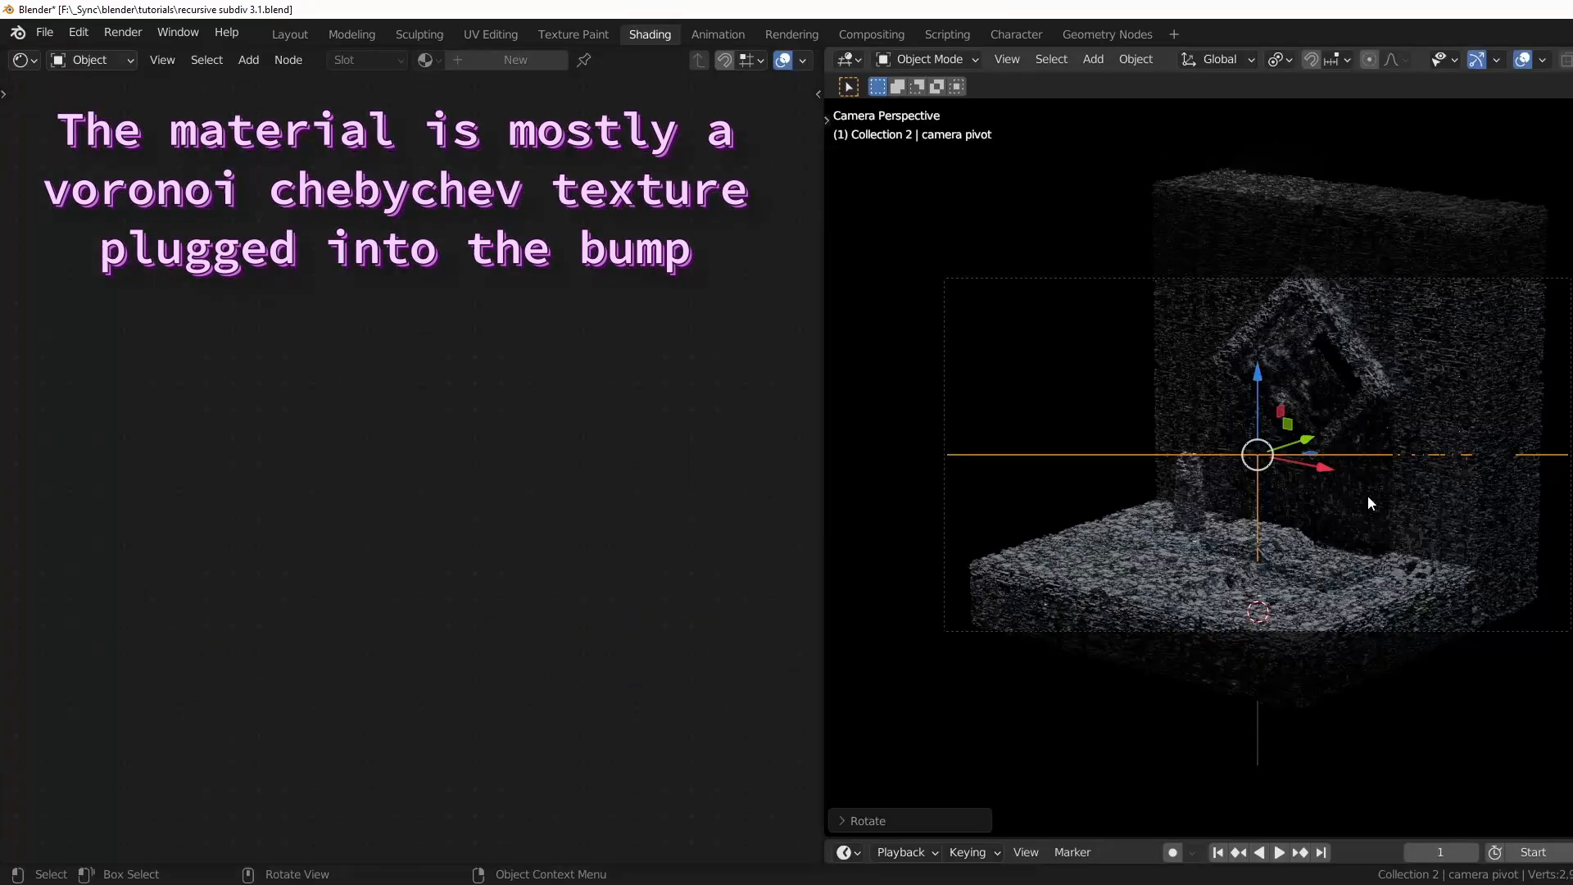
left_click(289, 35)
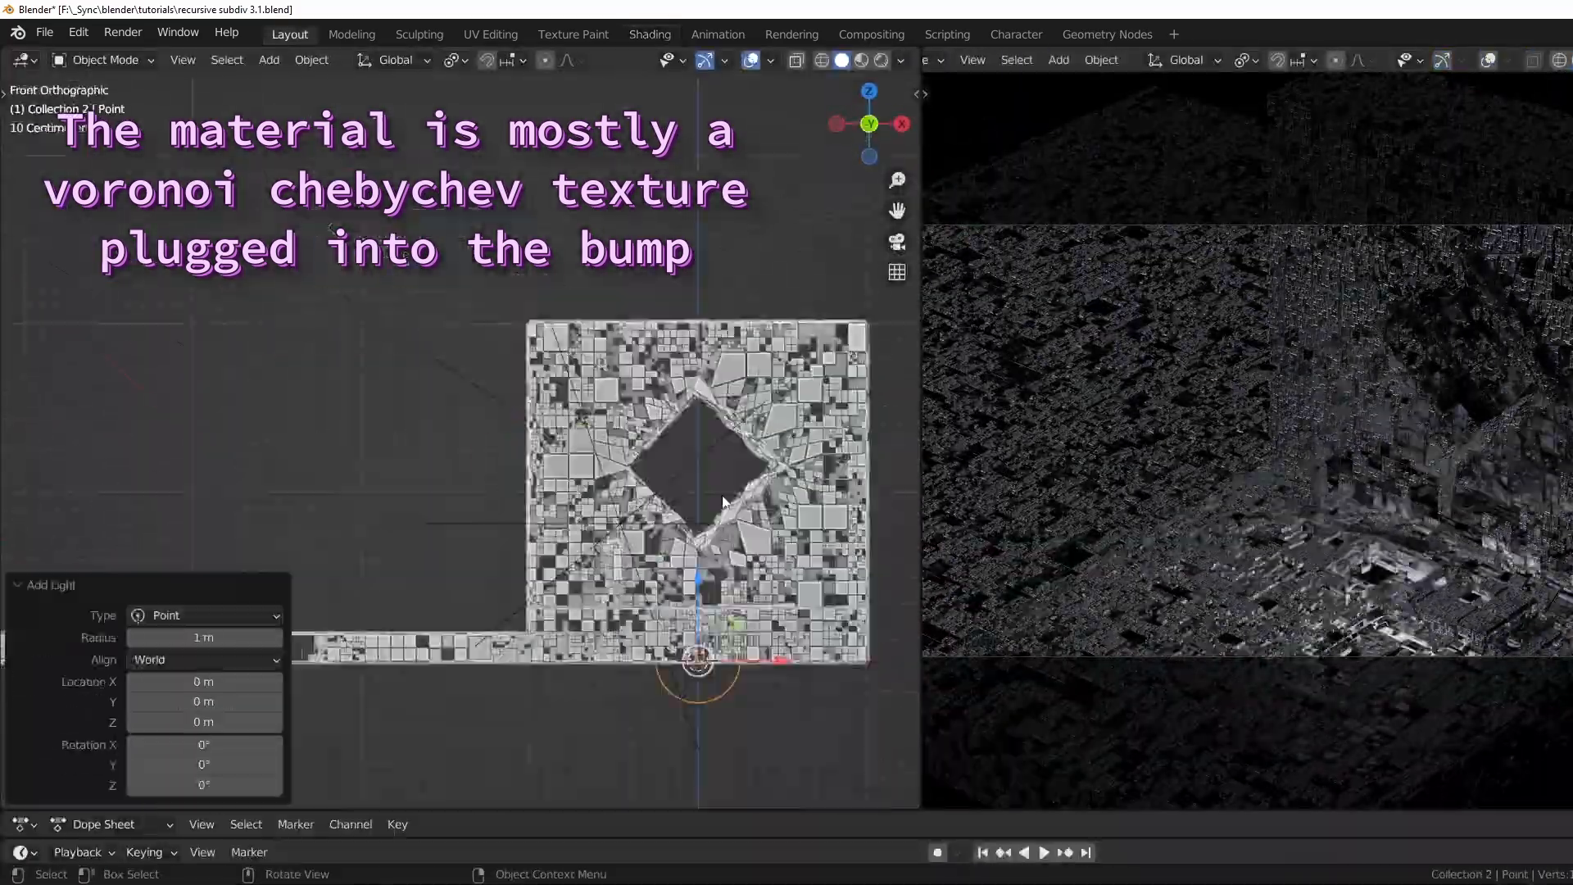